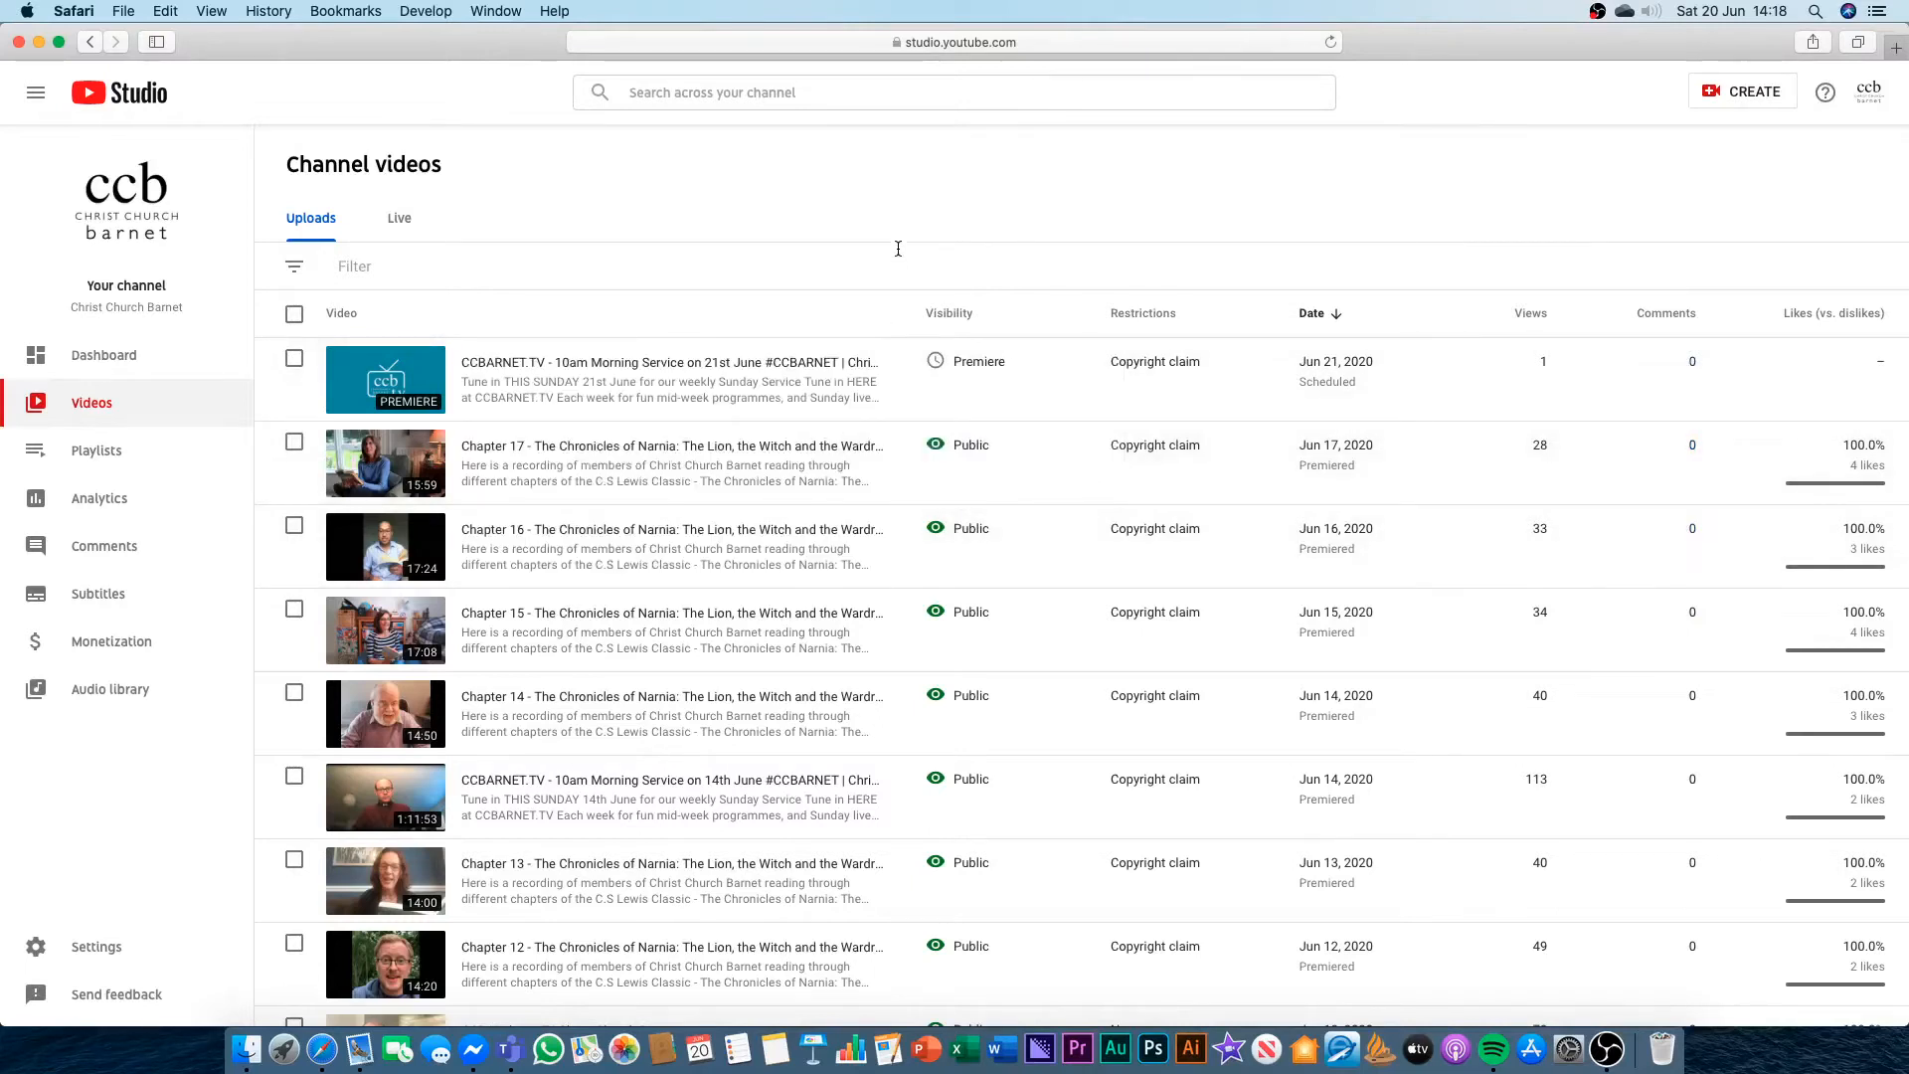
mouse_move(859, 325)
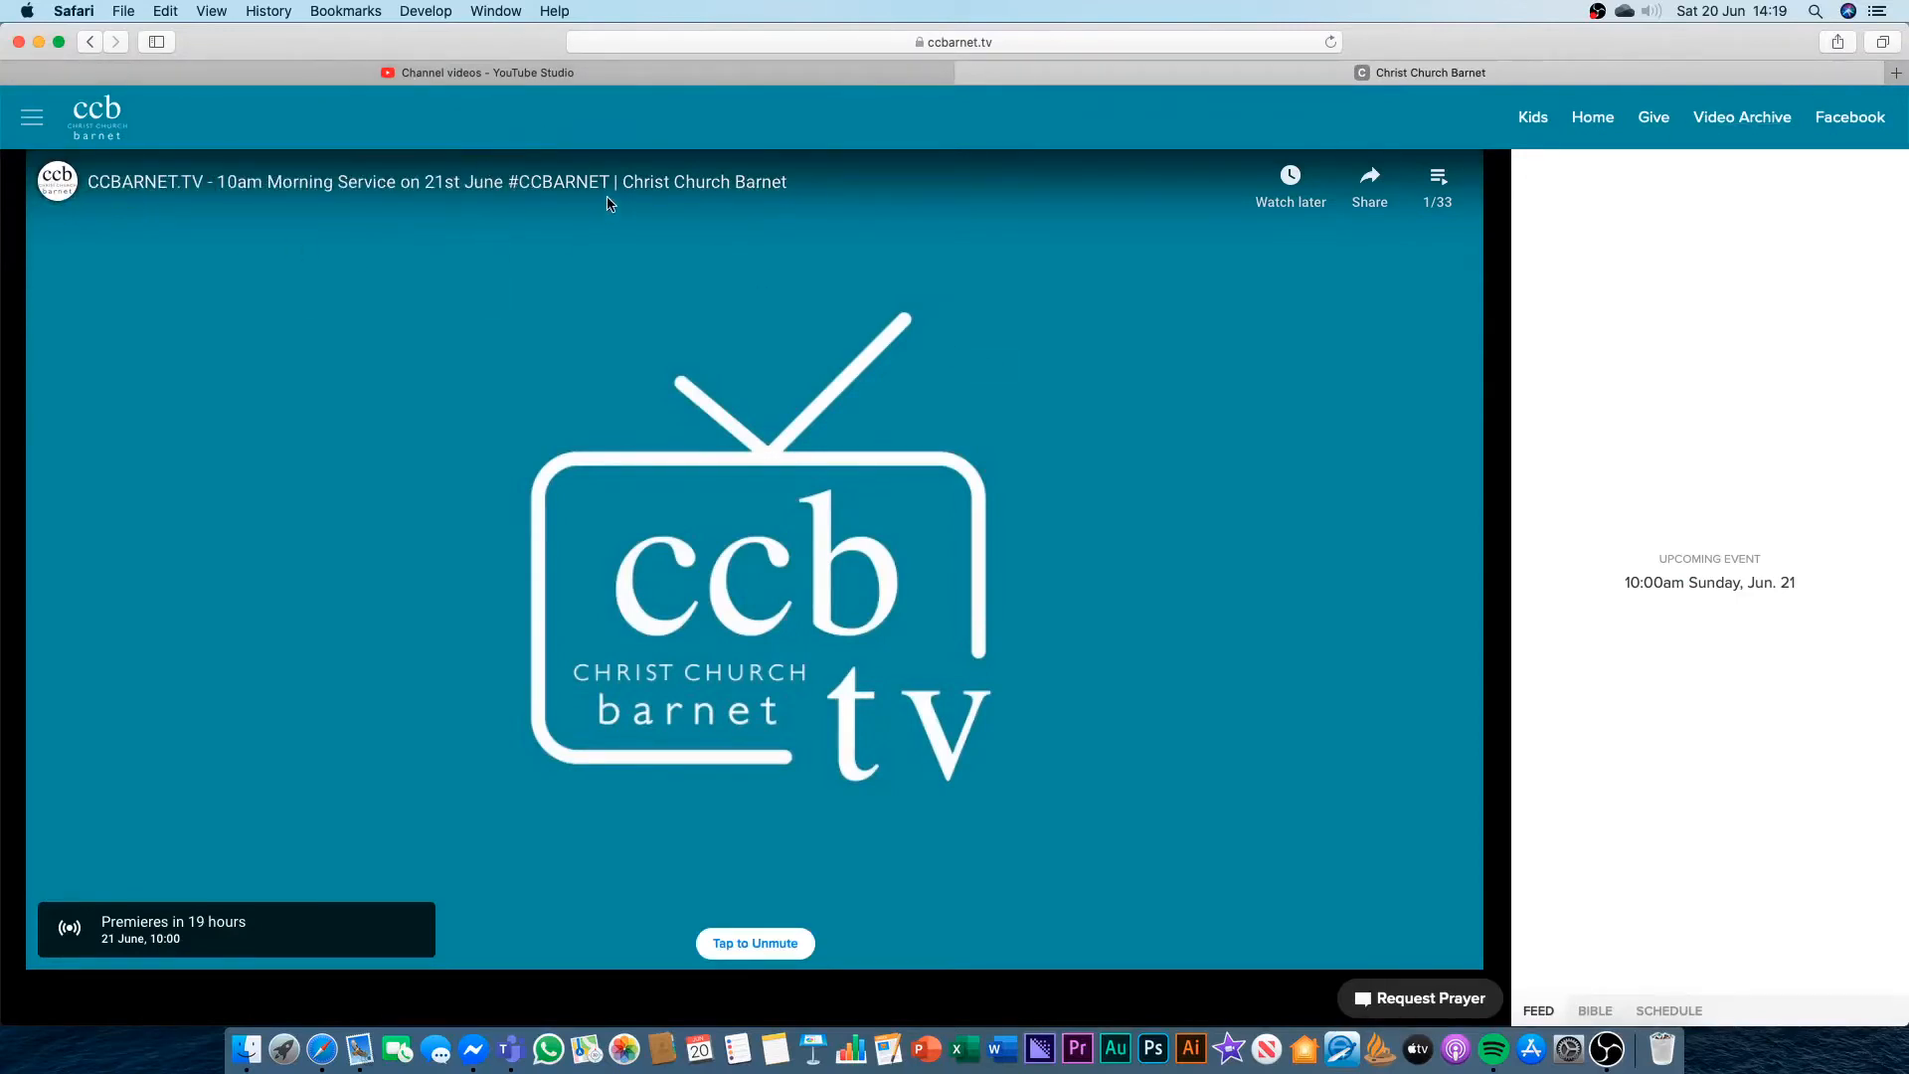
mouse_move(662, 449)
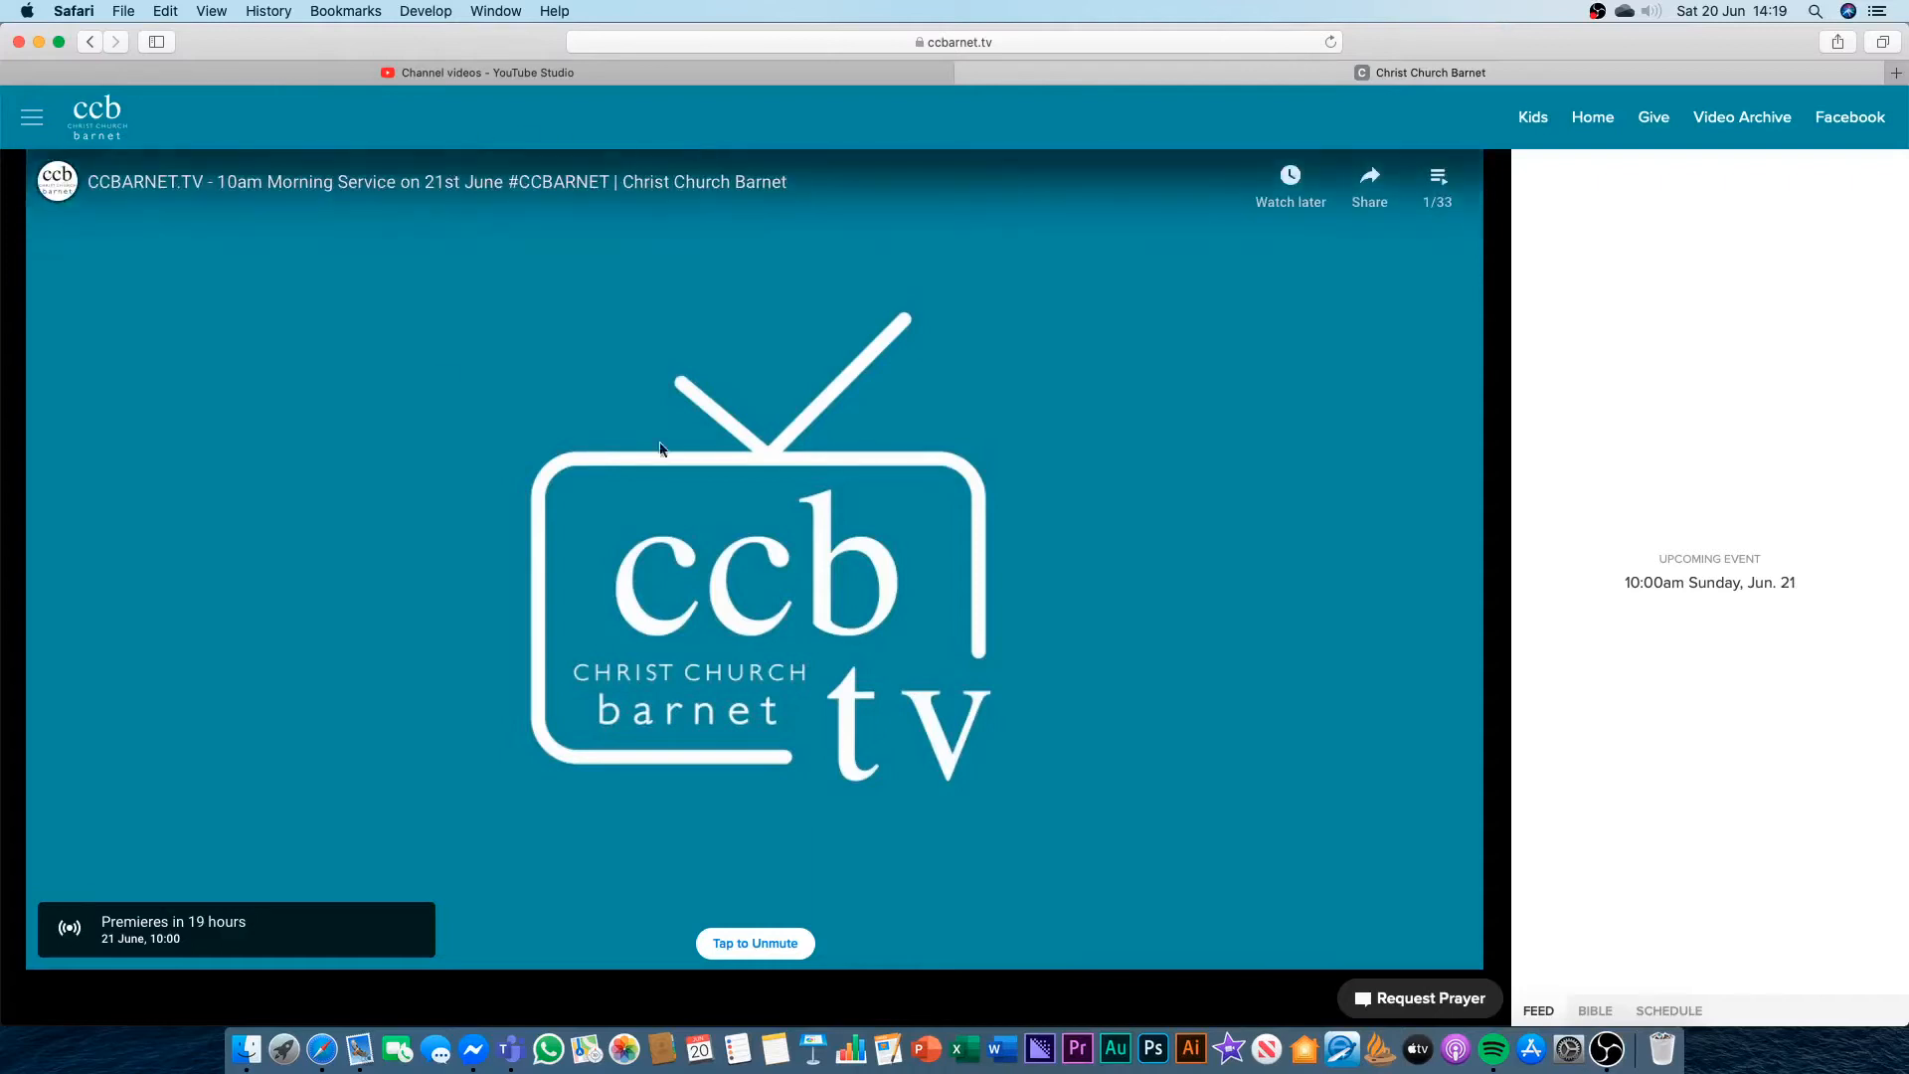
mouse_move(84, 884)
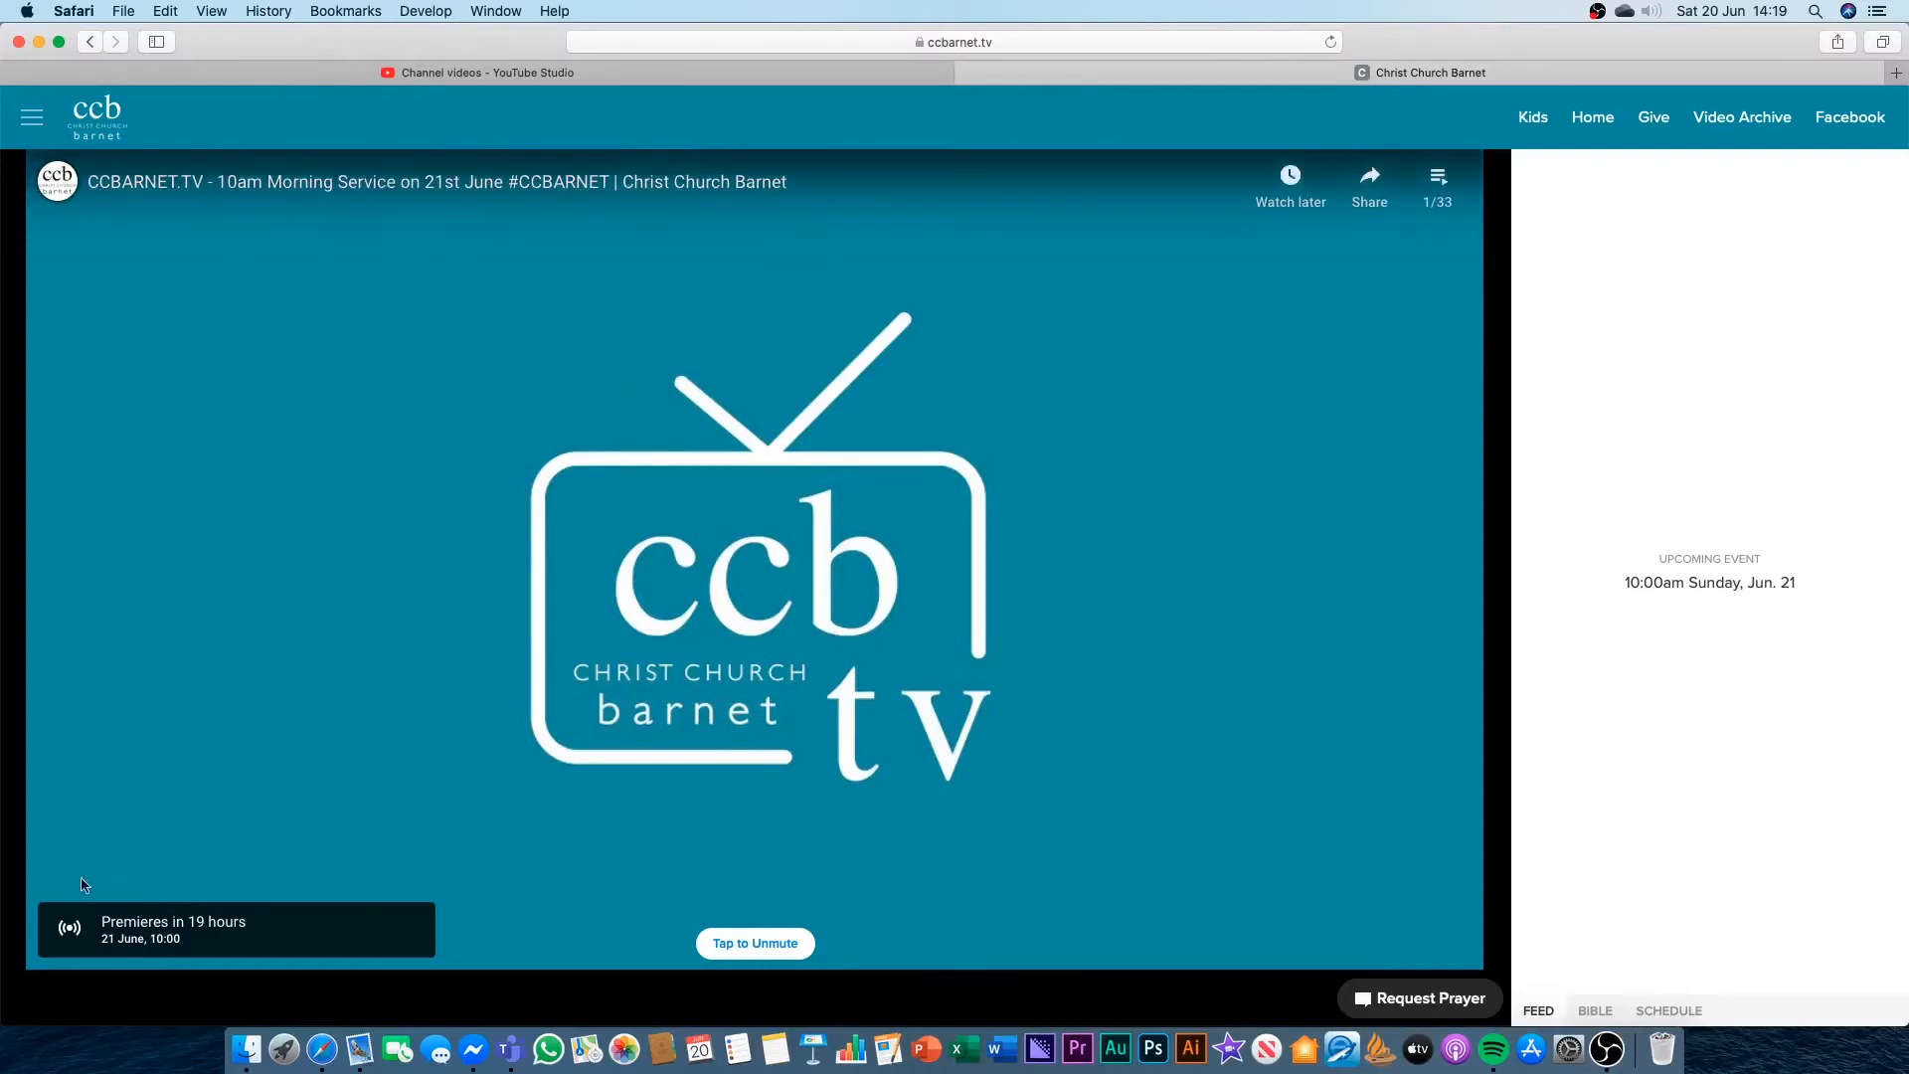
mouse_move(194, 951)
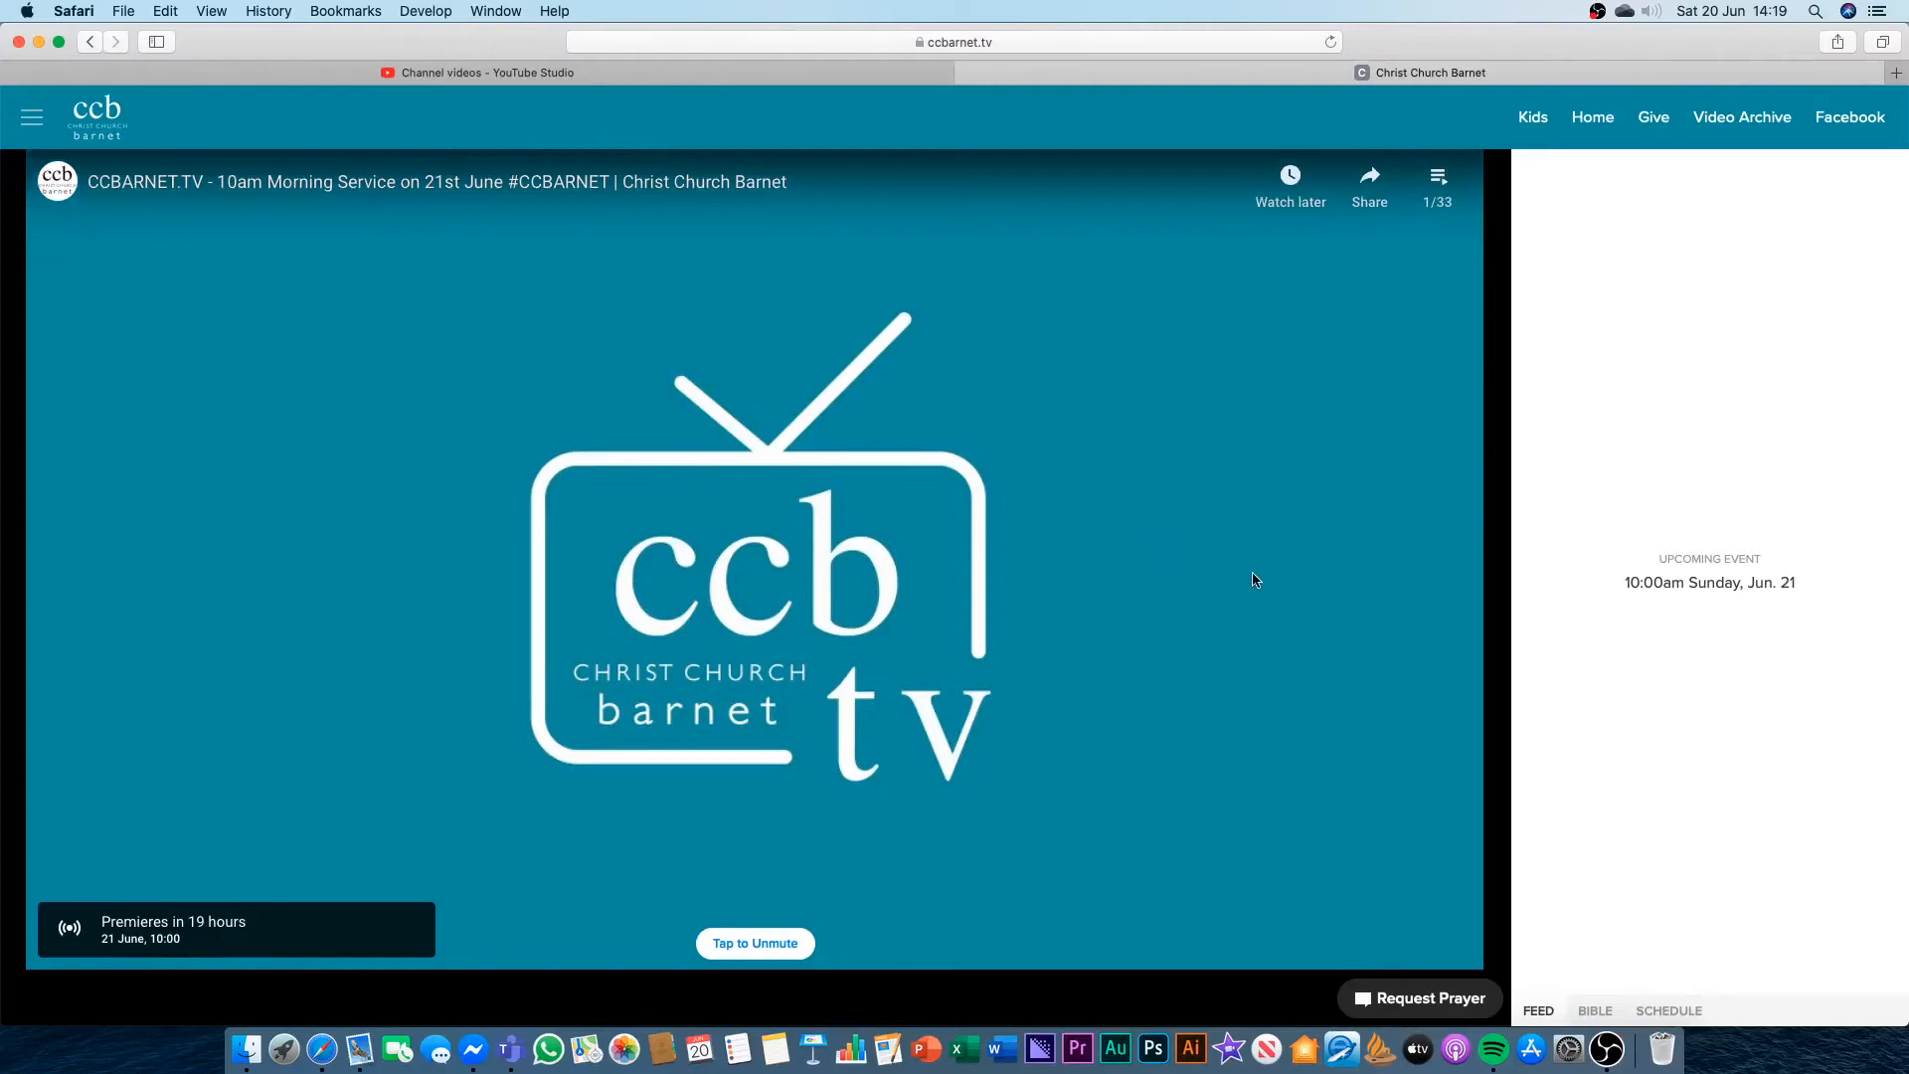
mouse_move(877, 621)
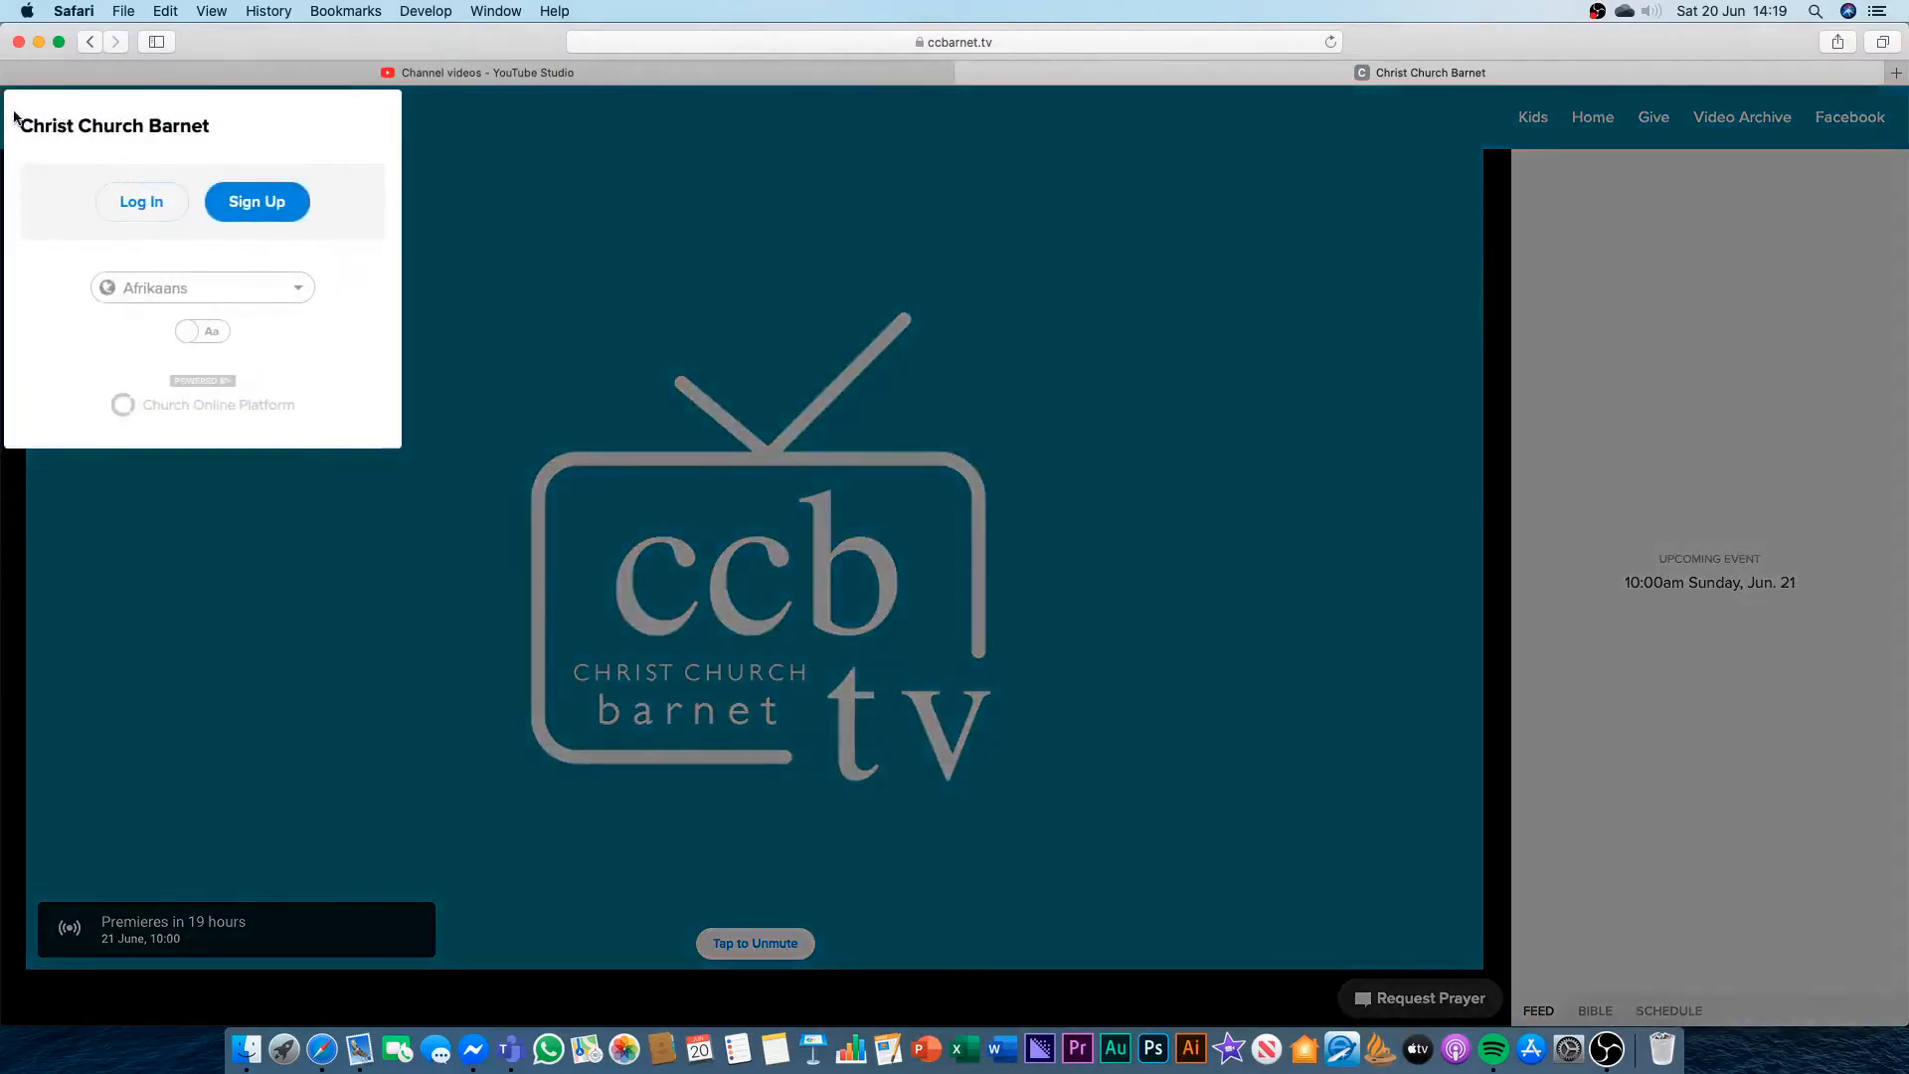
Sign in to the church account from the side menu using the saved autofill credentials.
click(142, 202)
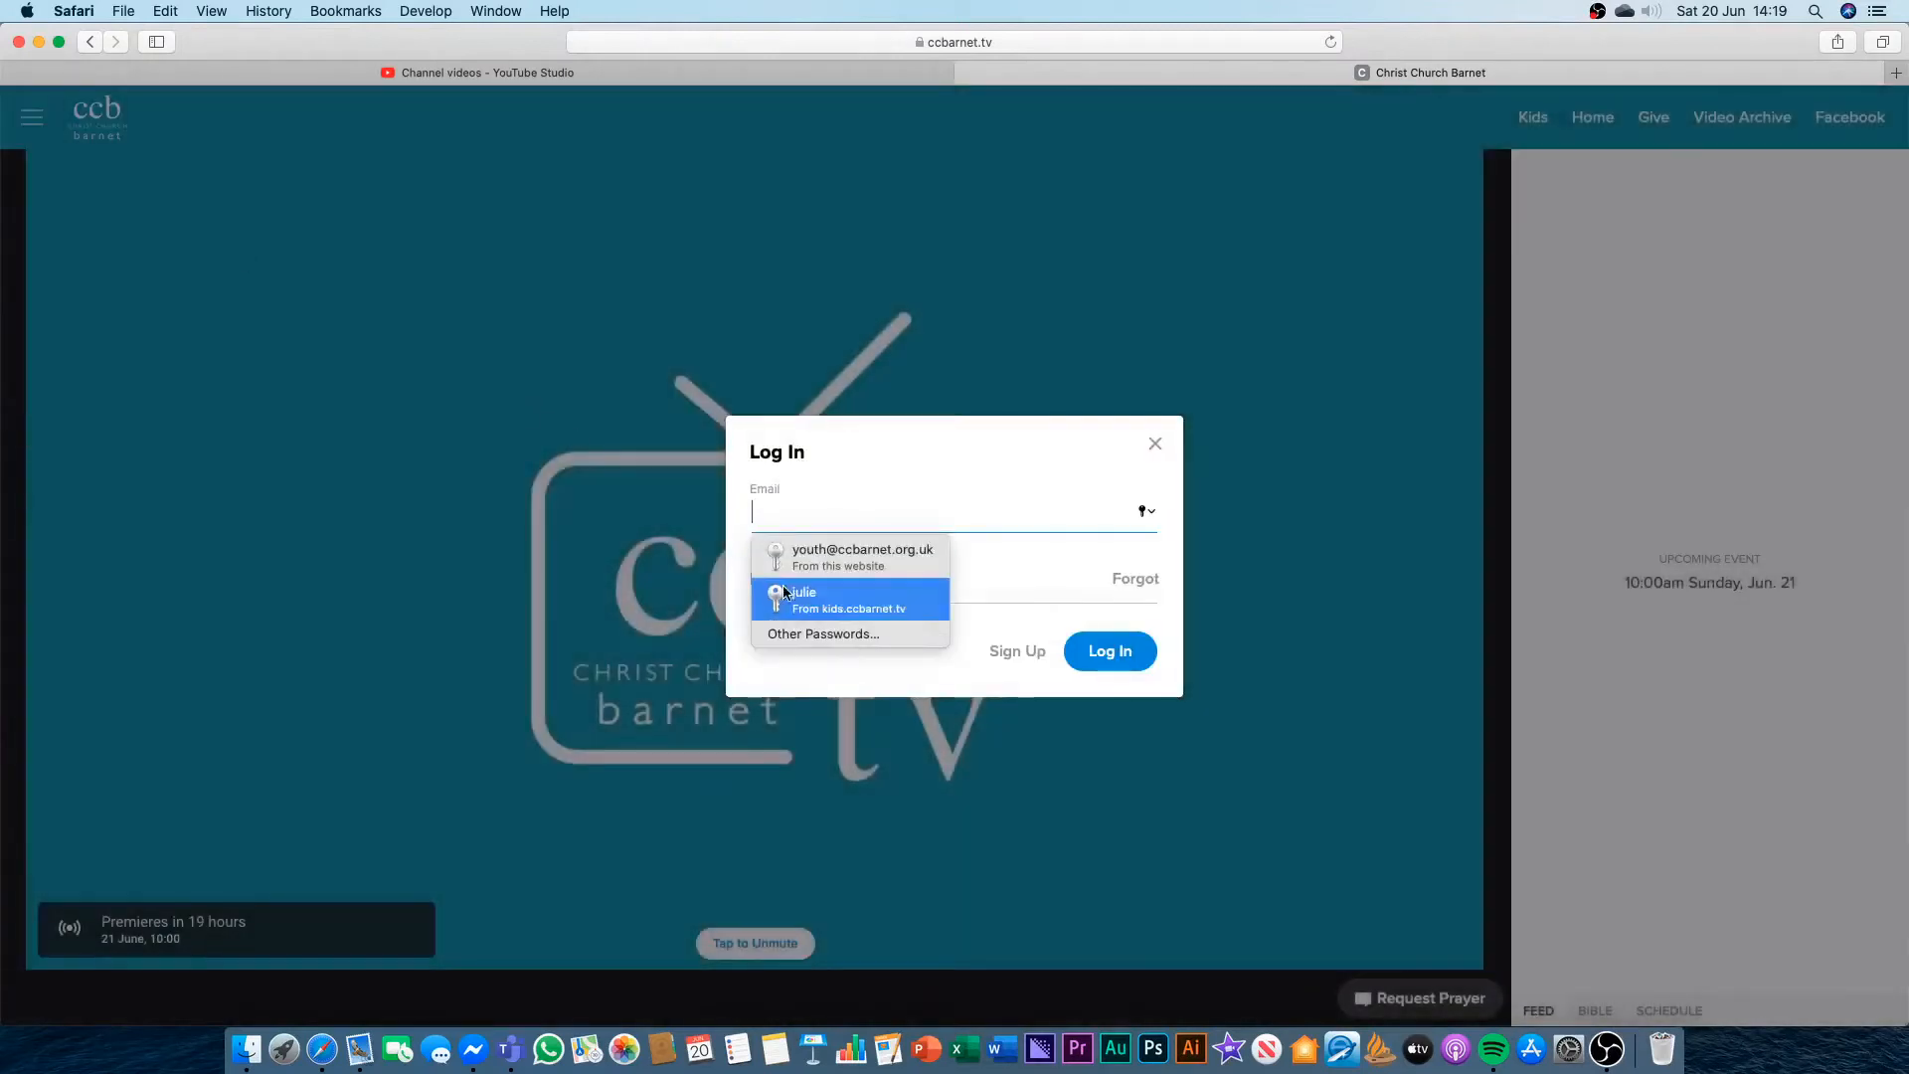
click(851, 556)
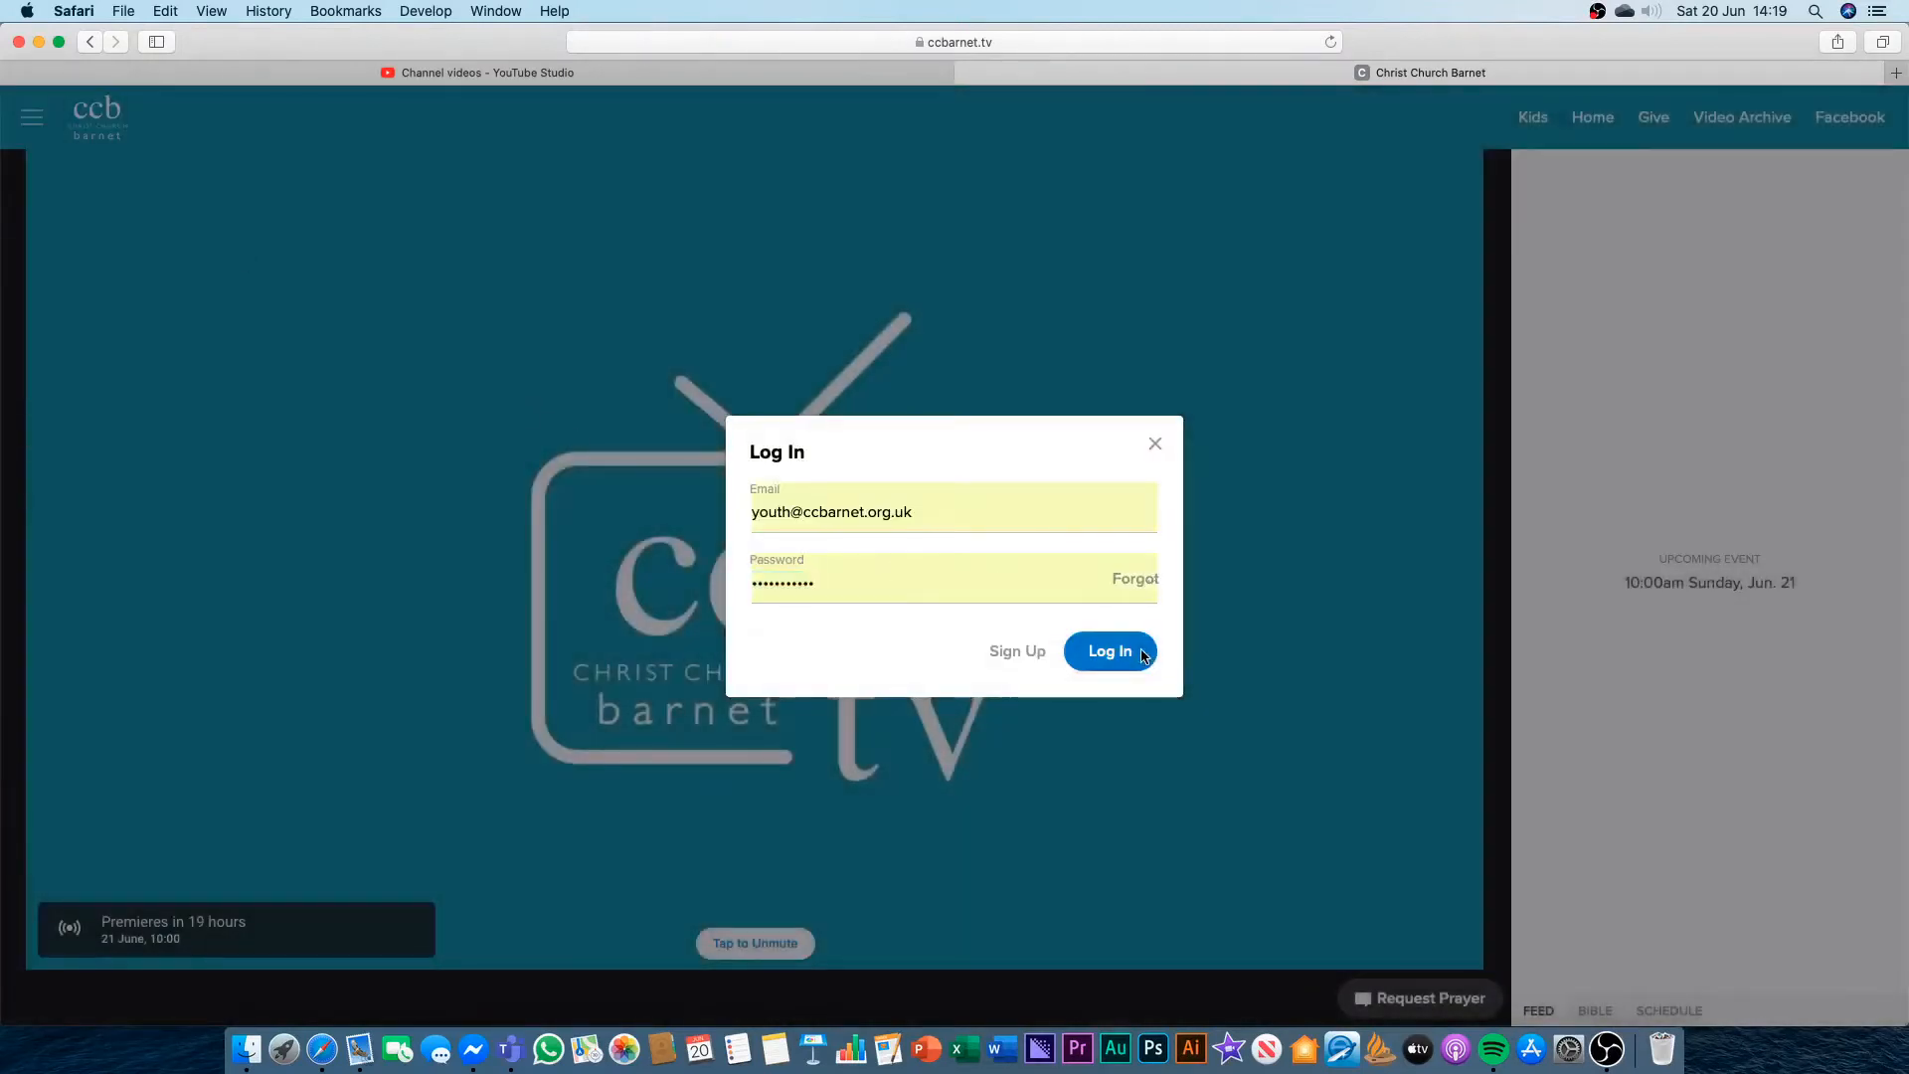
click(1110, 652)
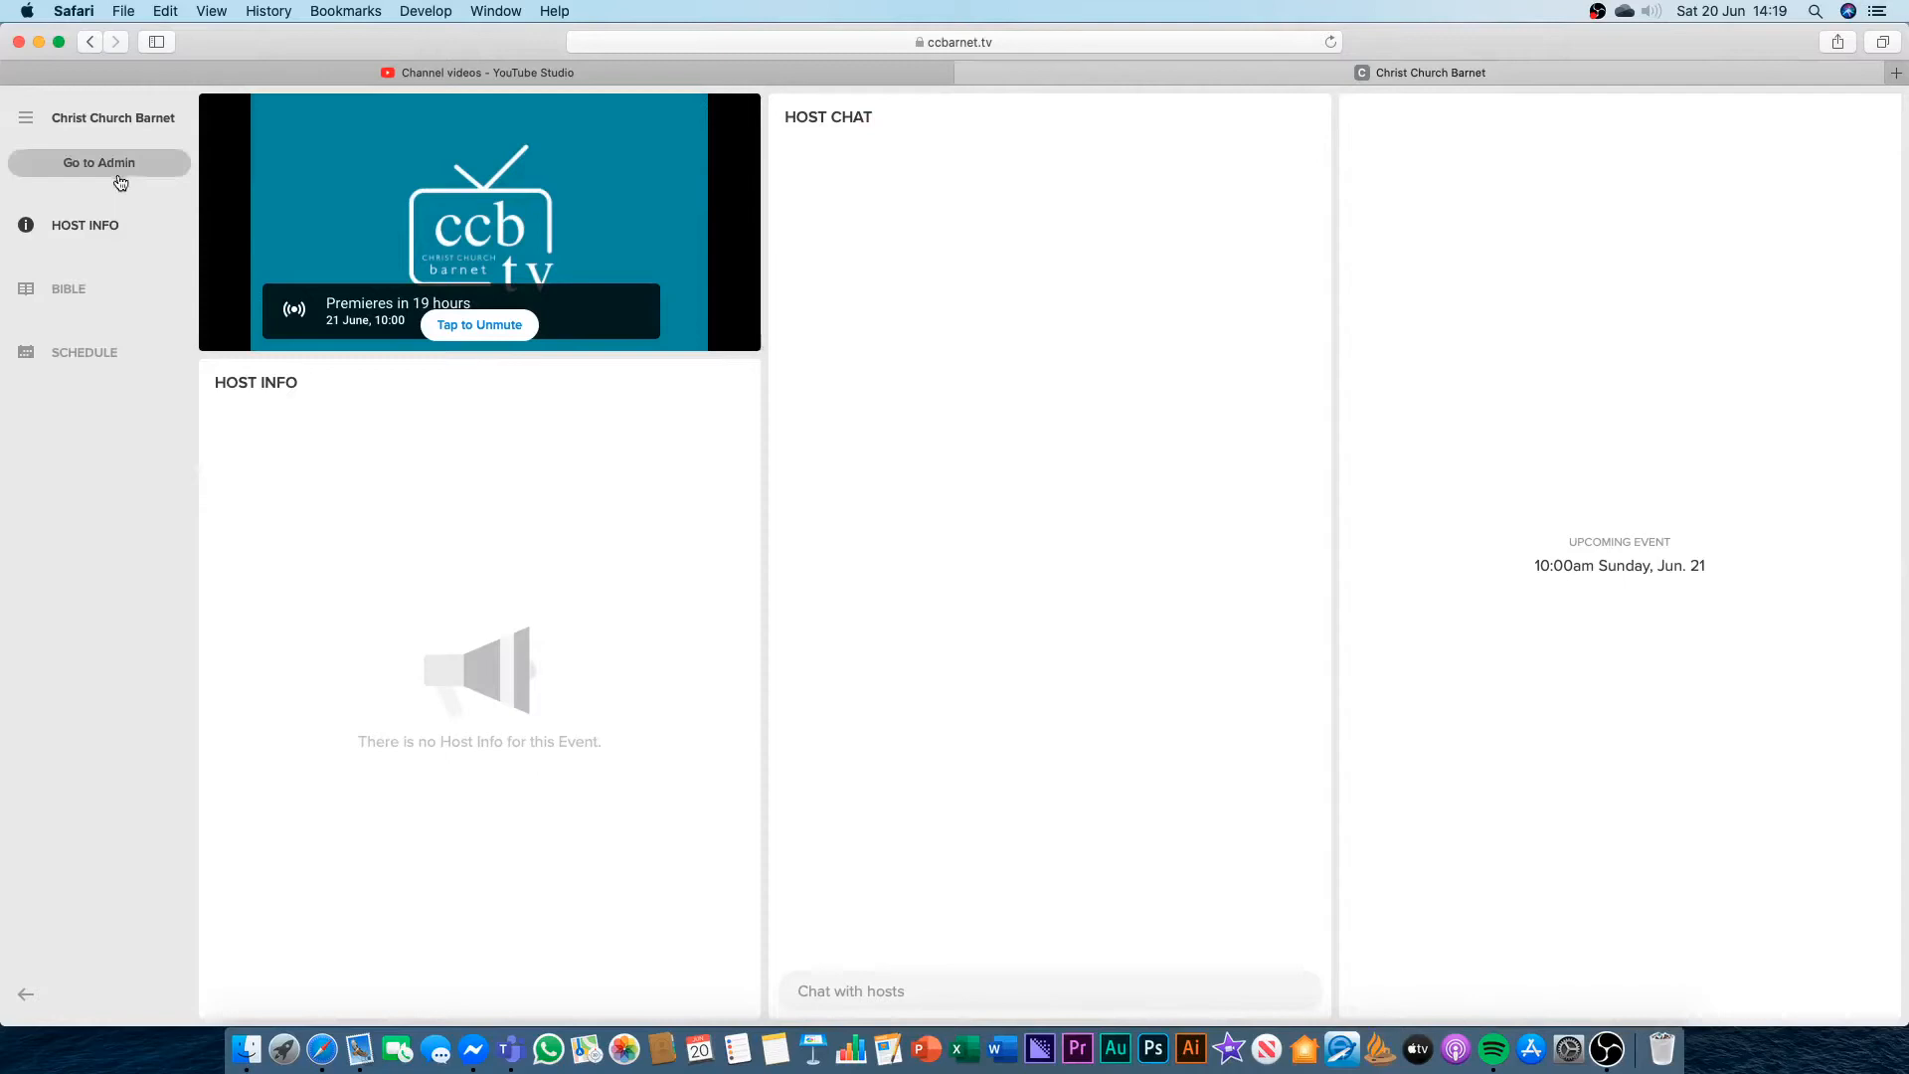
Enter the admin area, browse Moments, and reach Integrations listing Google Analytics, Facebook pixel, HubSpot.
click(99, 163)
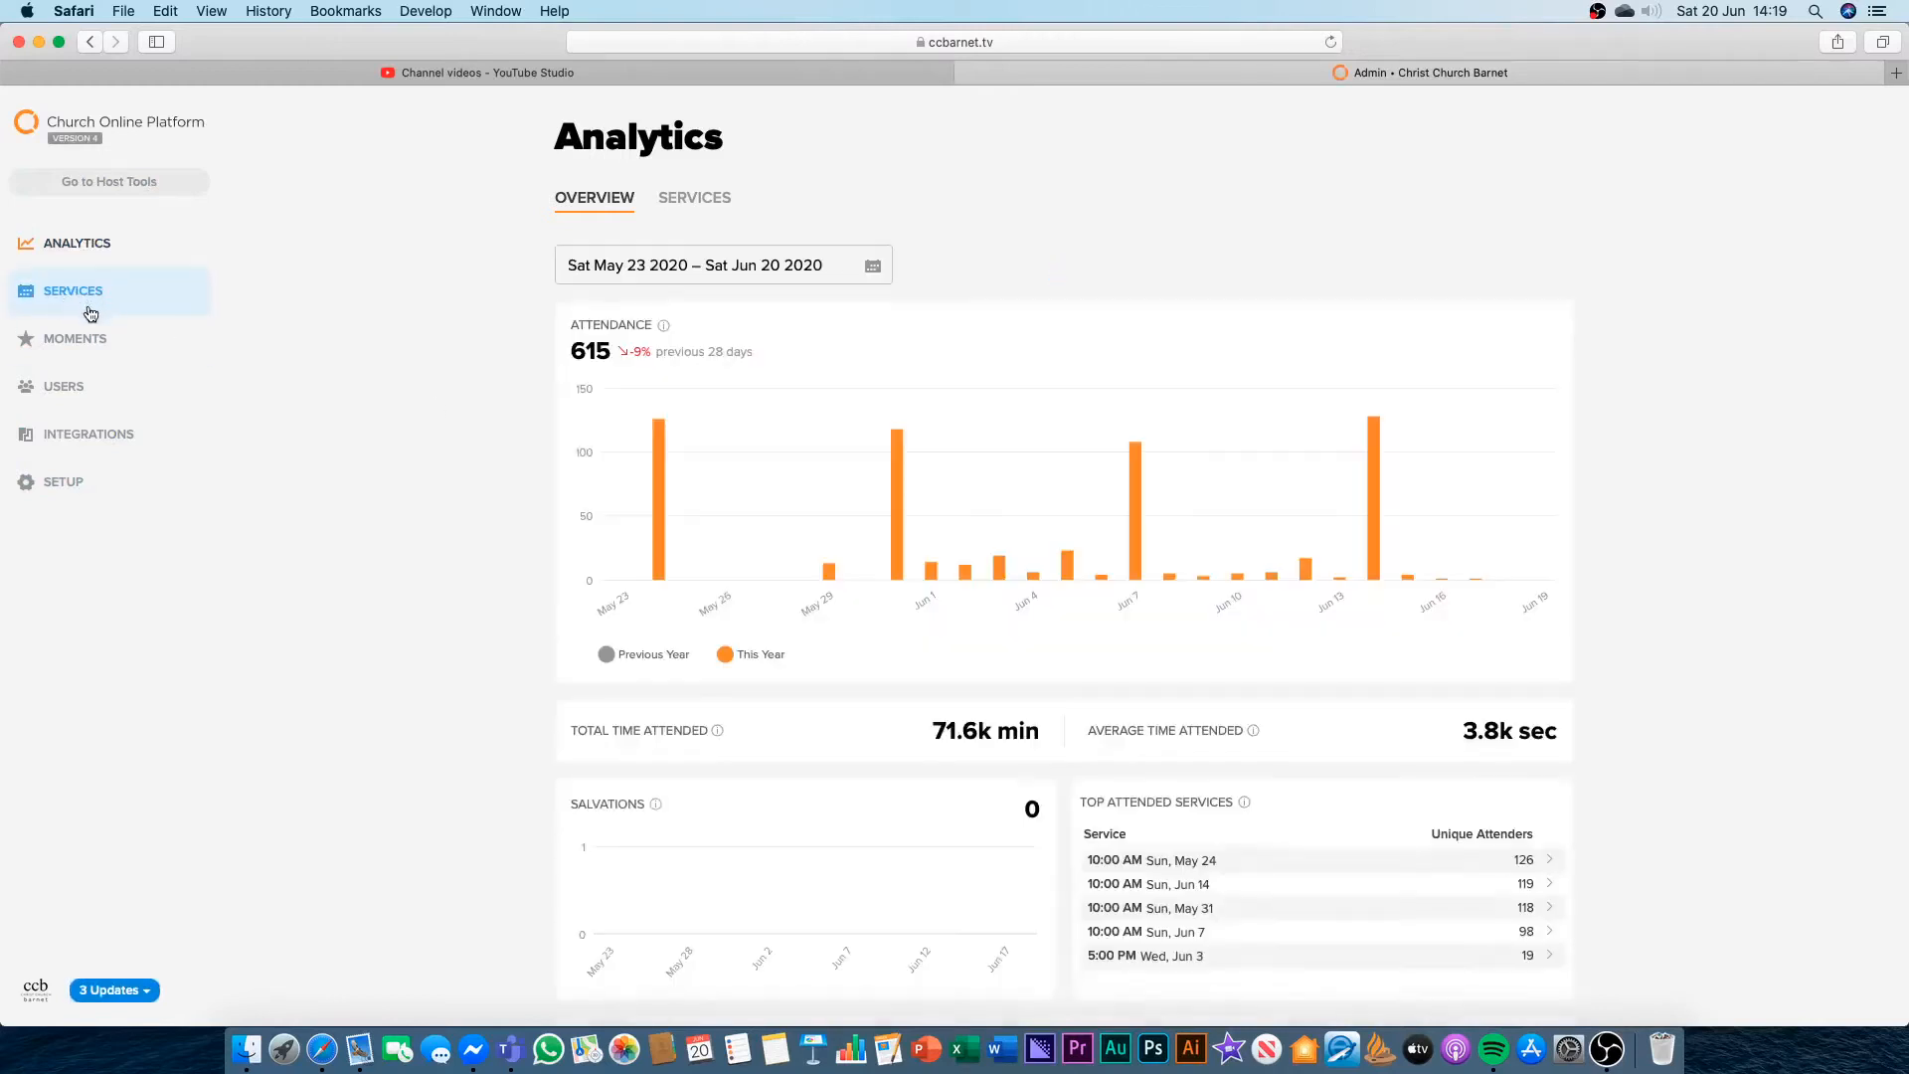
click(75, 338)
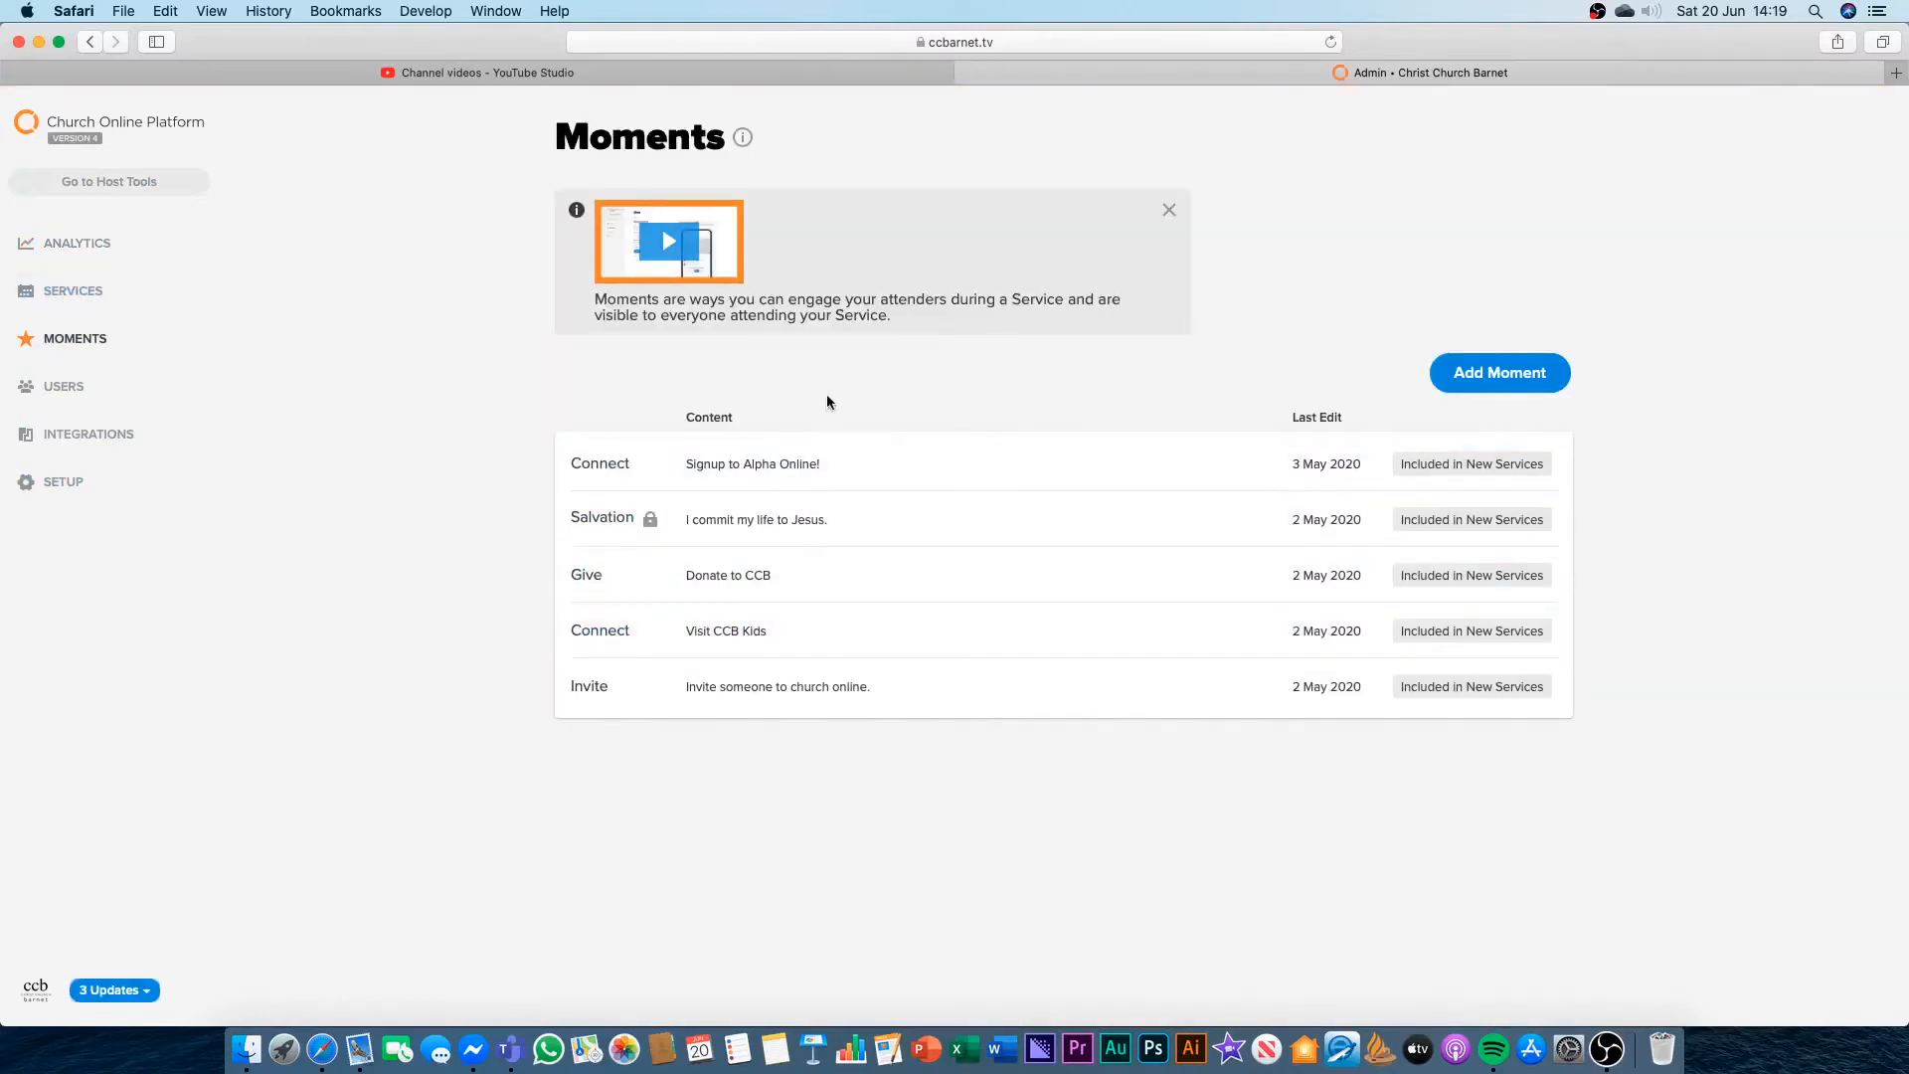
mouse_move(752, 597)
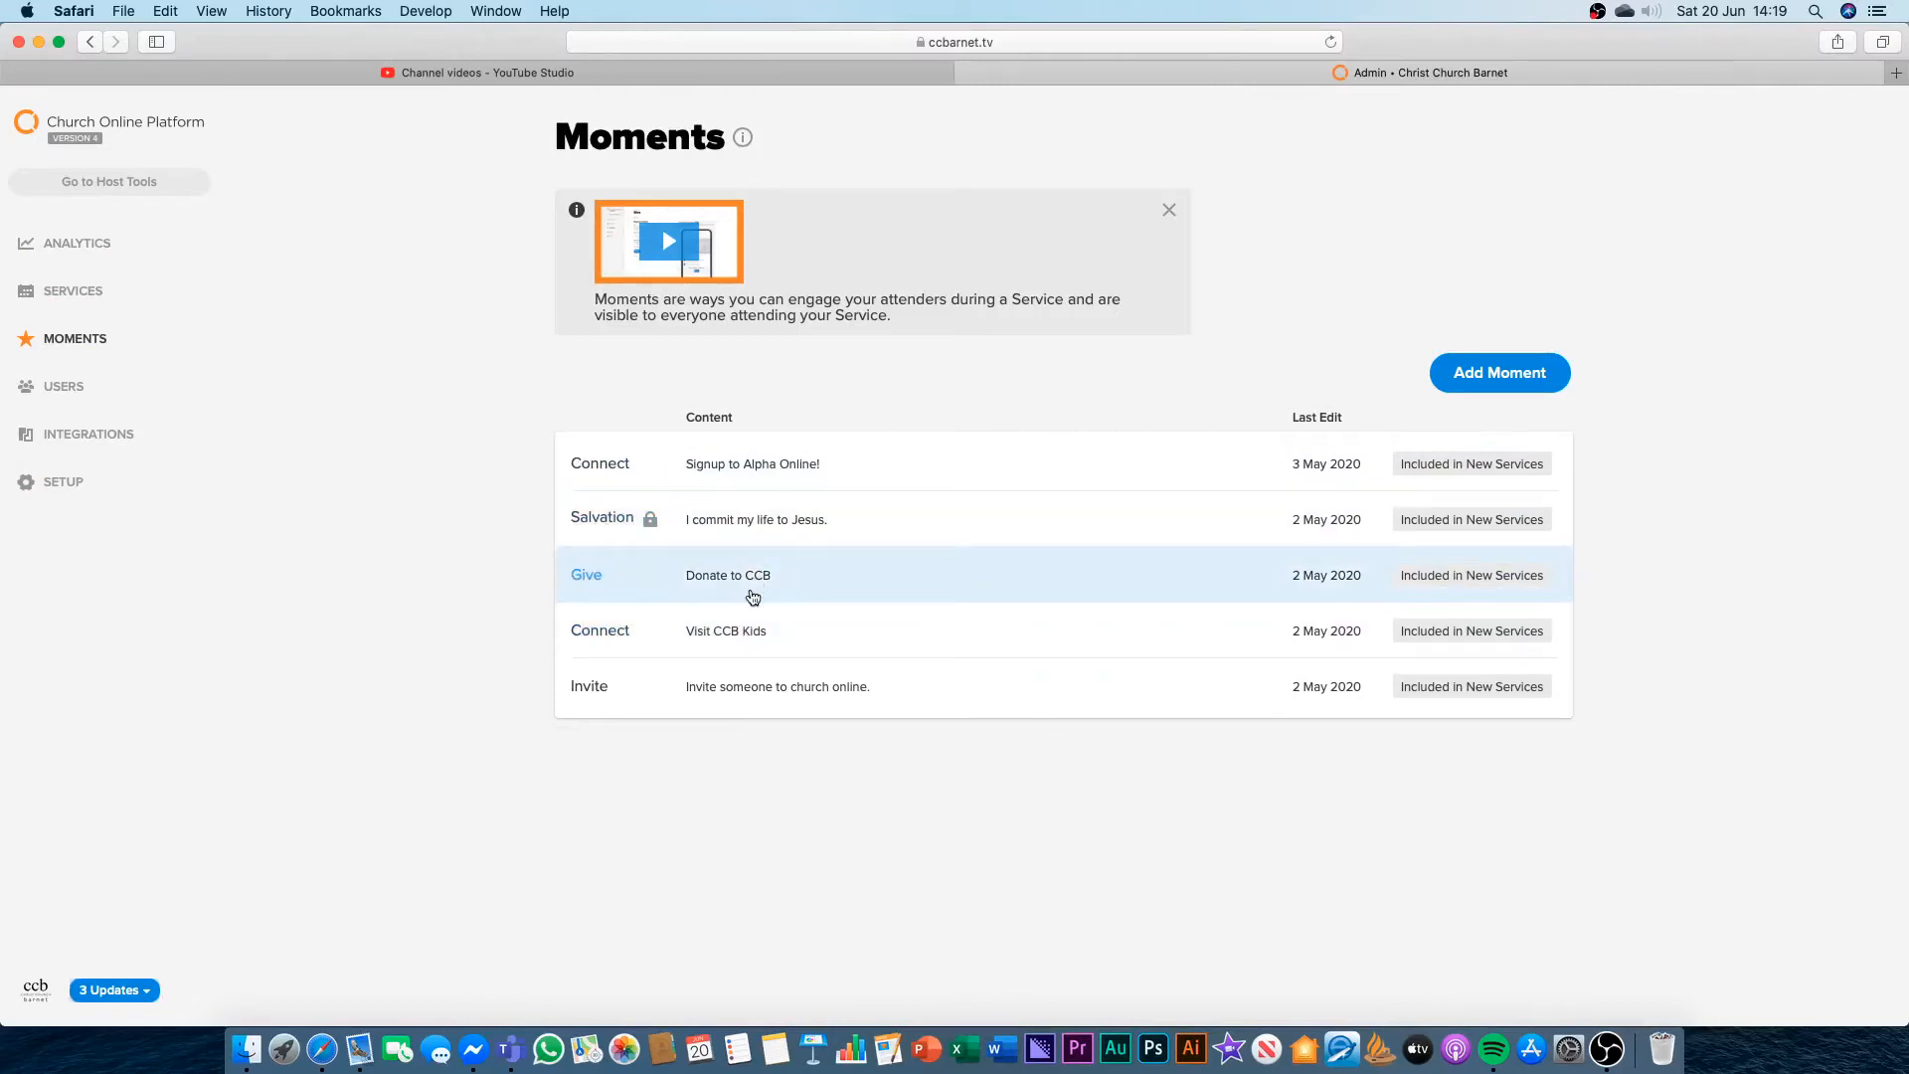
mouse_move(748, 577)
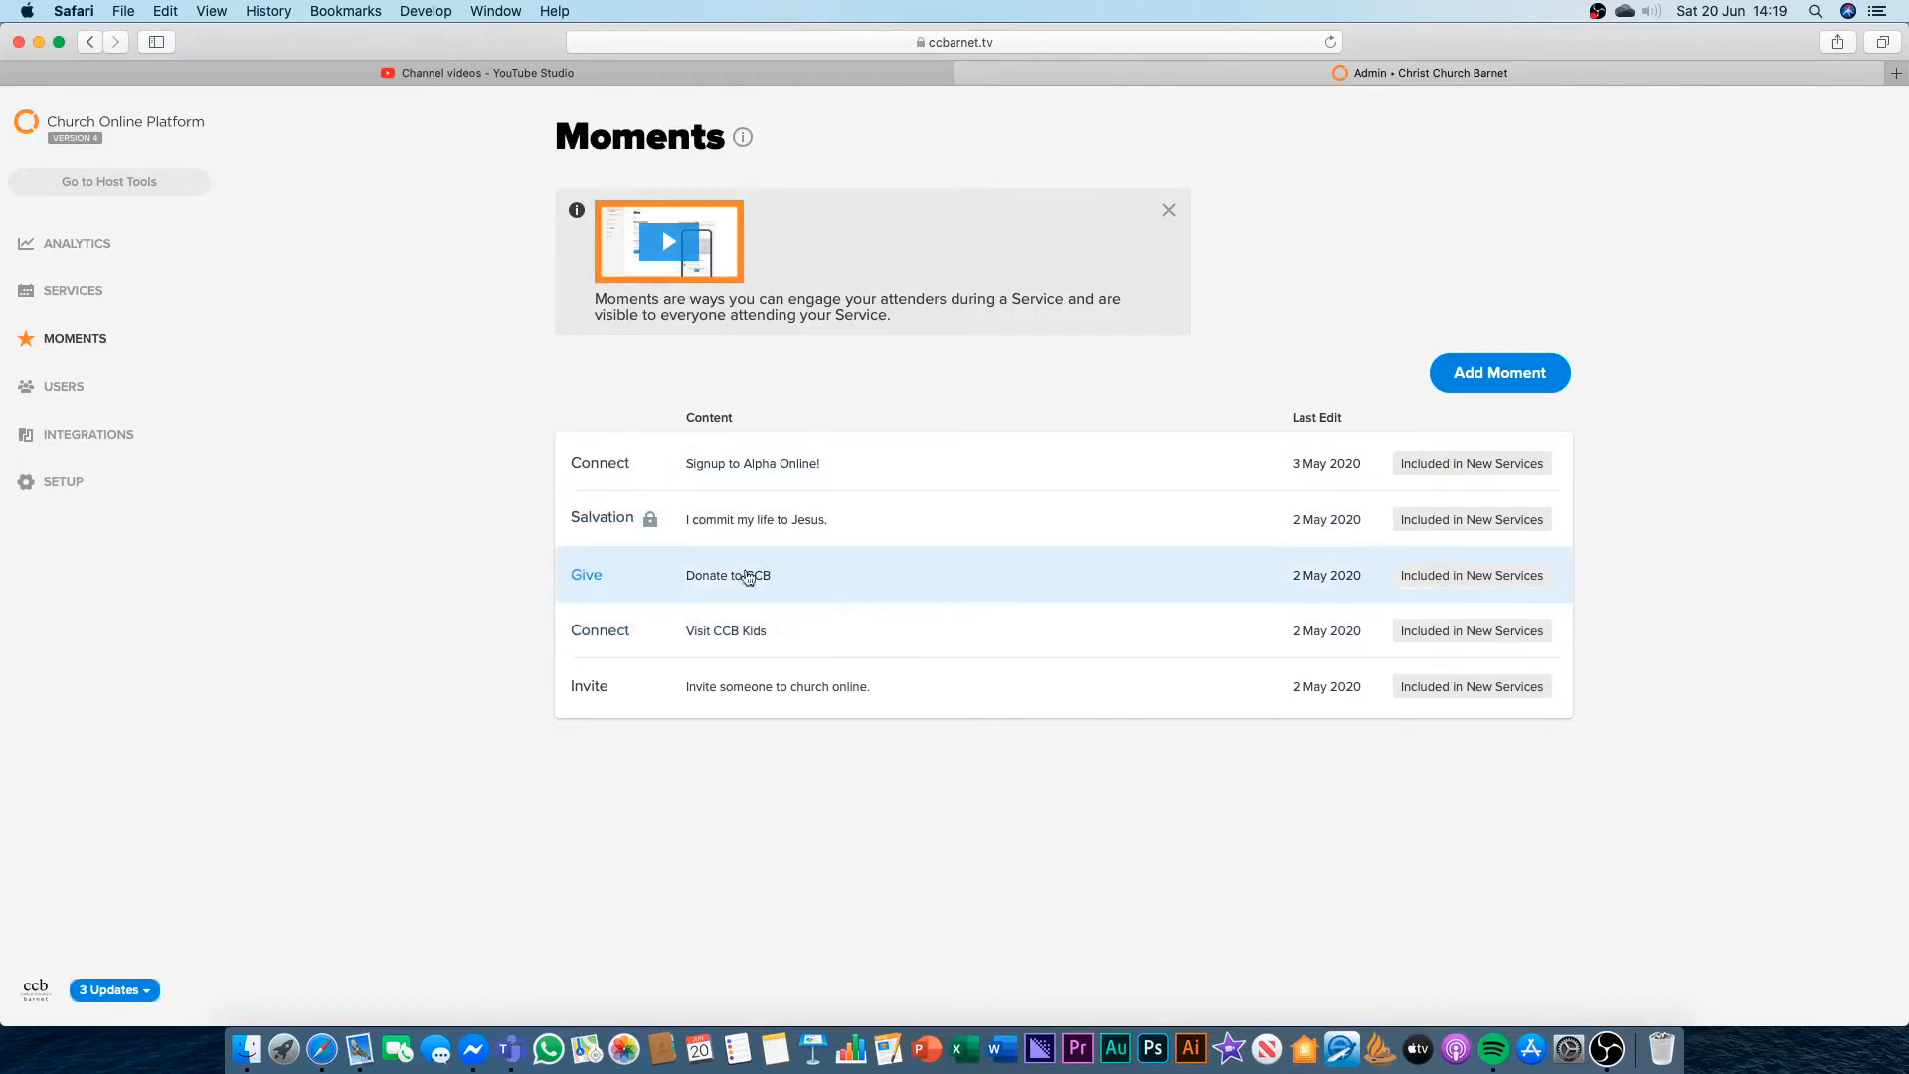
mouse_move(798, 580)
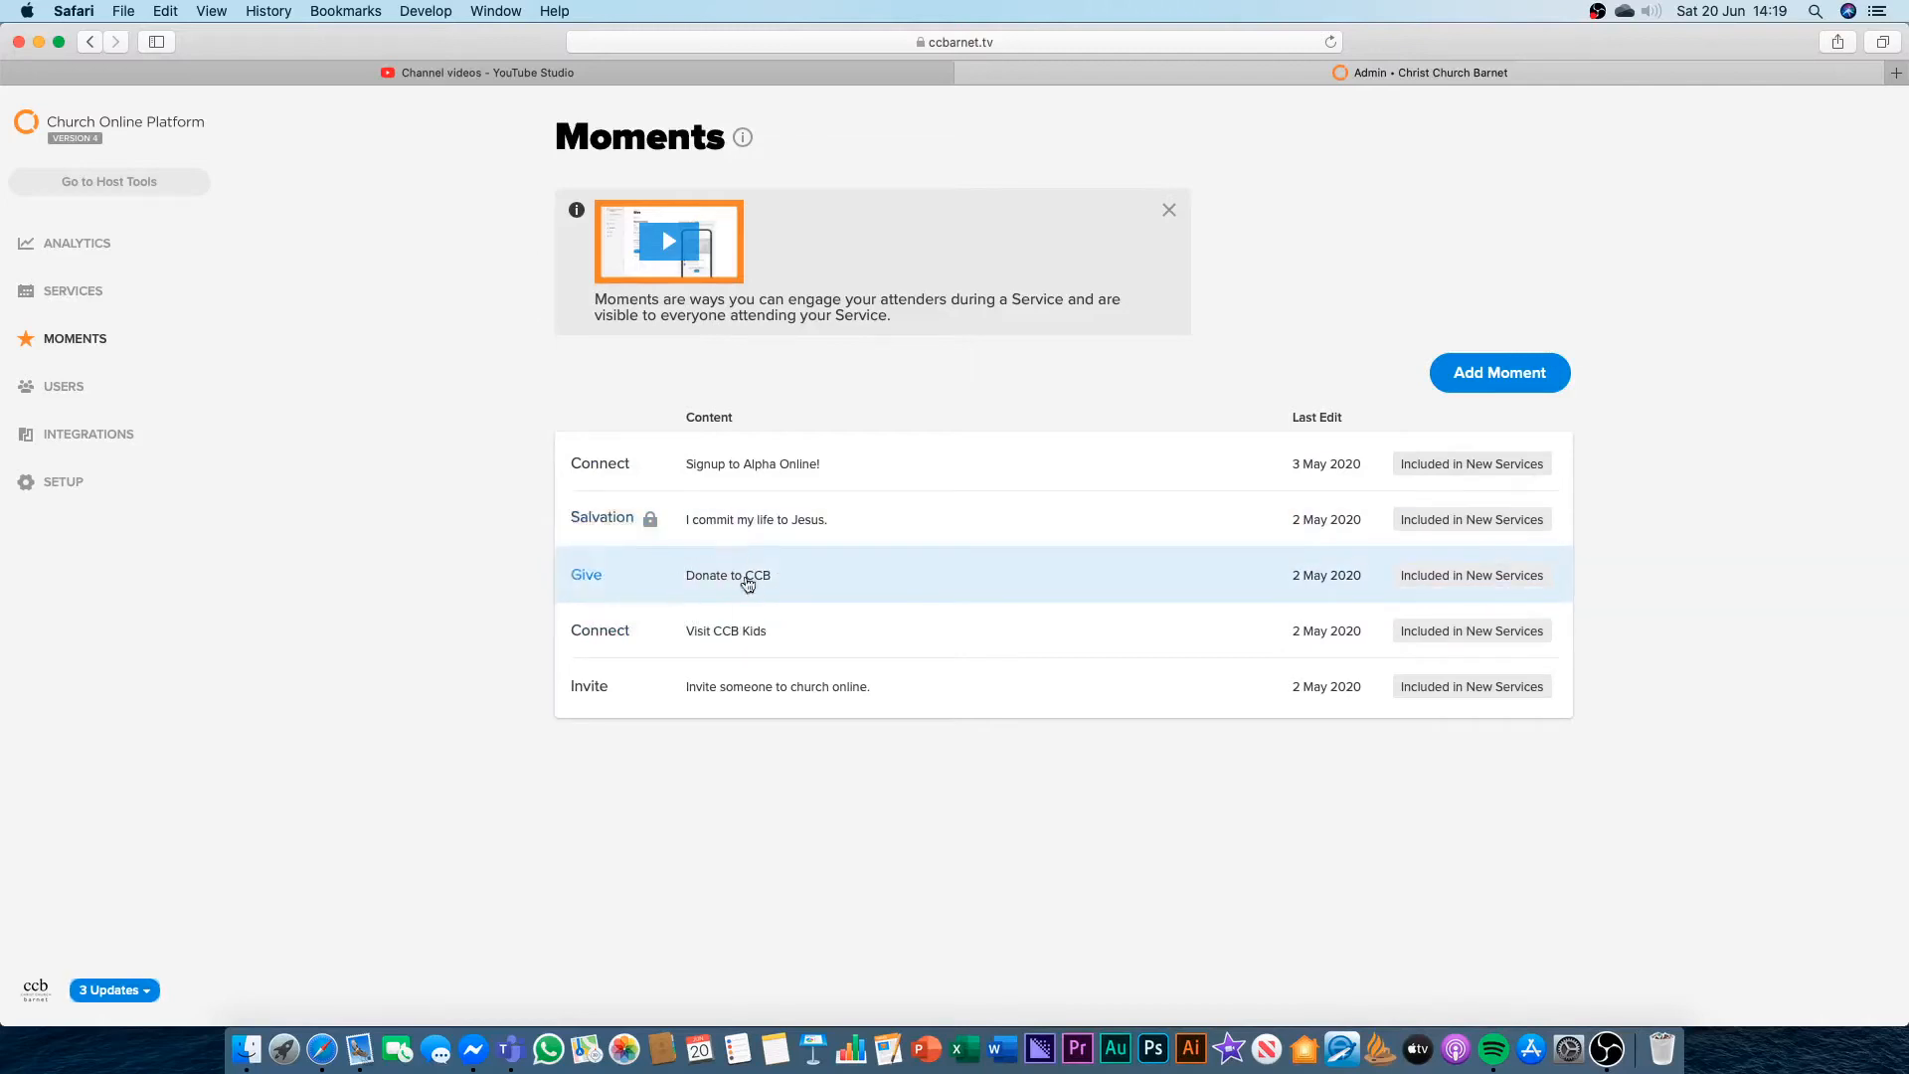
mouse_move(148, 367)
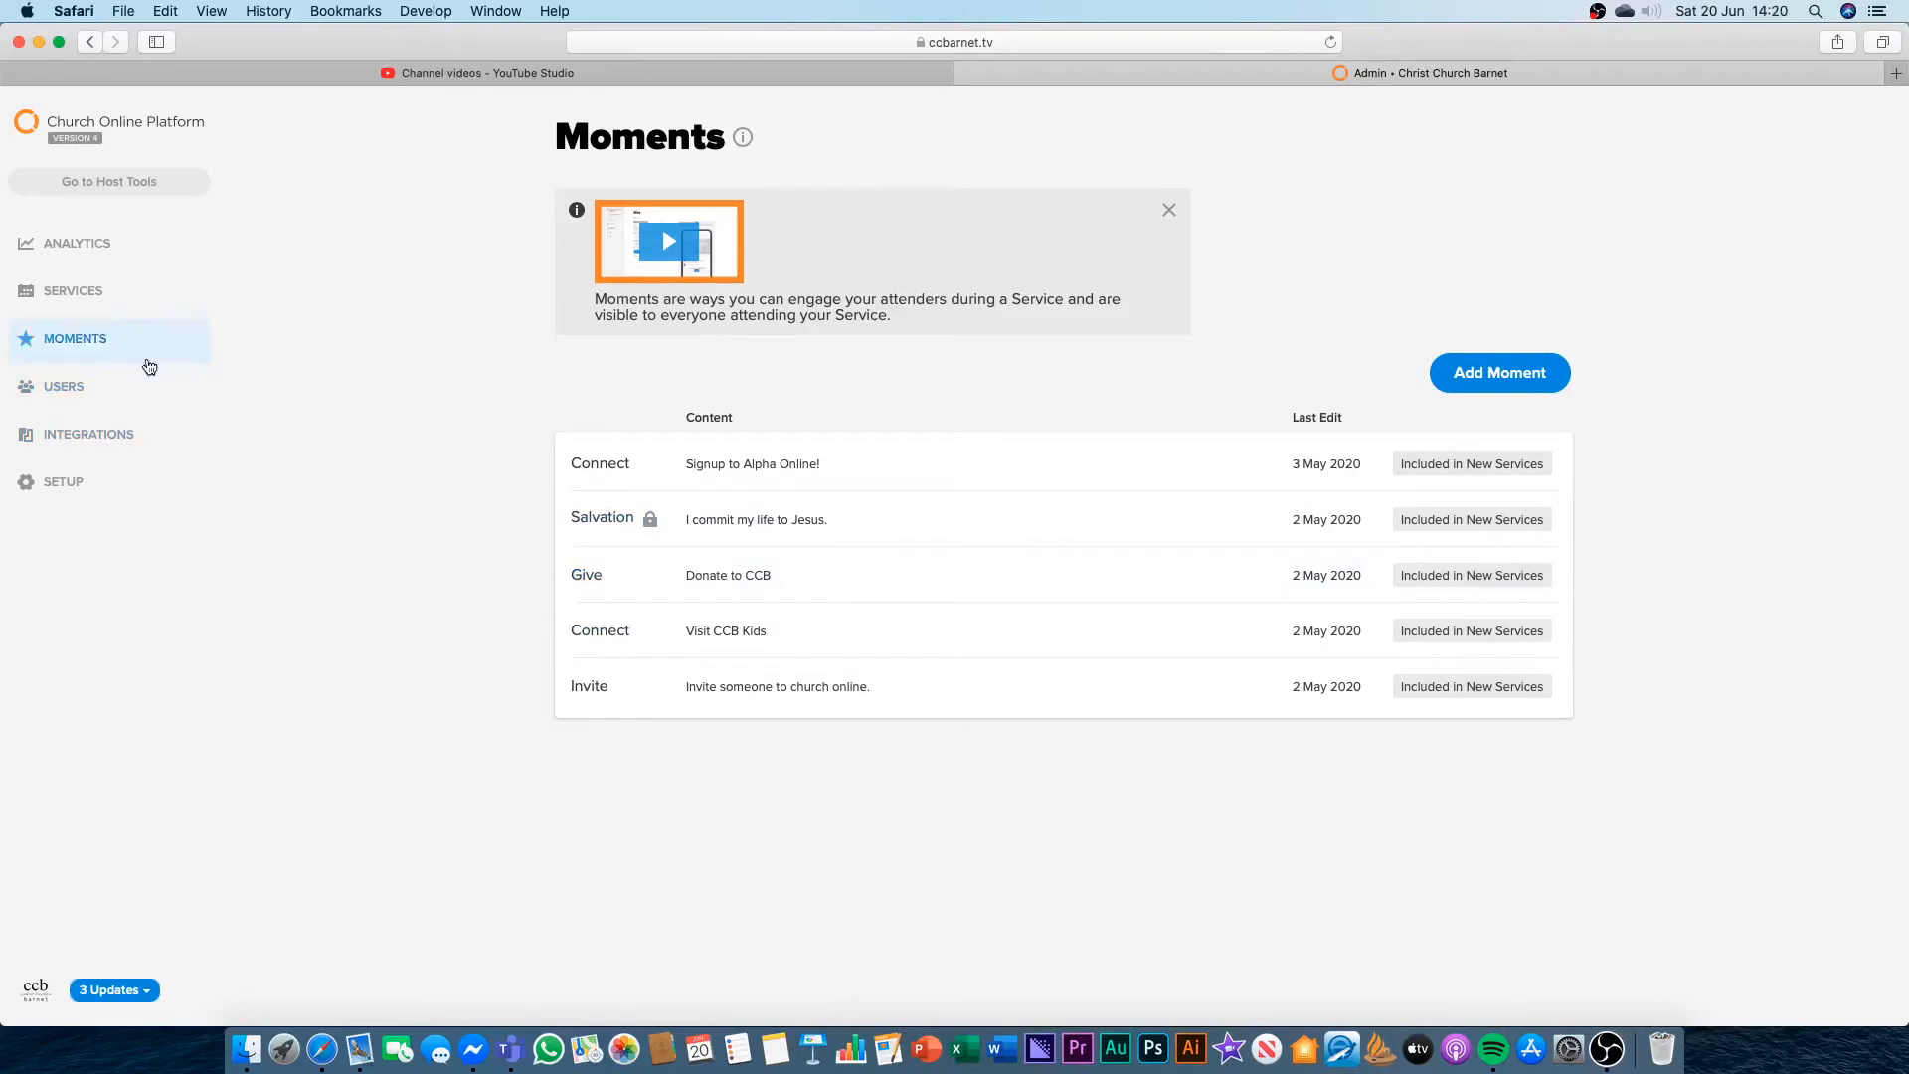
mouse_move(105, 382)
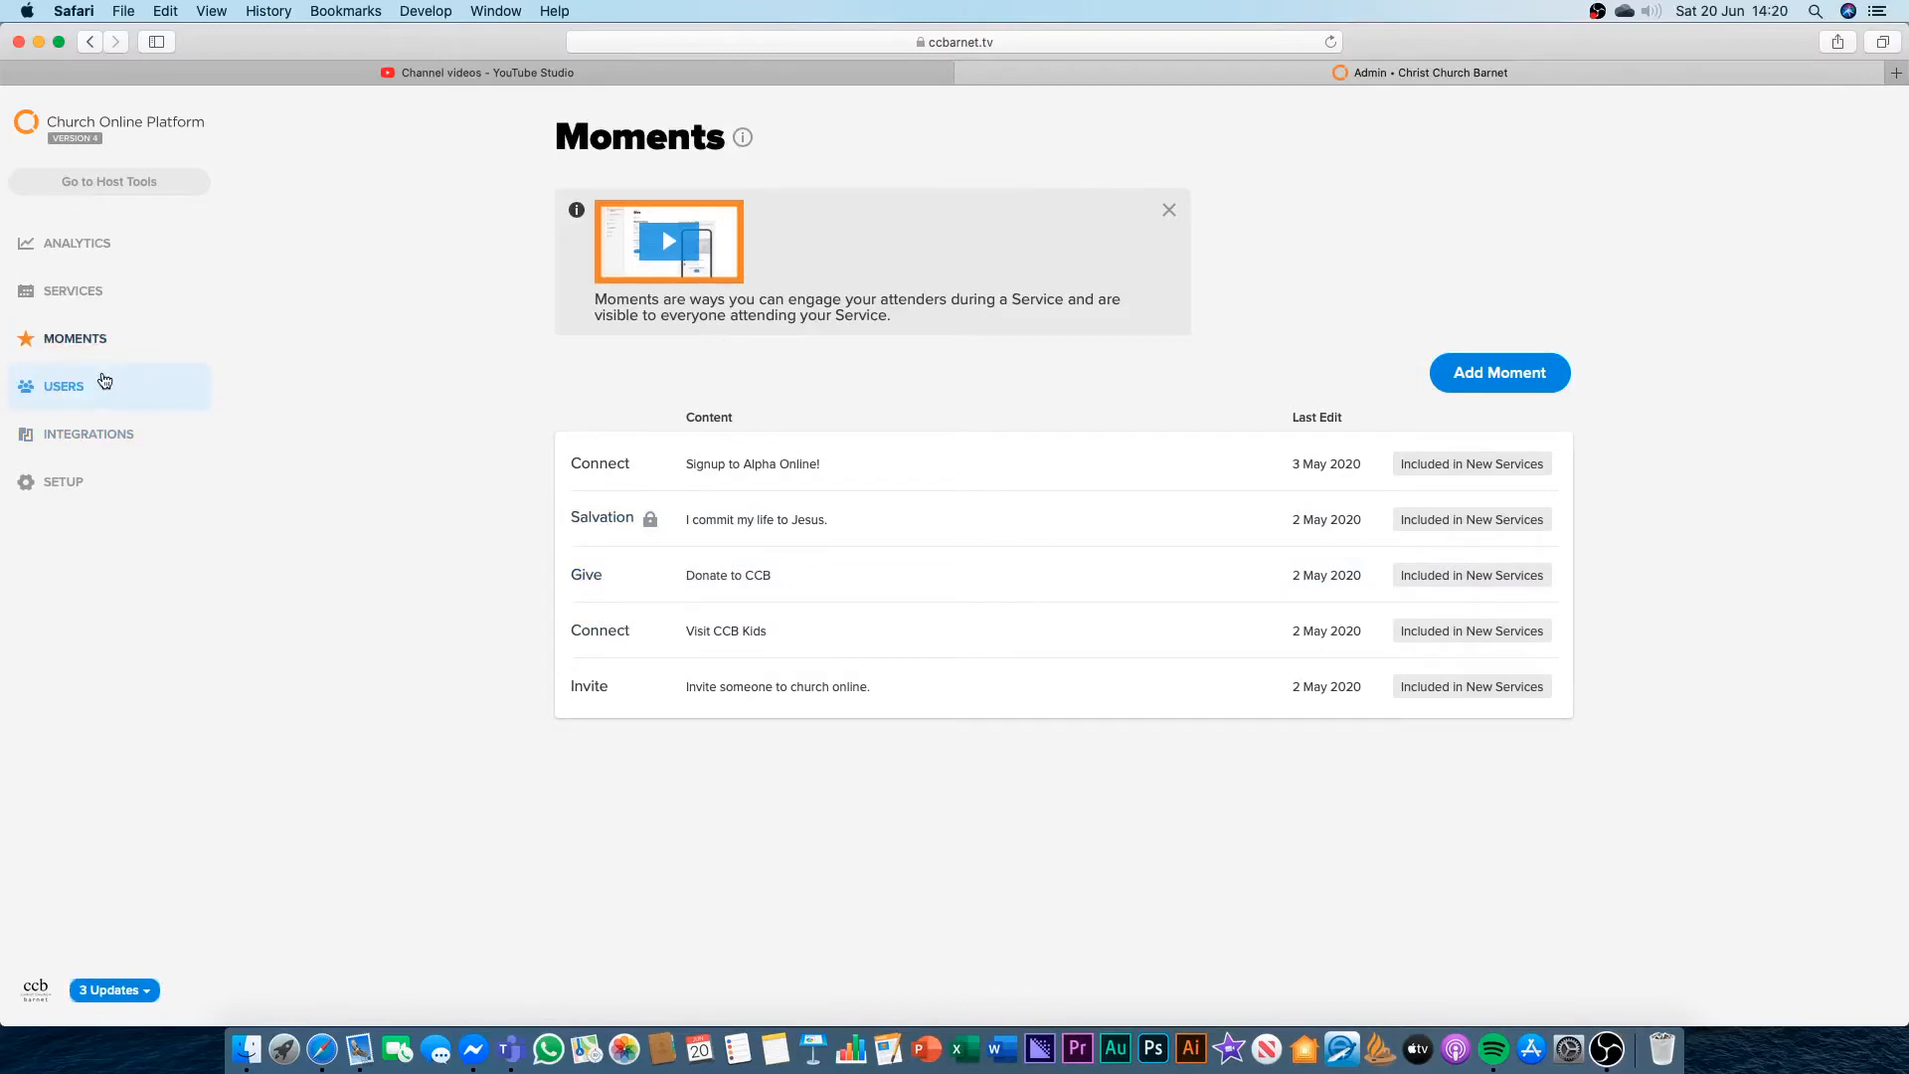
mouse_move(29, 374)
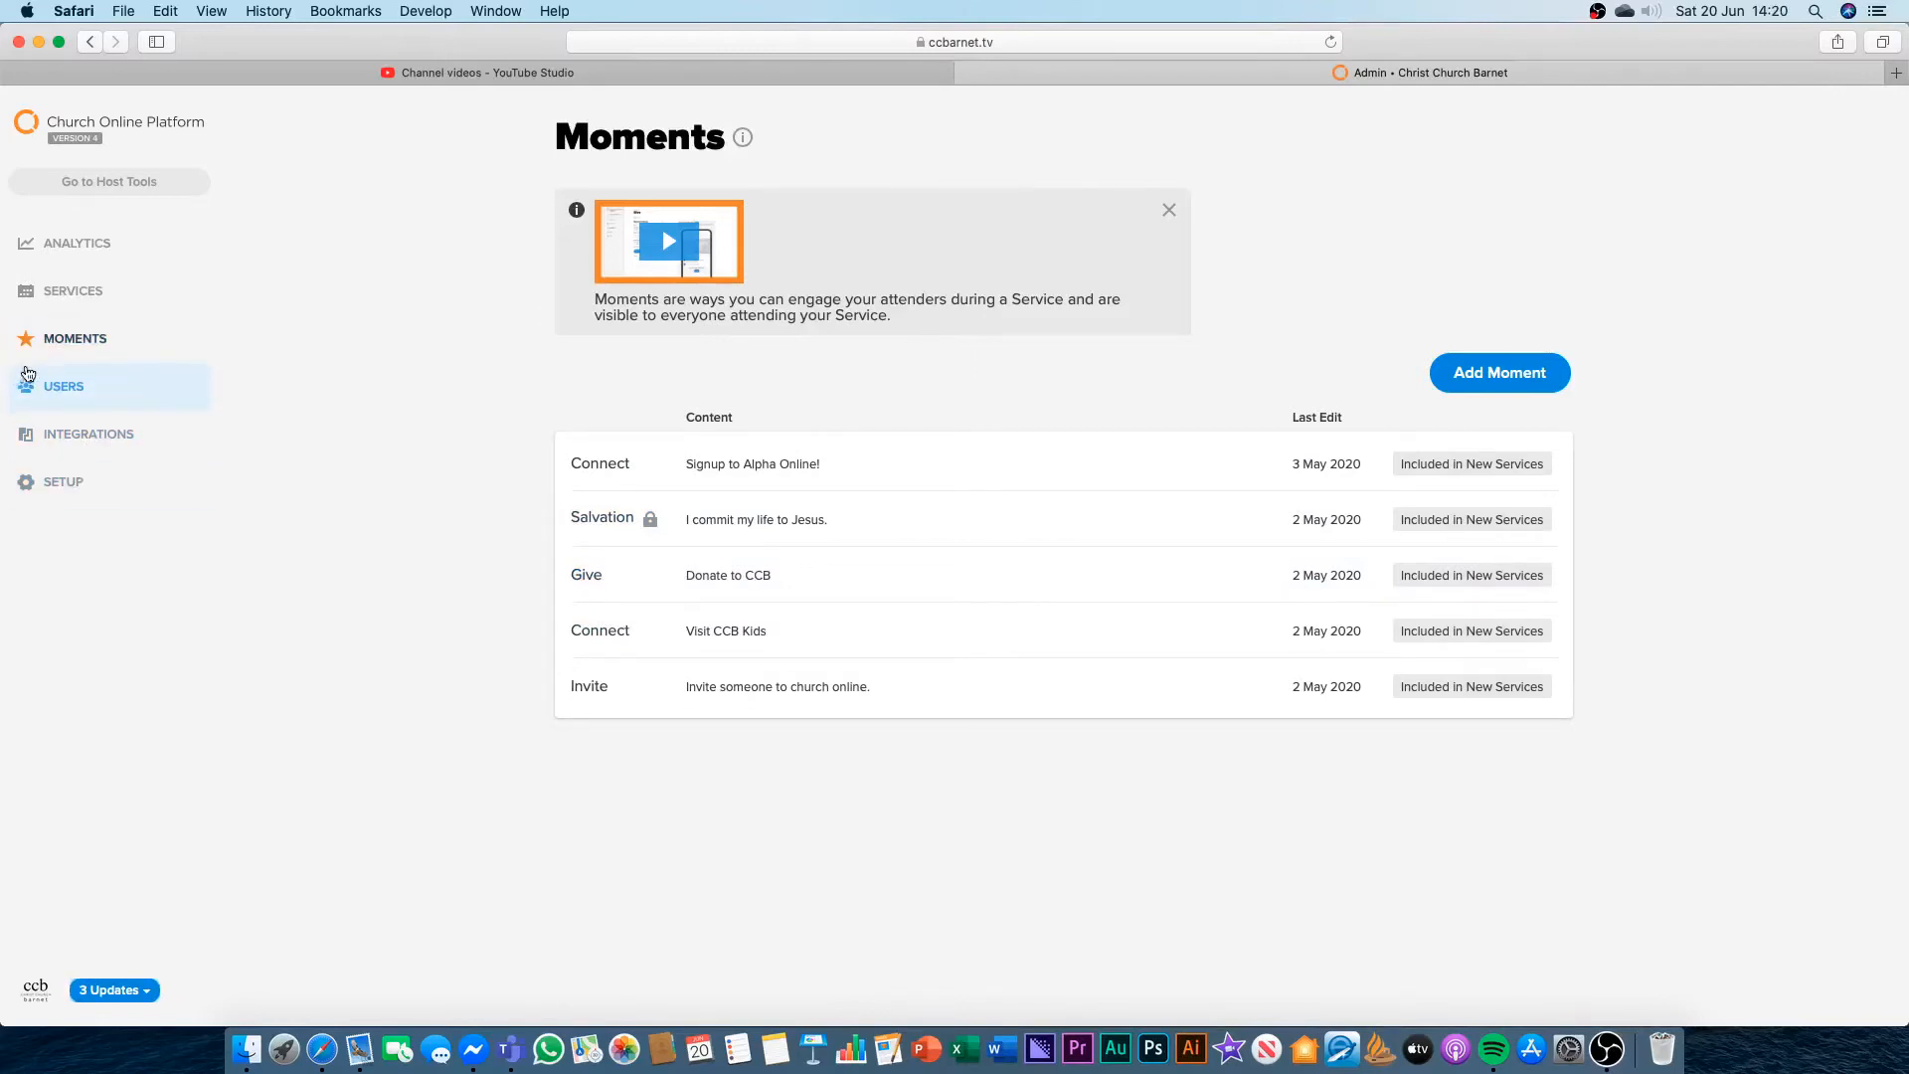
click(89, 433)
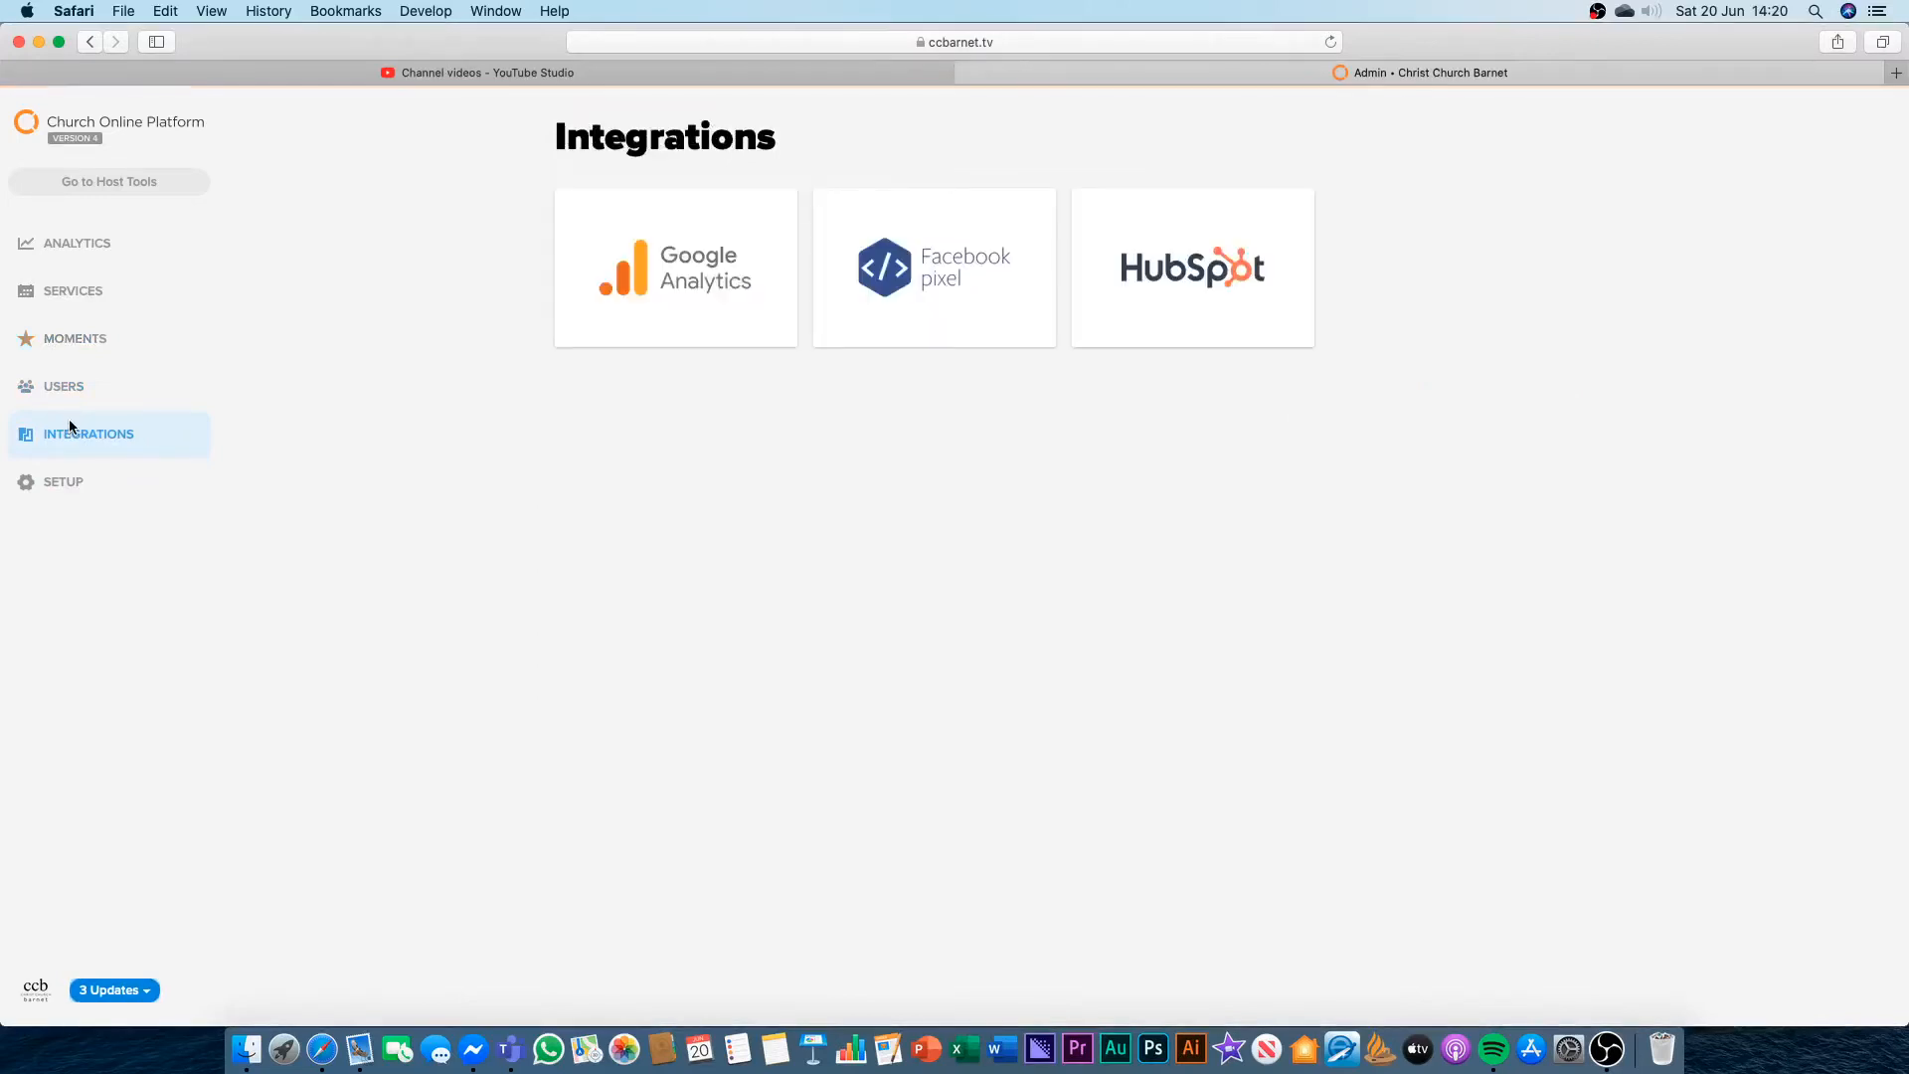
mouse_move(657, 373)
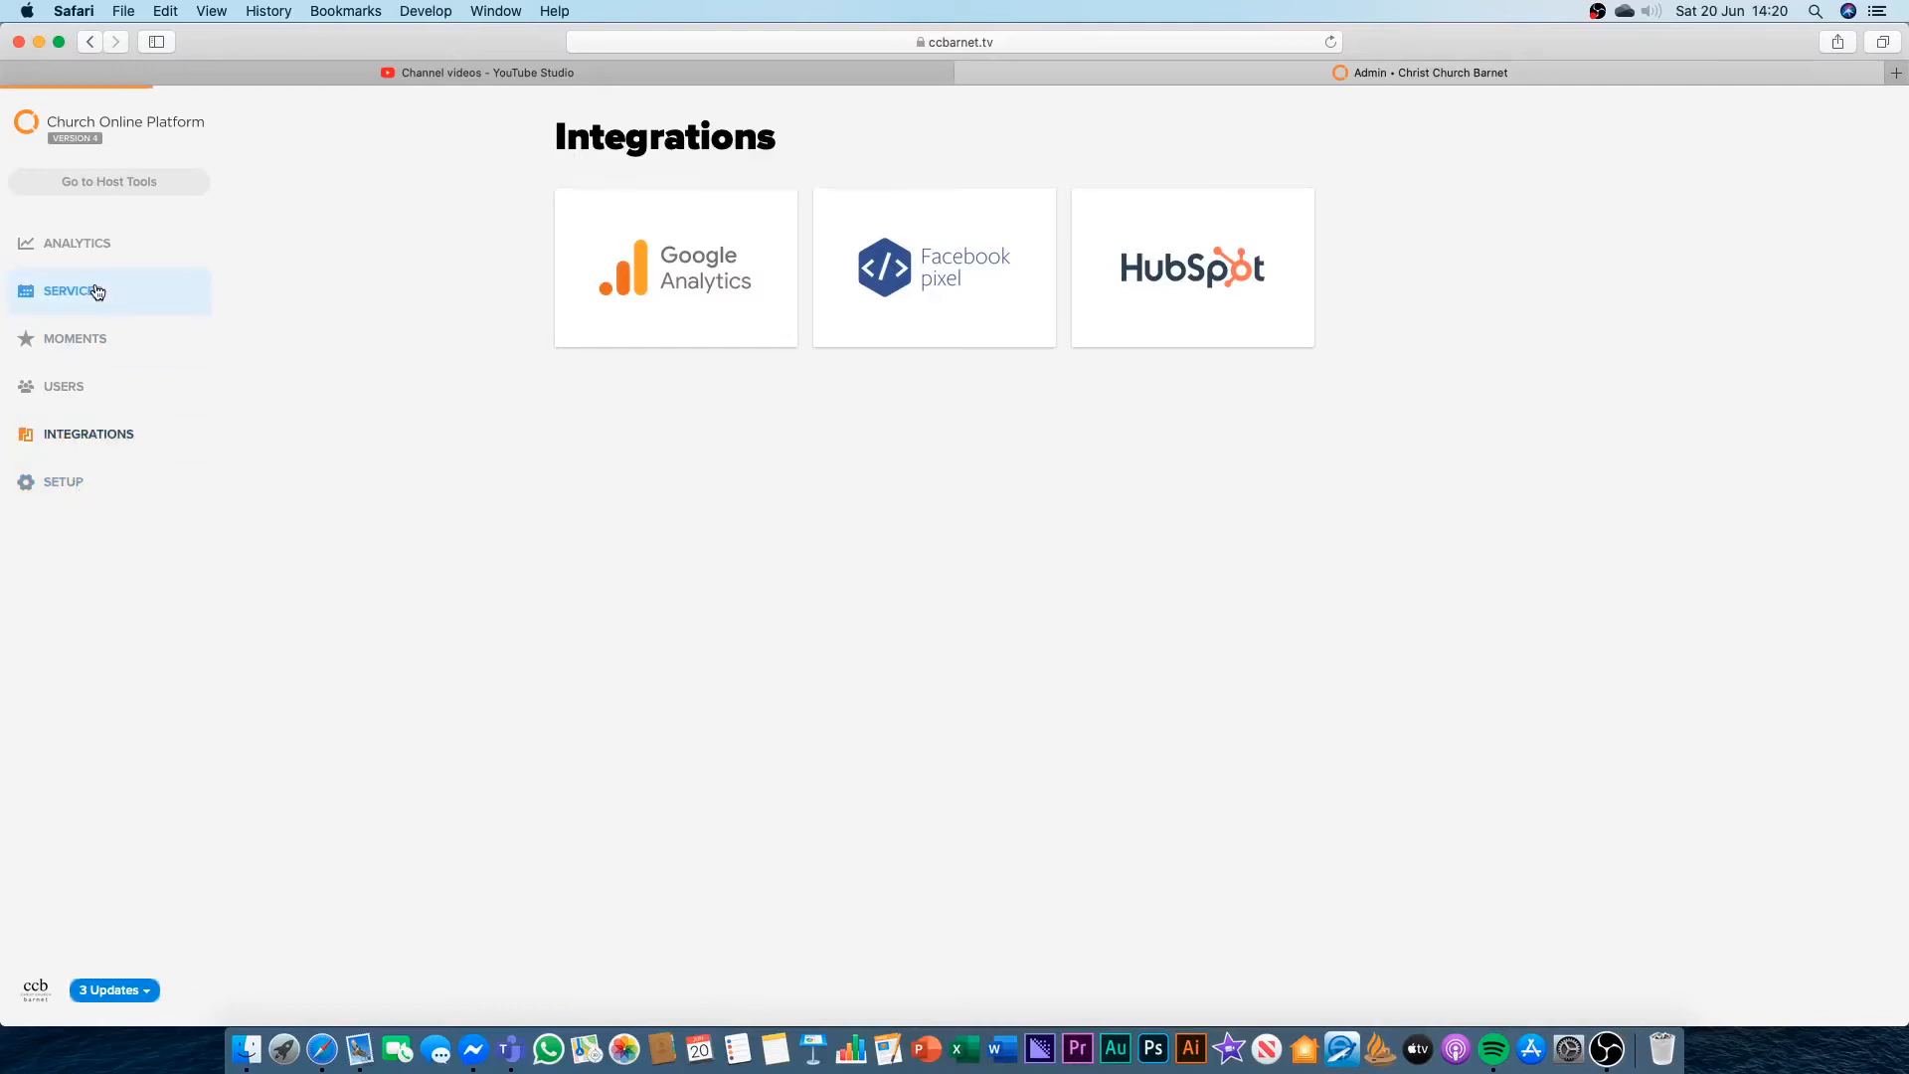
View the scheduled 10:00am Sunday services for June 21, June 28 and July 5.
click(73, 290)
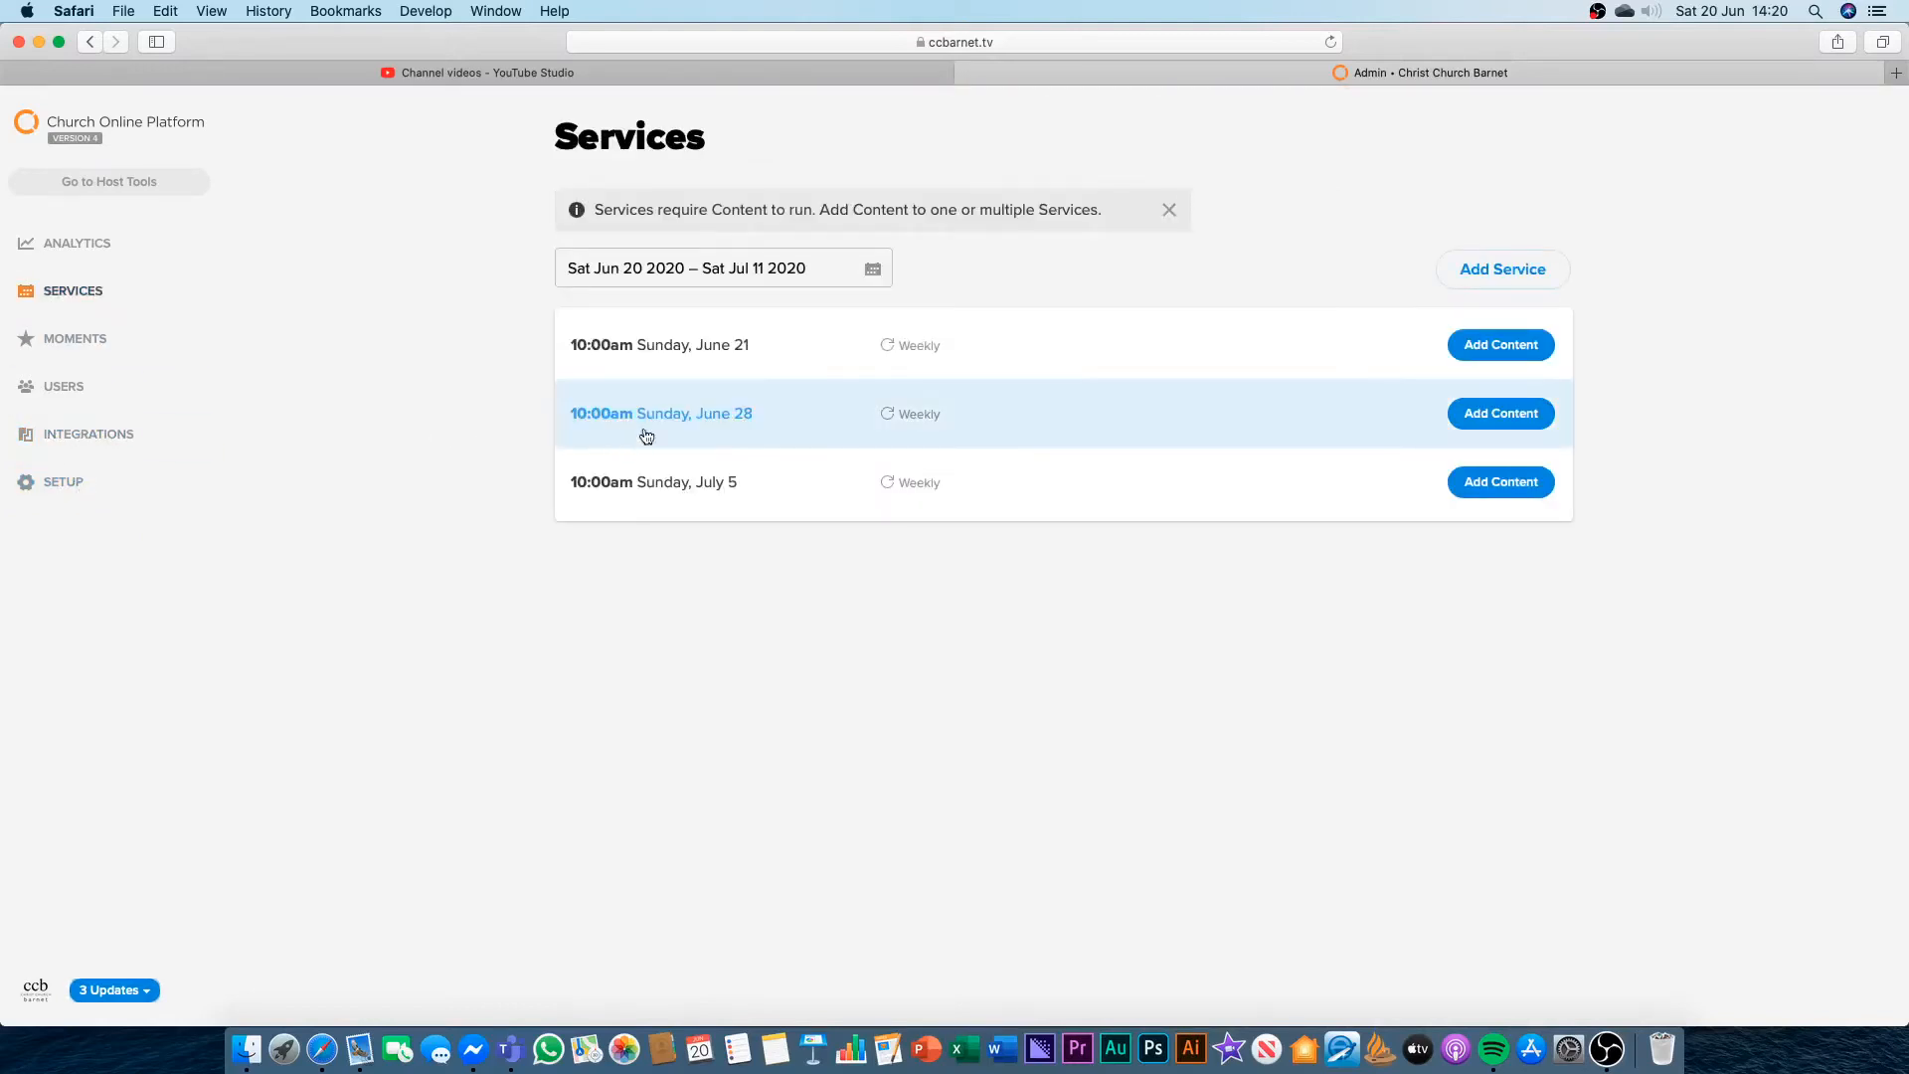
mouse_move(731, 458)
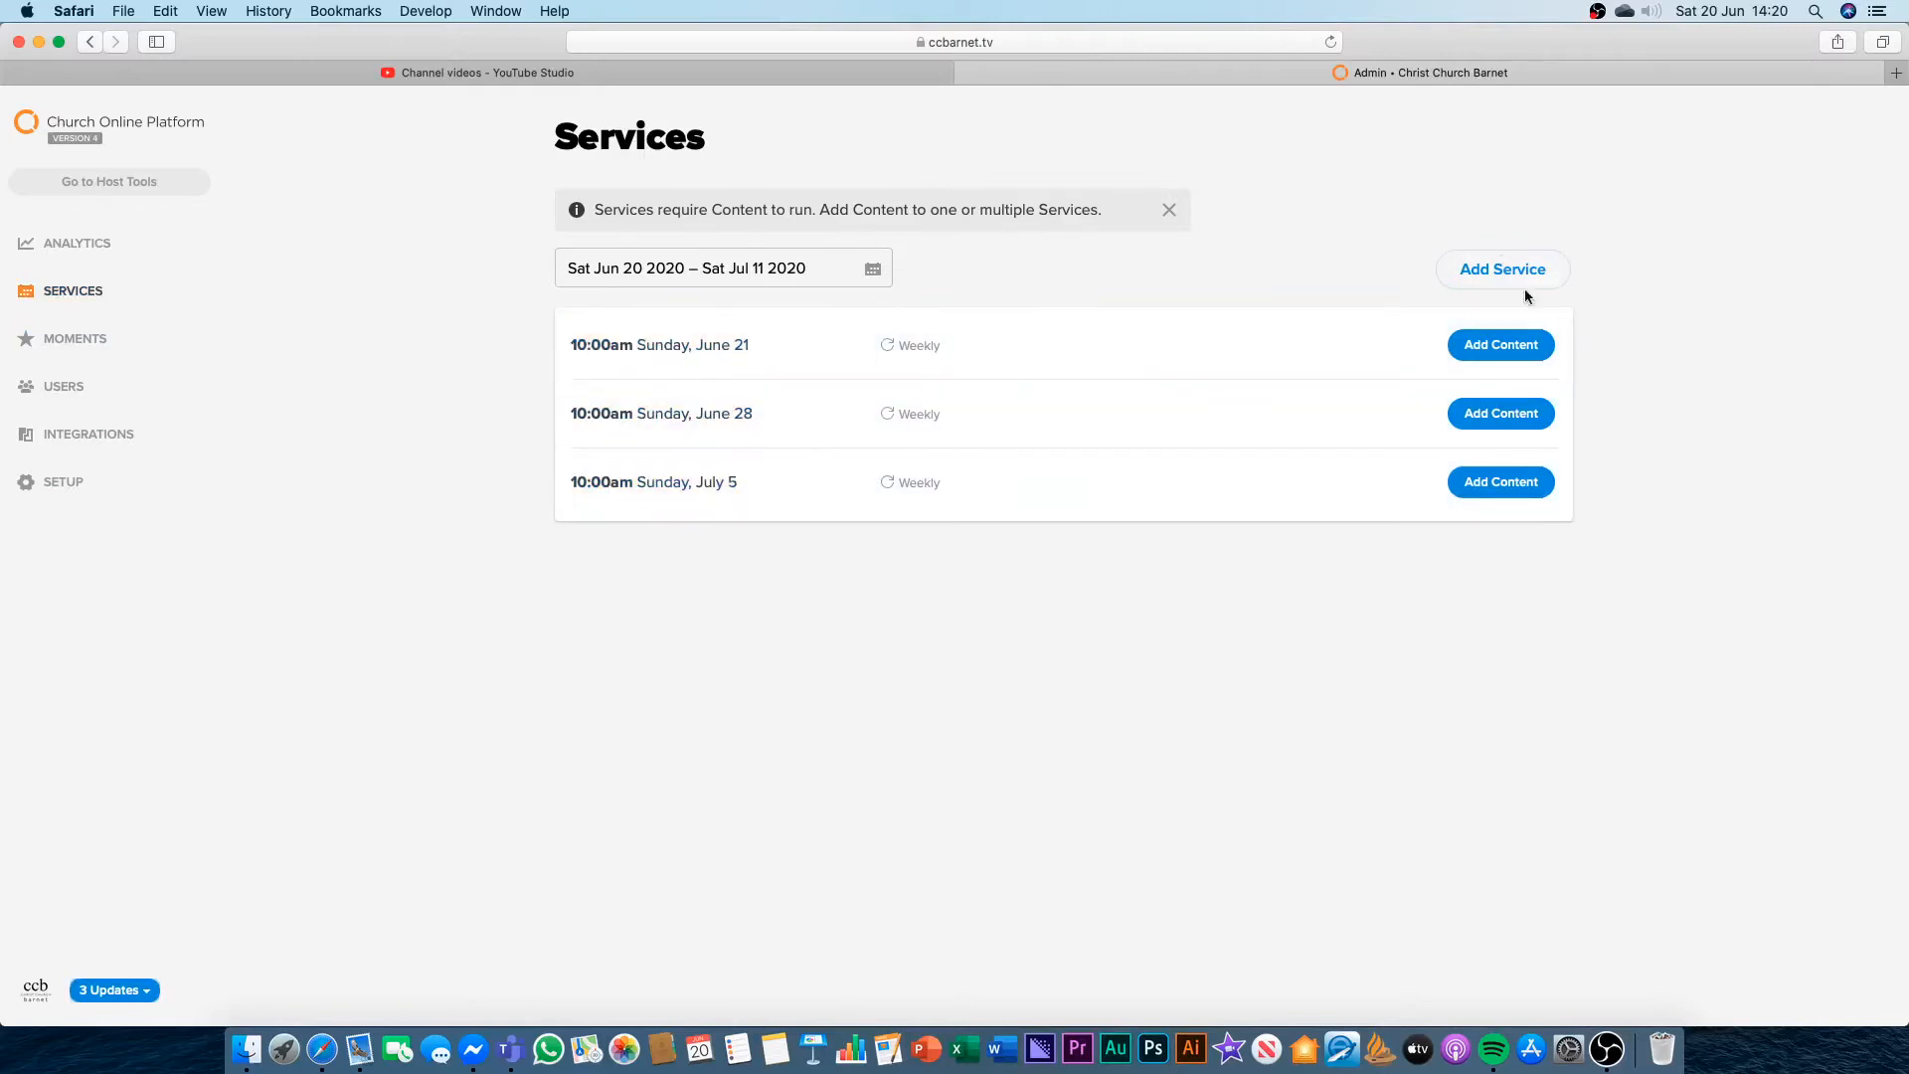
mouse_move(1452, 264)
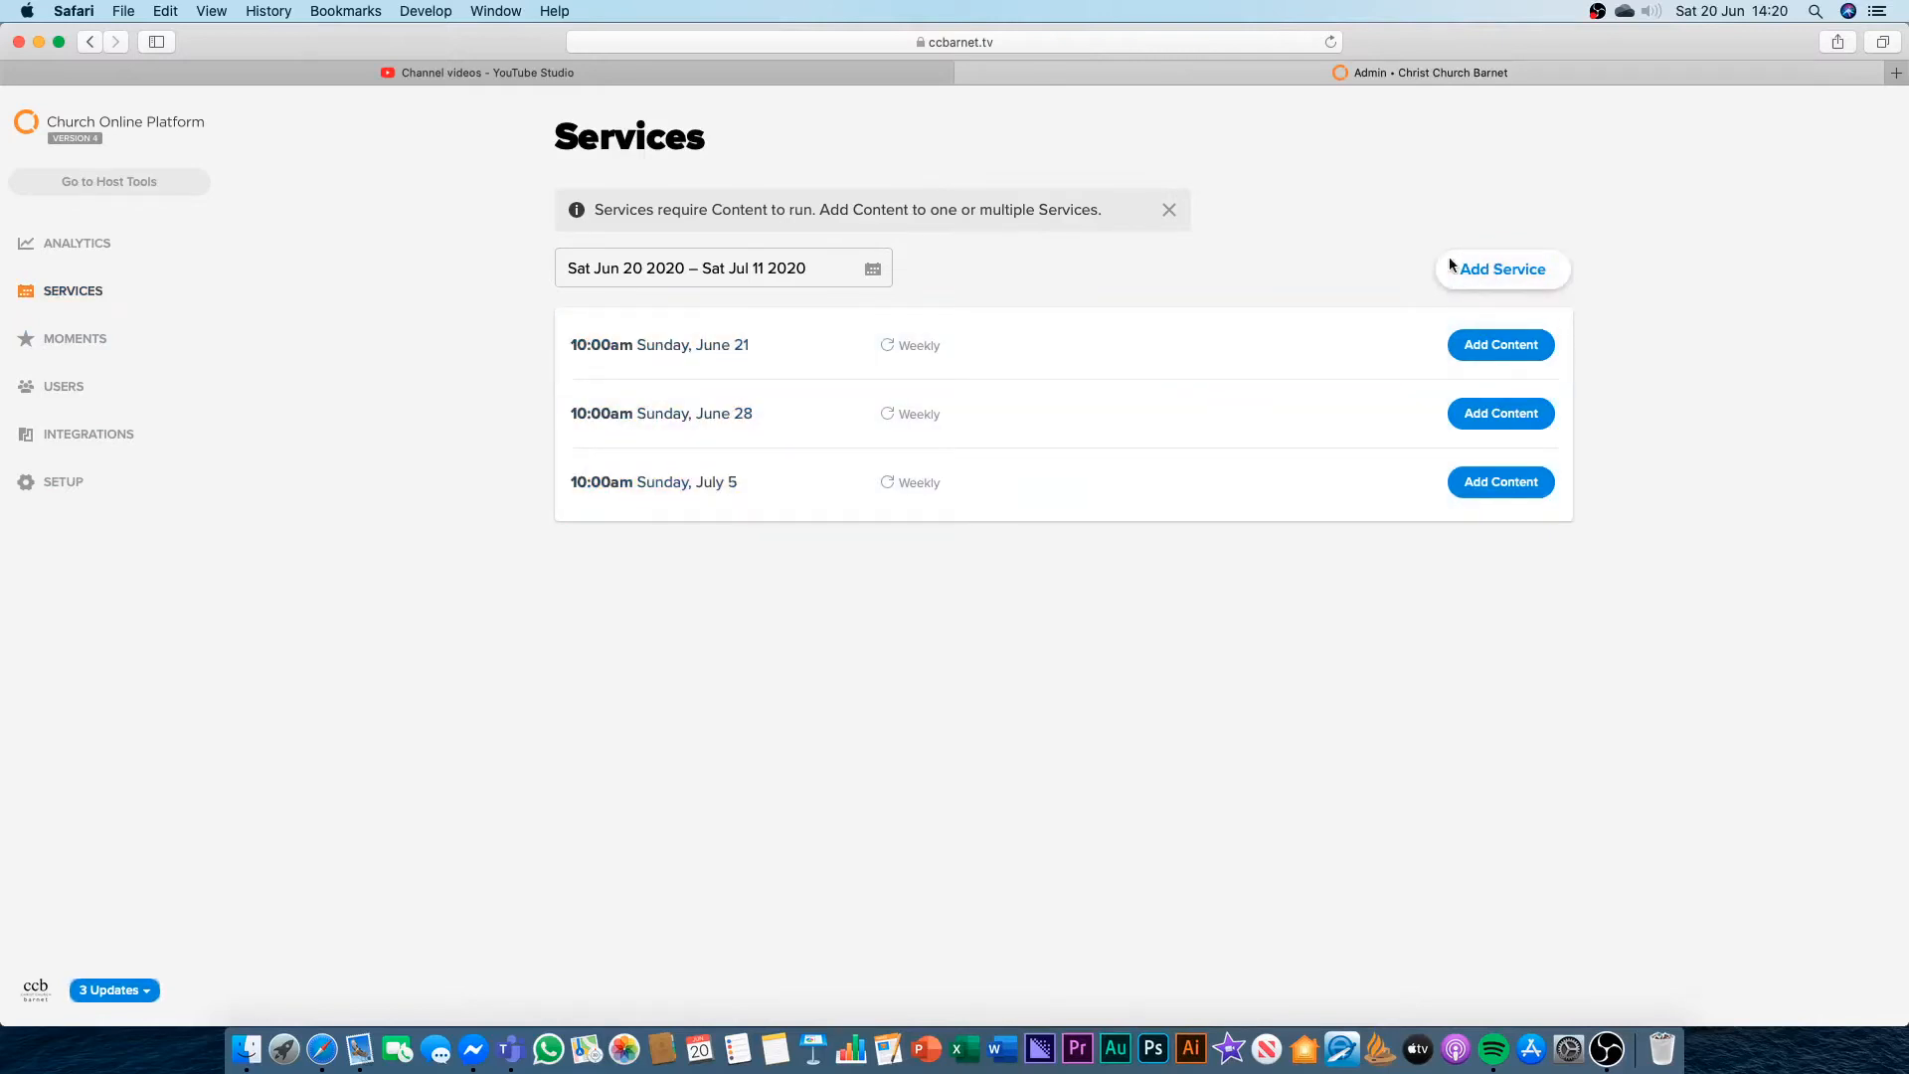
mouse_move(724, 324)
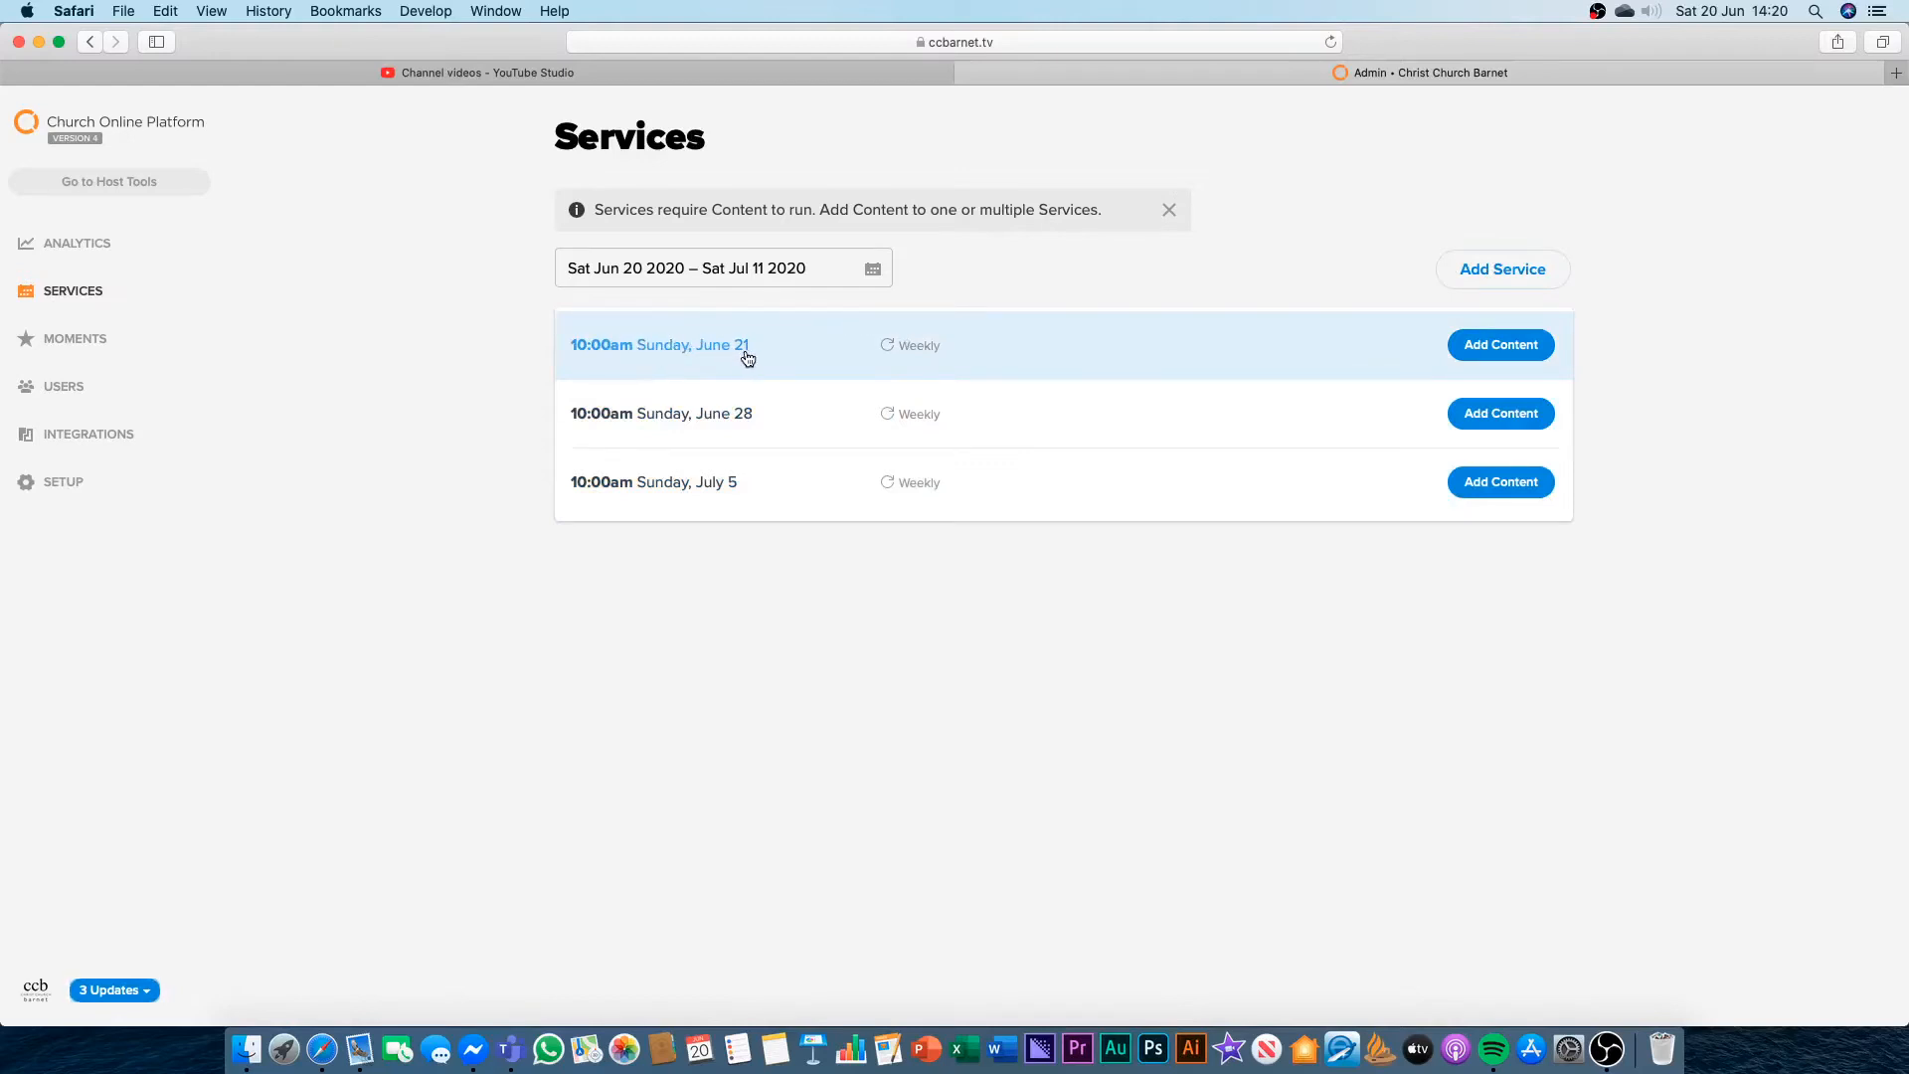
mouse_move(1548, 349)
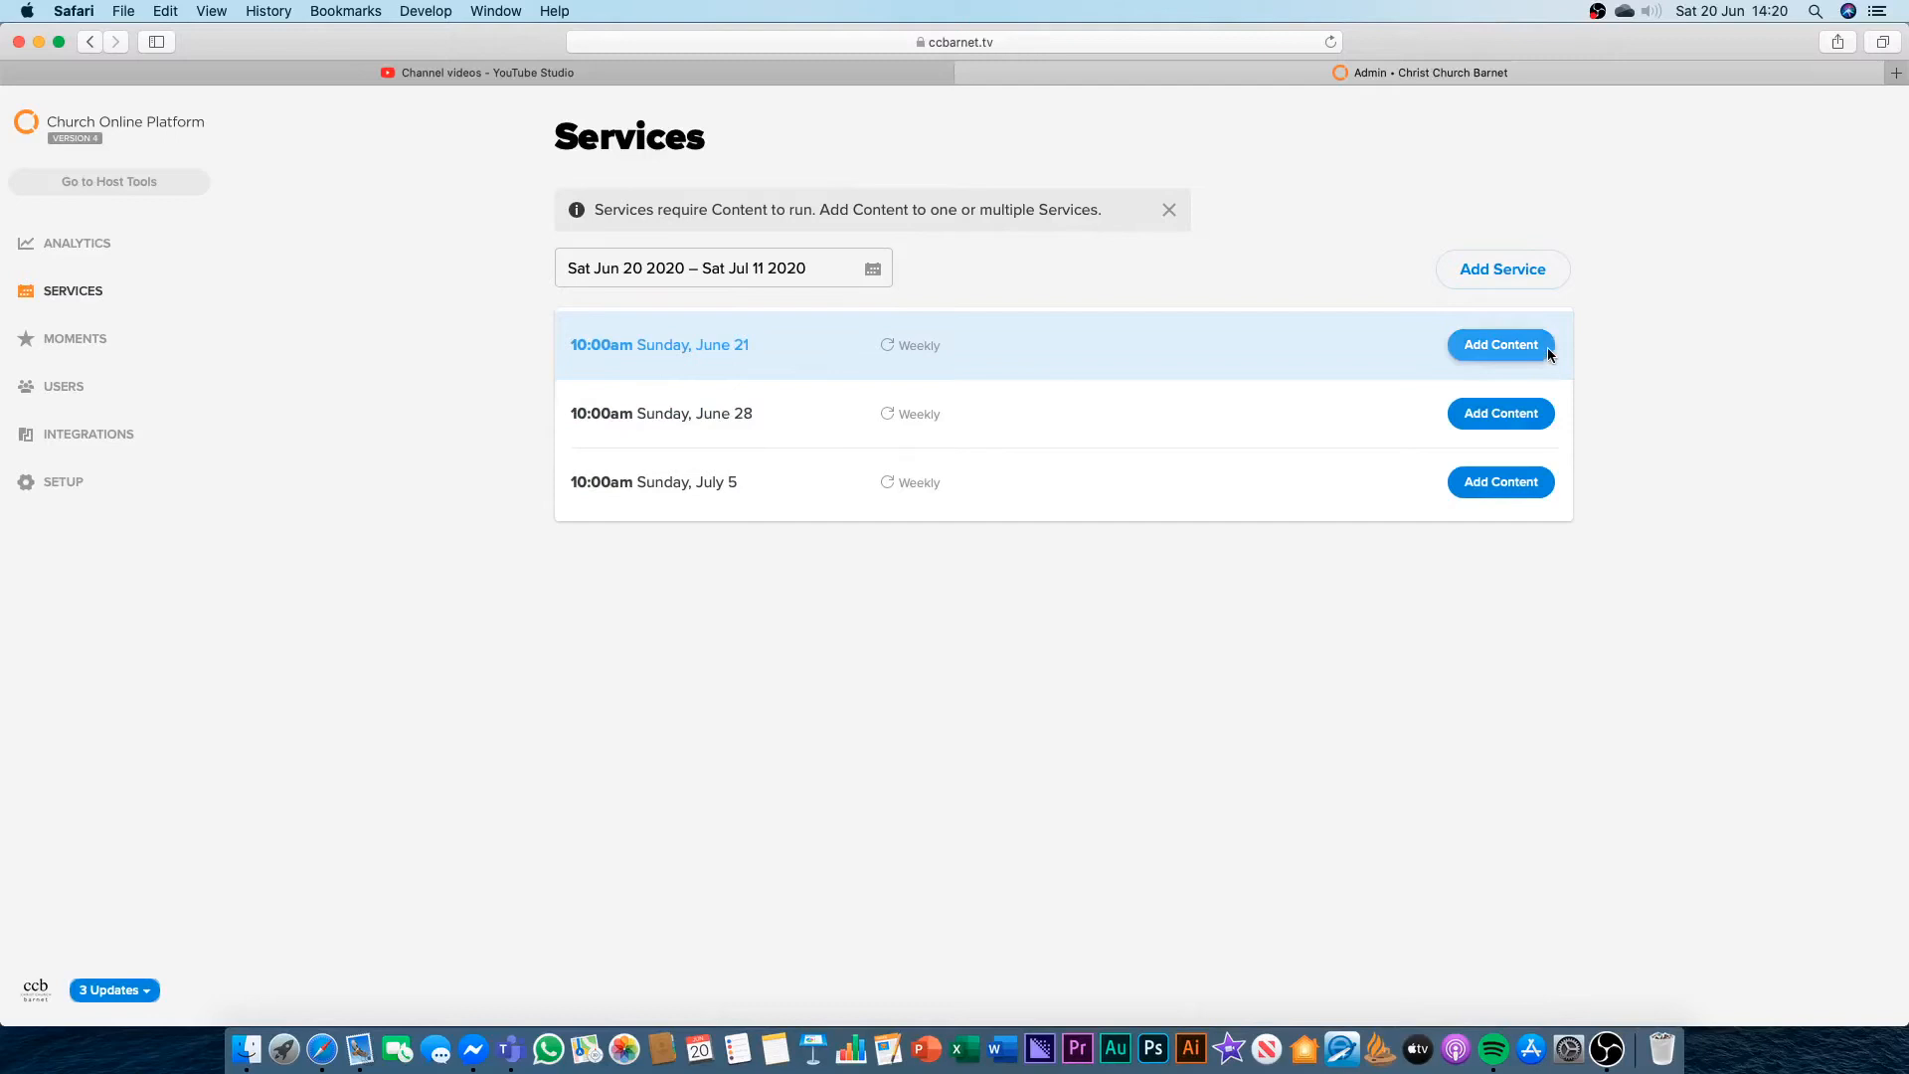
Add June 21 service content titled '10am Morning Service' with a 2-hour duration.
click(1500, 345)
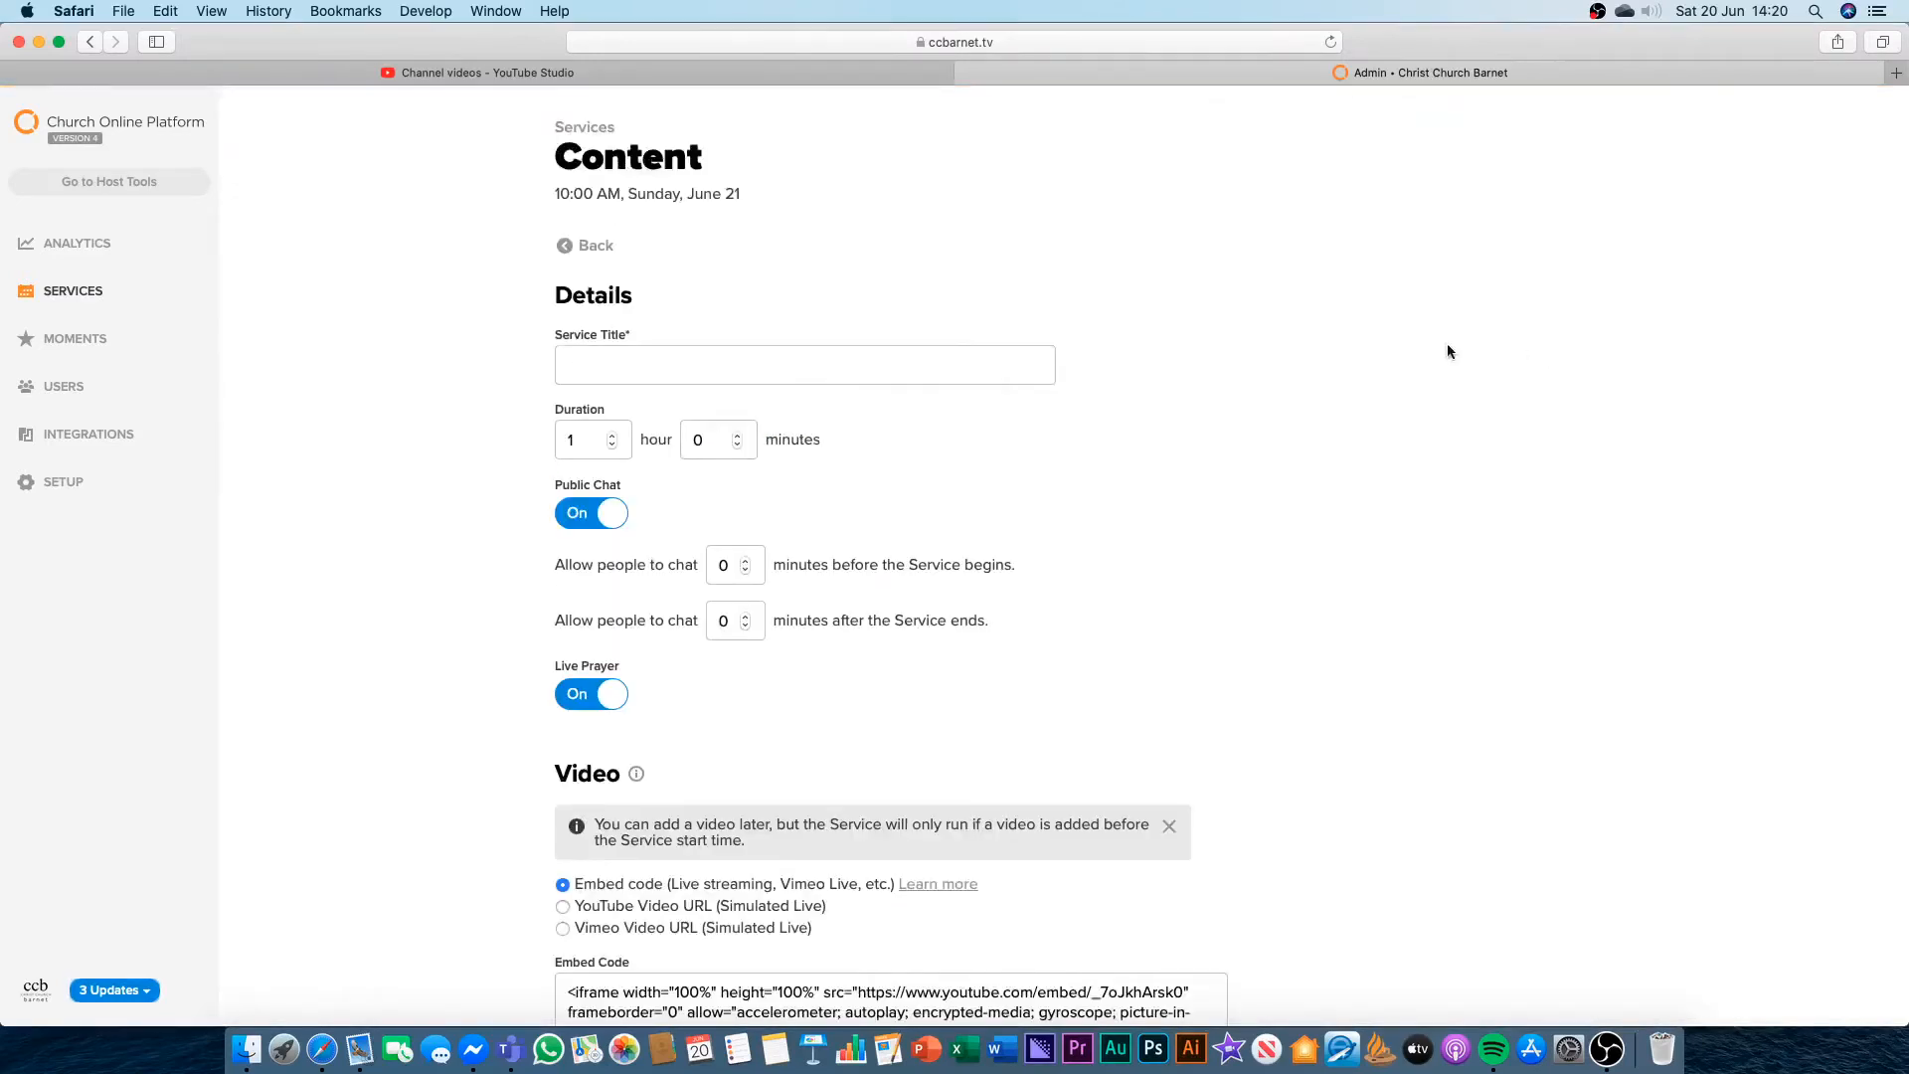
click(805, 365)
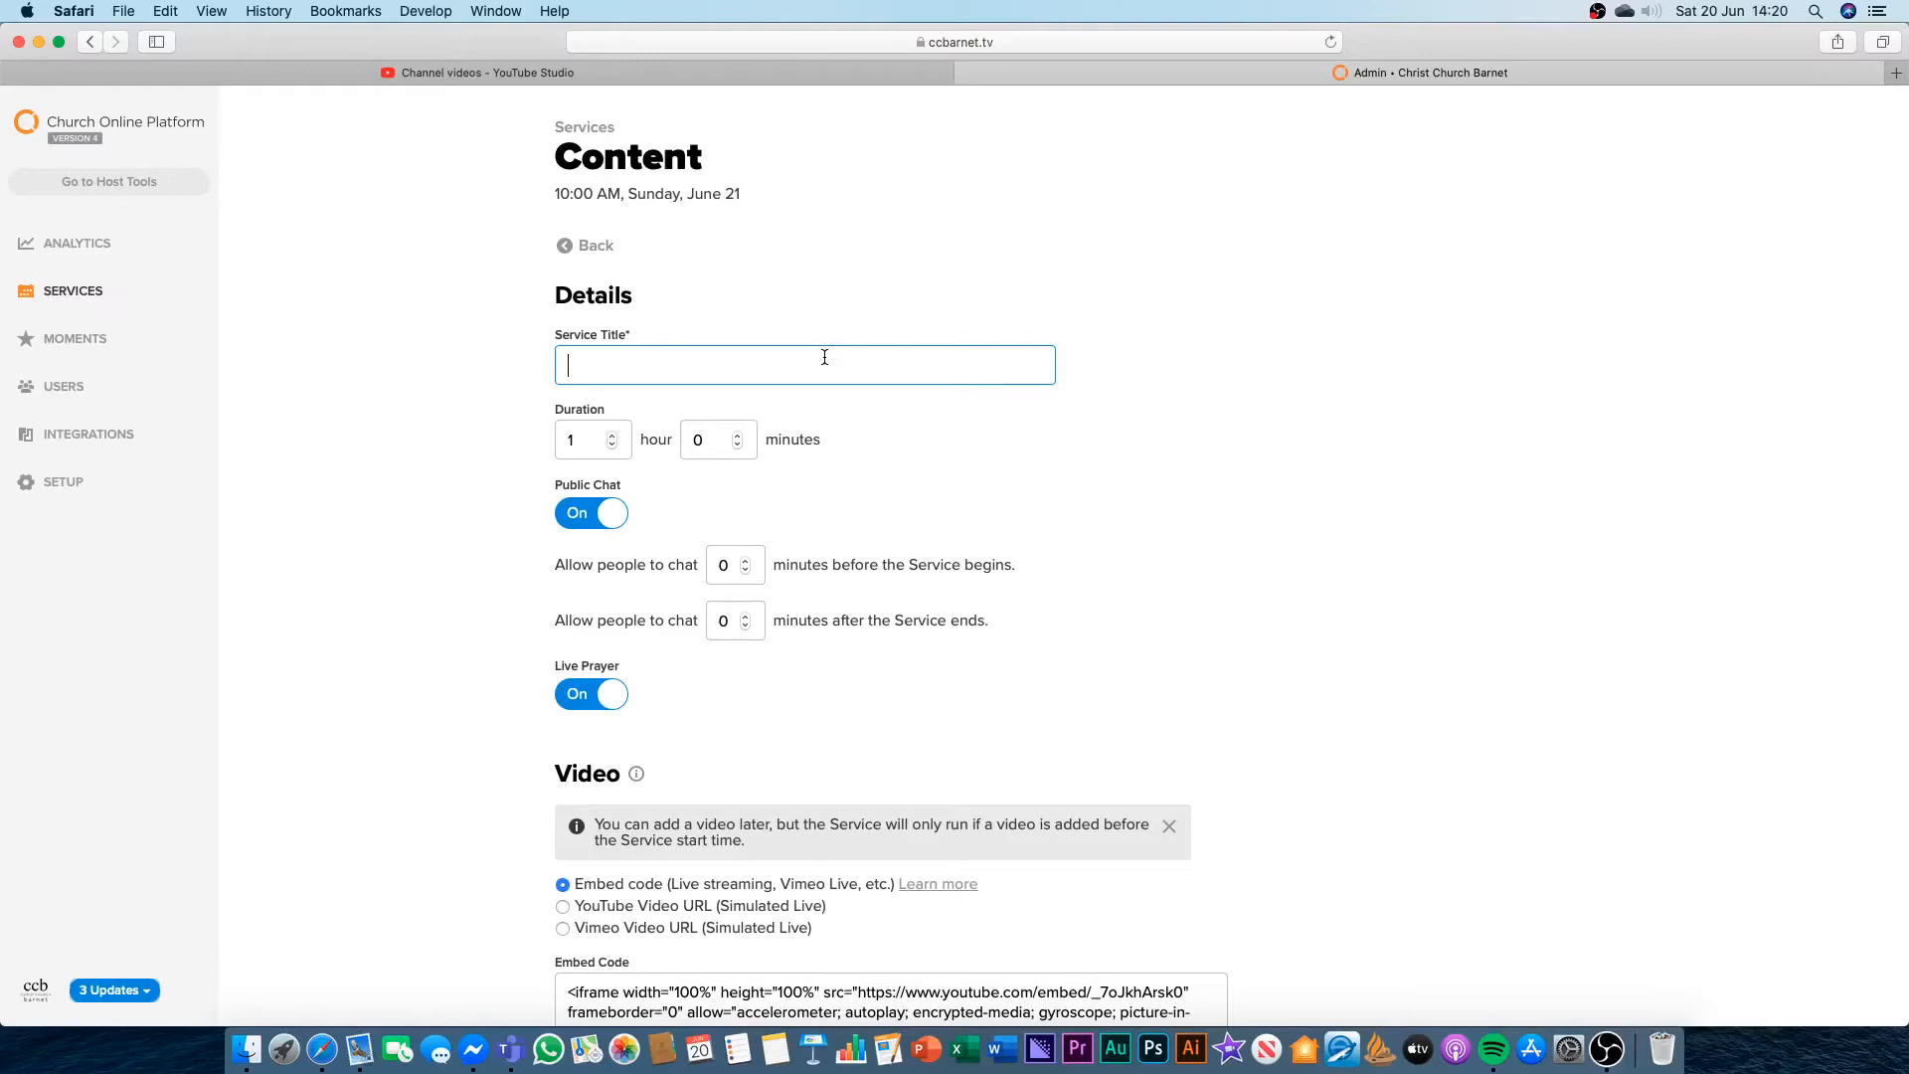
text(10am Morning Sev)
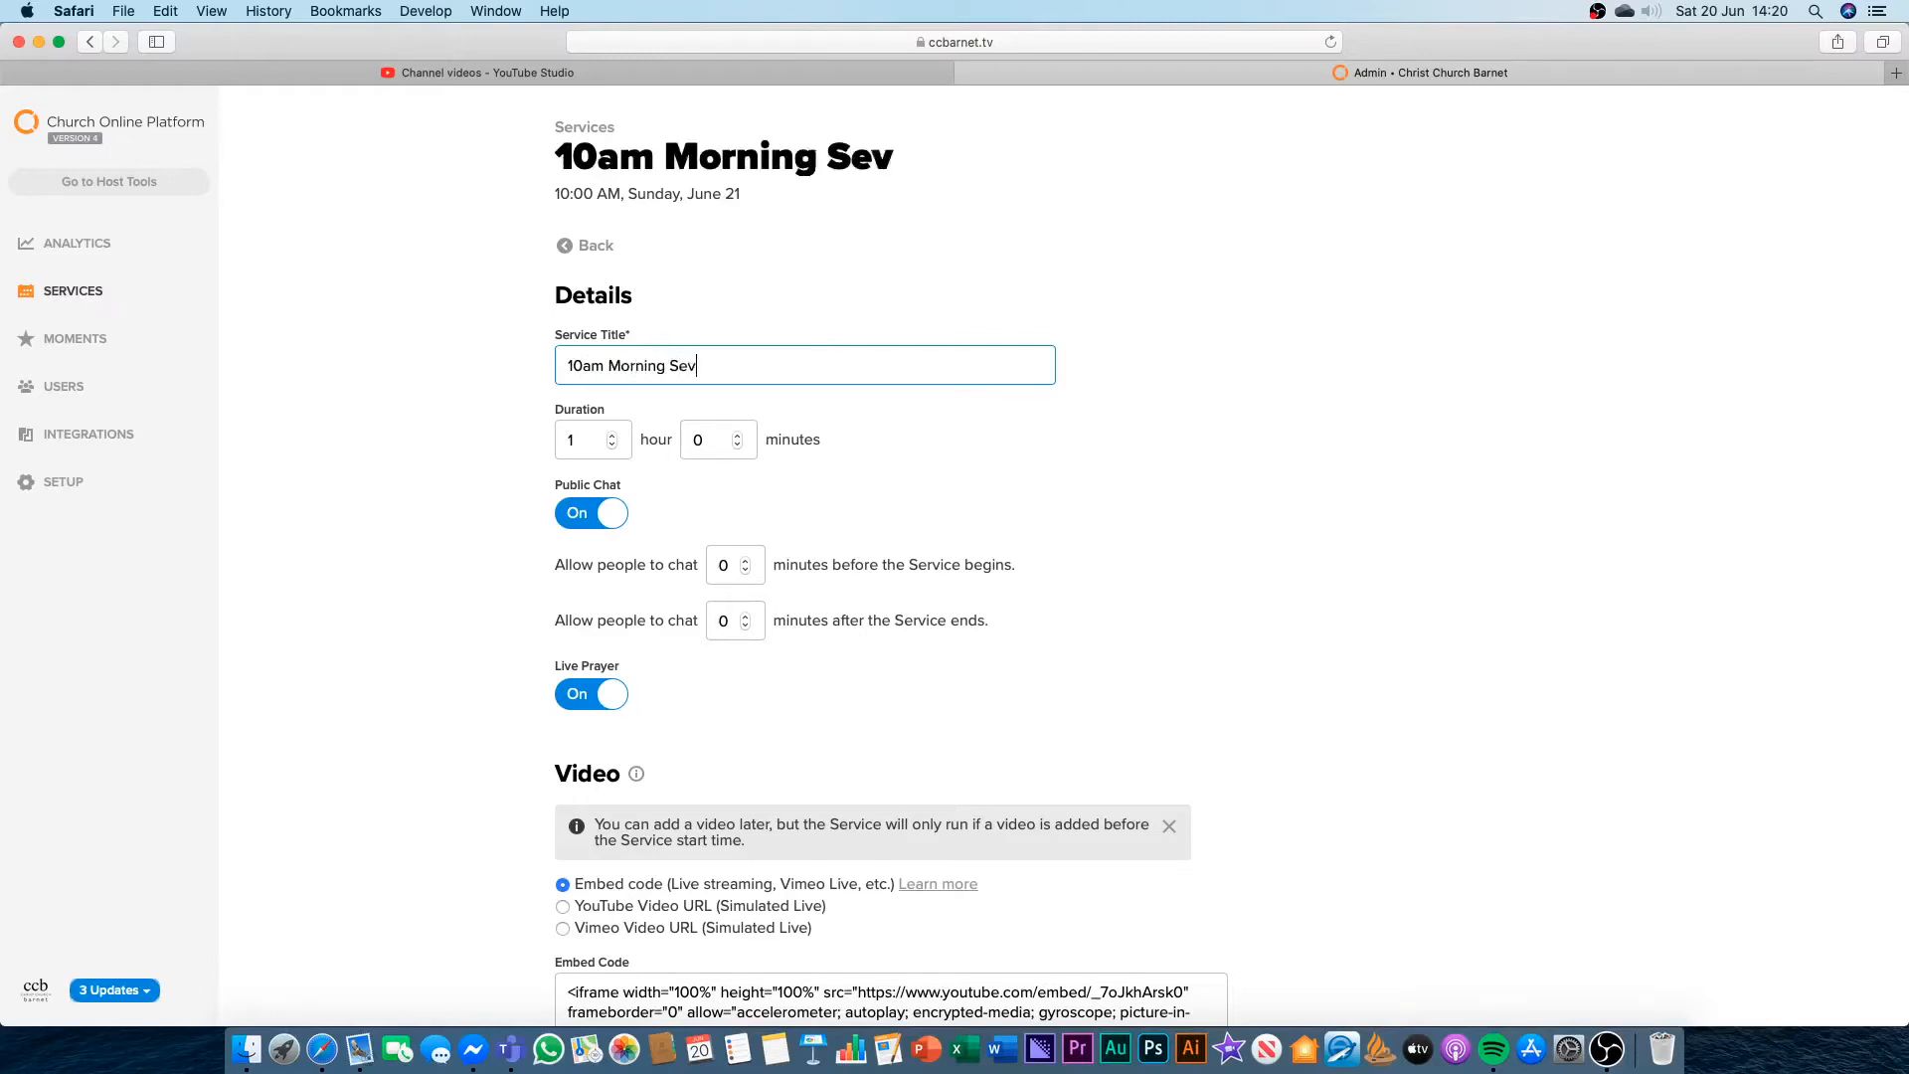
text(ice)
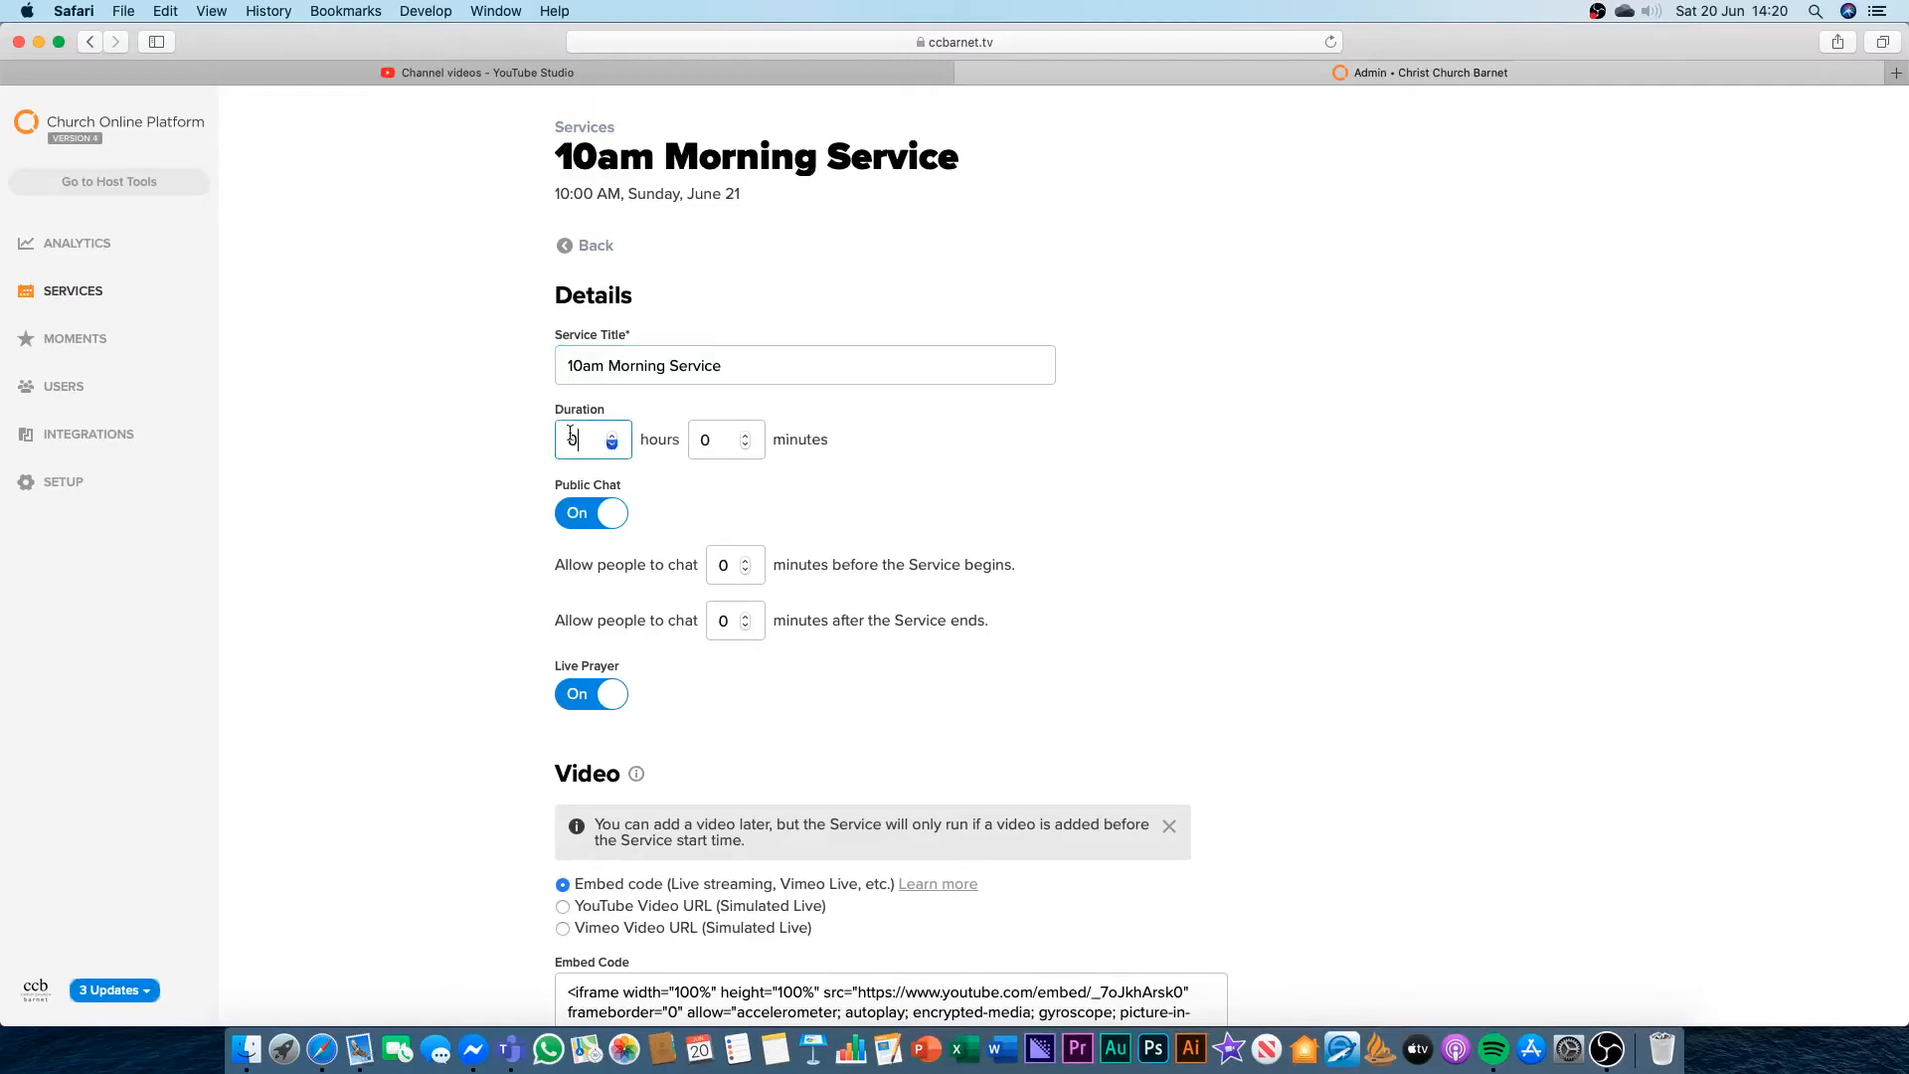
text(2)
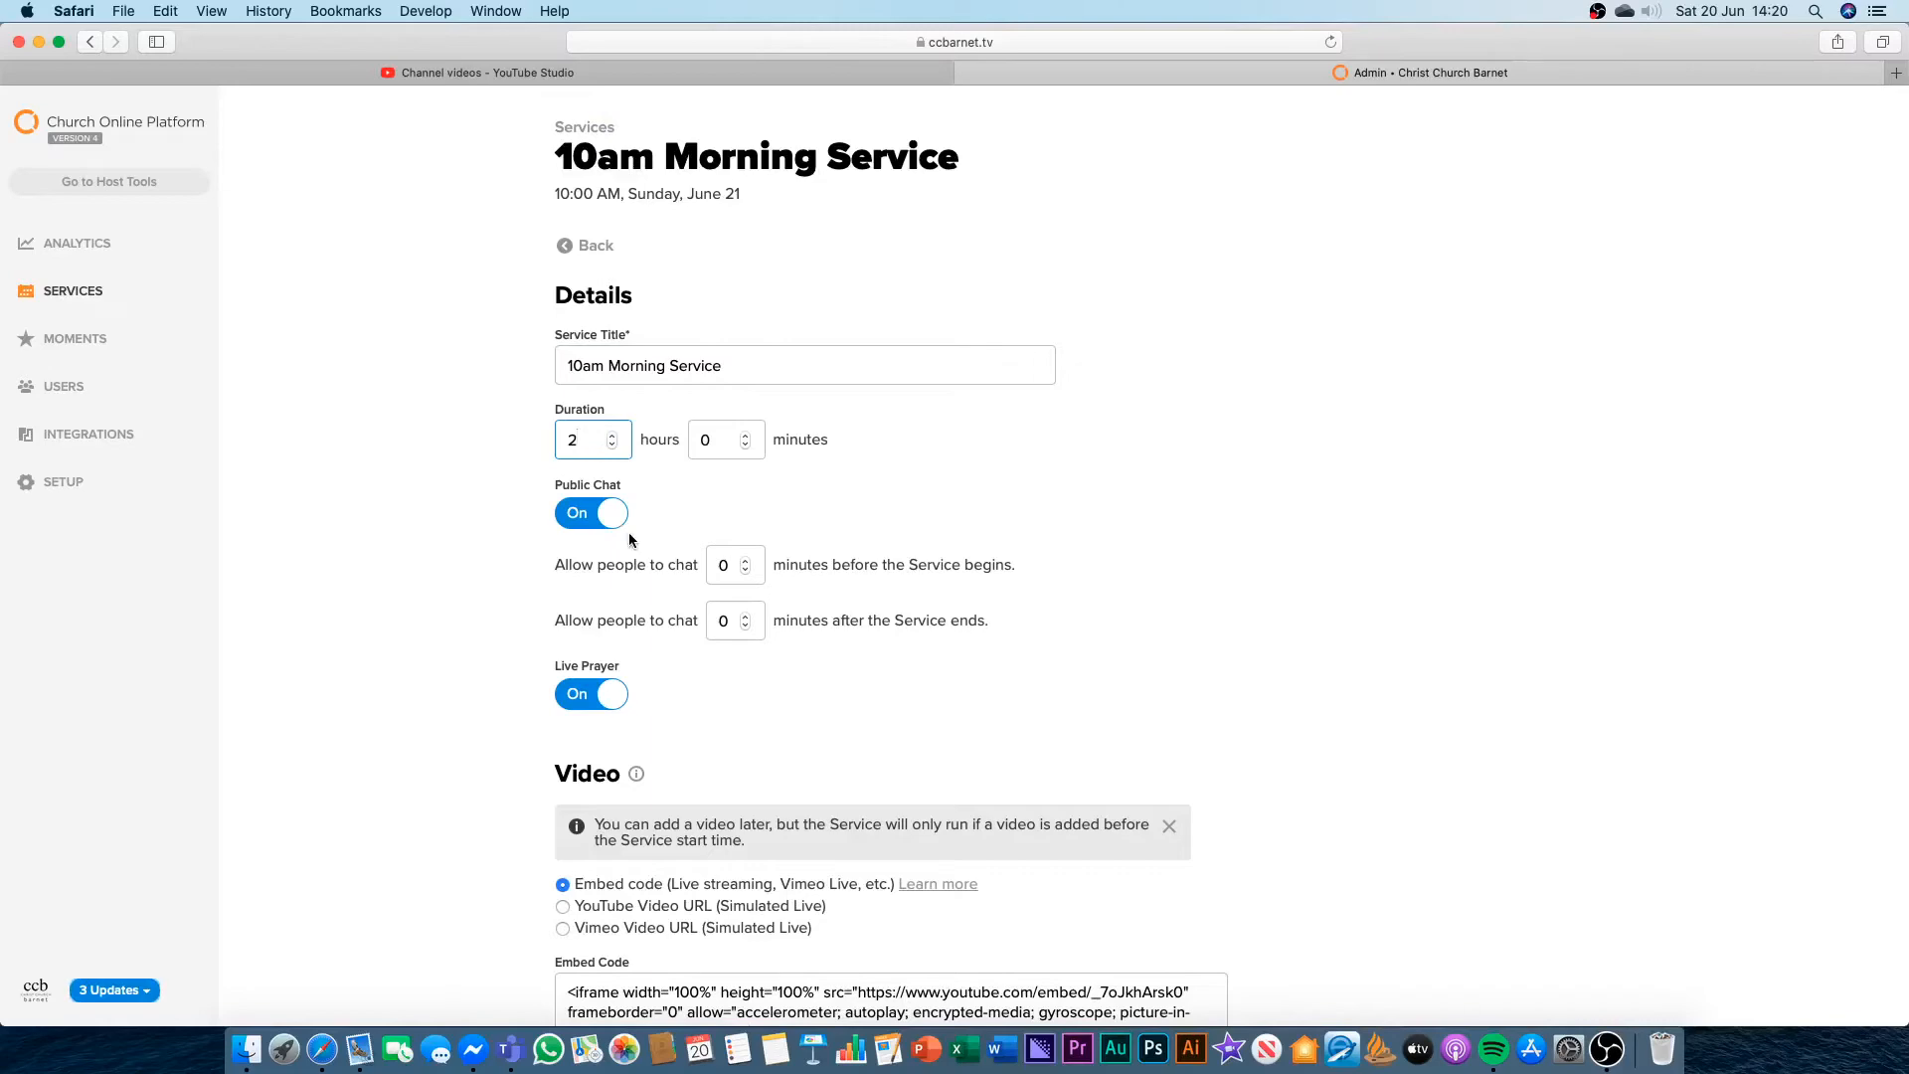
Open the June 21 service's chat 30 minutes before and close it 30 minutes after.
scroll(down, 3)
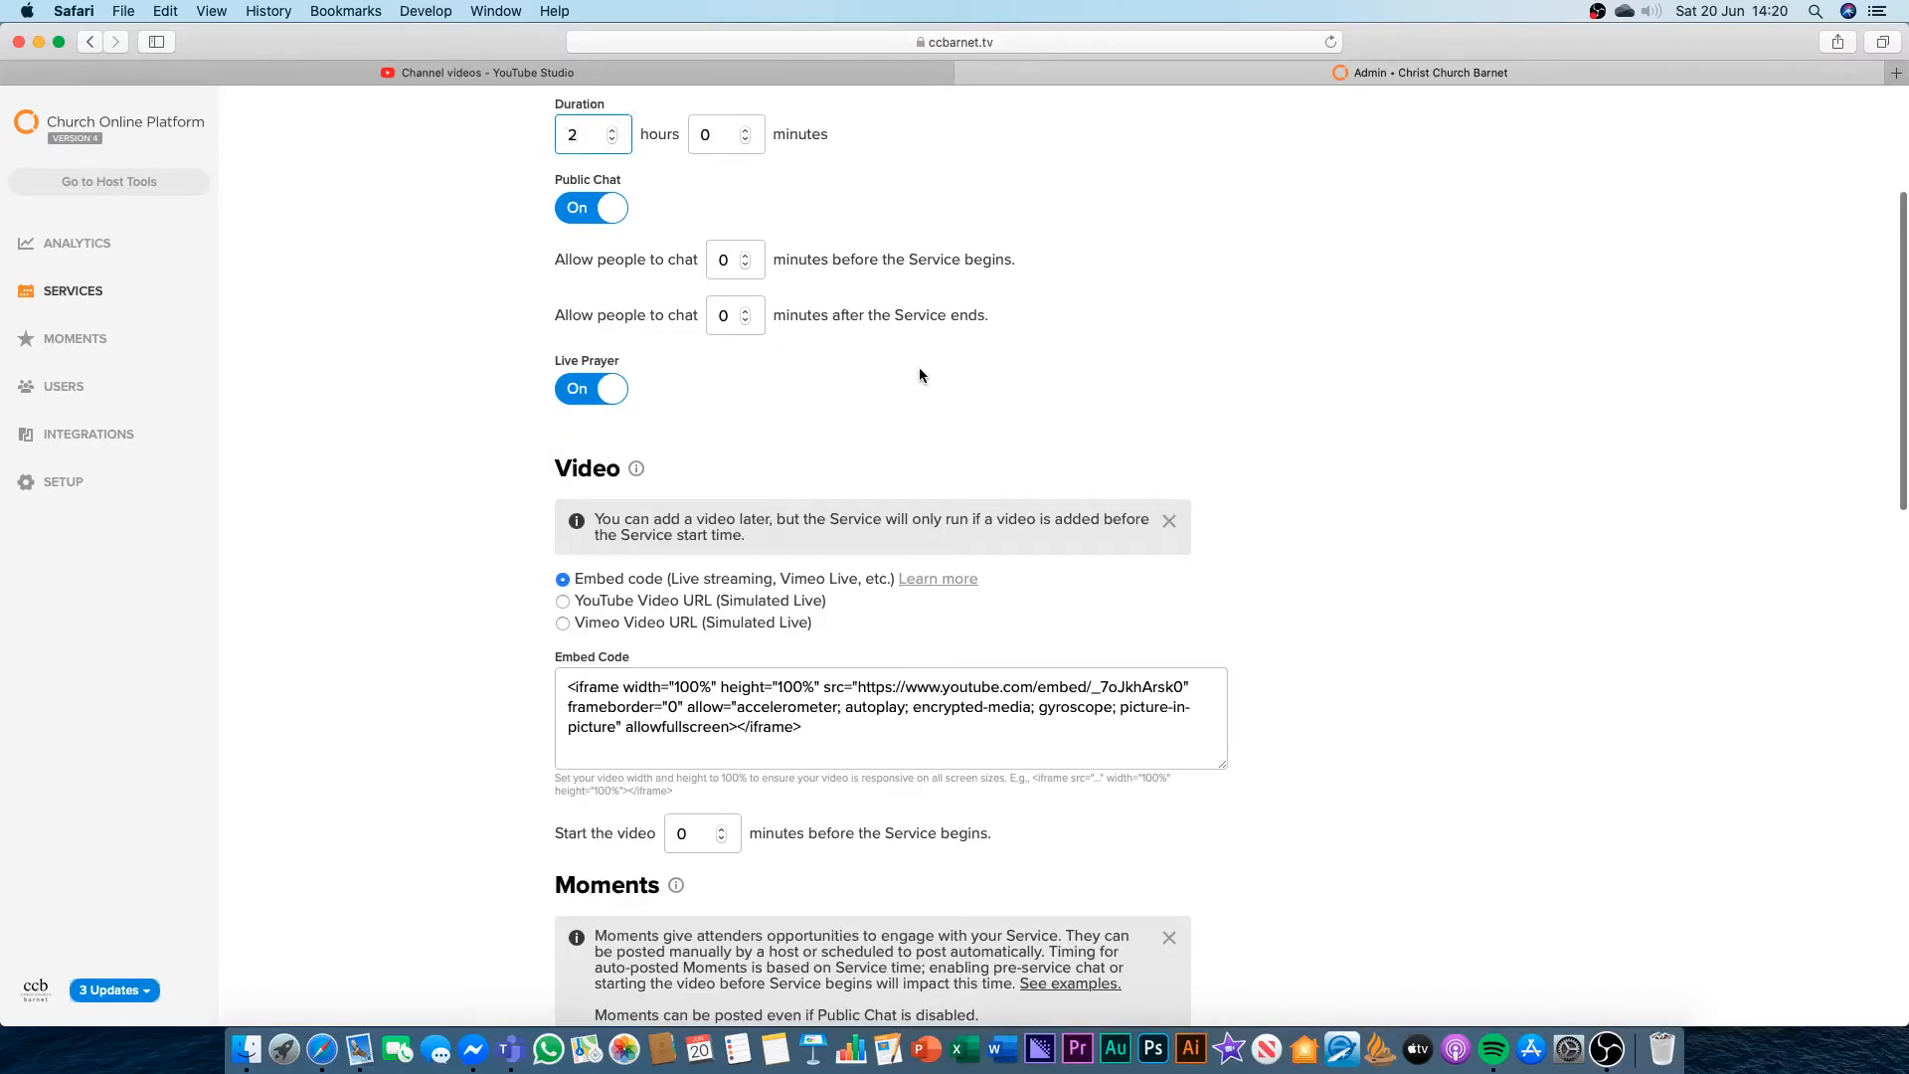
click(725, 259)
text(30)
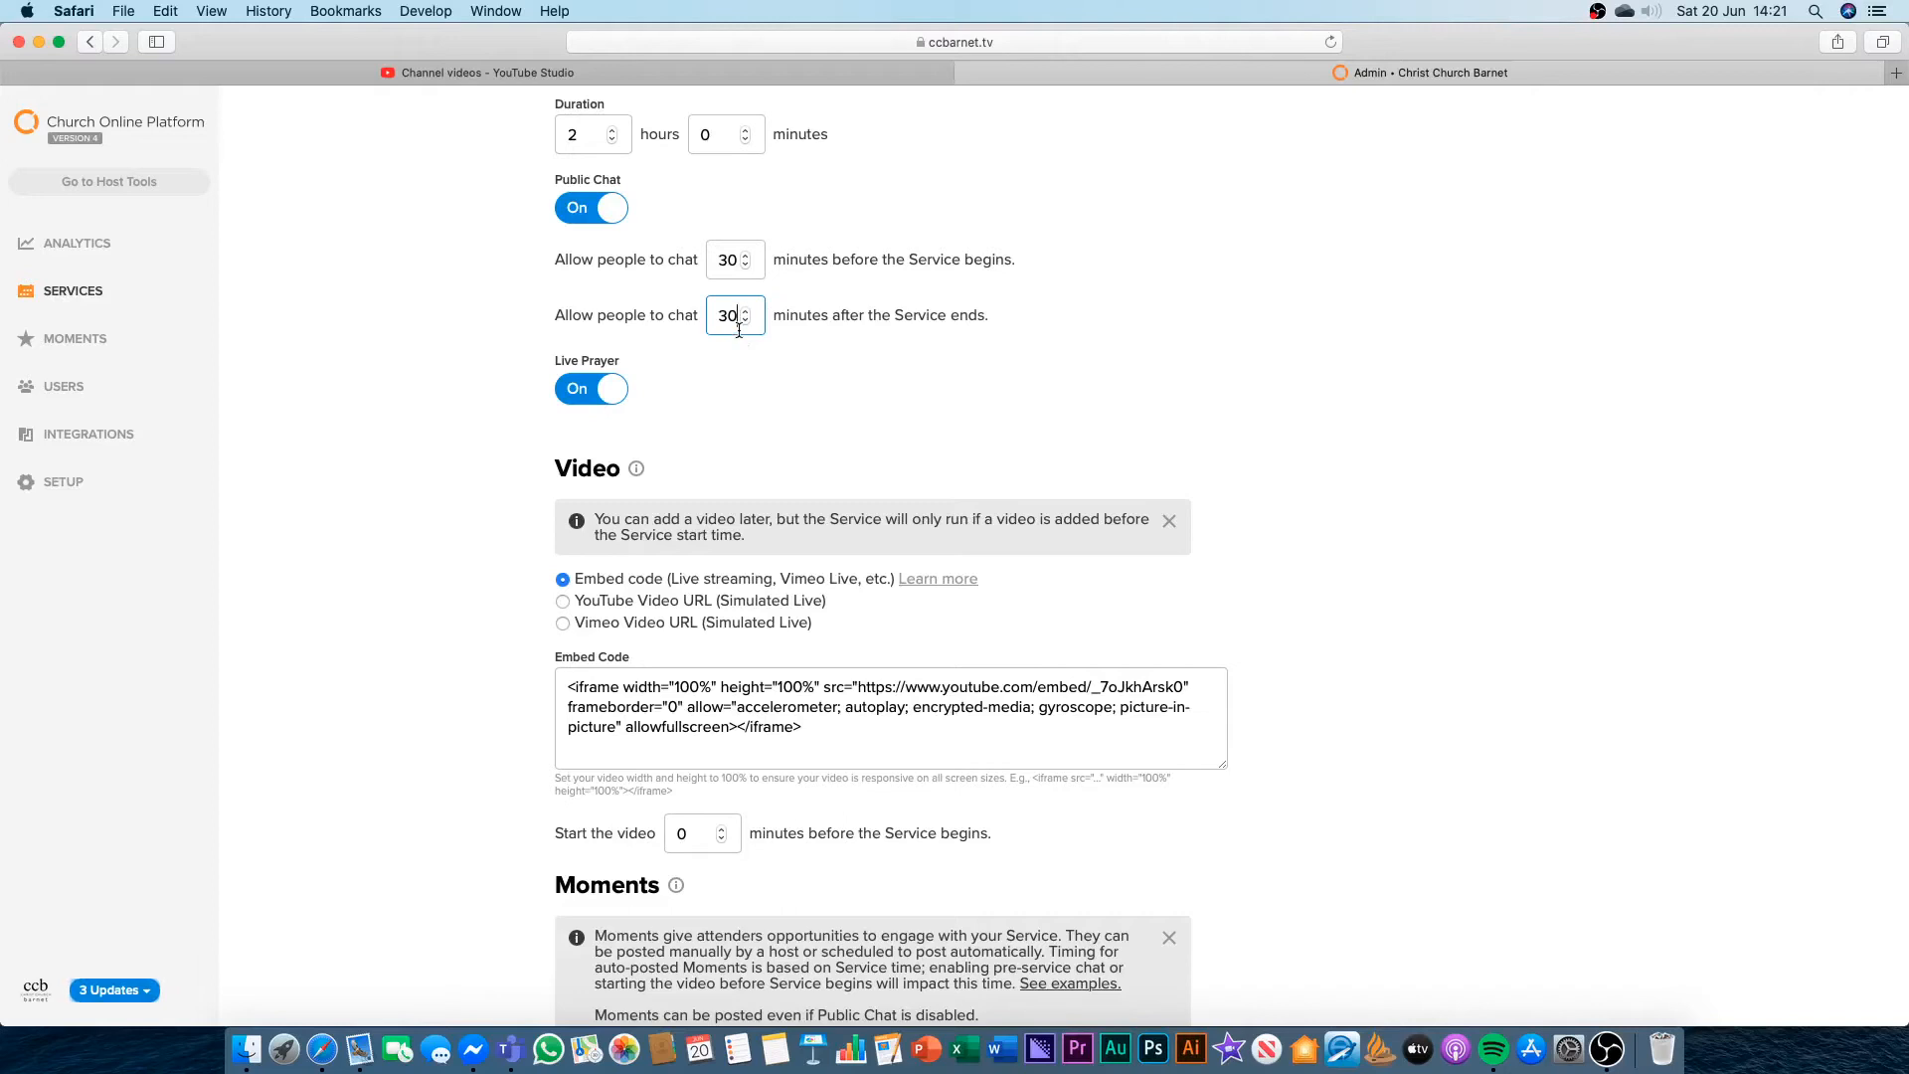
mouse_move(734, 374)
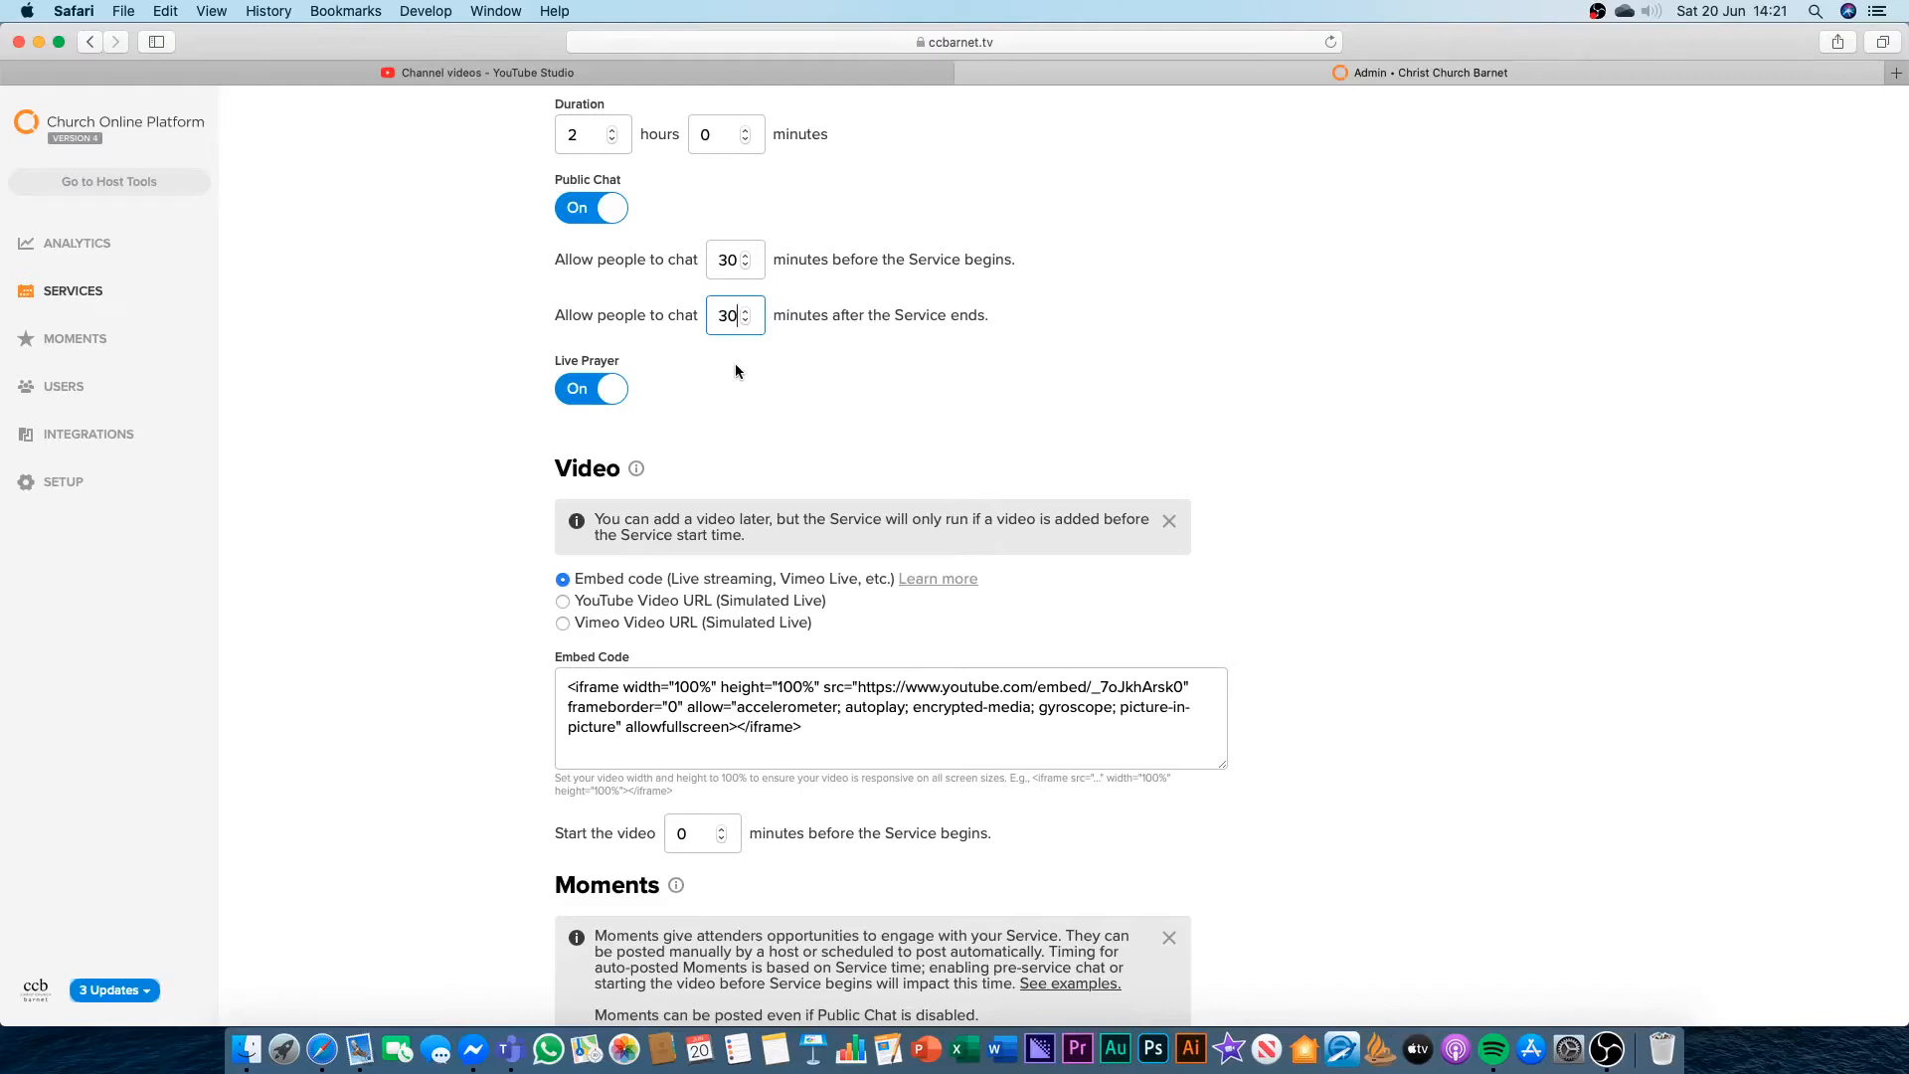
mouse_move(651, 379)
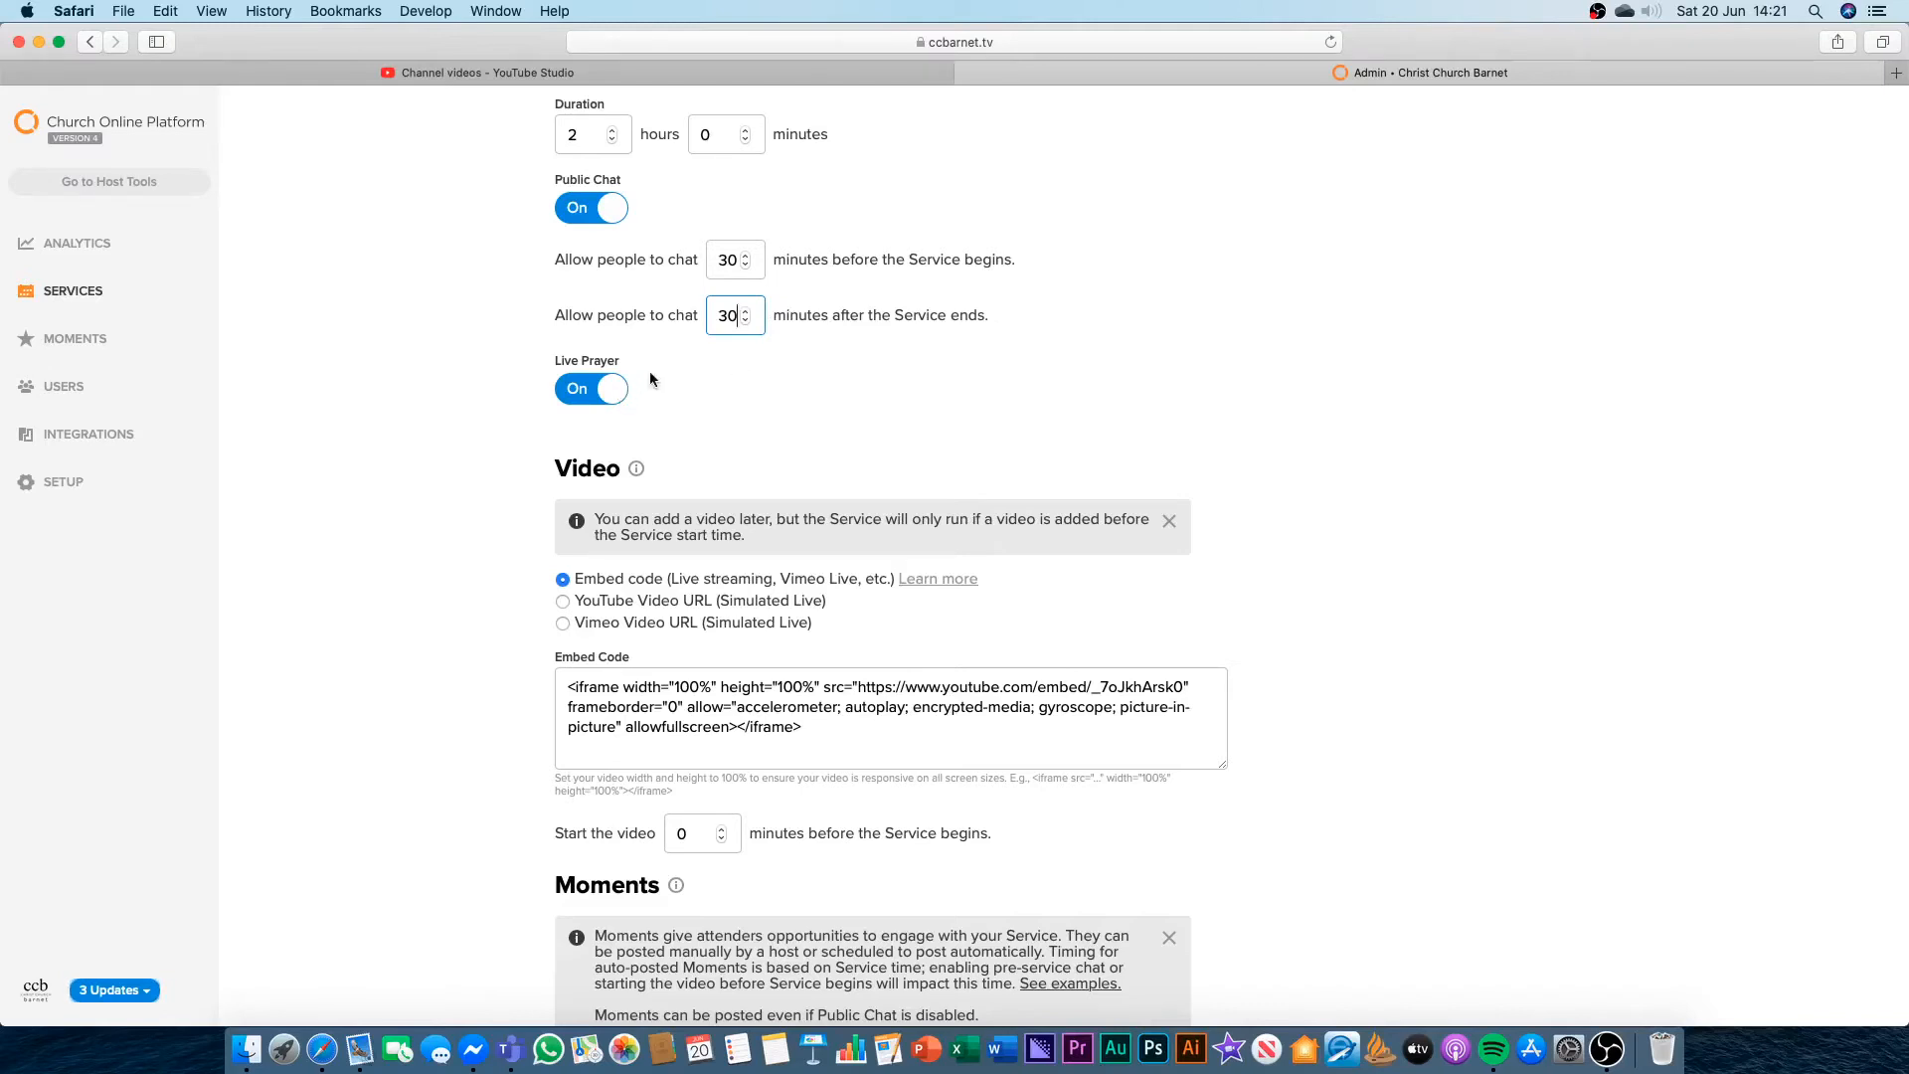
mouse_move(625, 409)
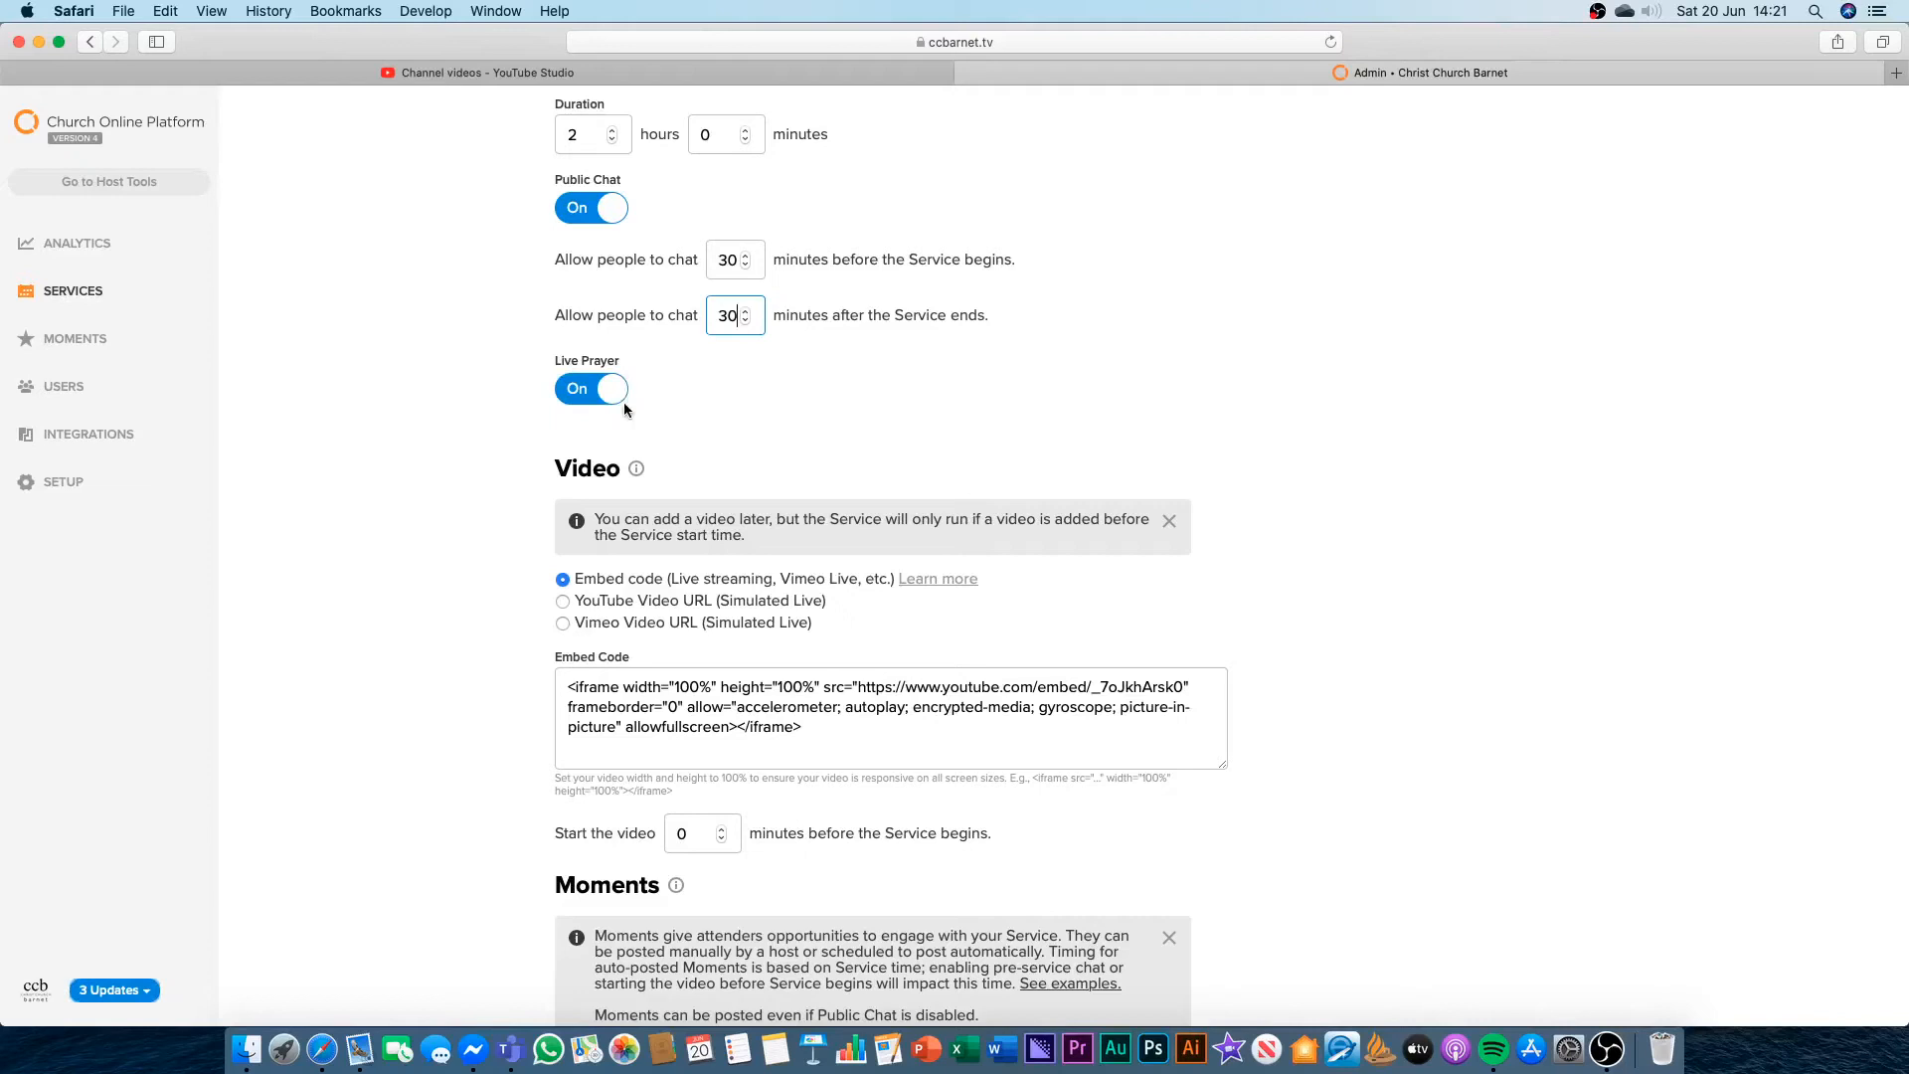
mouse_move(637, 410)
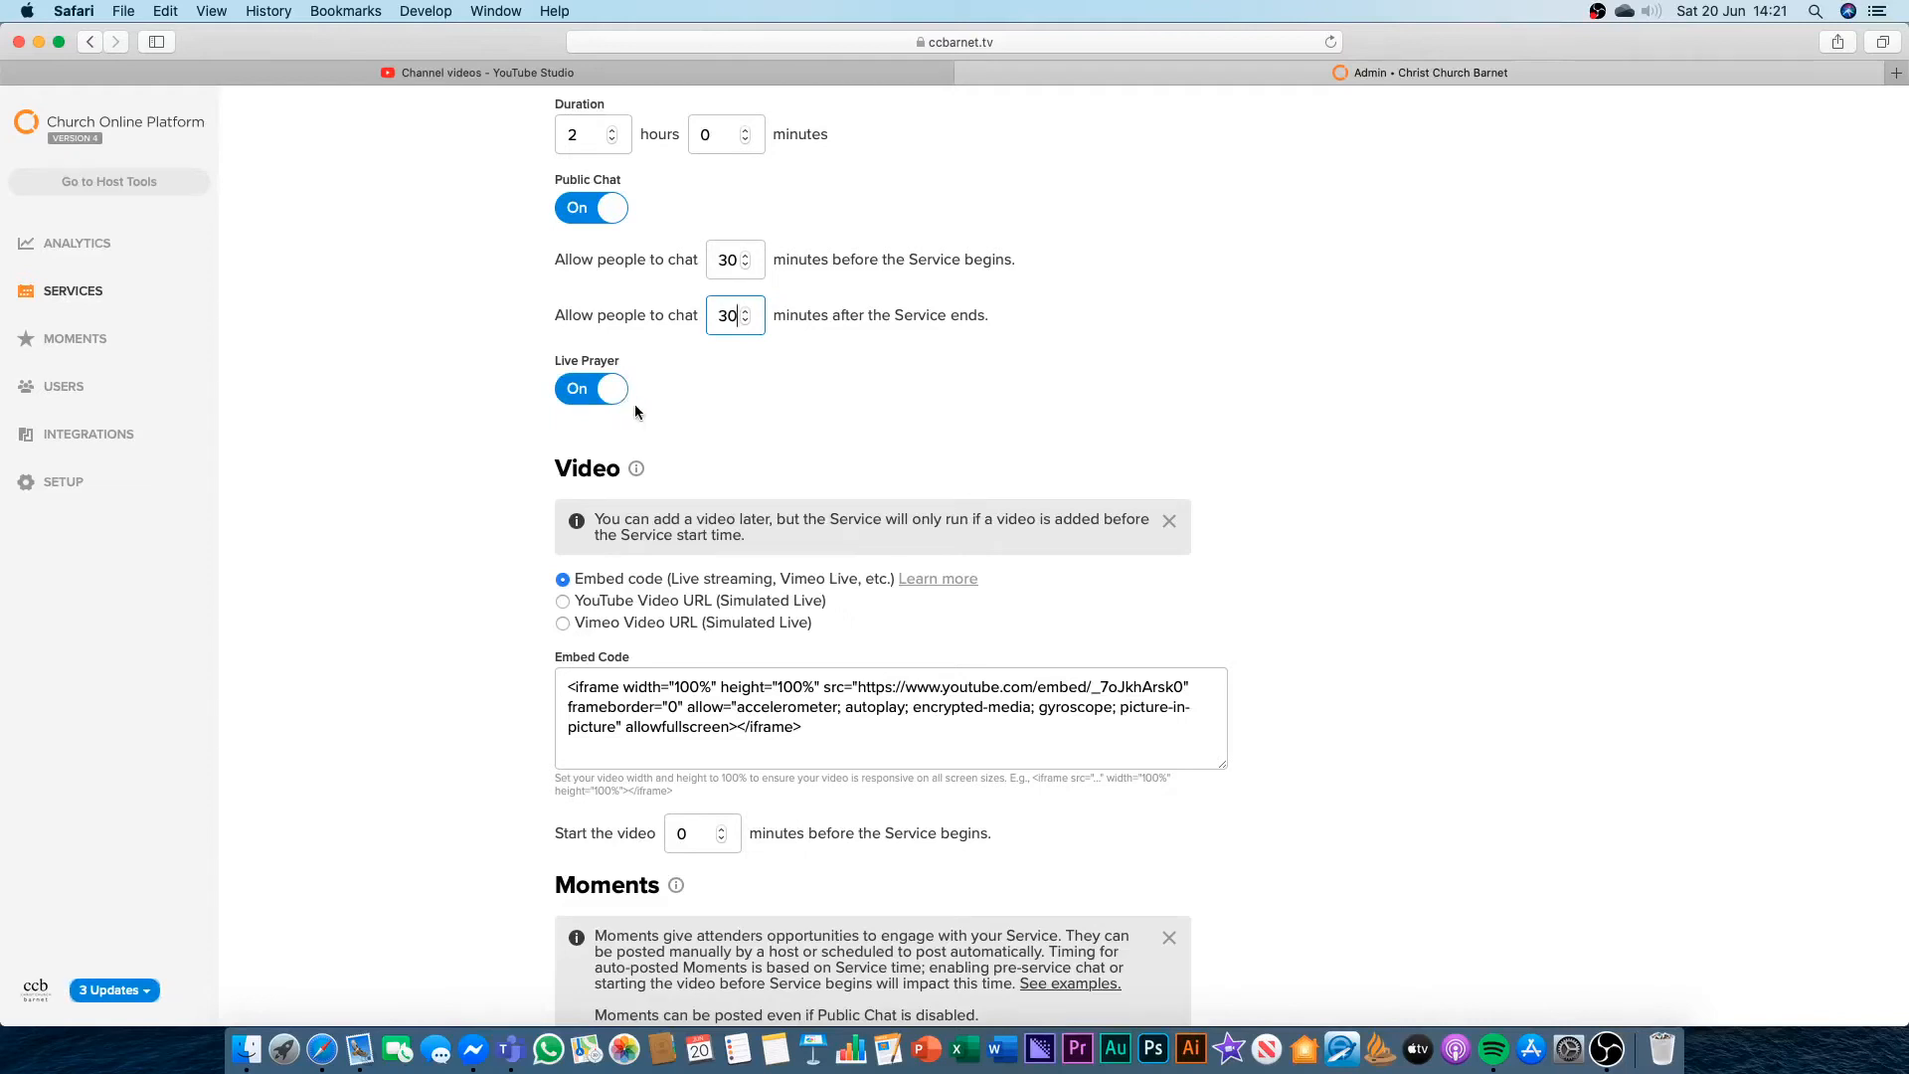
mouse_move(591, 338)
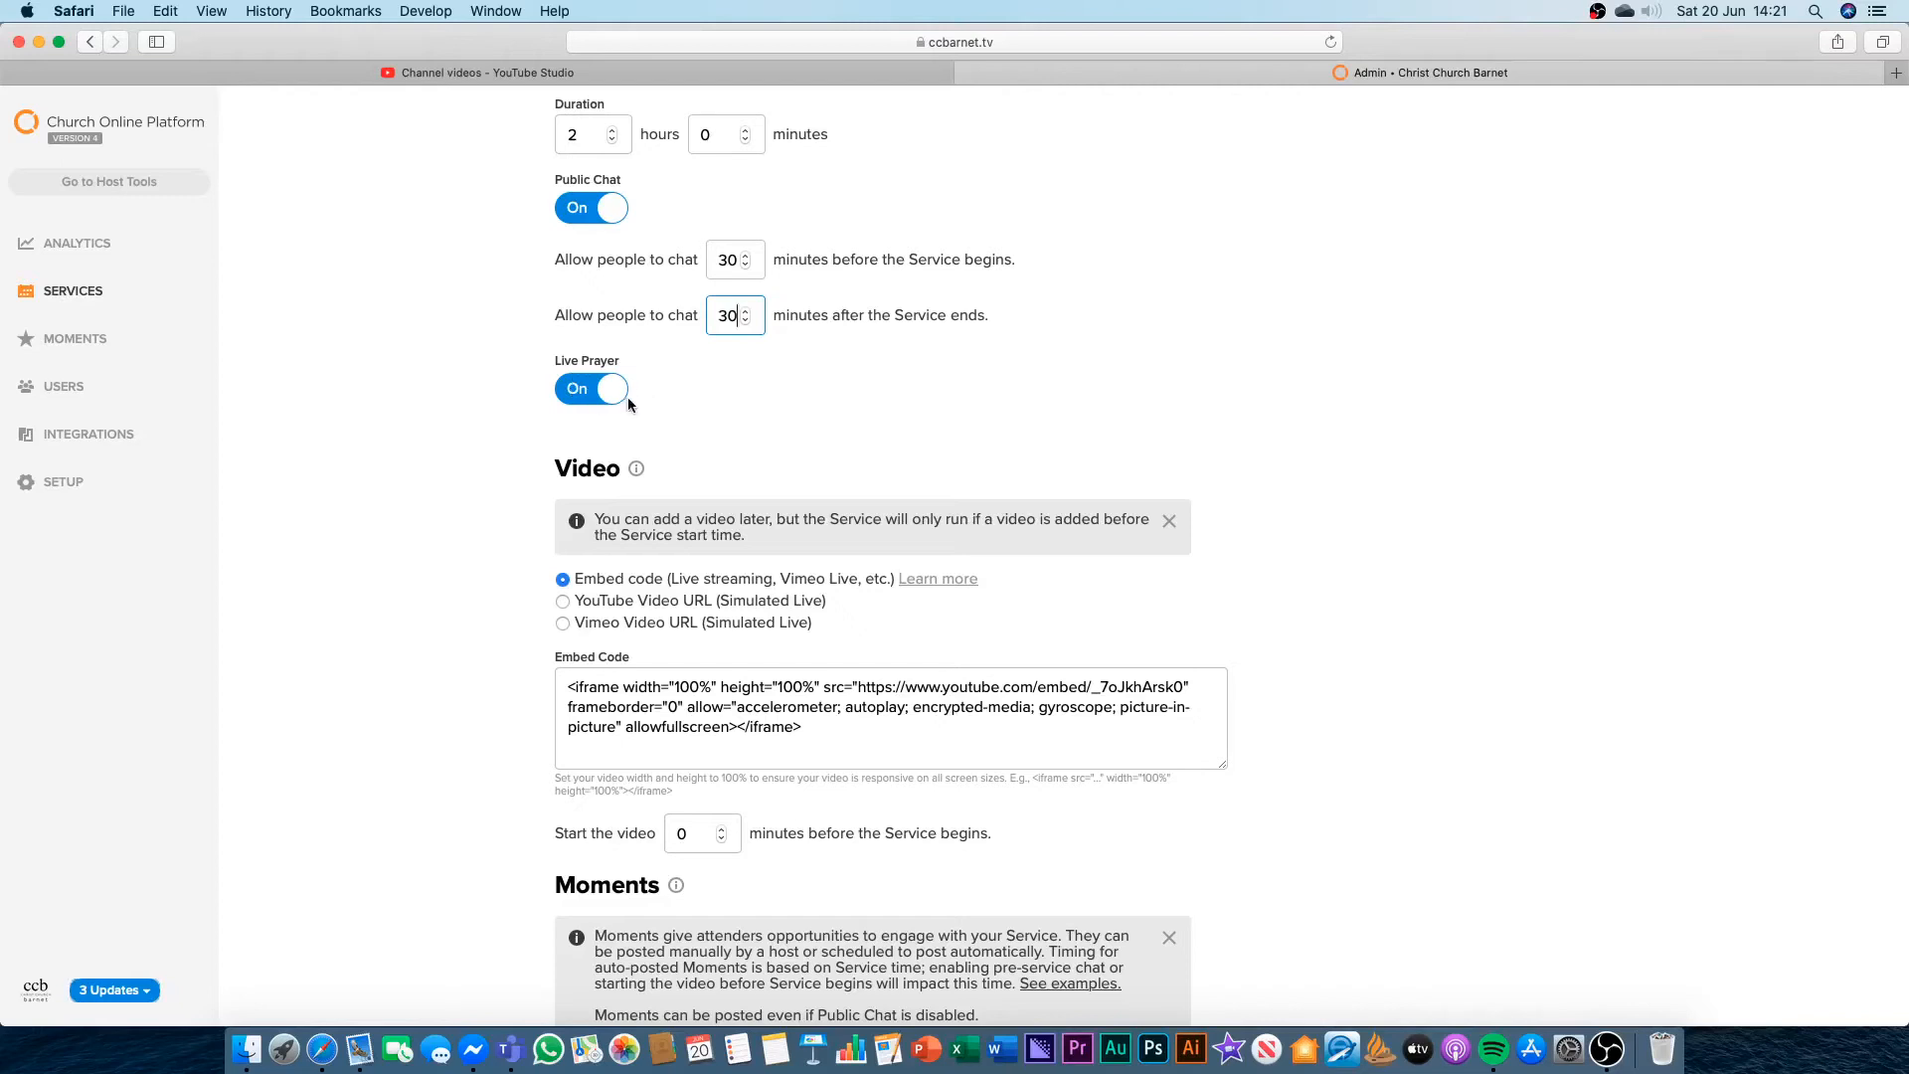
scroll(down, 3)
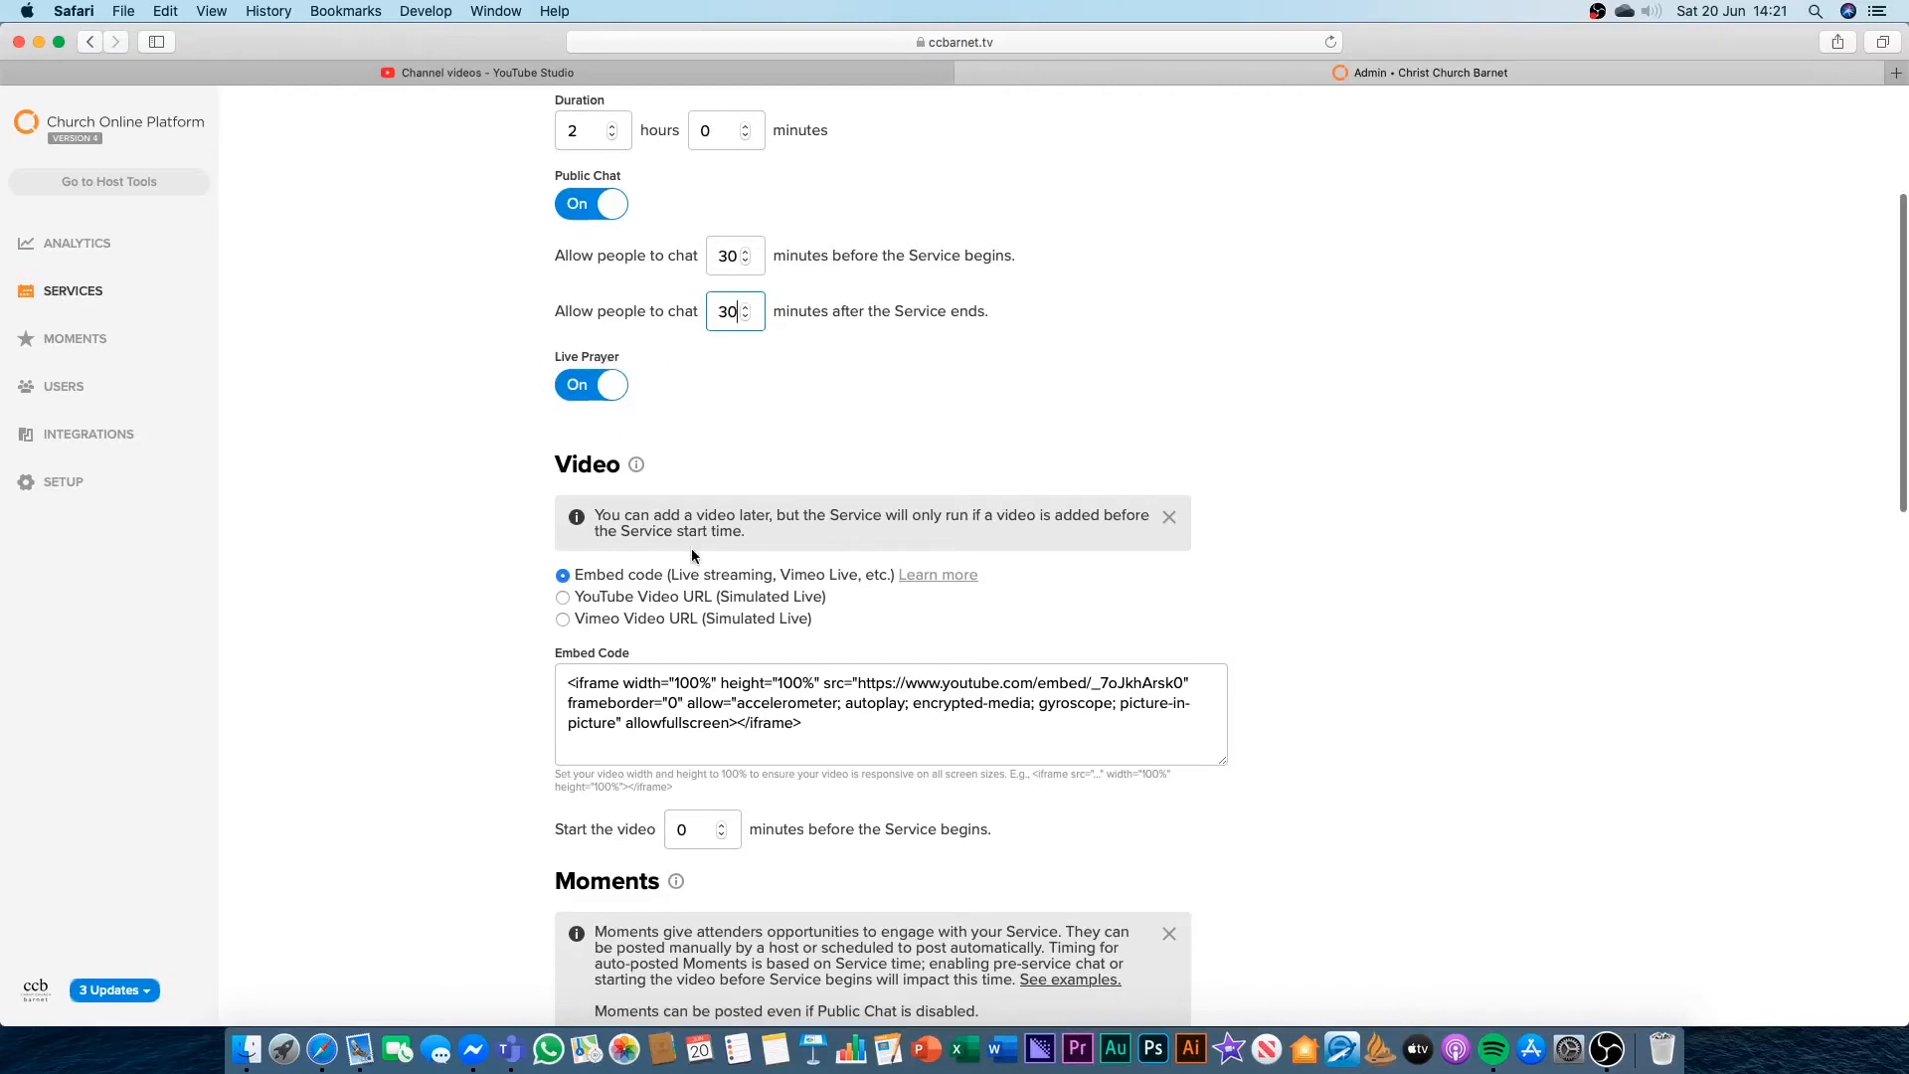
scroll(down, 3)
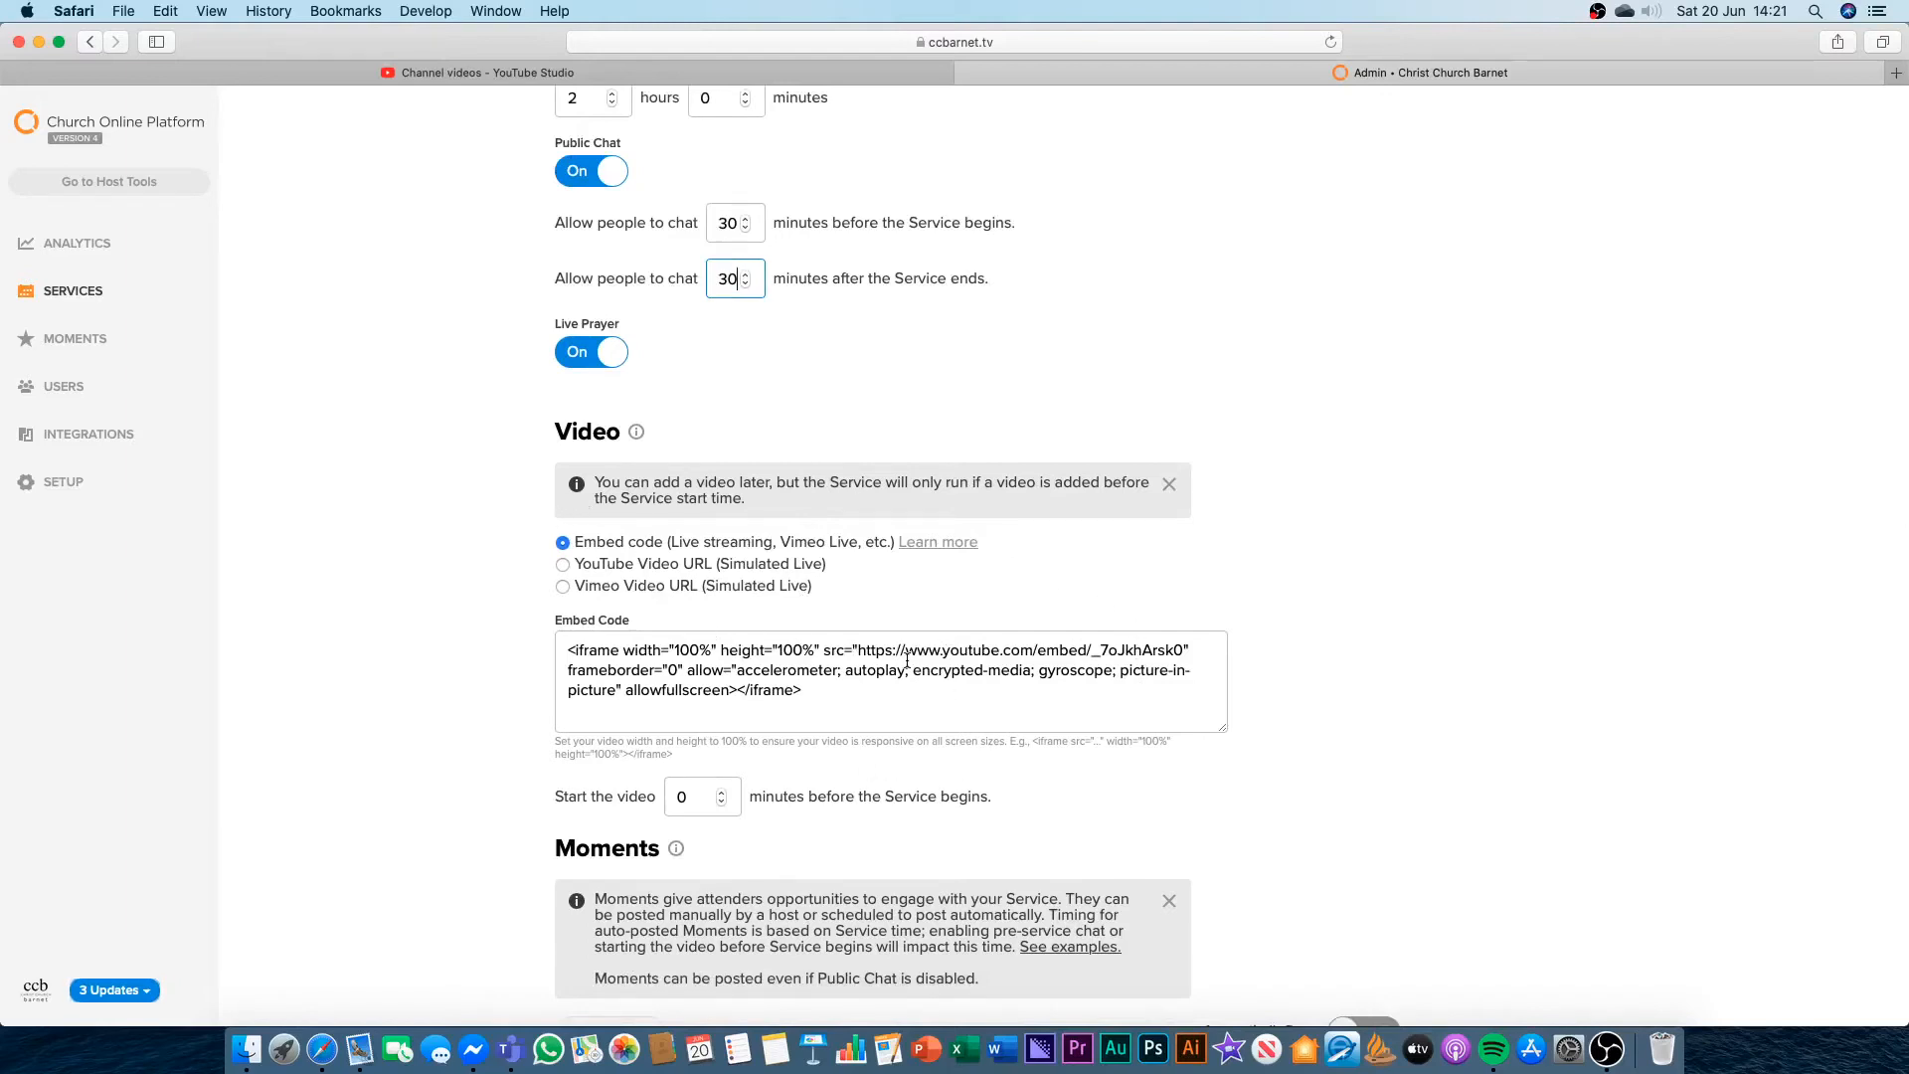
scroll(down, 3)
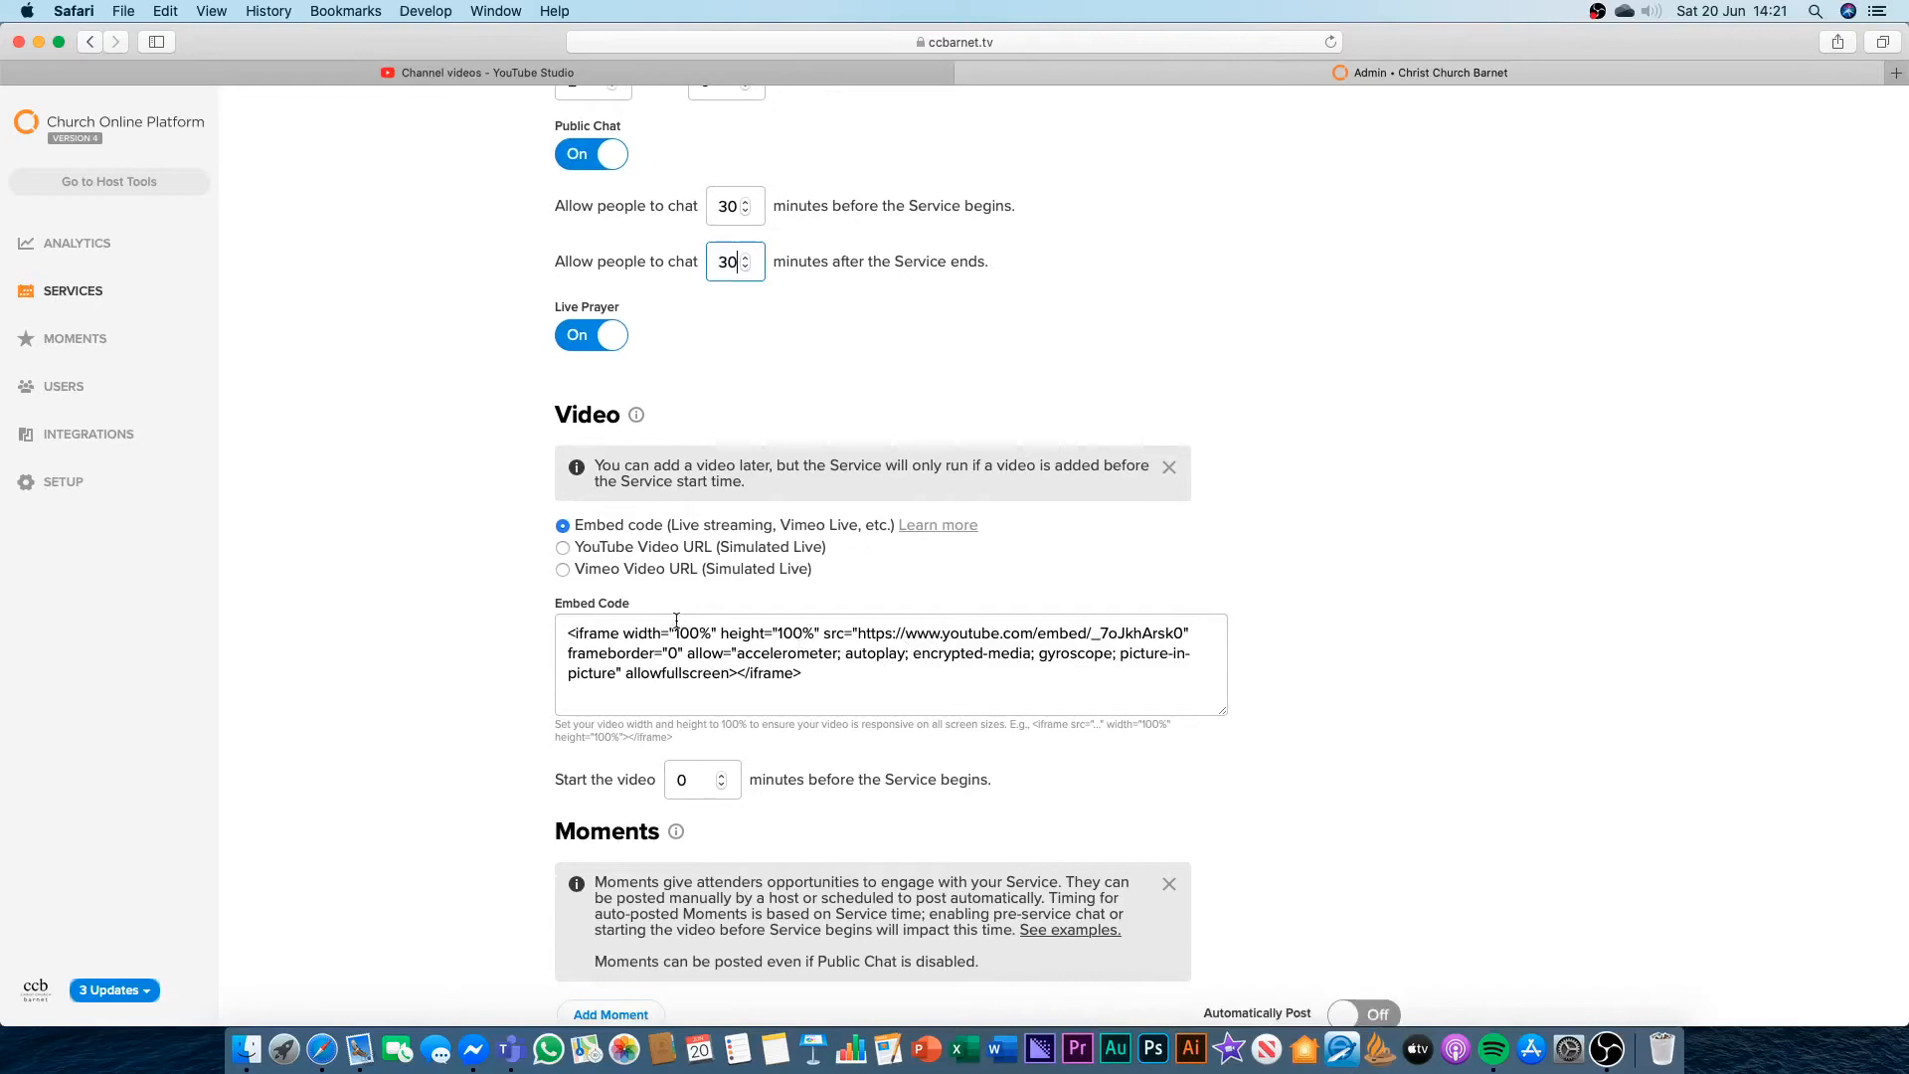
click(817, 673)
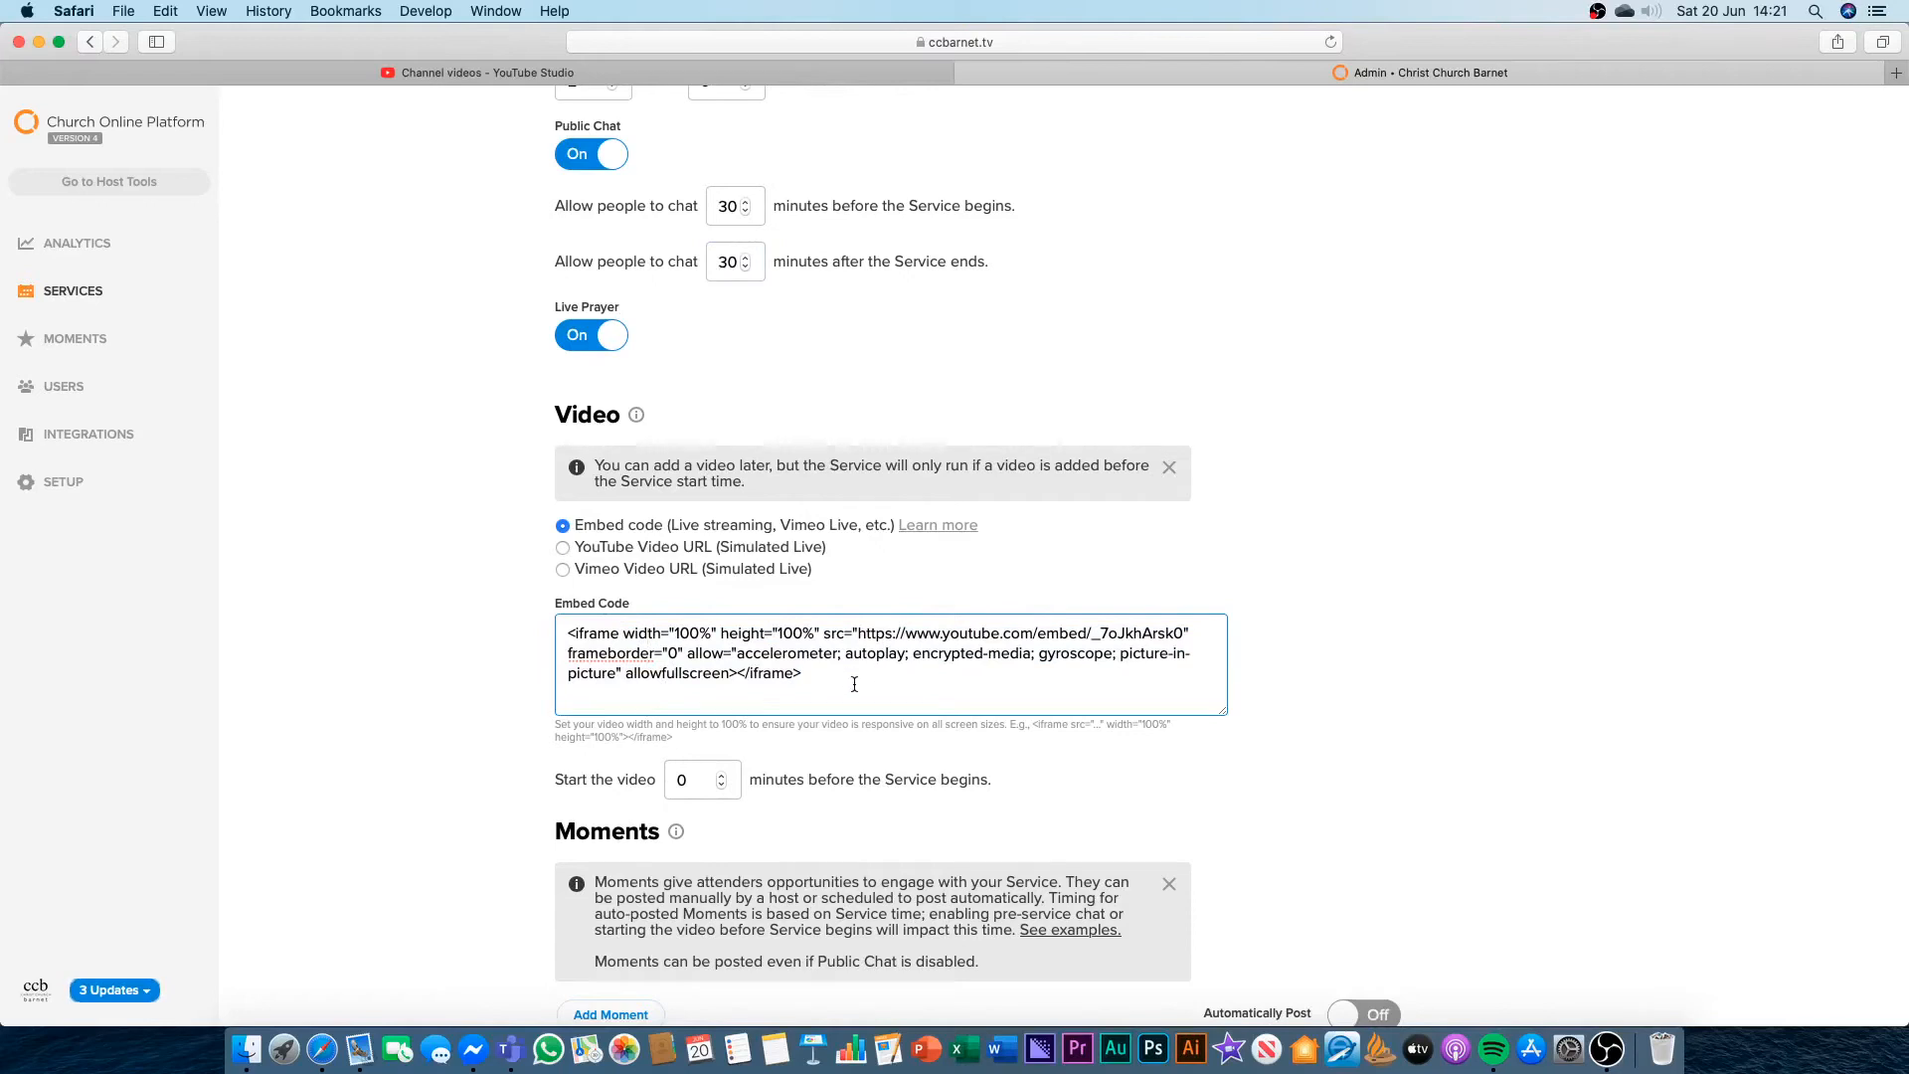
mouse_move(849, 664)
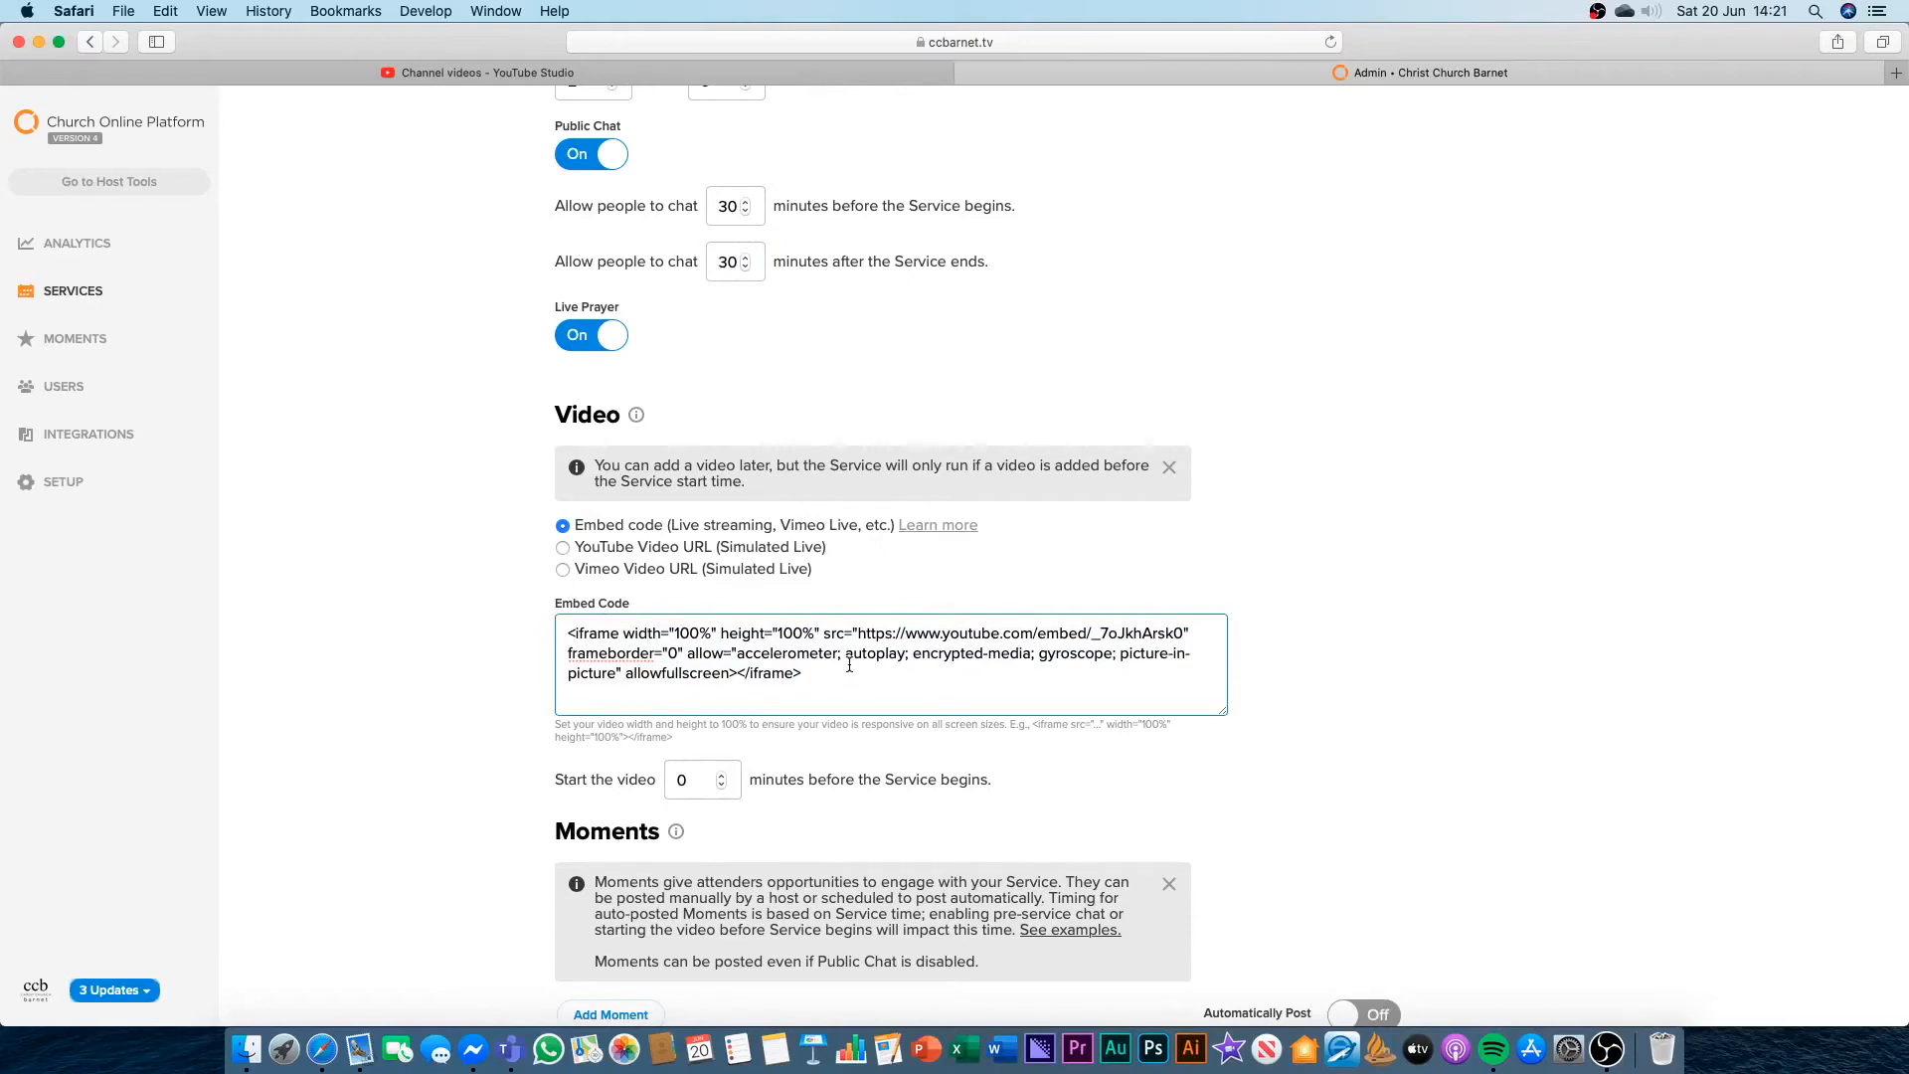
mouse_move(856, 548)
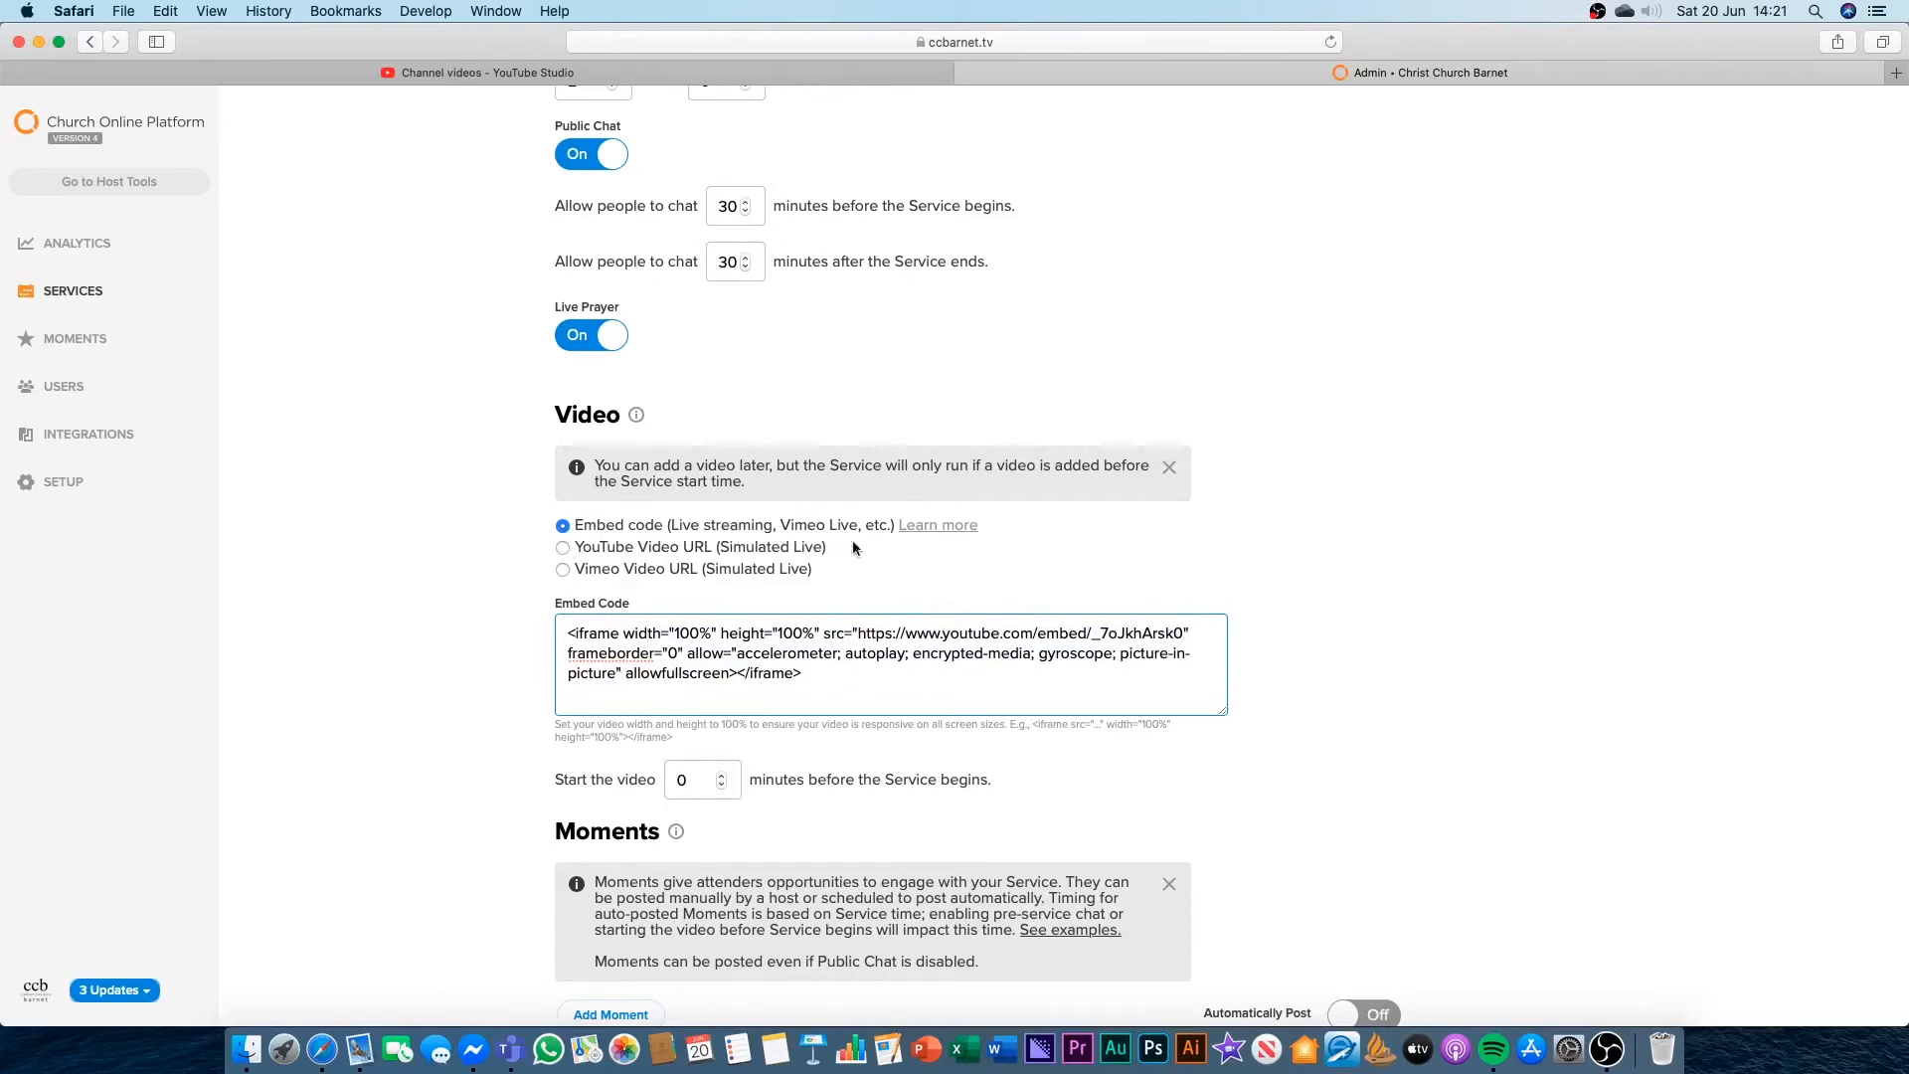
mouse_move(711, 650)
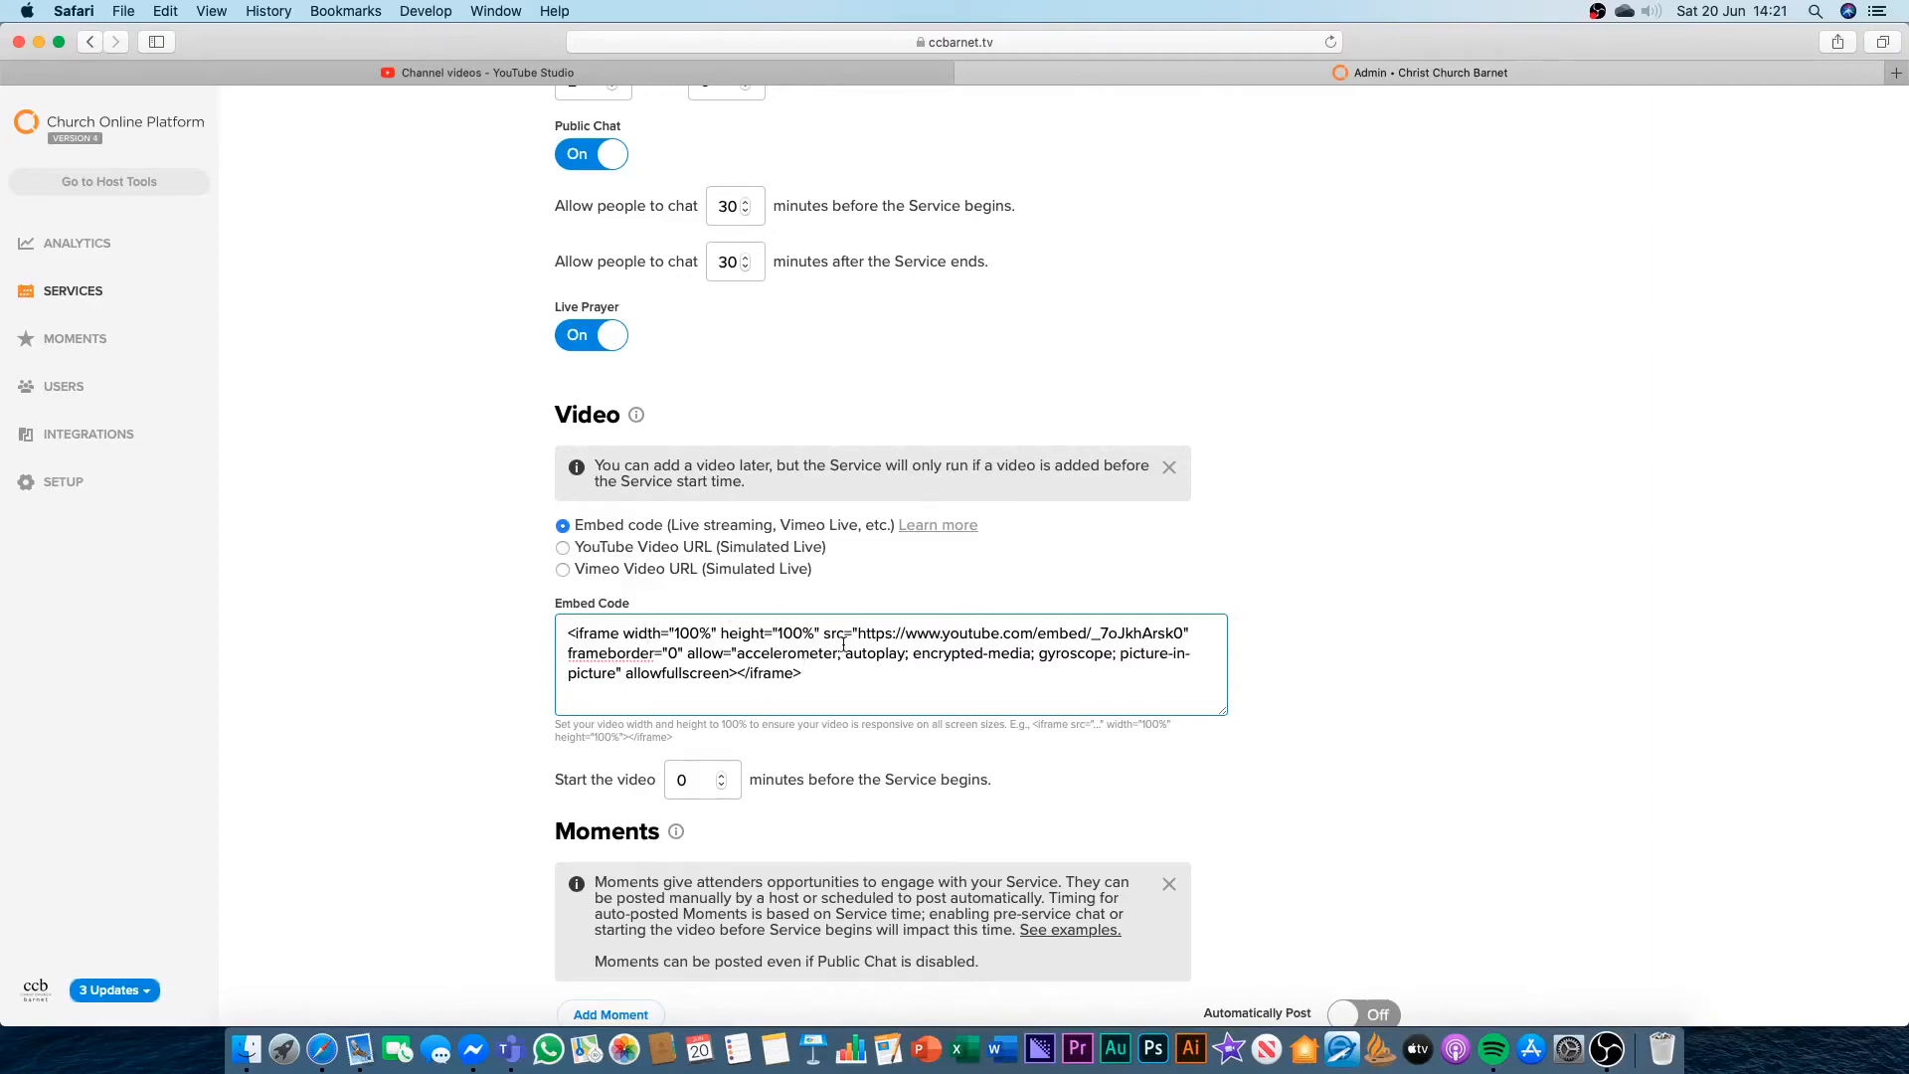
click(470, 71)
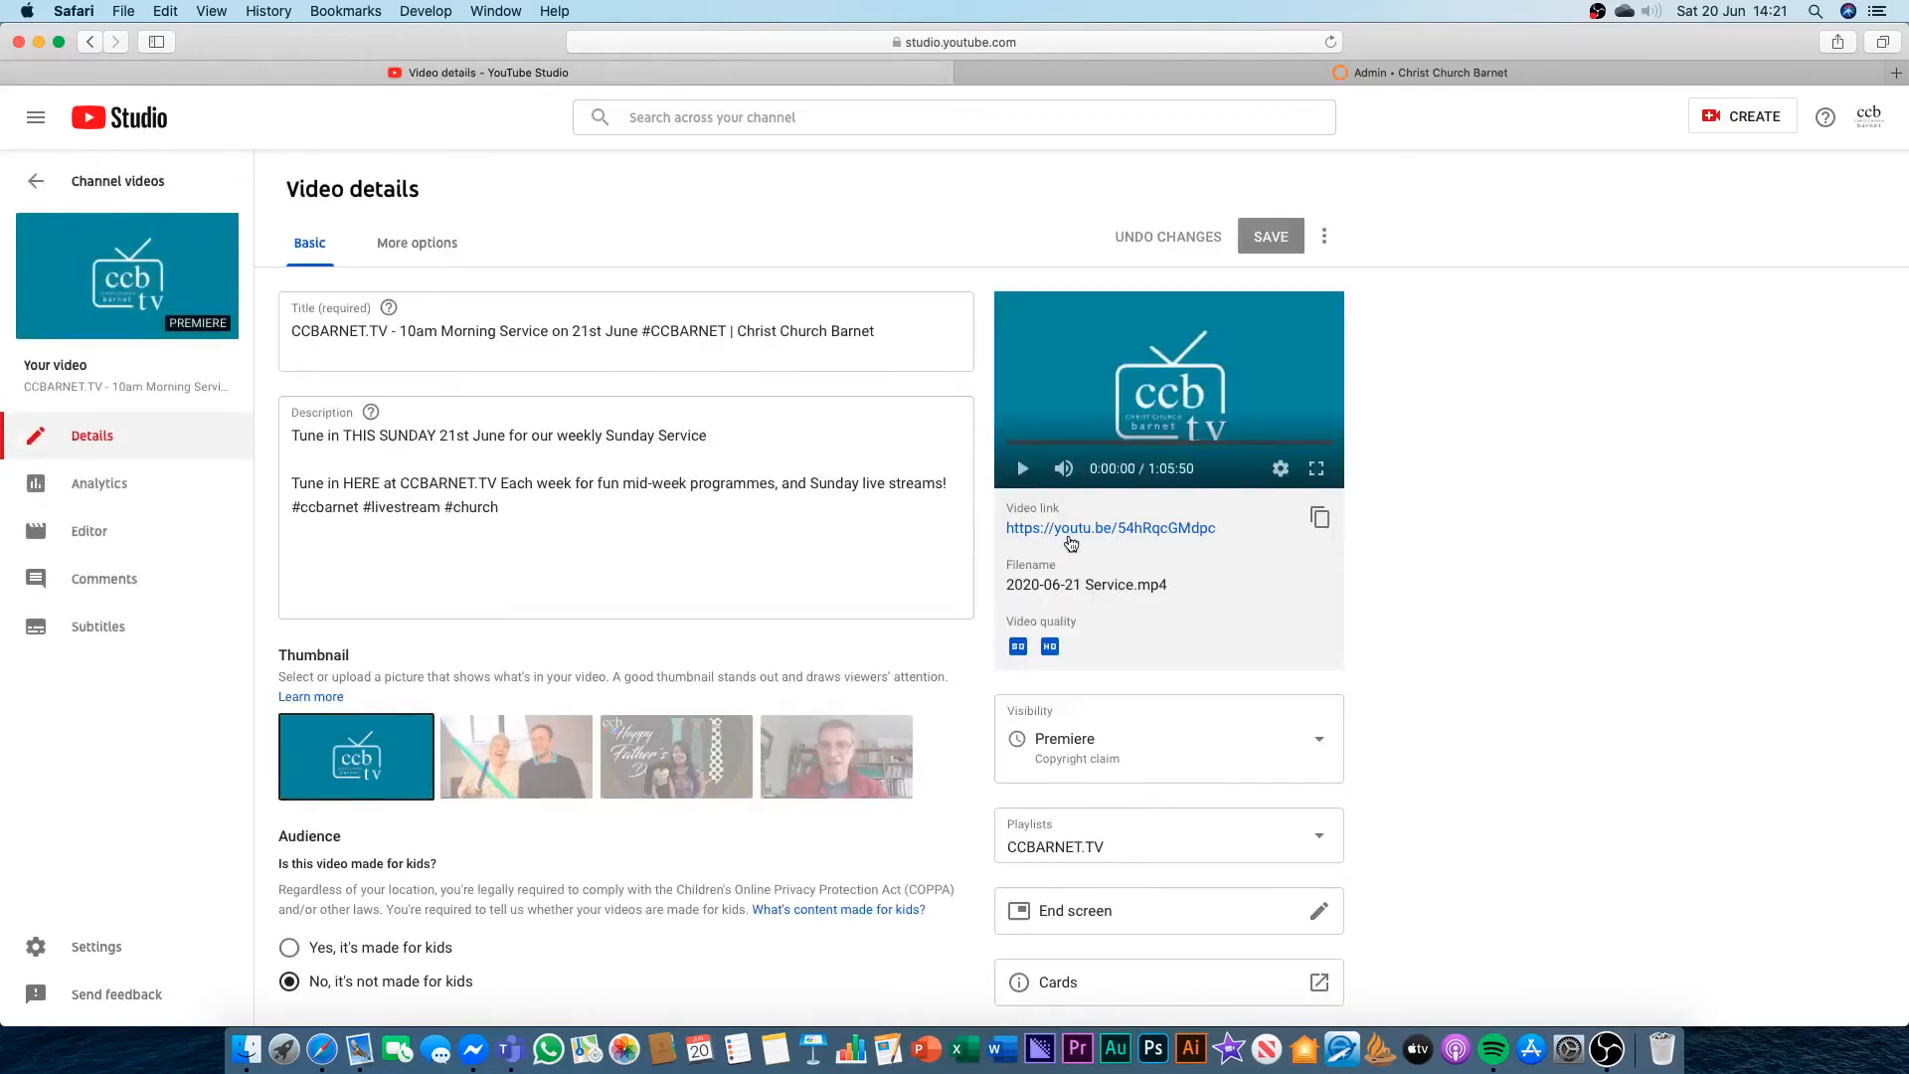
Open the June 21 premiere's public YouTube watch page from its Video details link.
click(1110, 528)
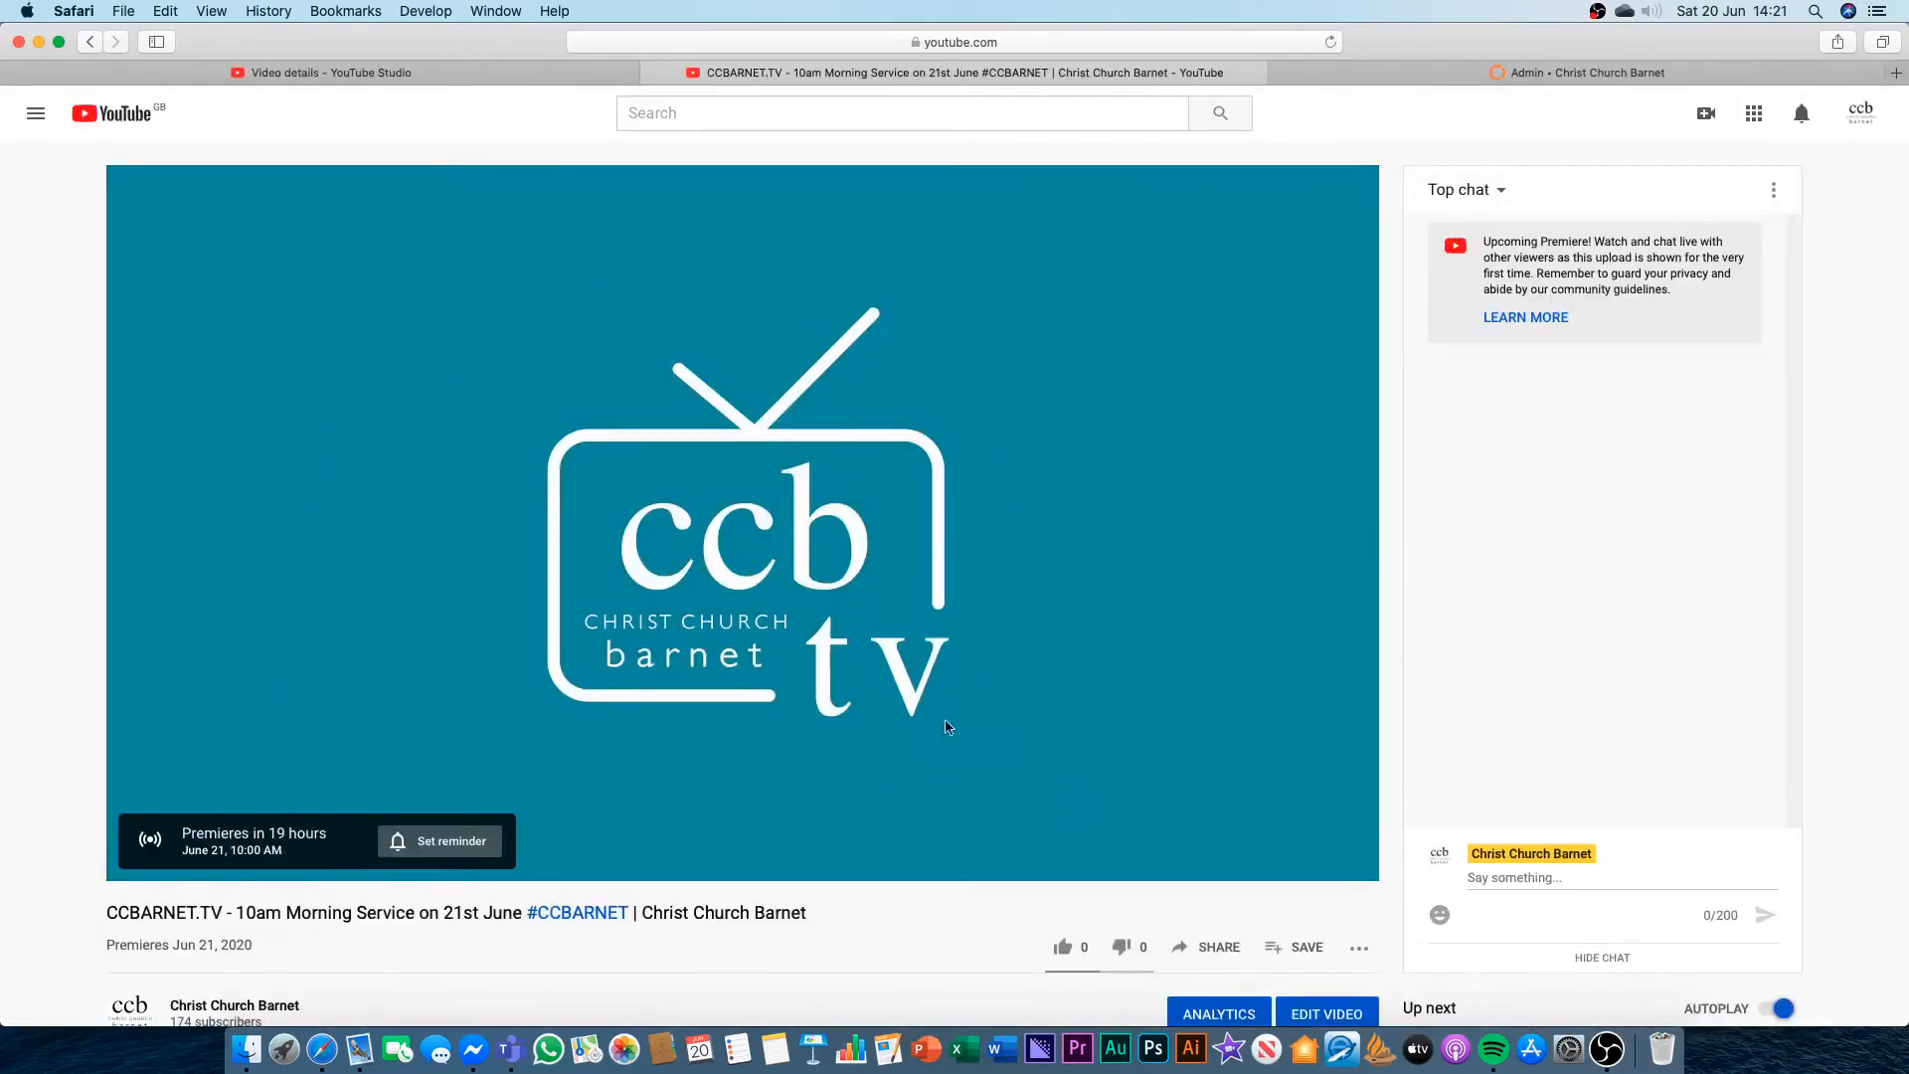
mouse_move(891, 558)
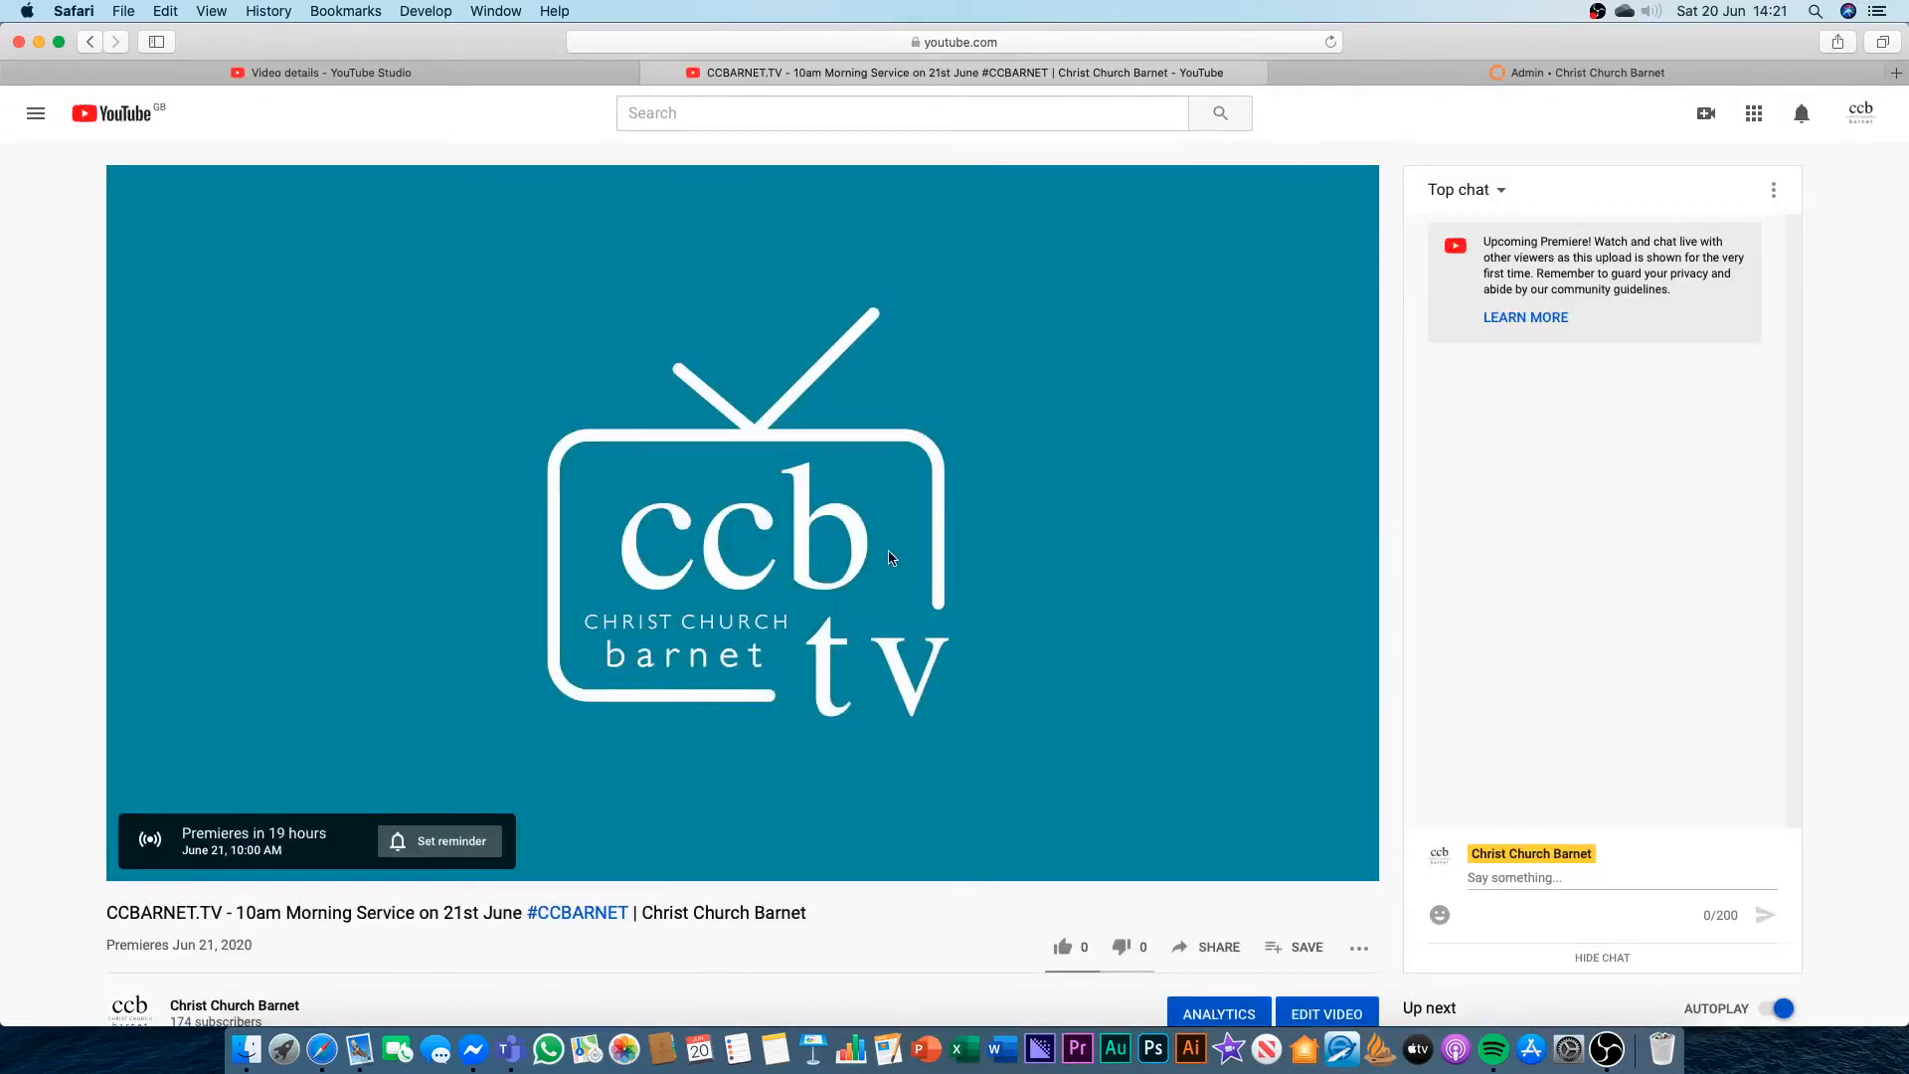
scroll(down, 3)
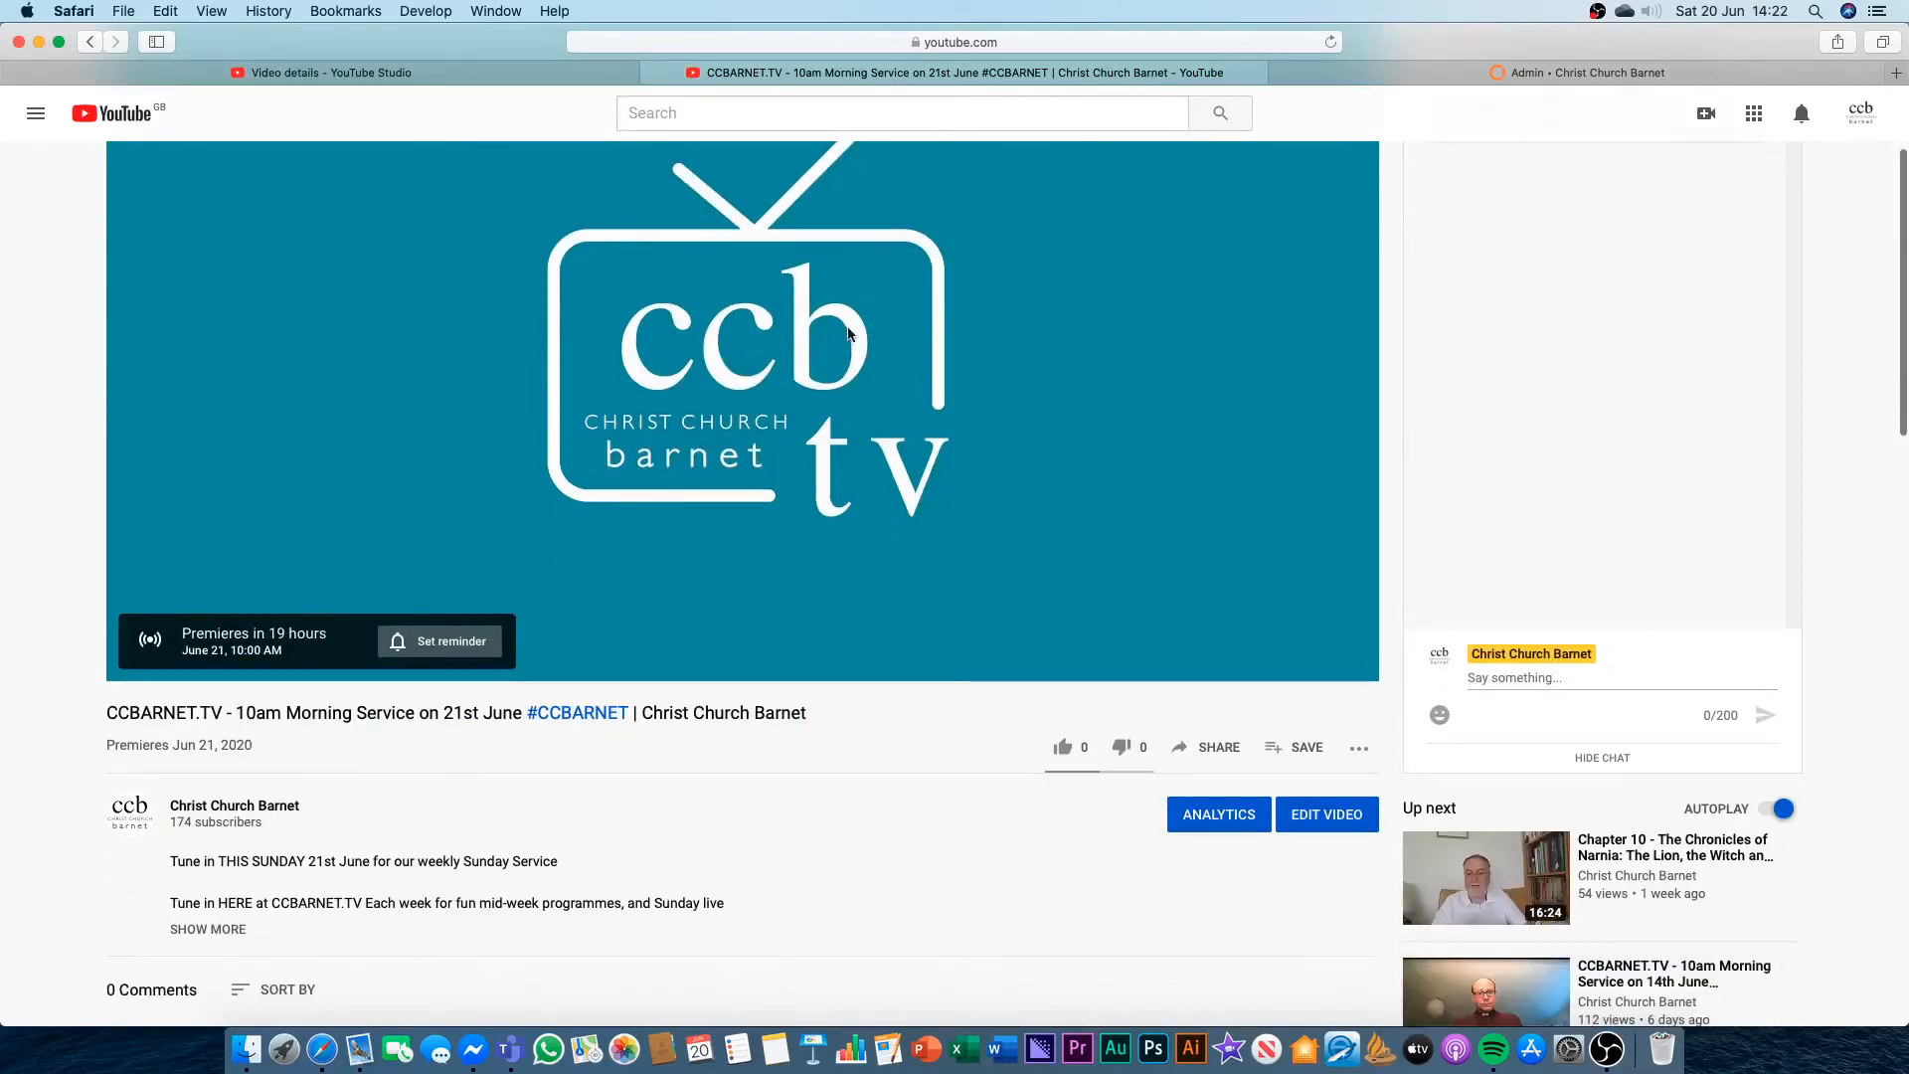
mouse_move(1216, 753)
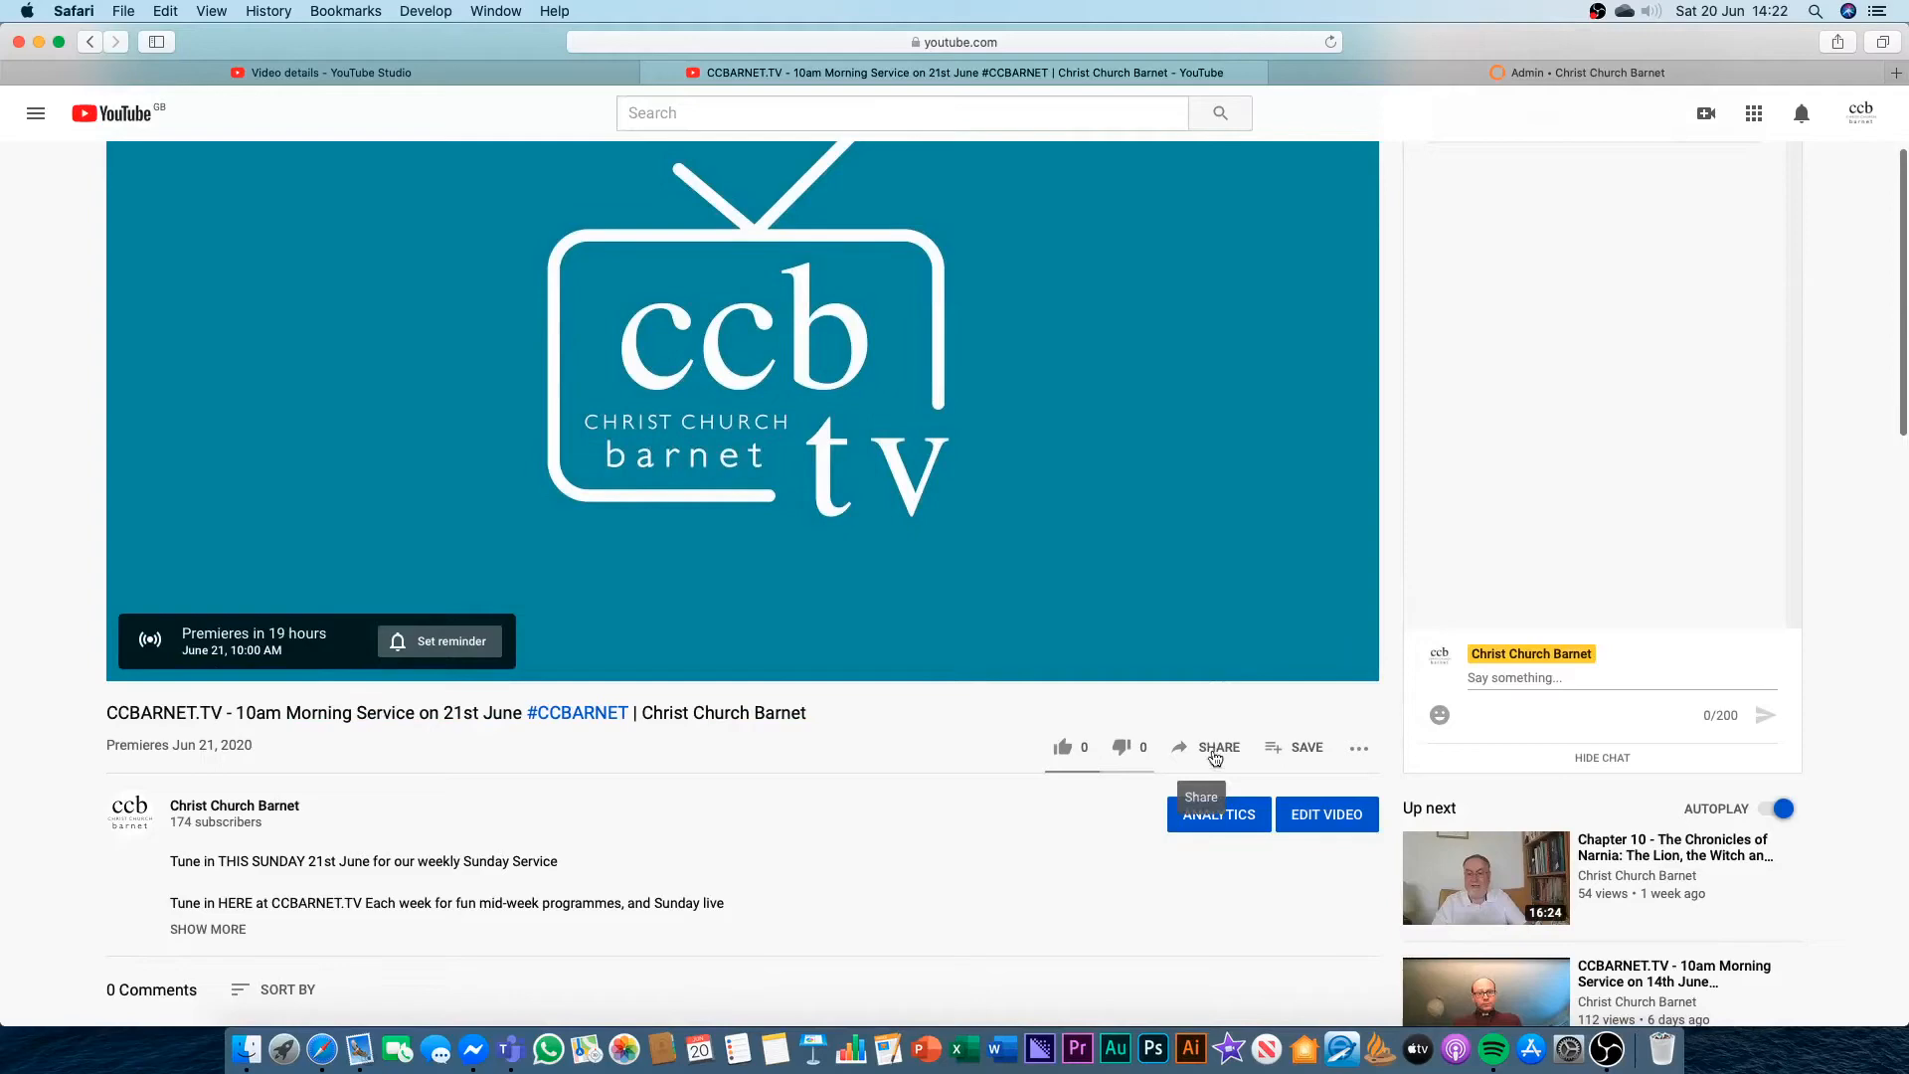
Copy the premiere's iframe embed code from YouTube's Share > Embed panel.
click(1218, 748)
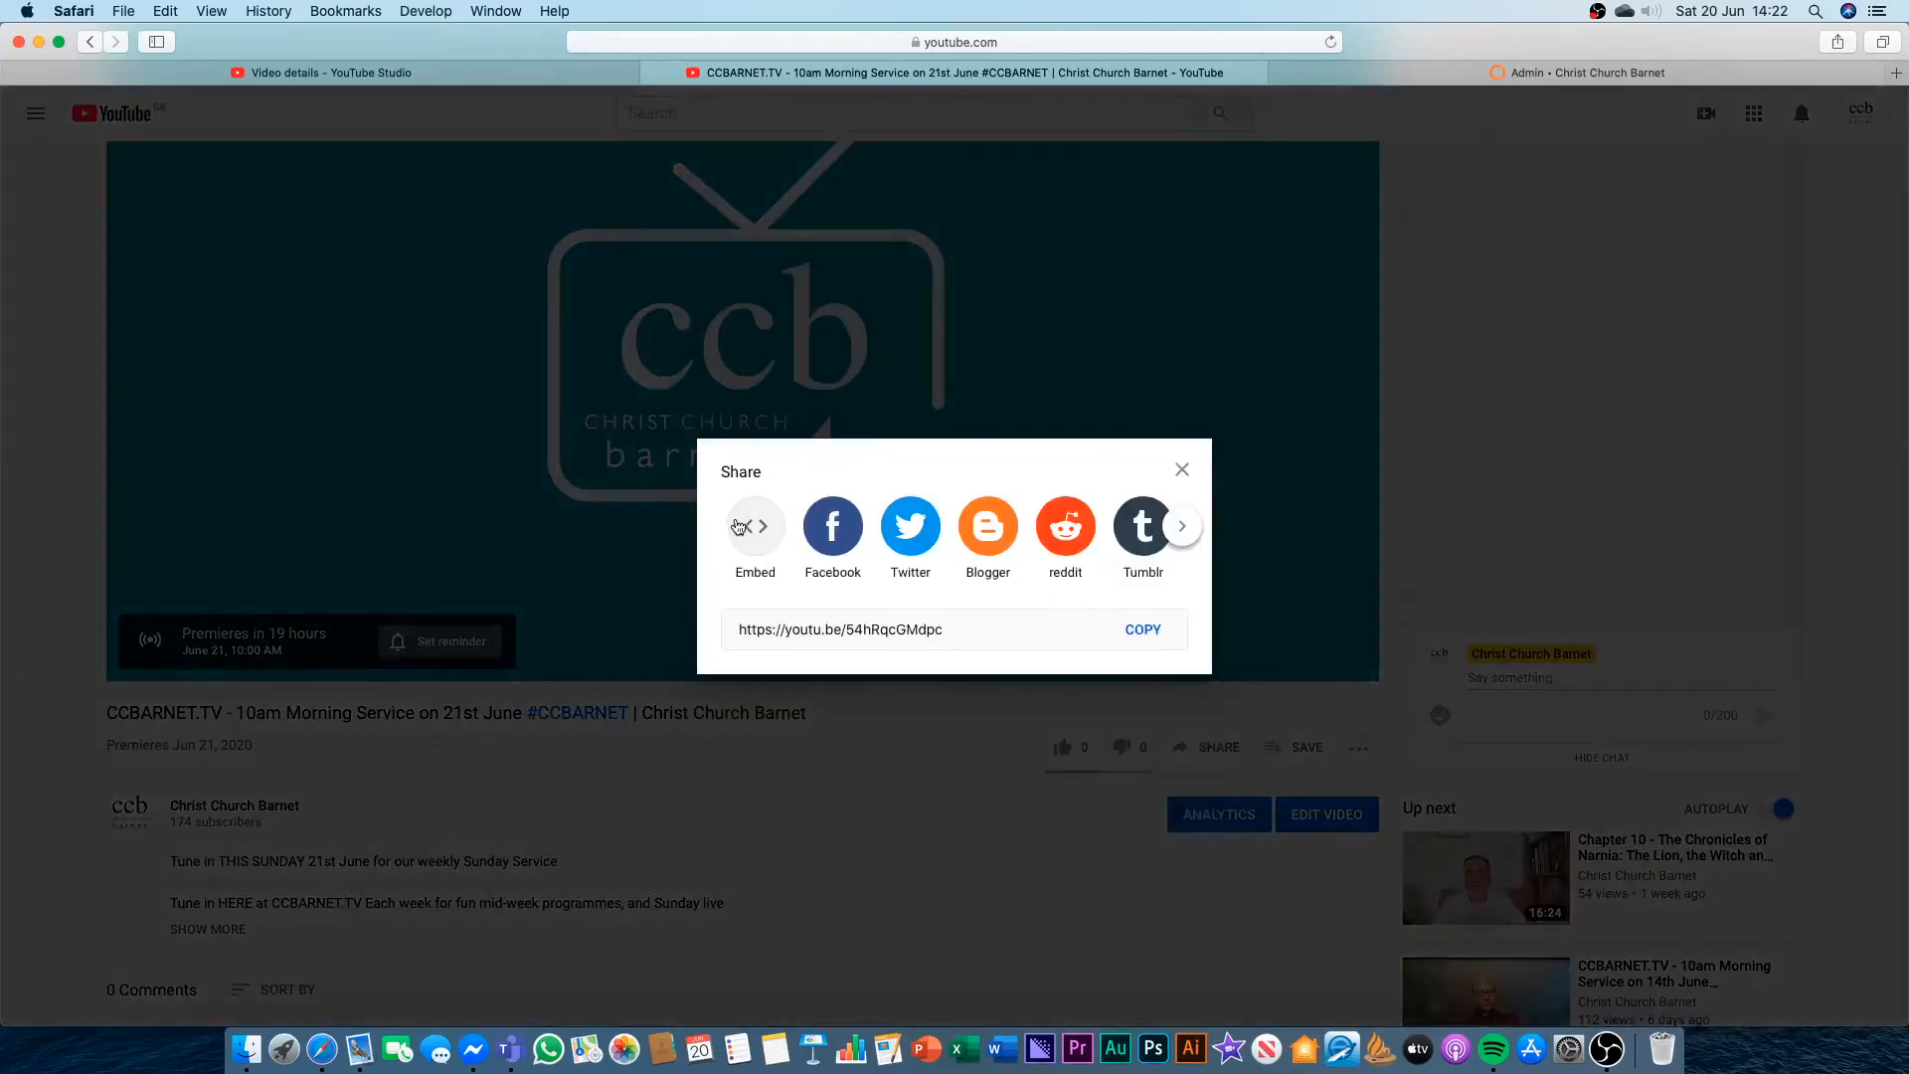
click(754, 526)
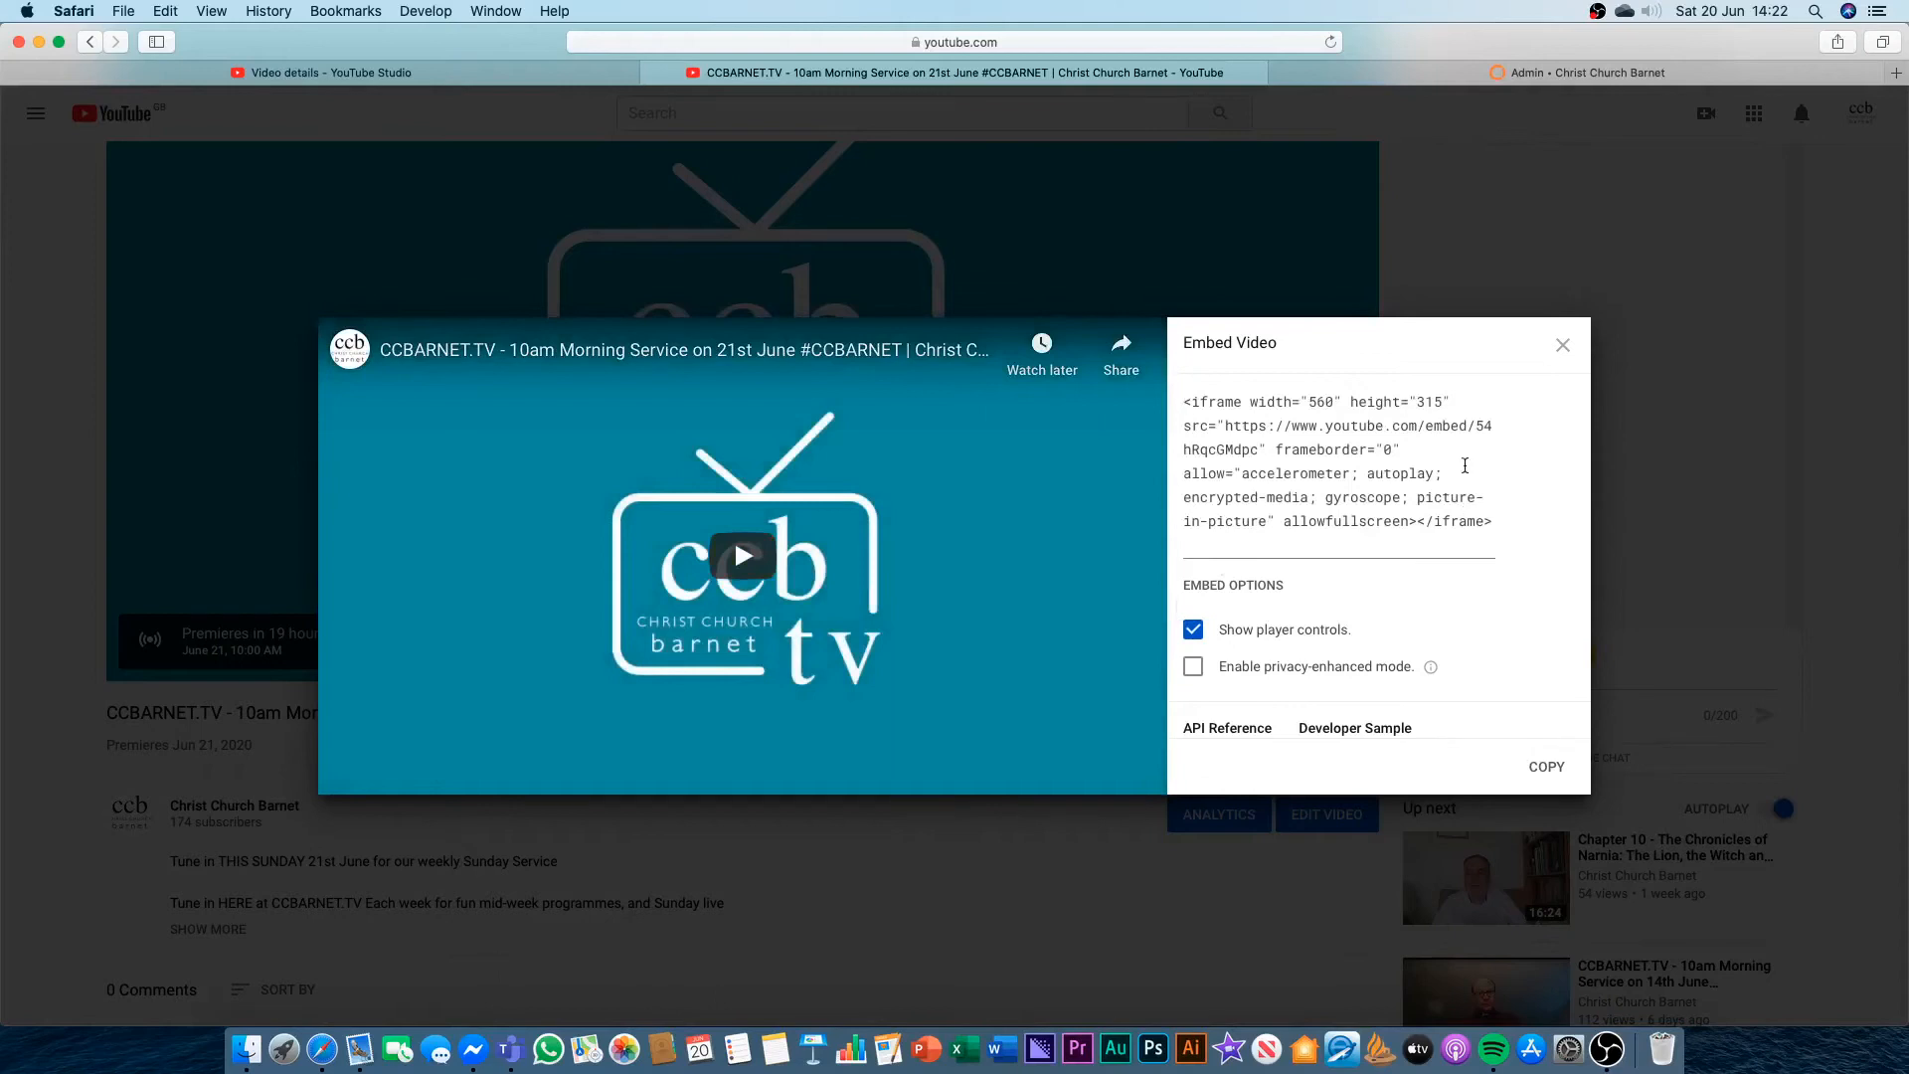
mouse_move(1245, 396)
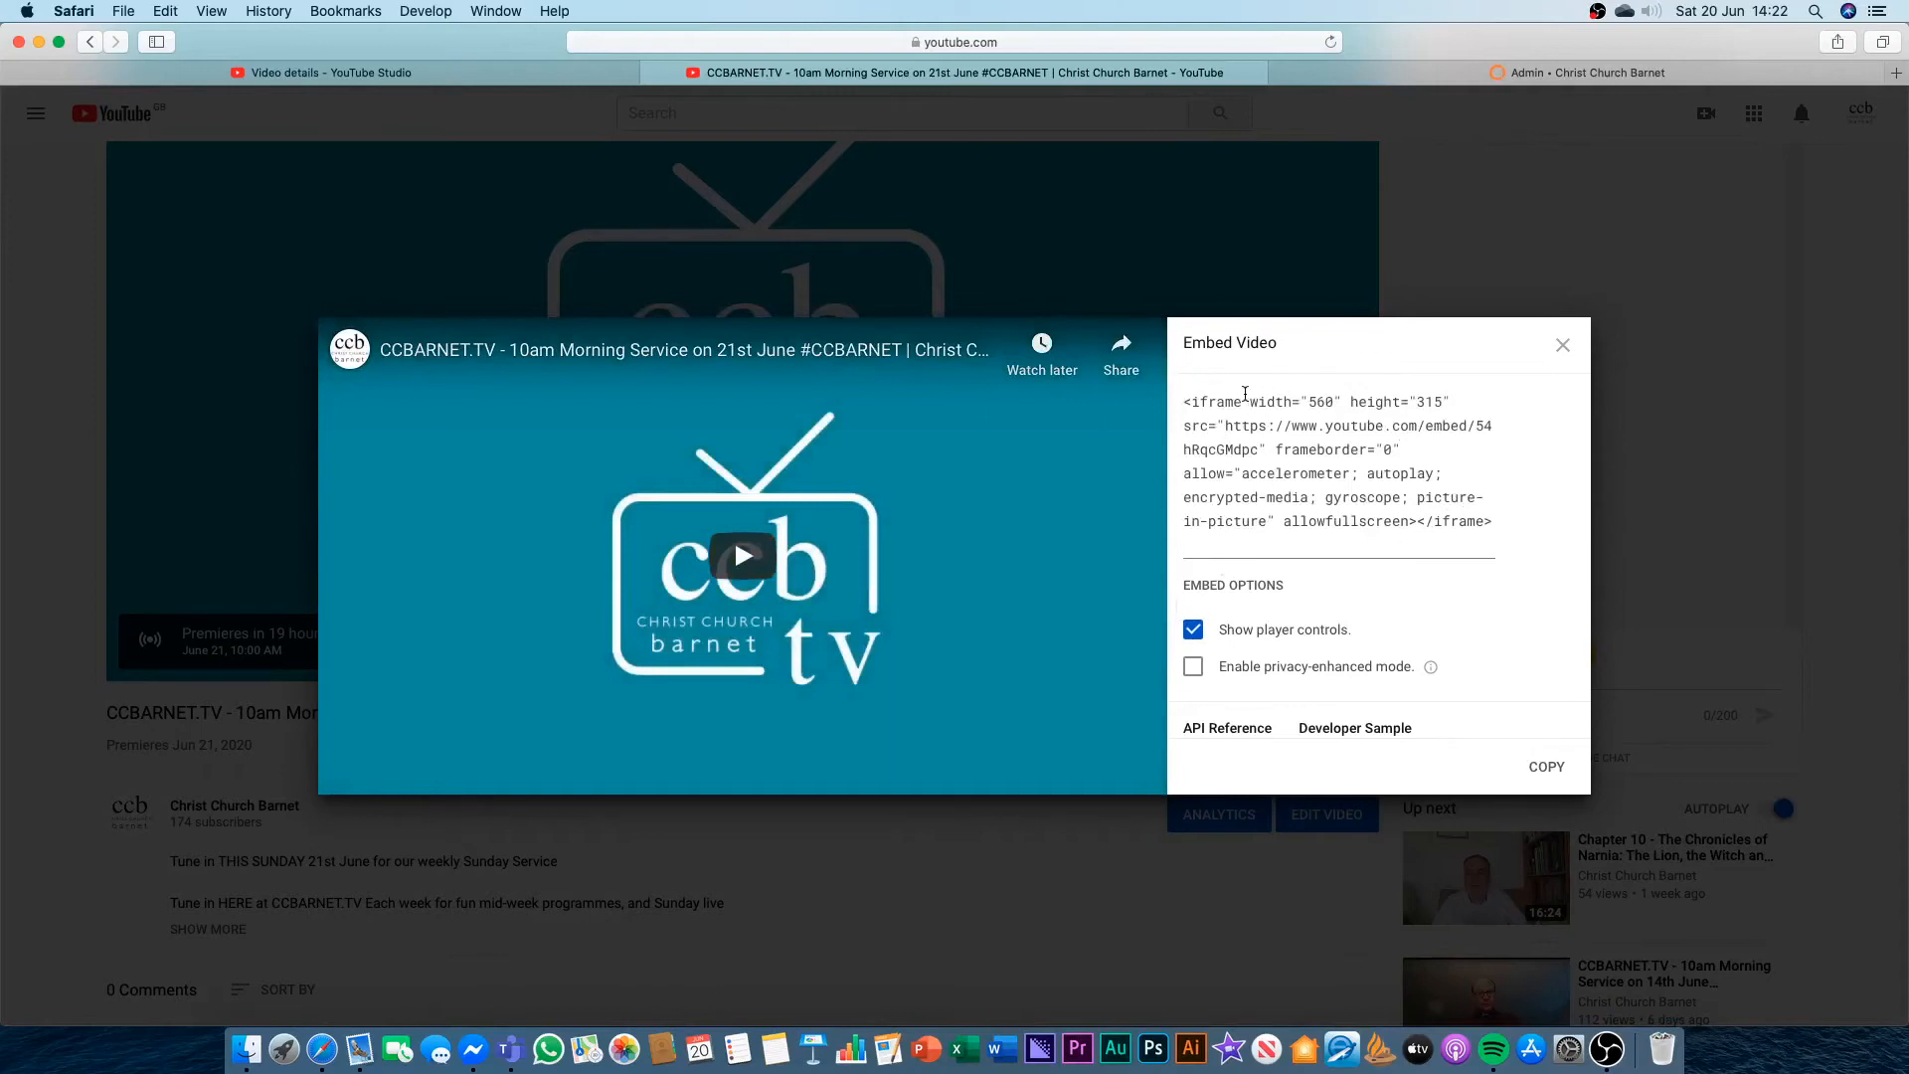
triple_click(1316, 450)
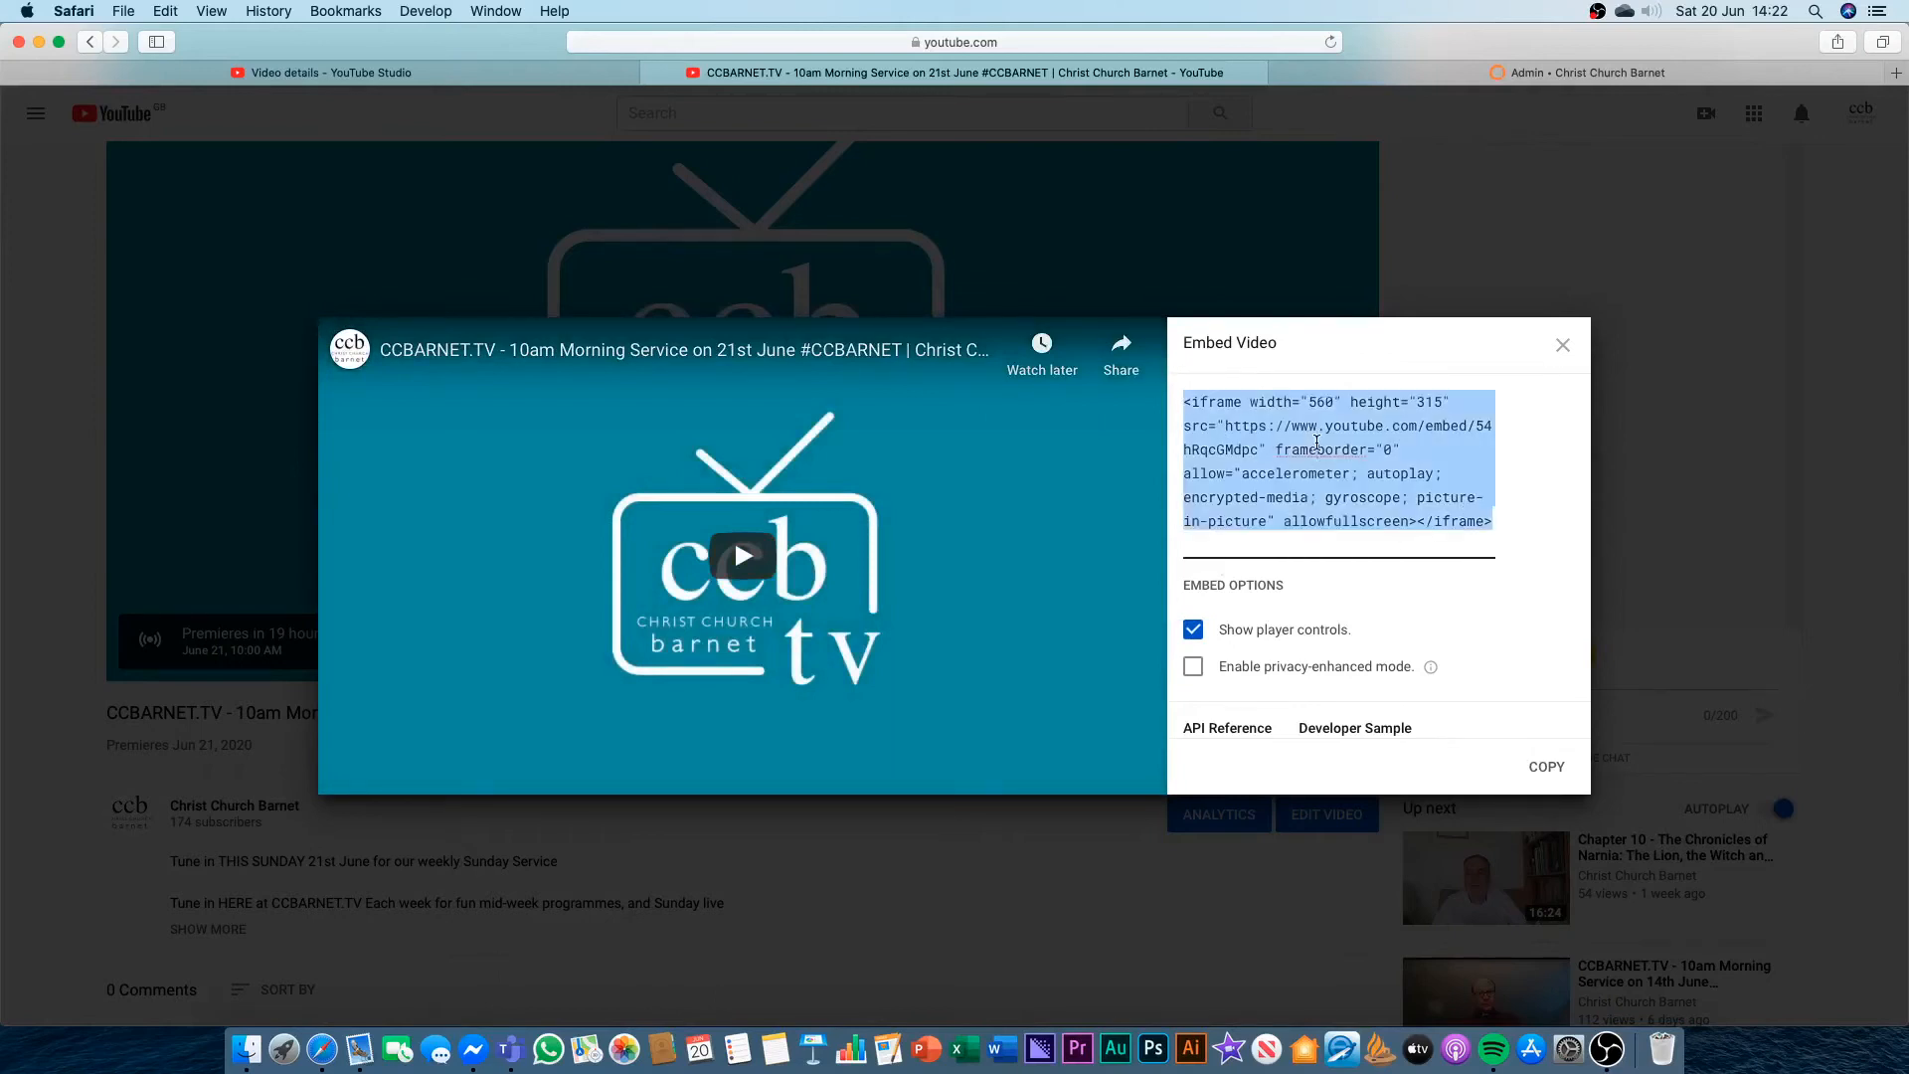
right_click(1316, 448)
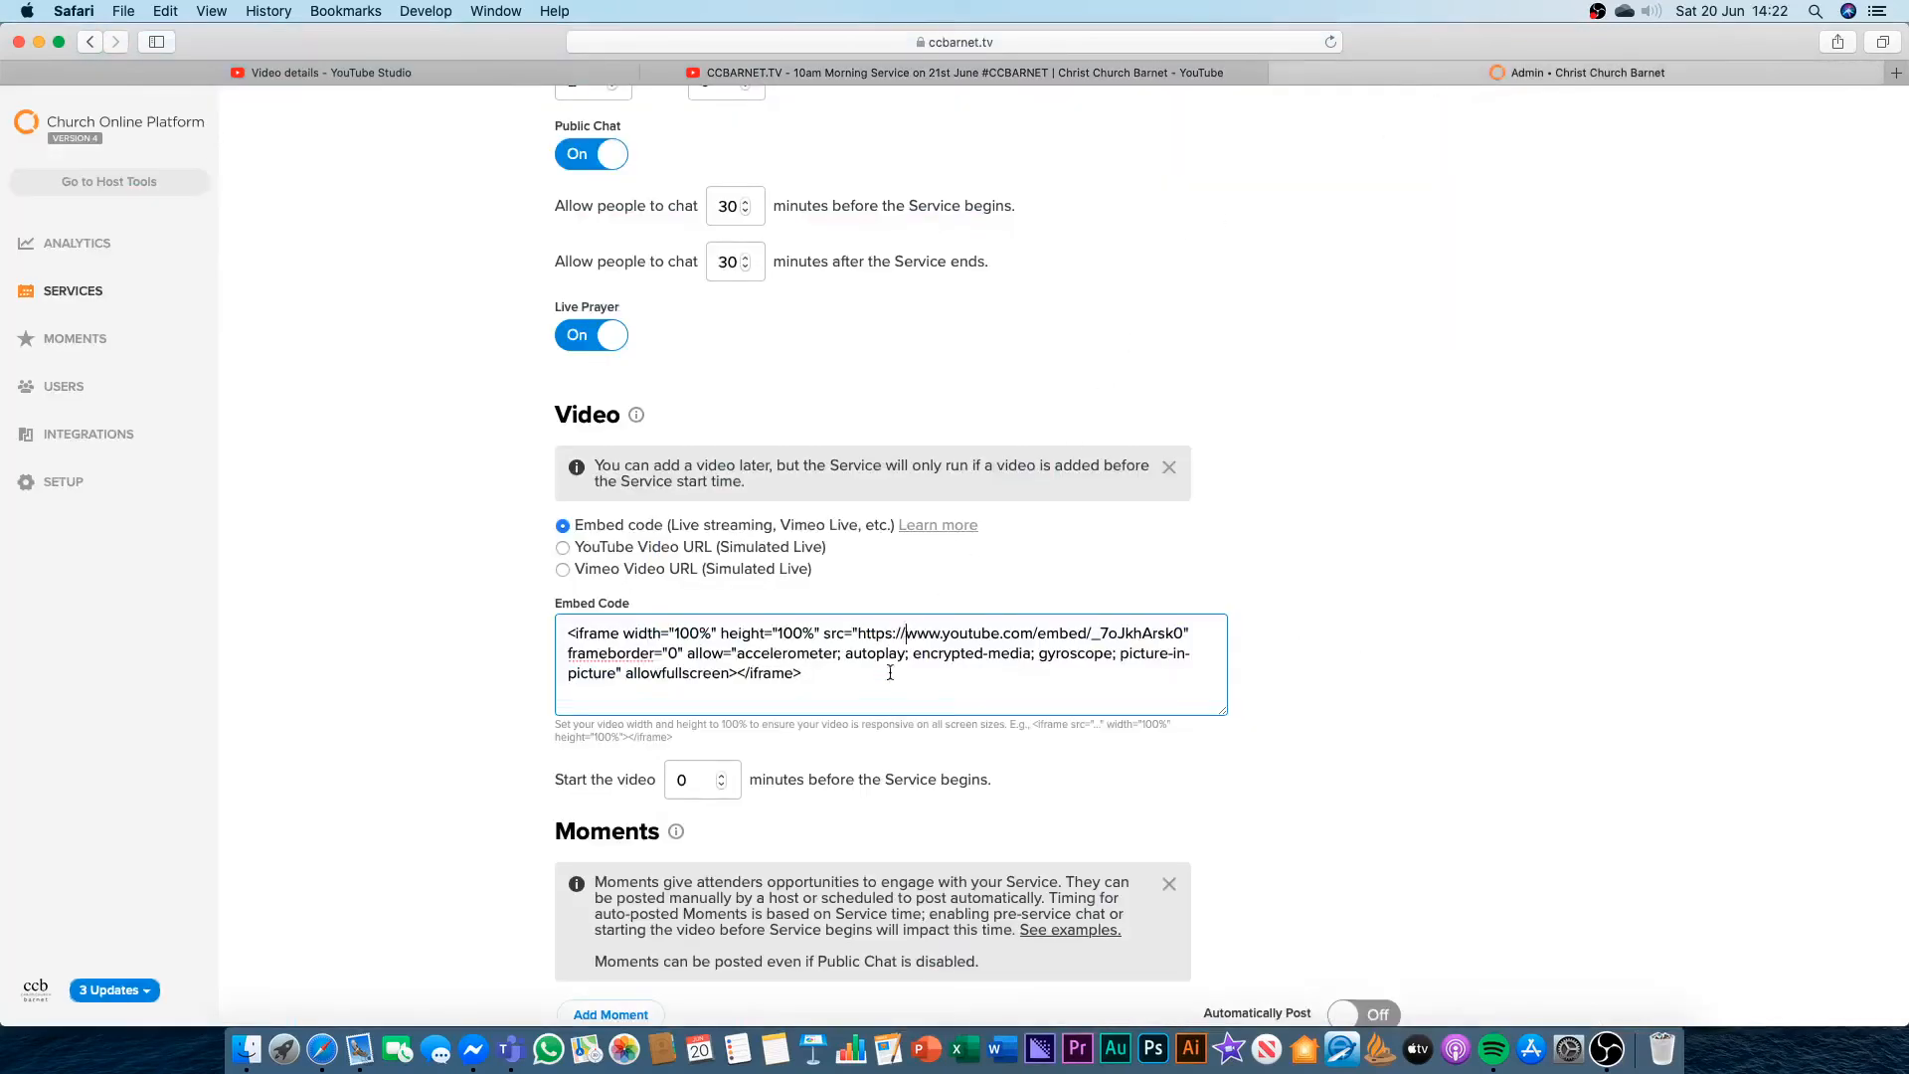
Paste the new YouTube embed code and change width 560 and height 315 to 100%.
right_click(753, 654)
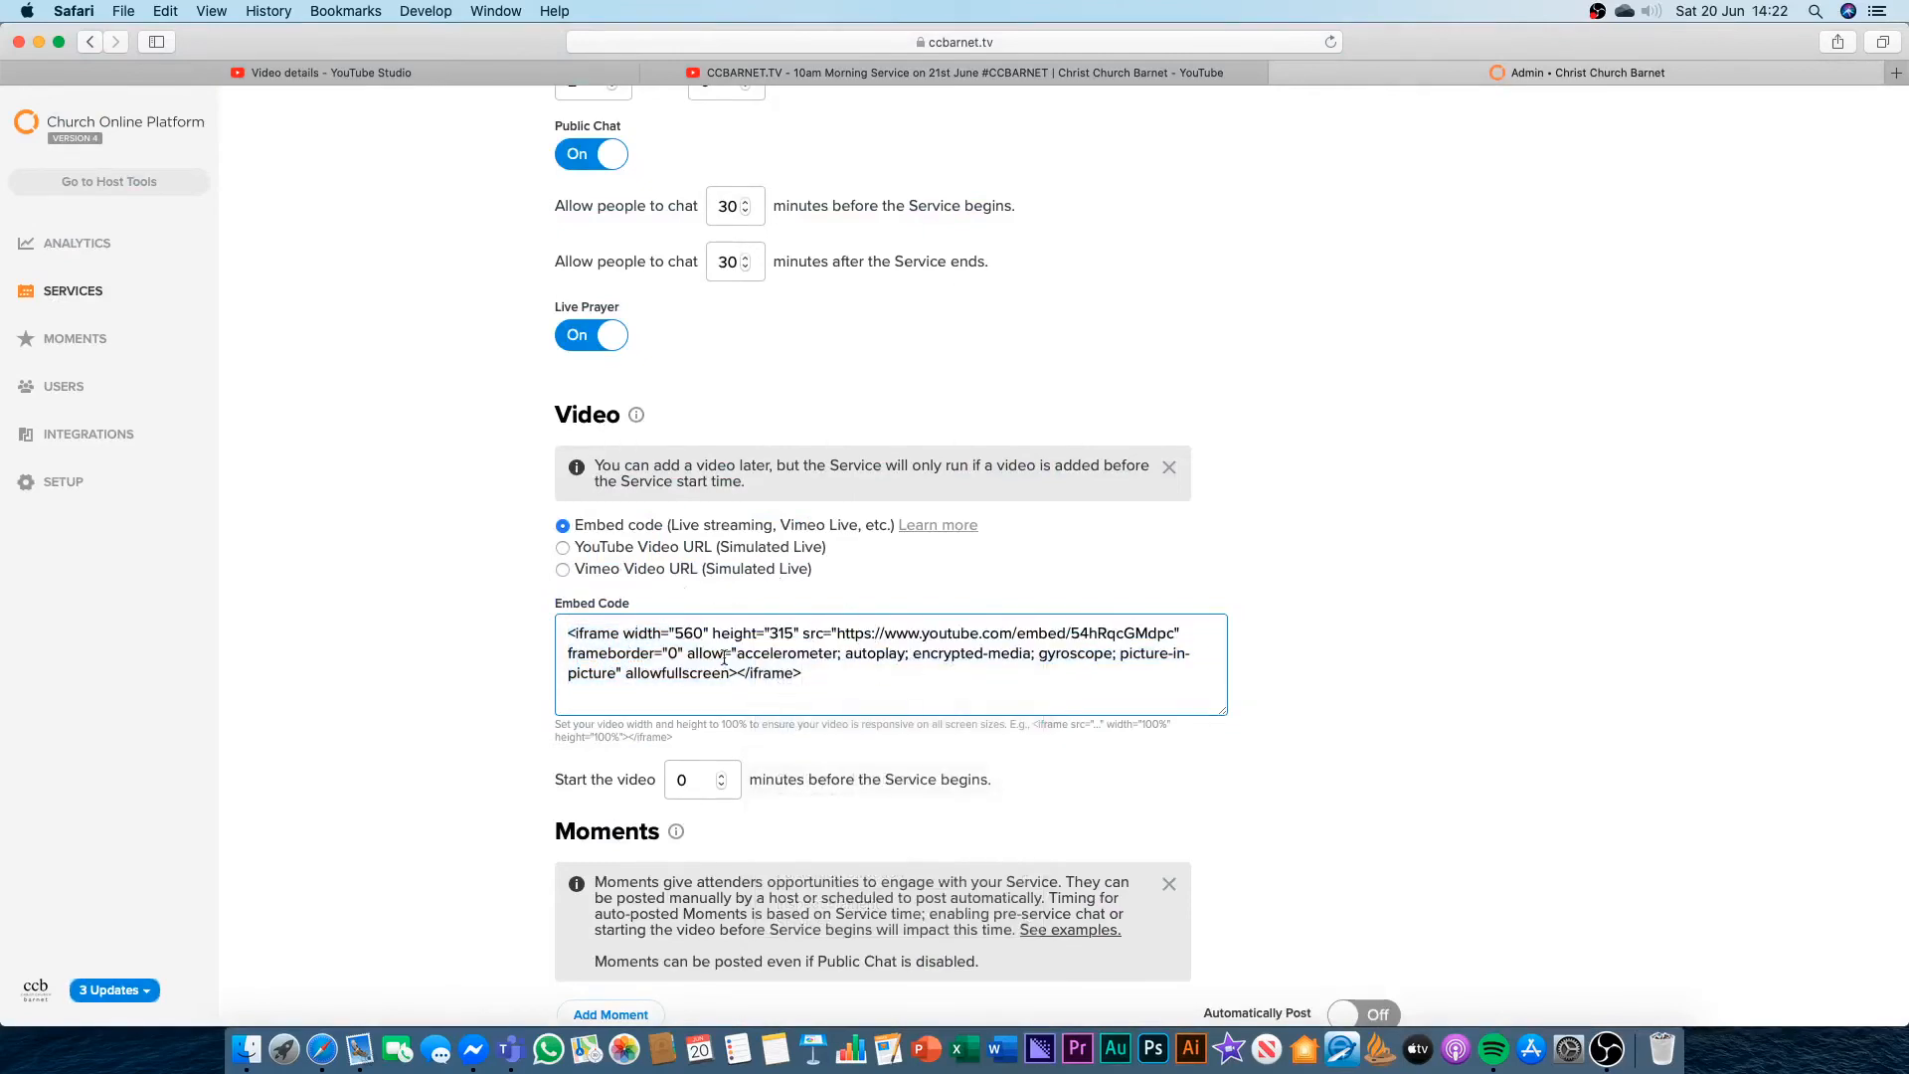
drag(566, 633, 754, 633)
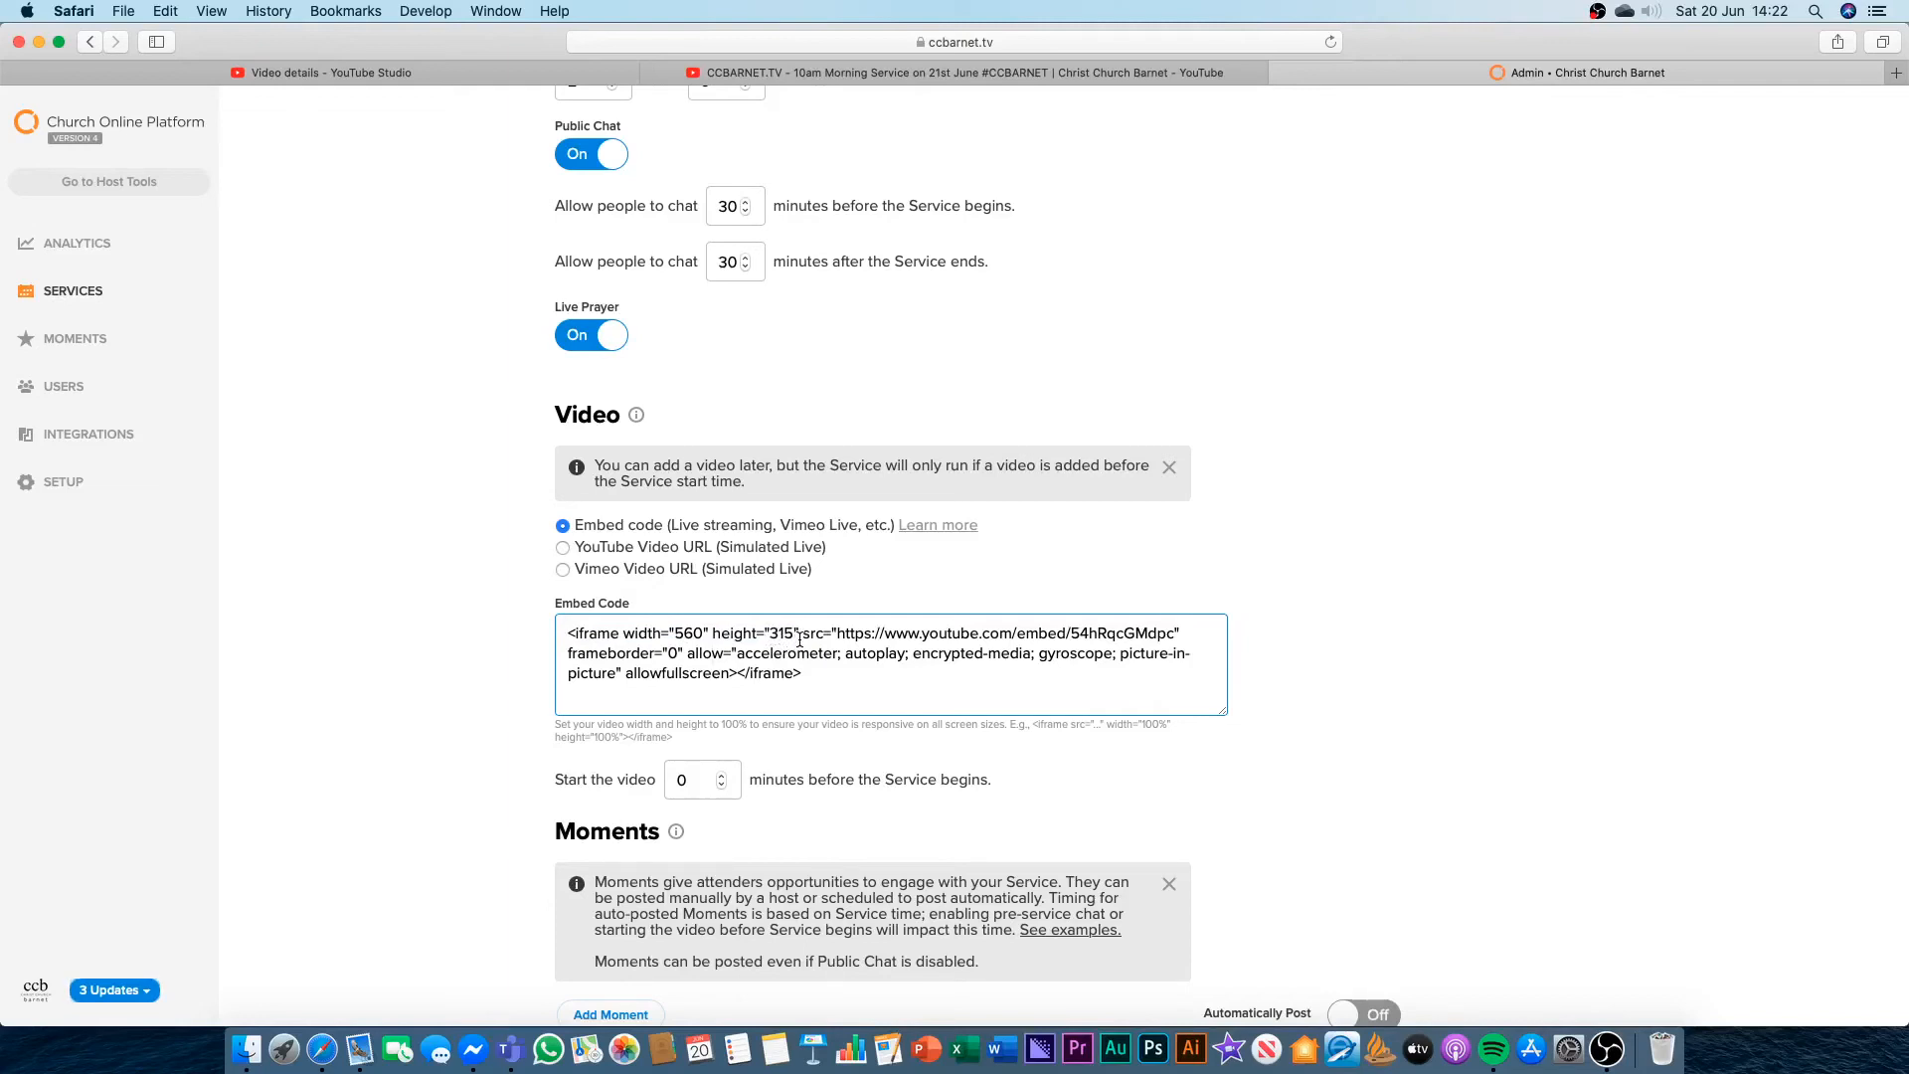
double_click(690, 632)
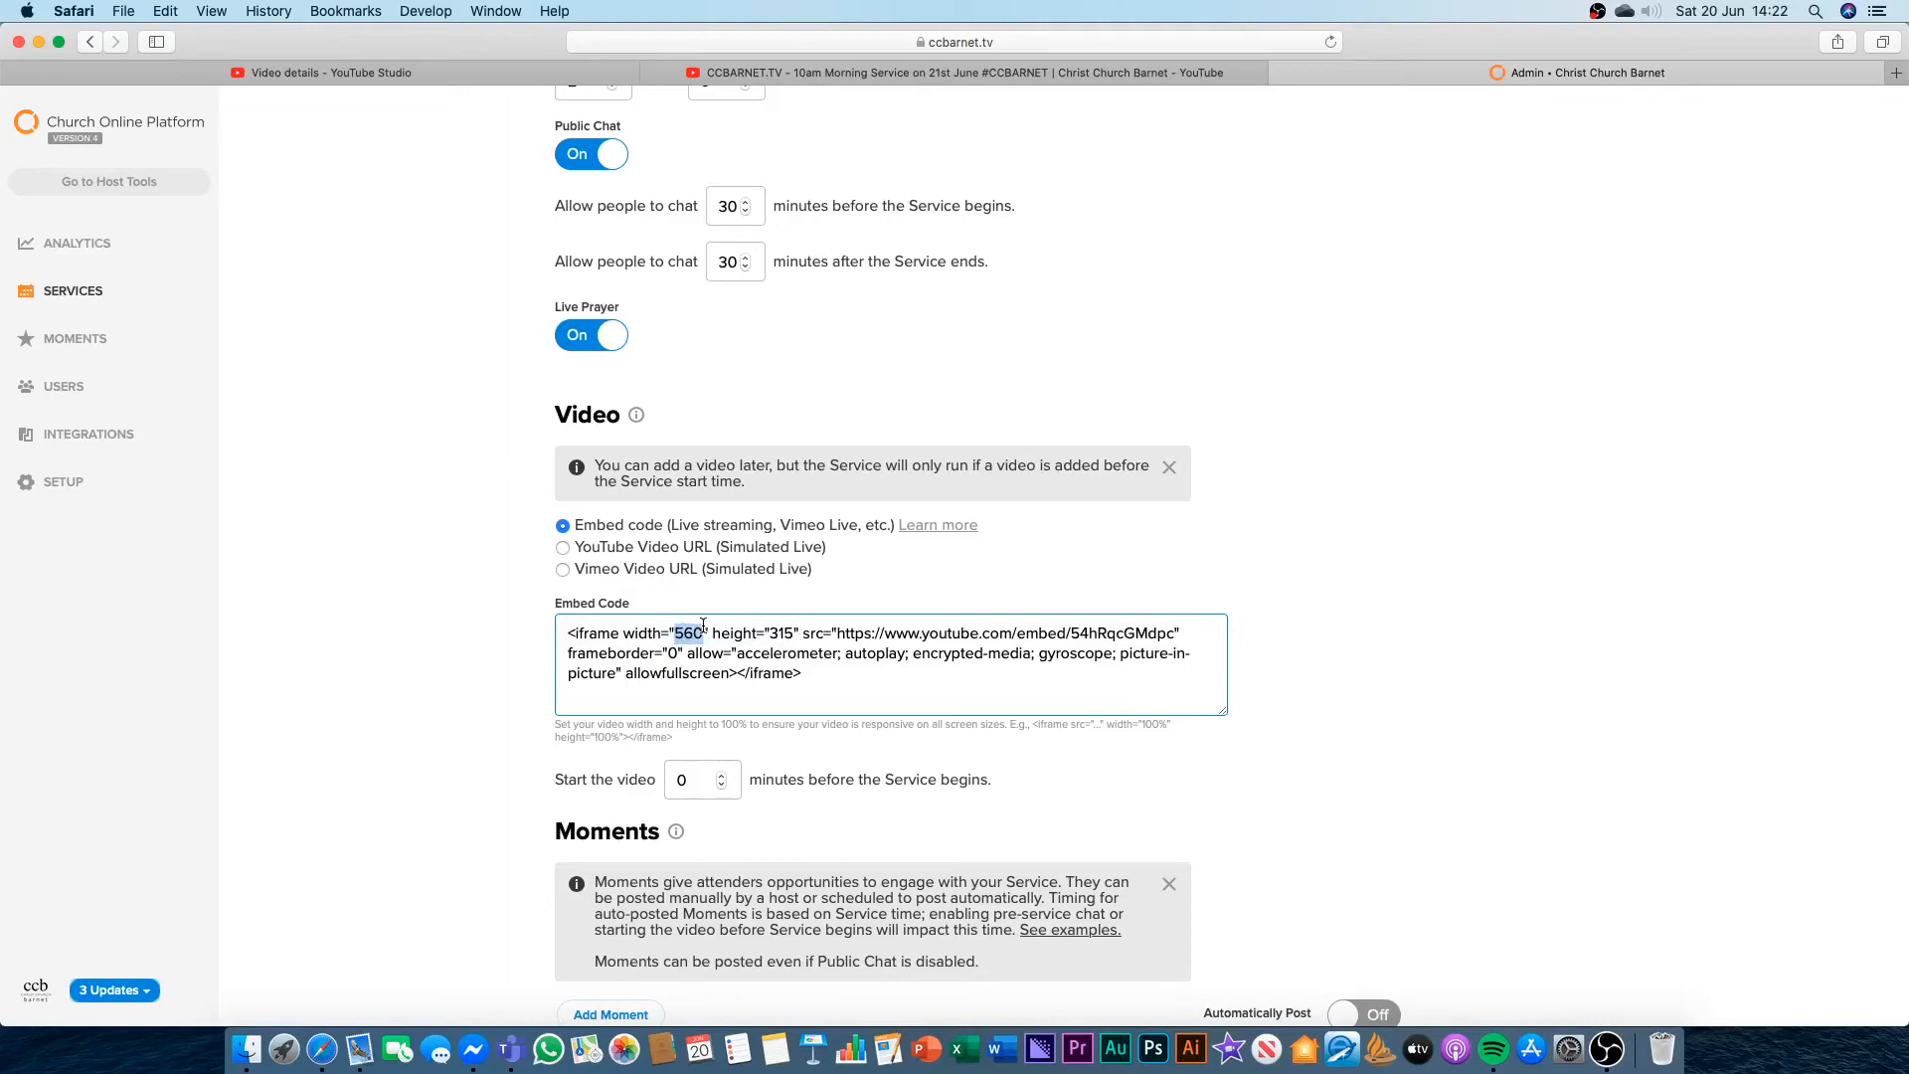
text(100%)
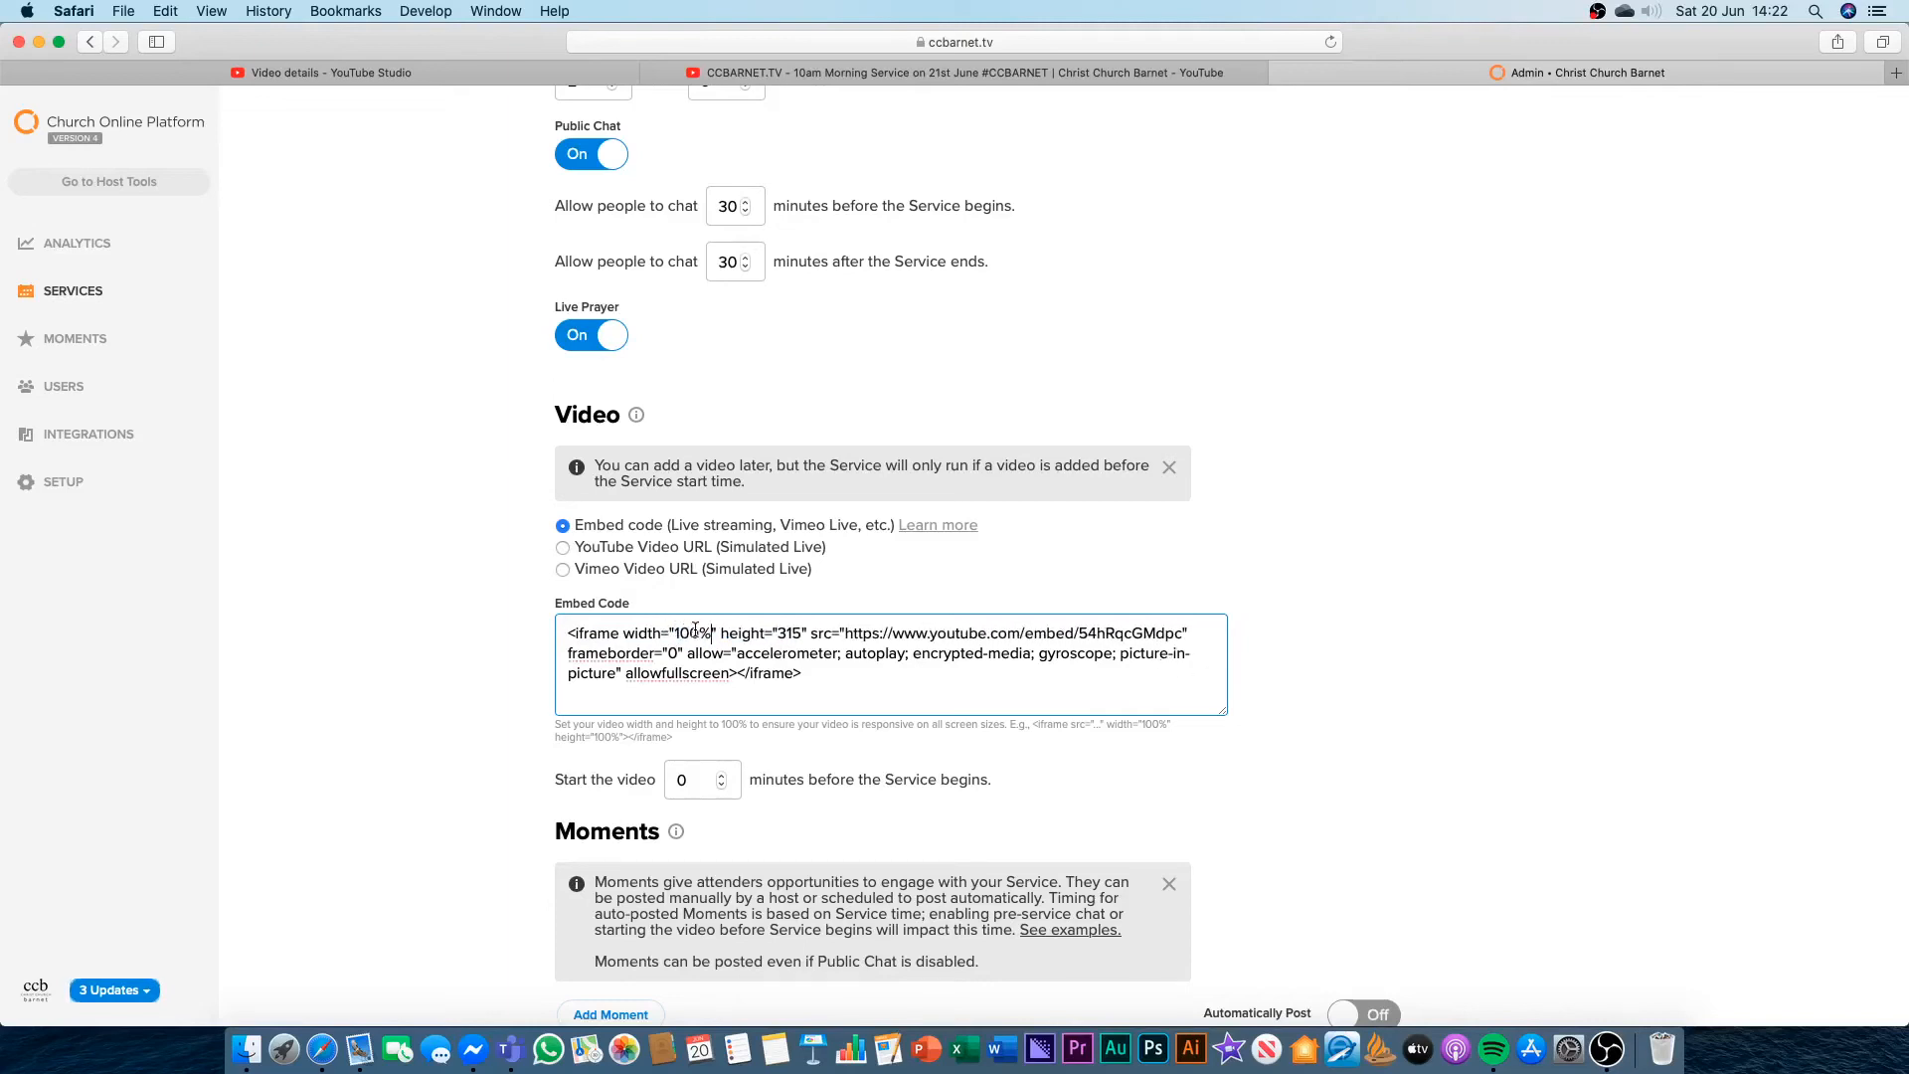
double_click(791, 632)
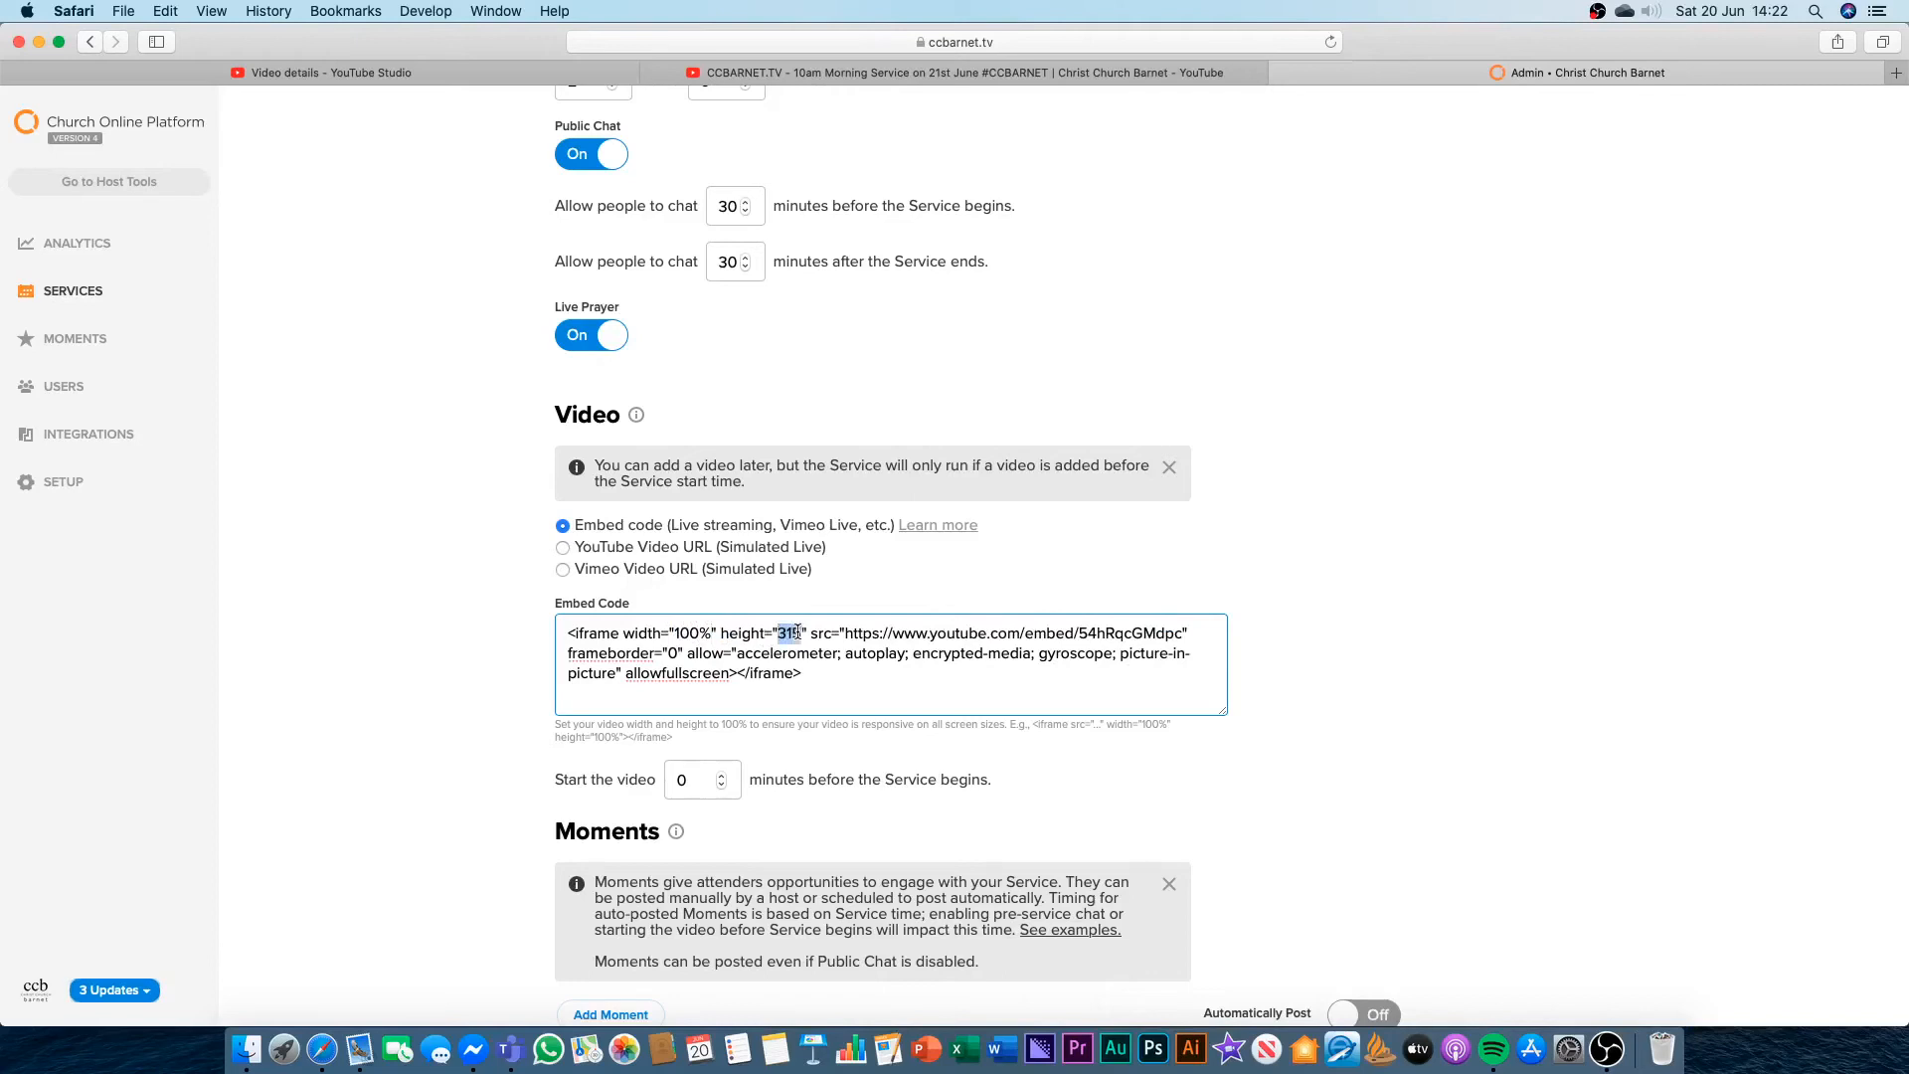
text(100%)
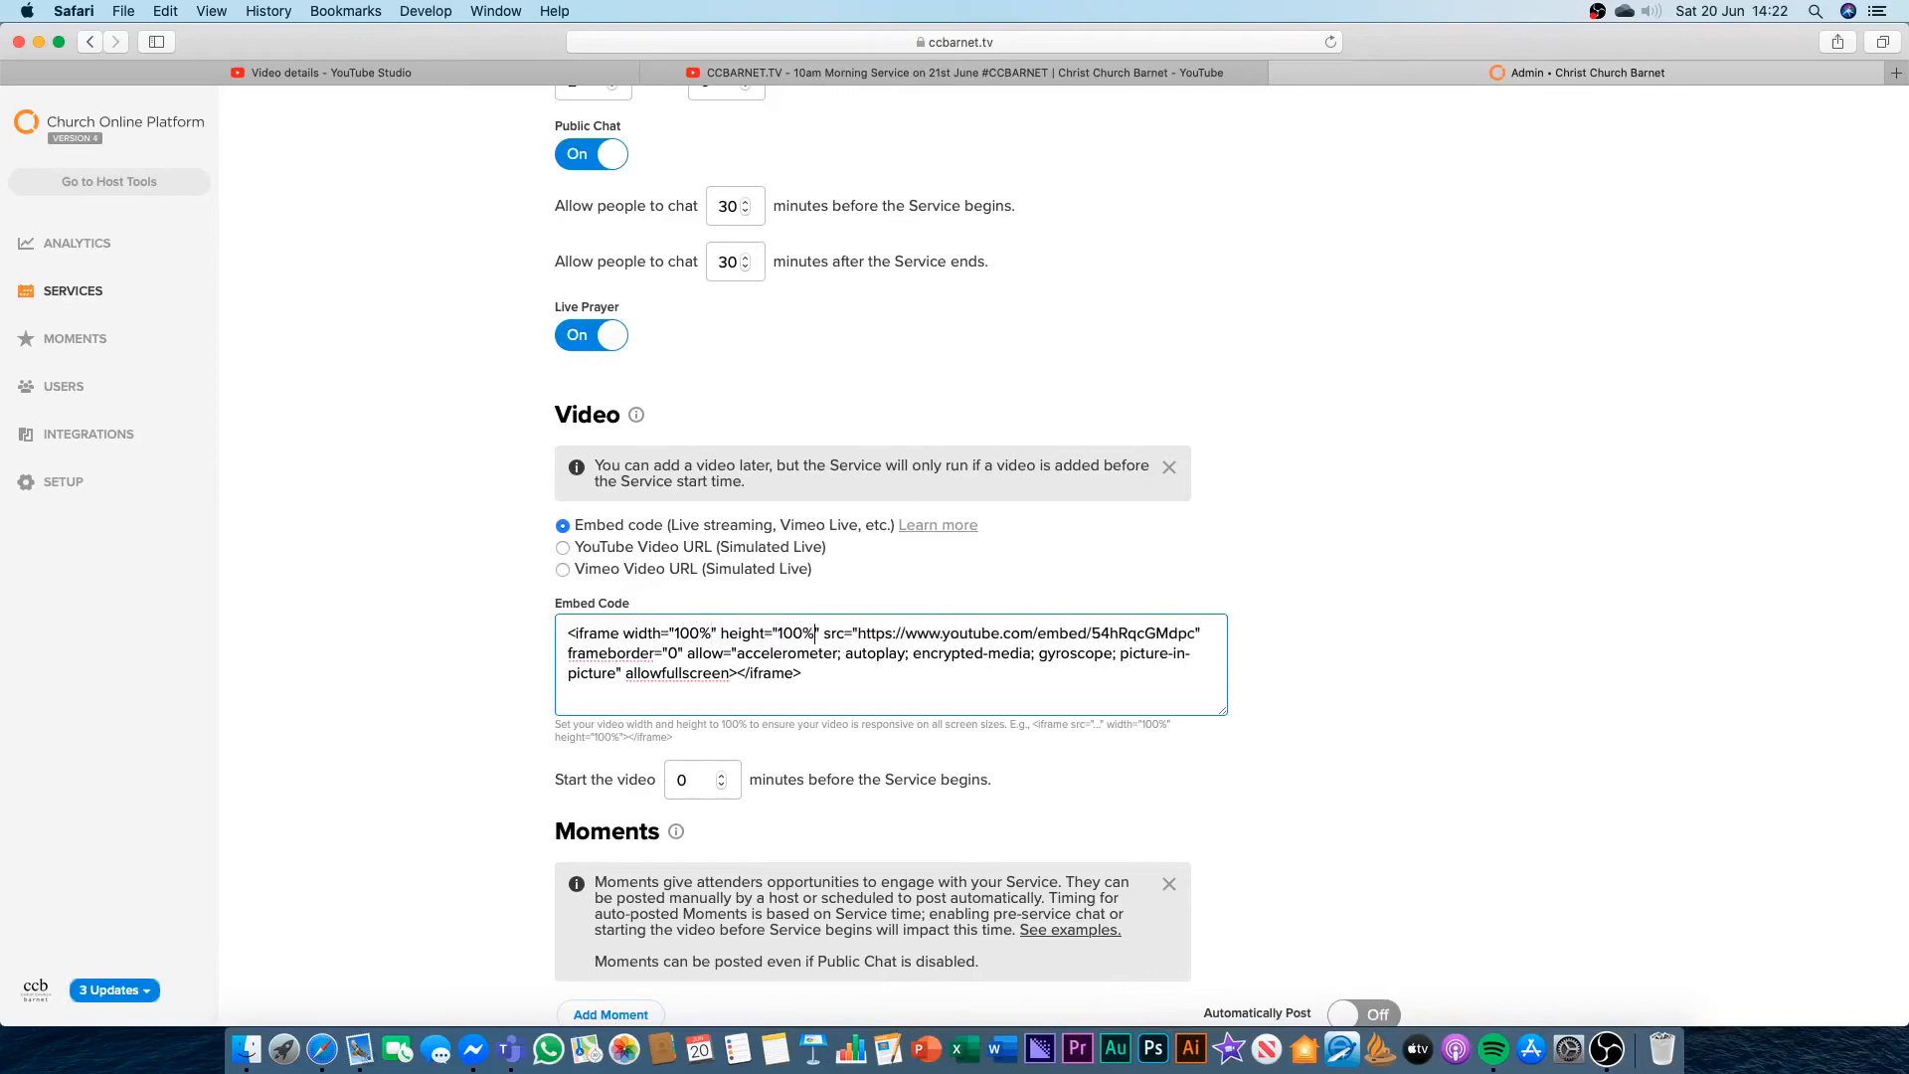
mouse_move(849, 667)
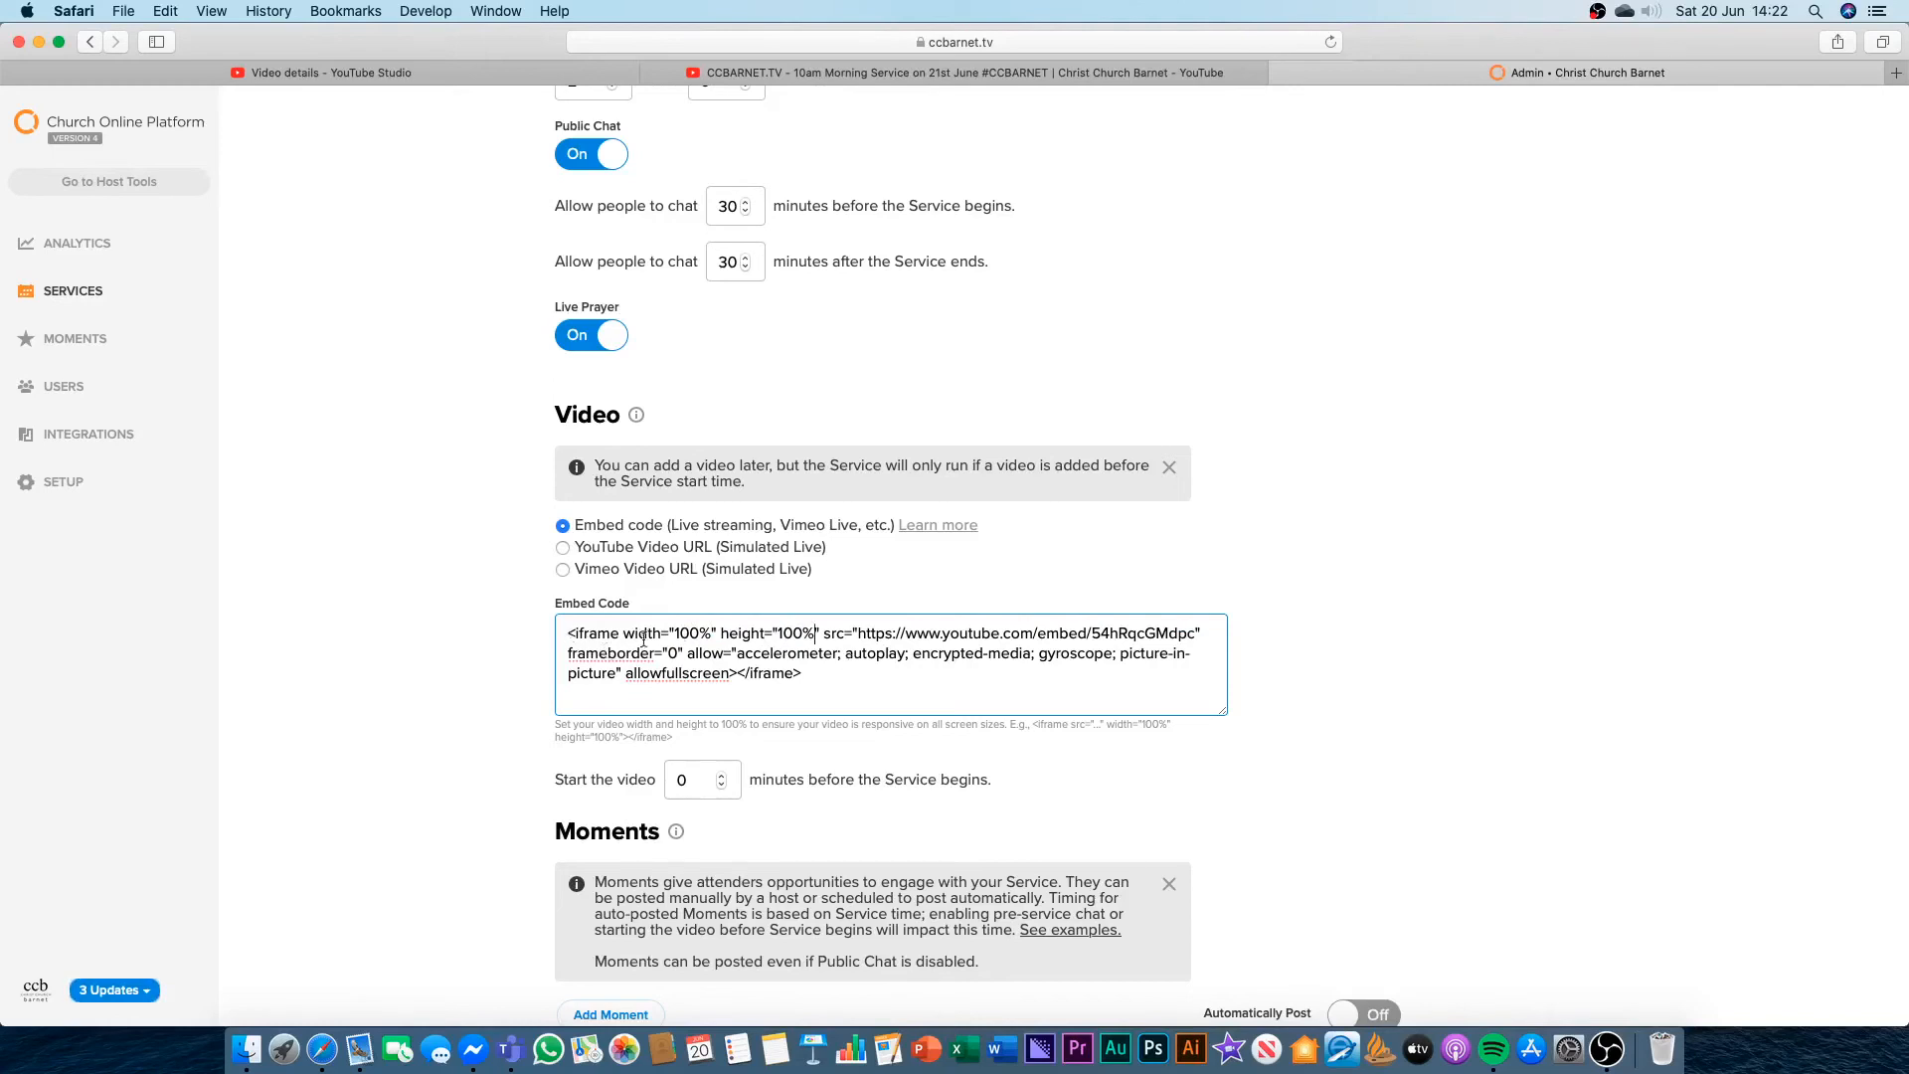
click(804, 673)
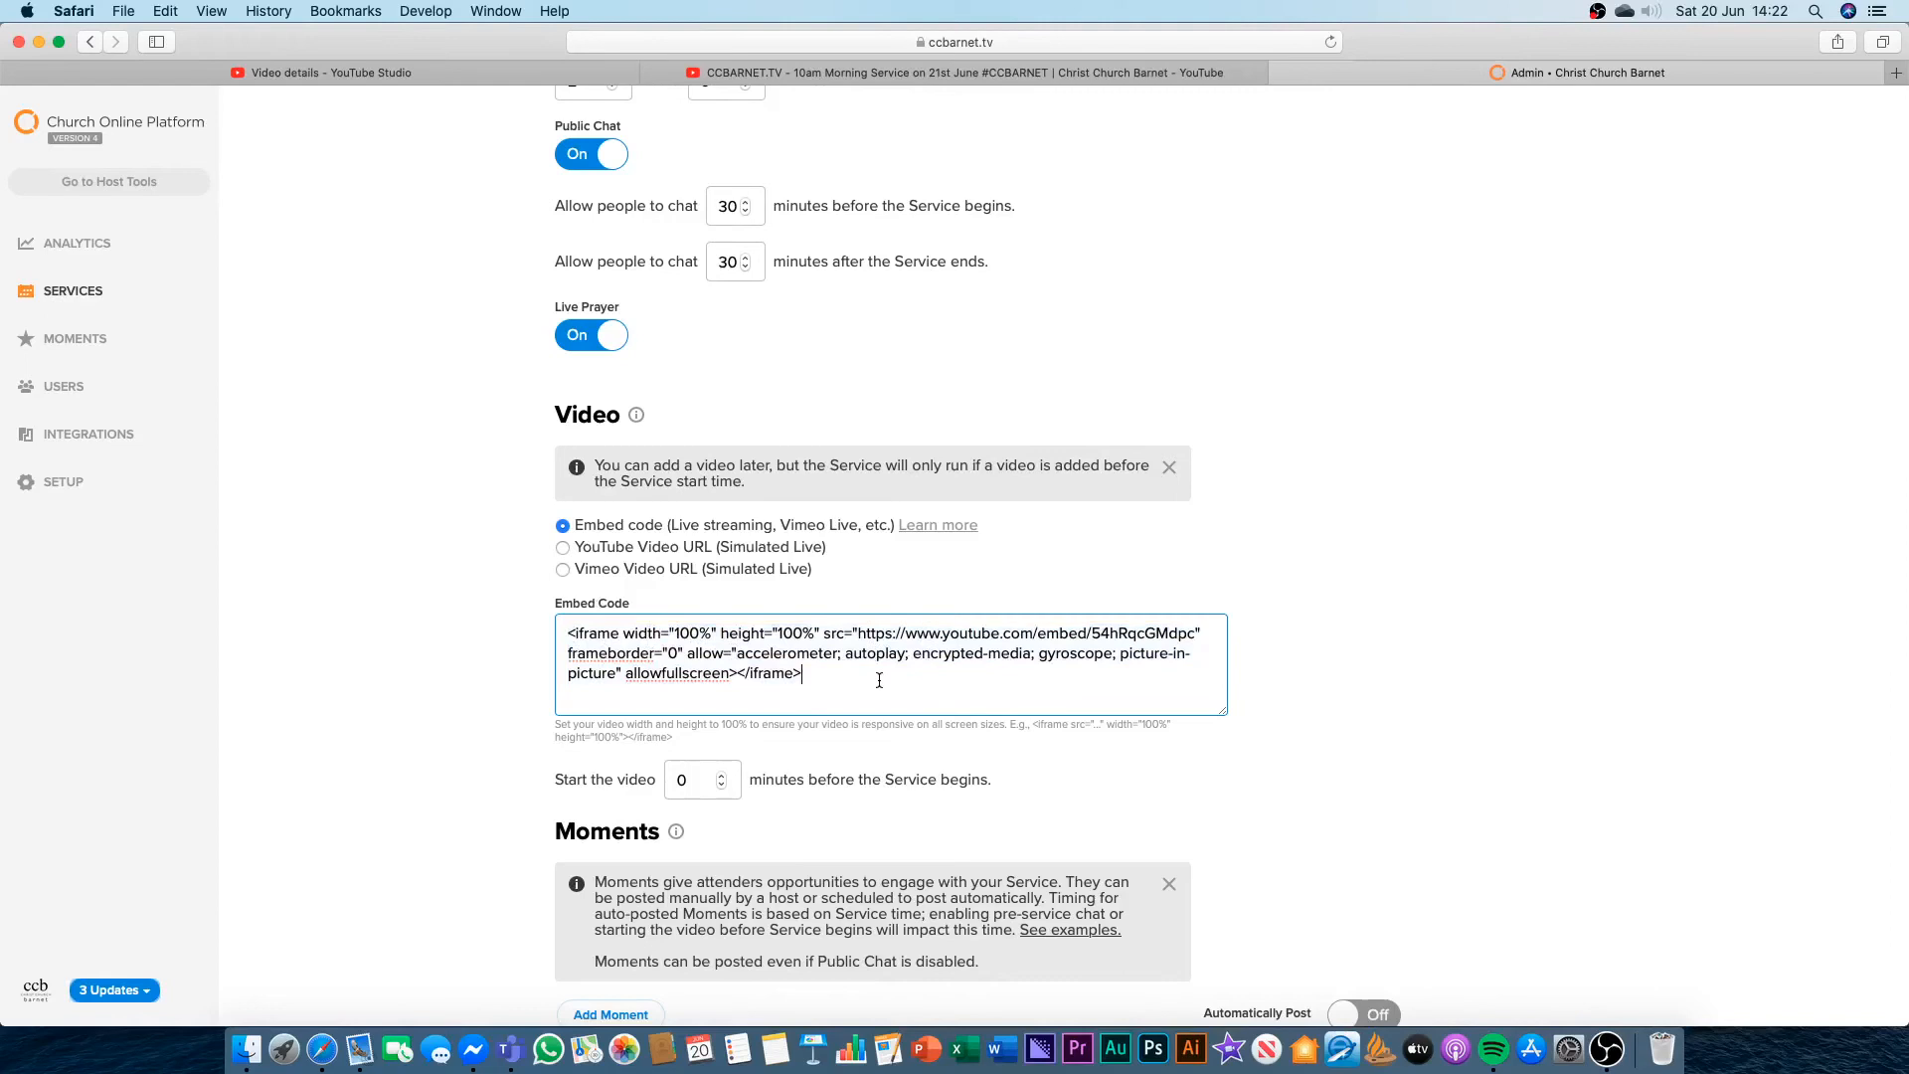
drag(858, 633, 1200, 633)
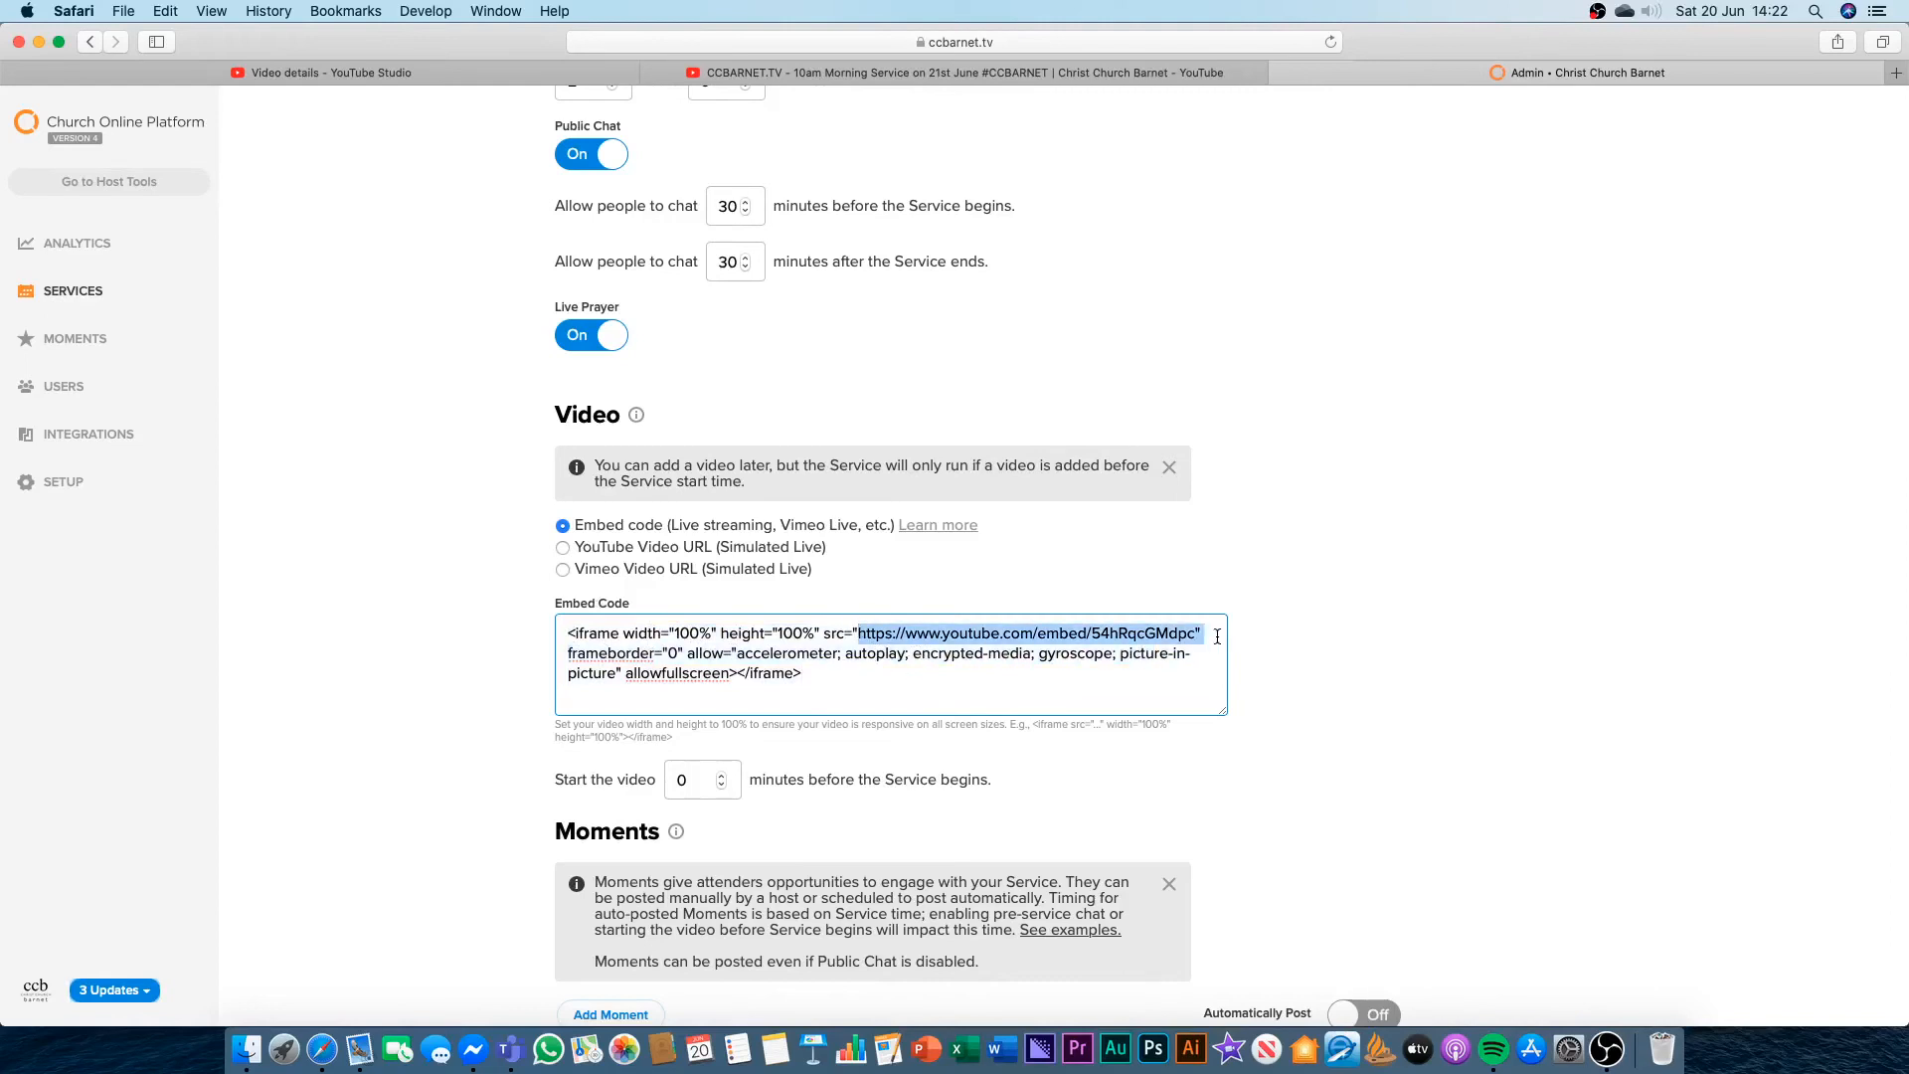
mouse_move(771, 633)
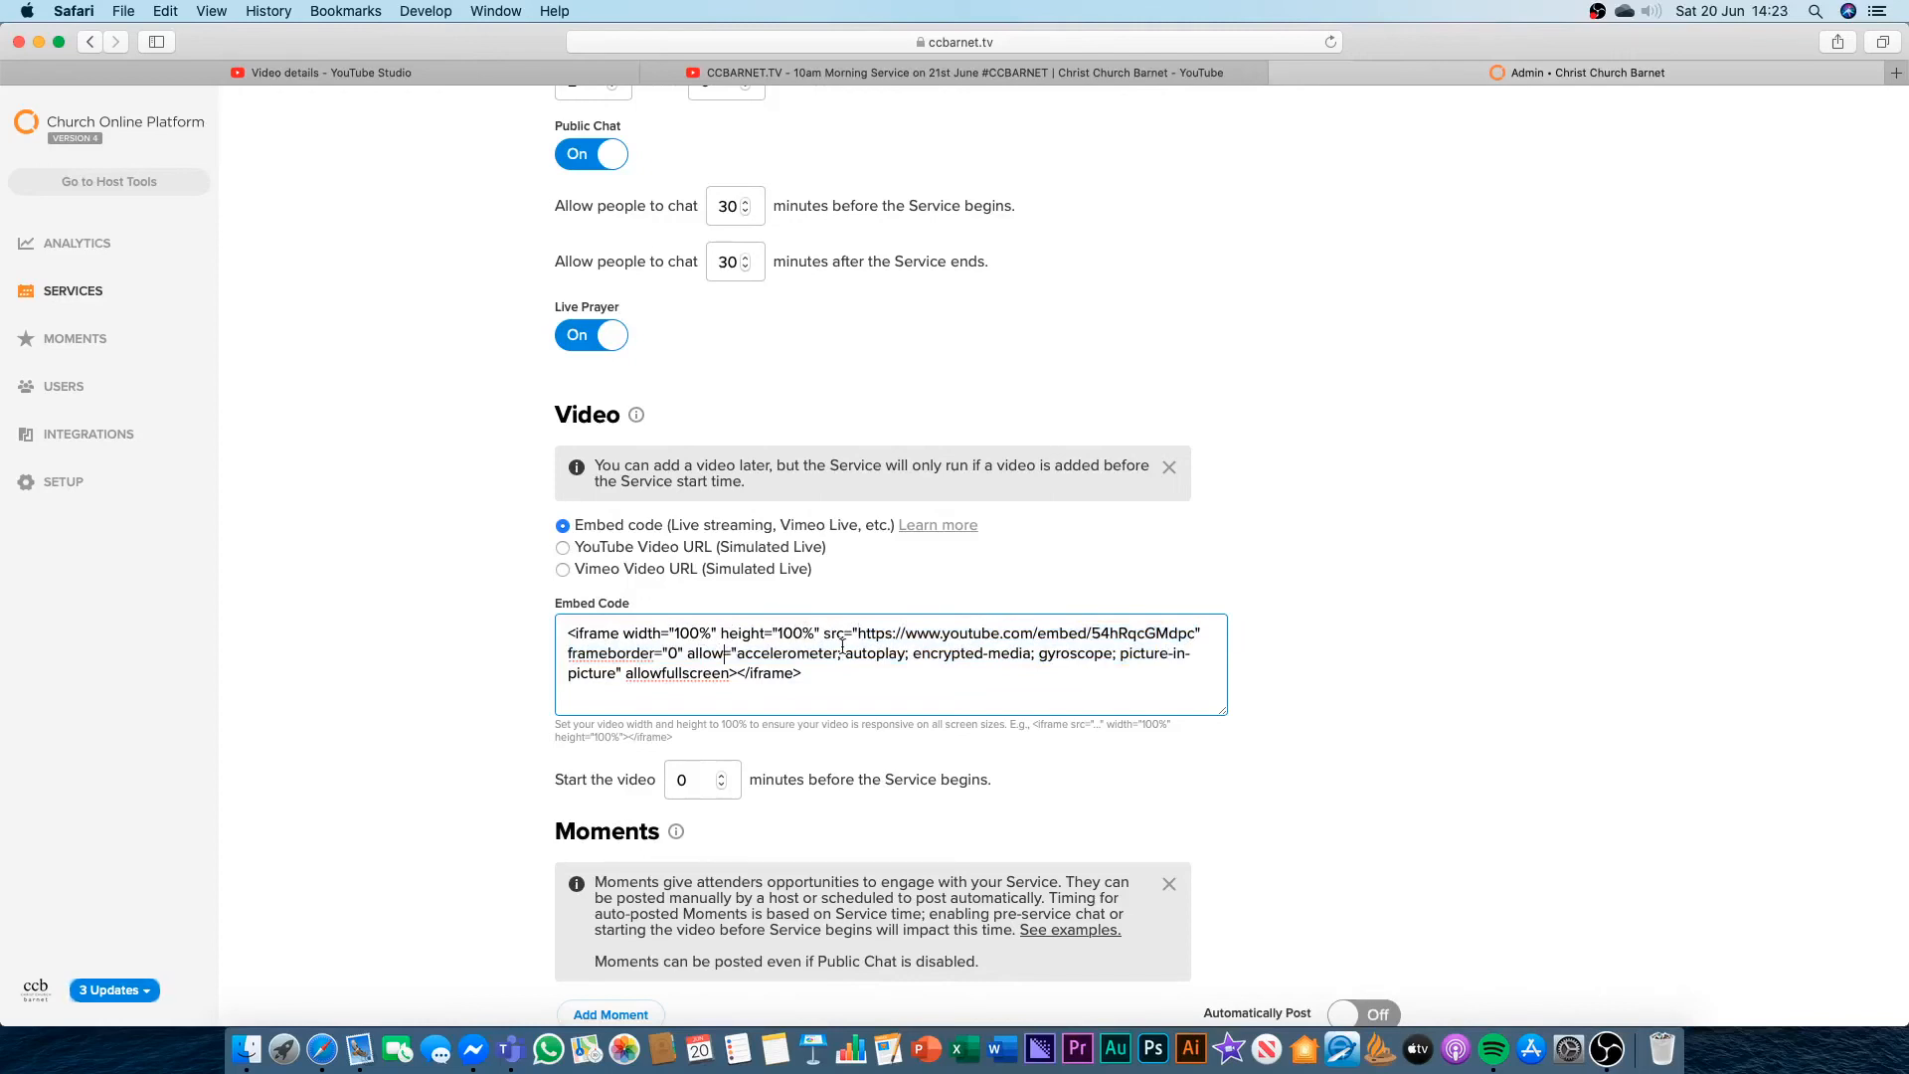
Enter 30 in the June 21 service's 'Start the video … minutes before' field.
scroll(down, 3)
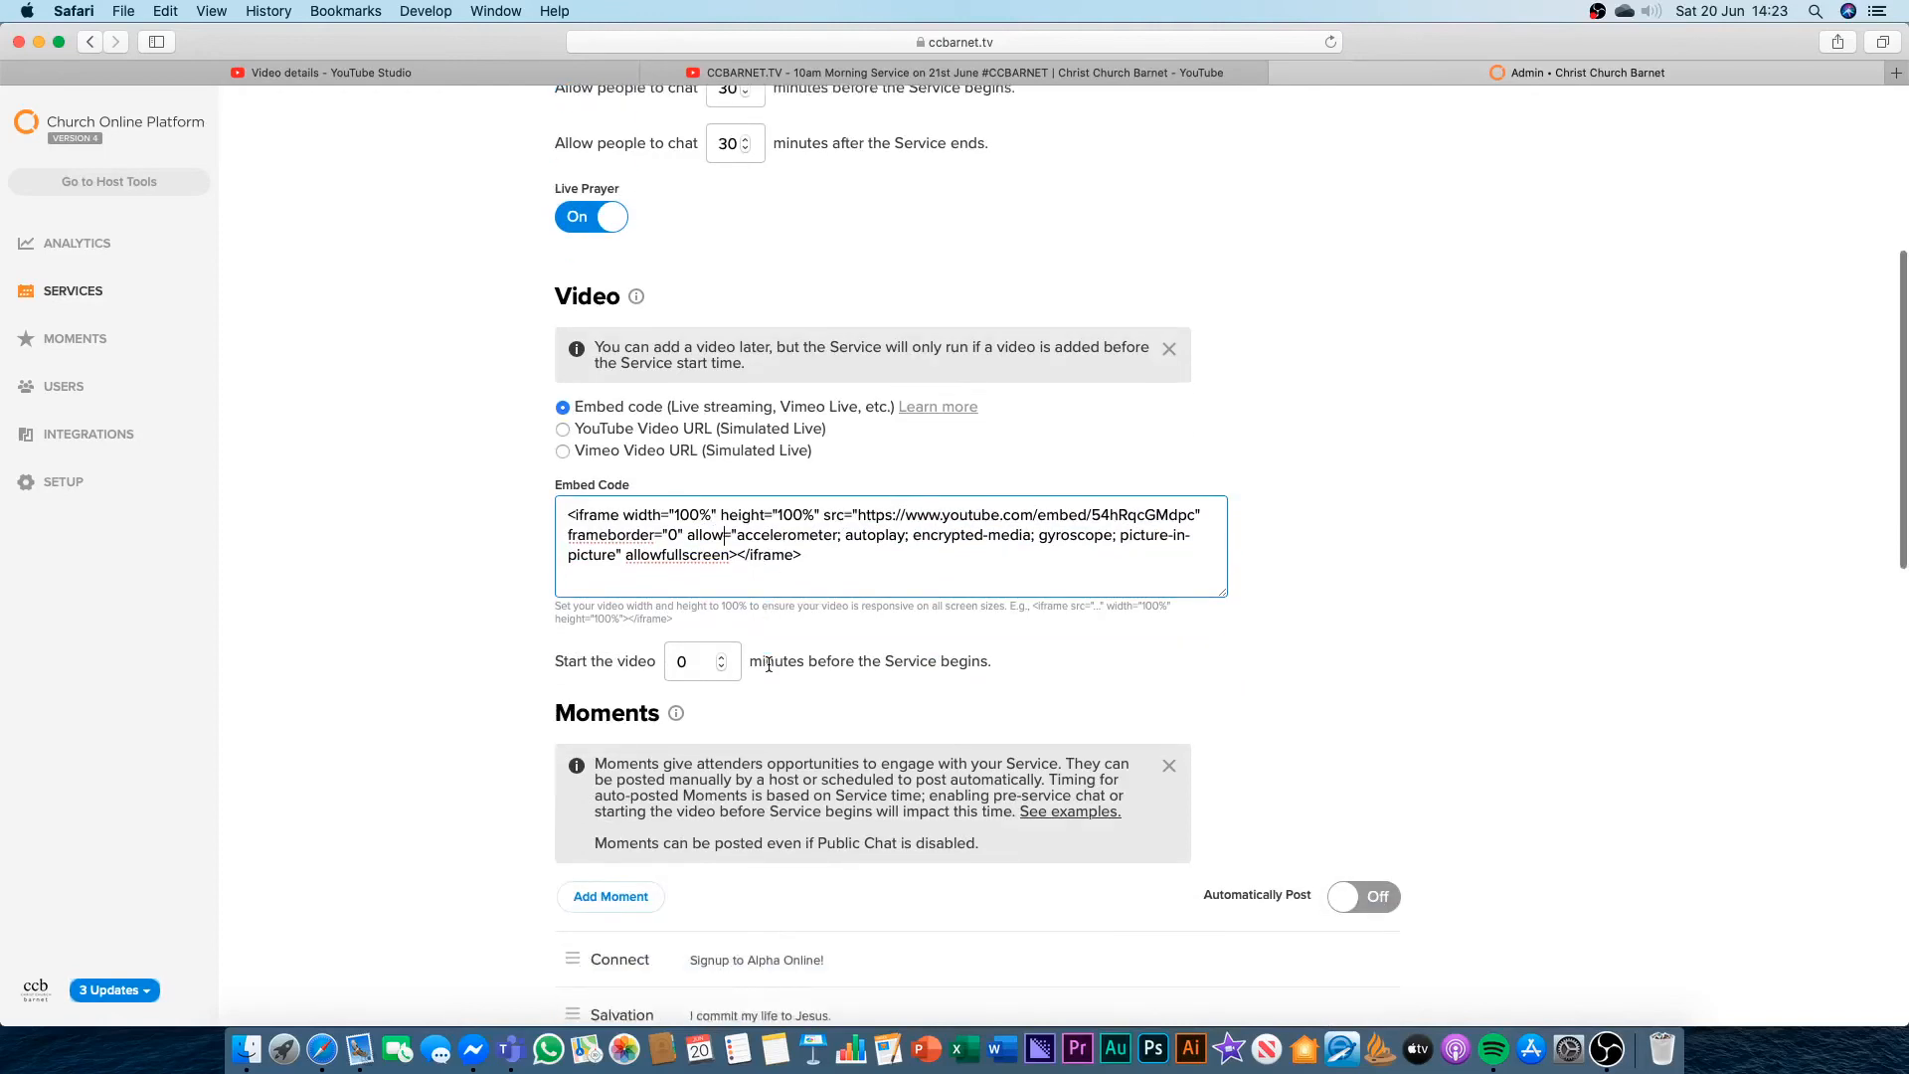
scroll(down, 3)
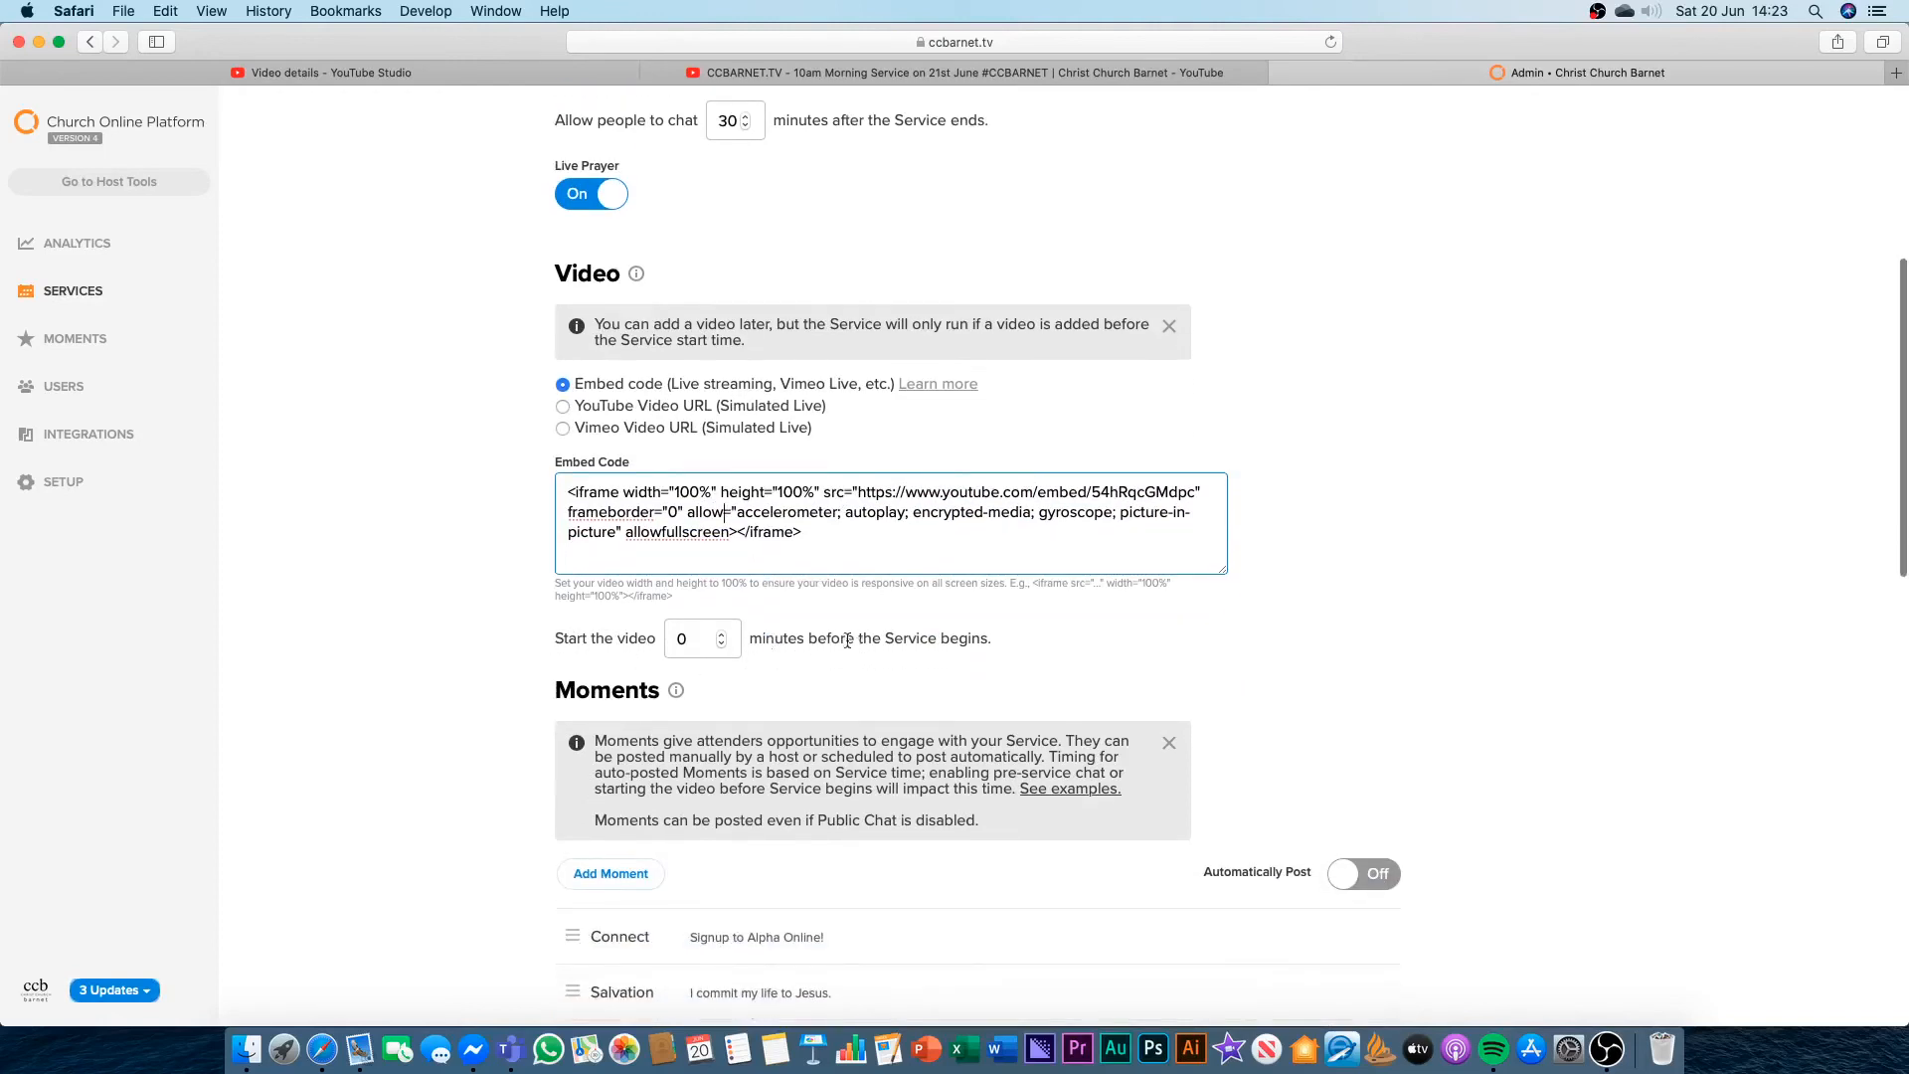
text(3)
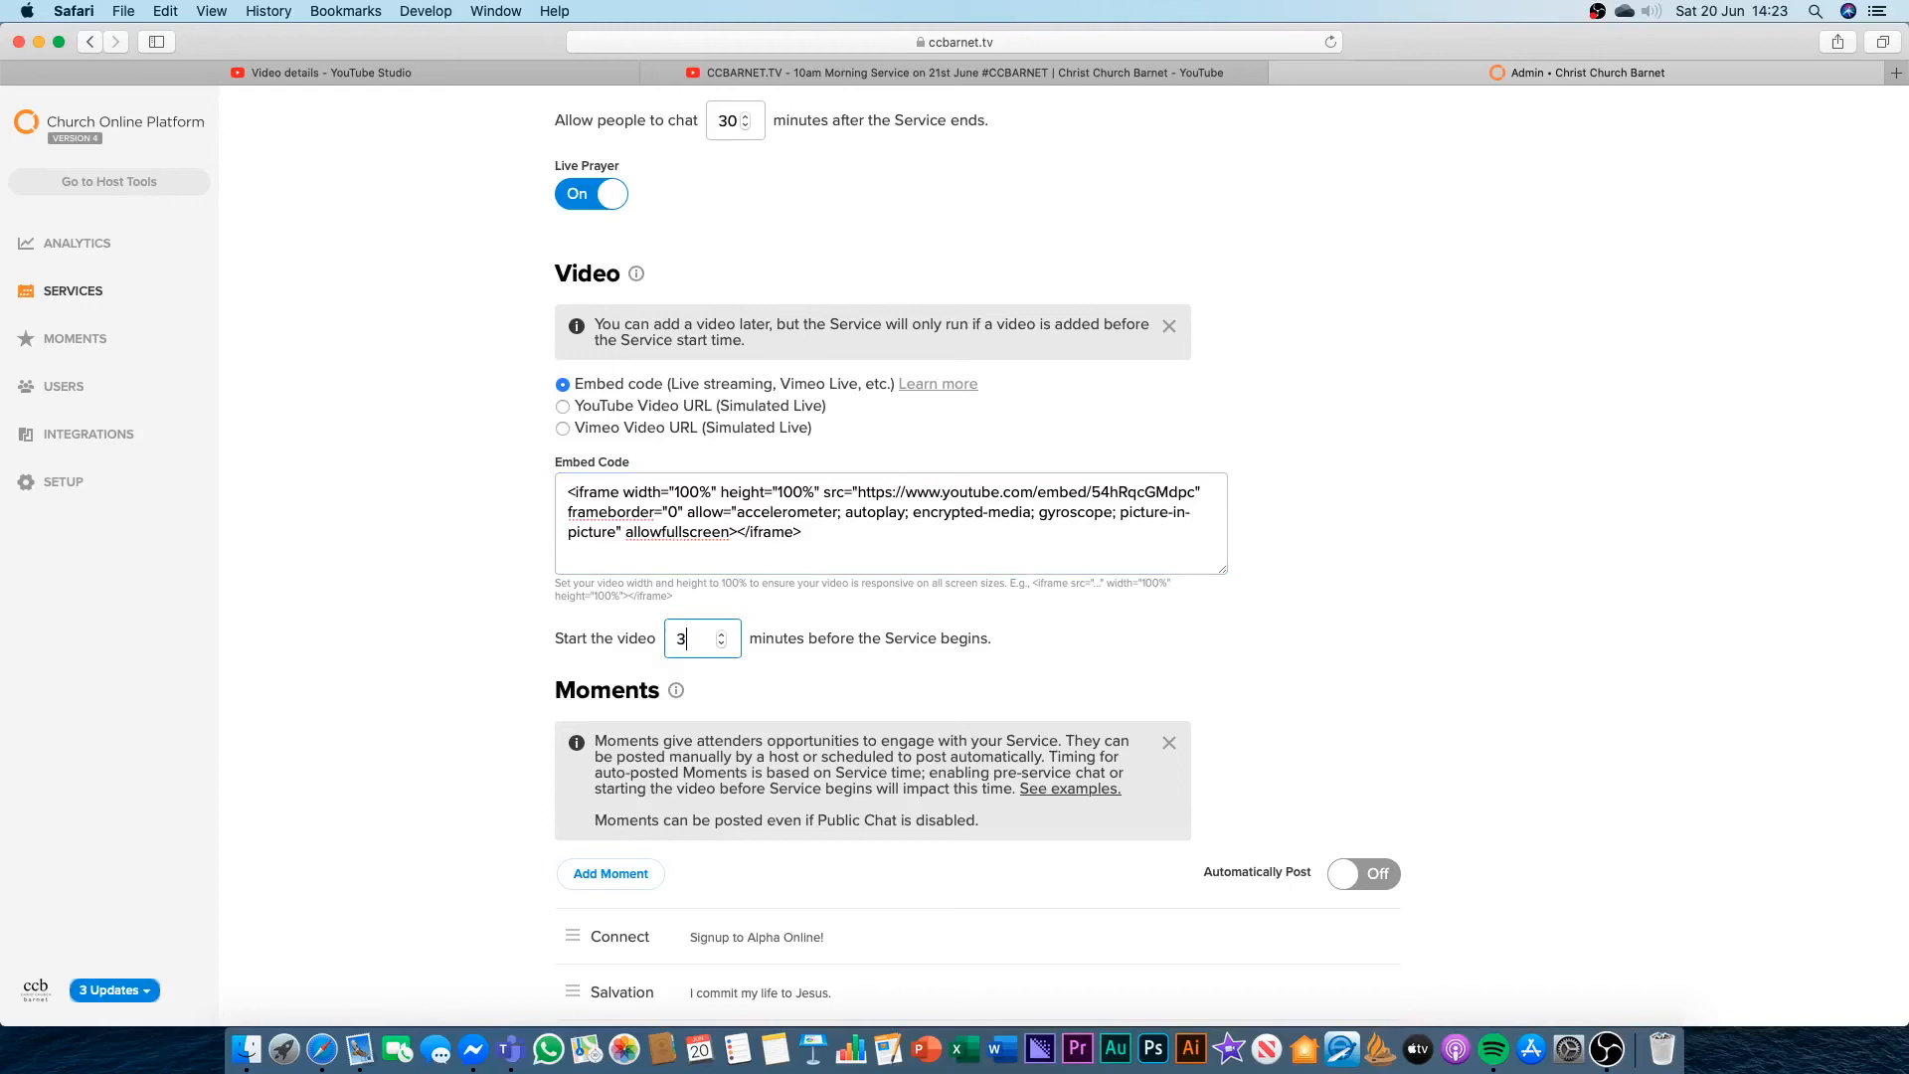
text(0)
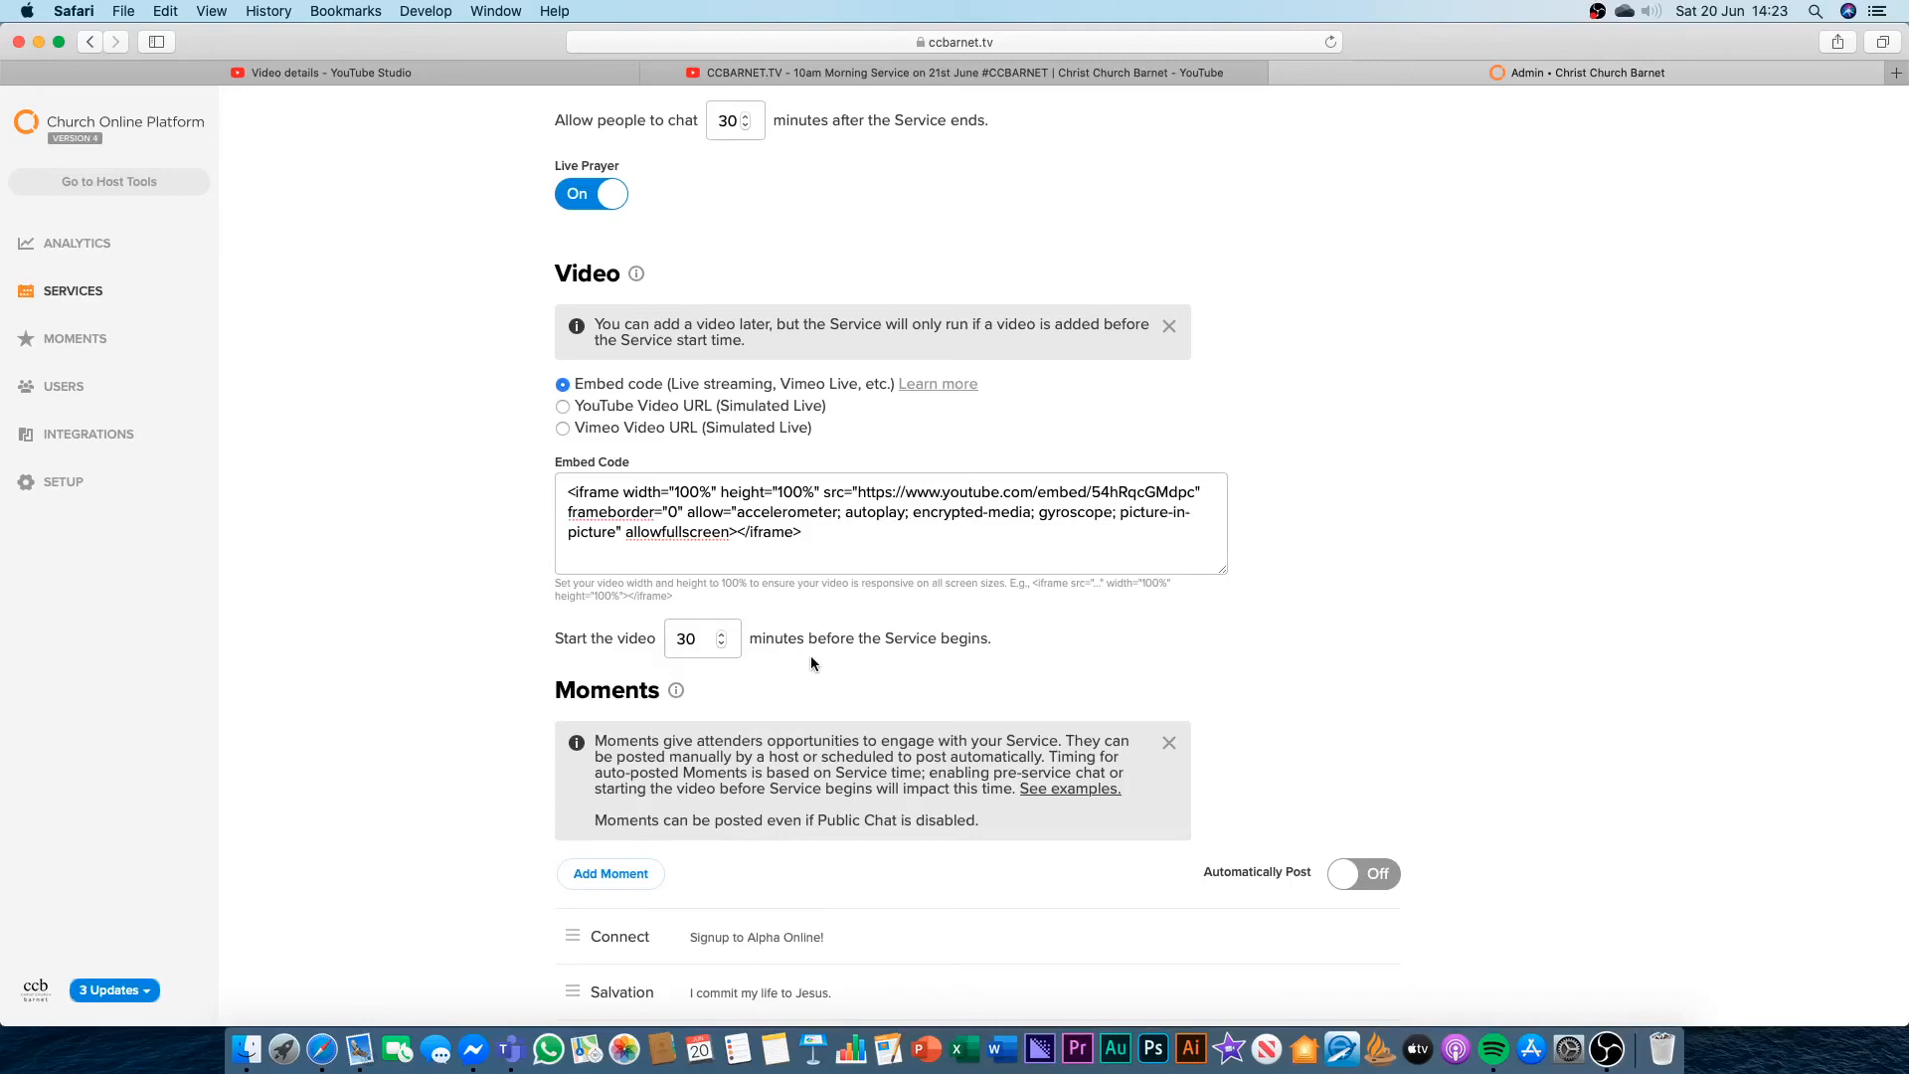
scroll(down, 3)
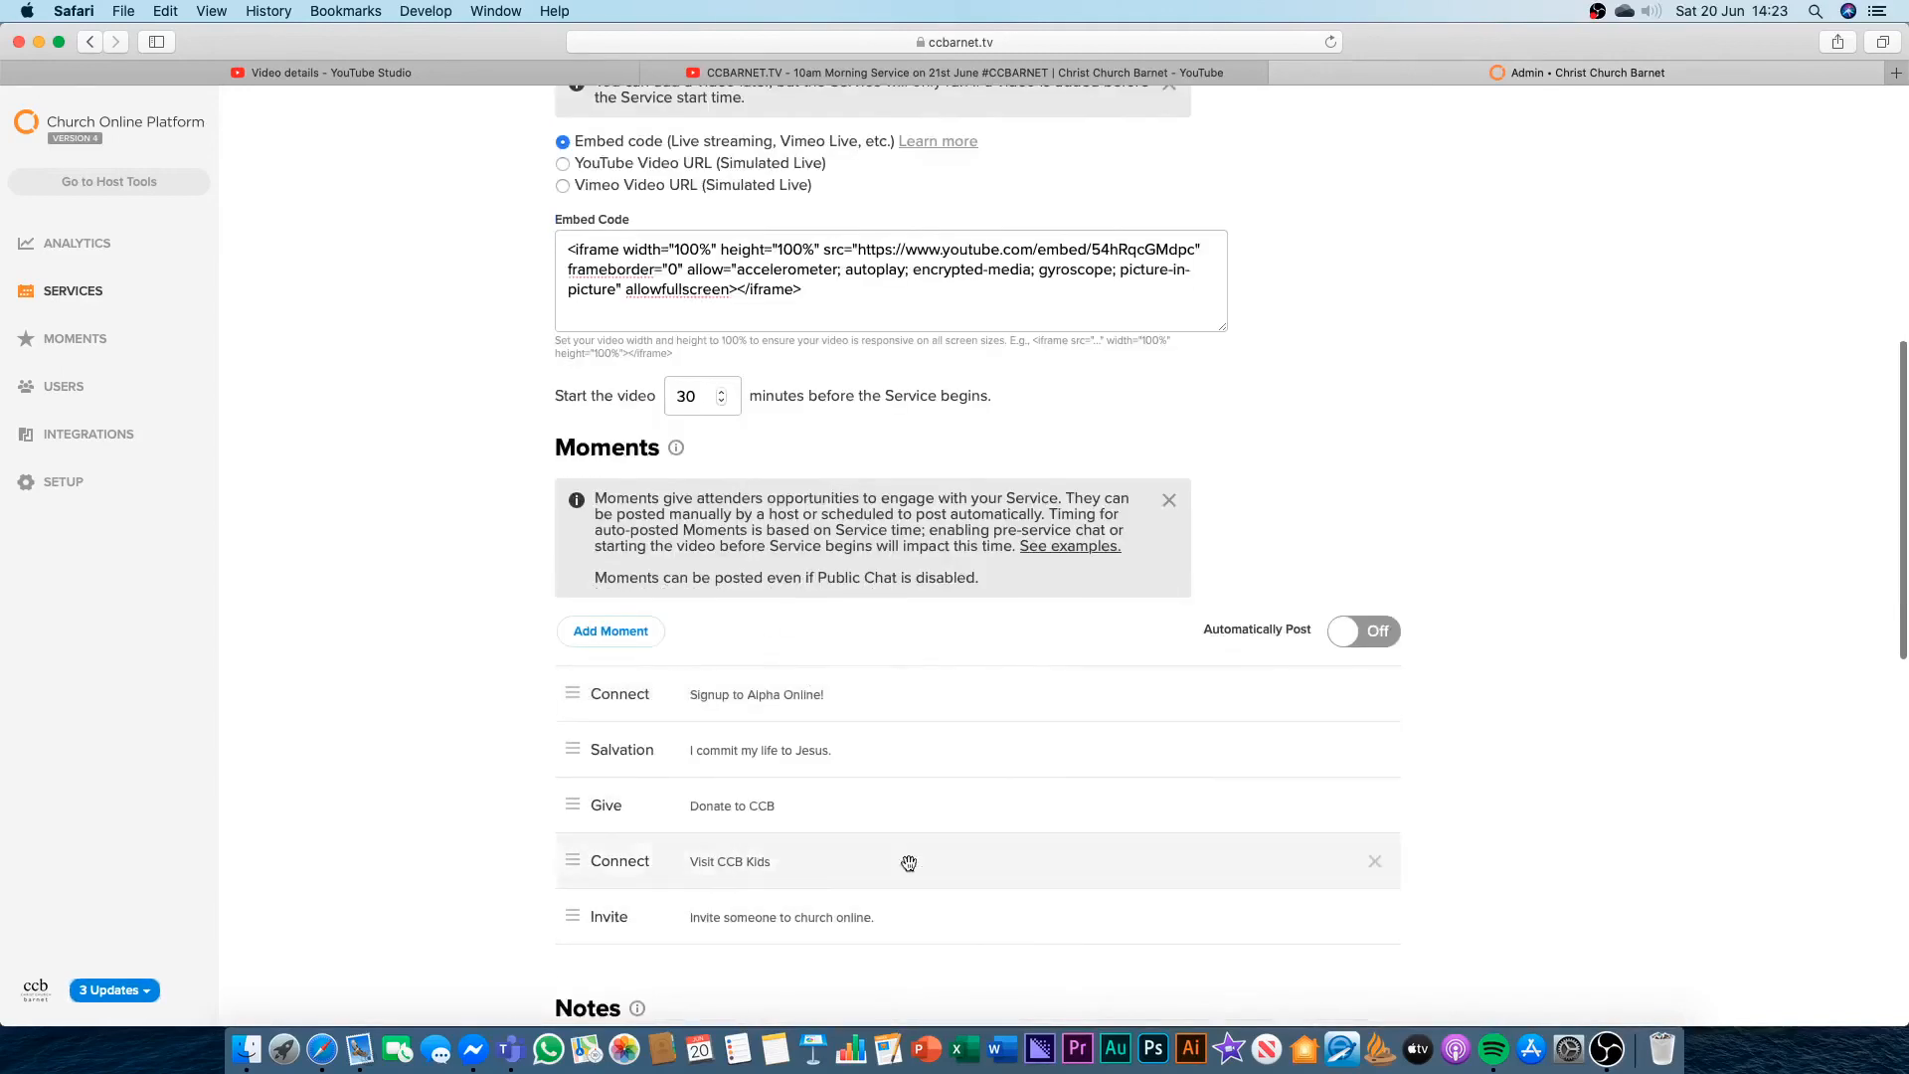
mouse_move(857, 917)
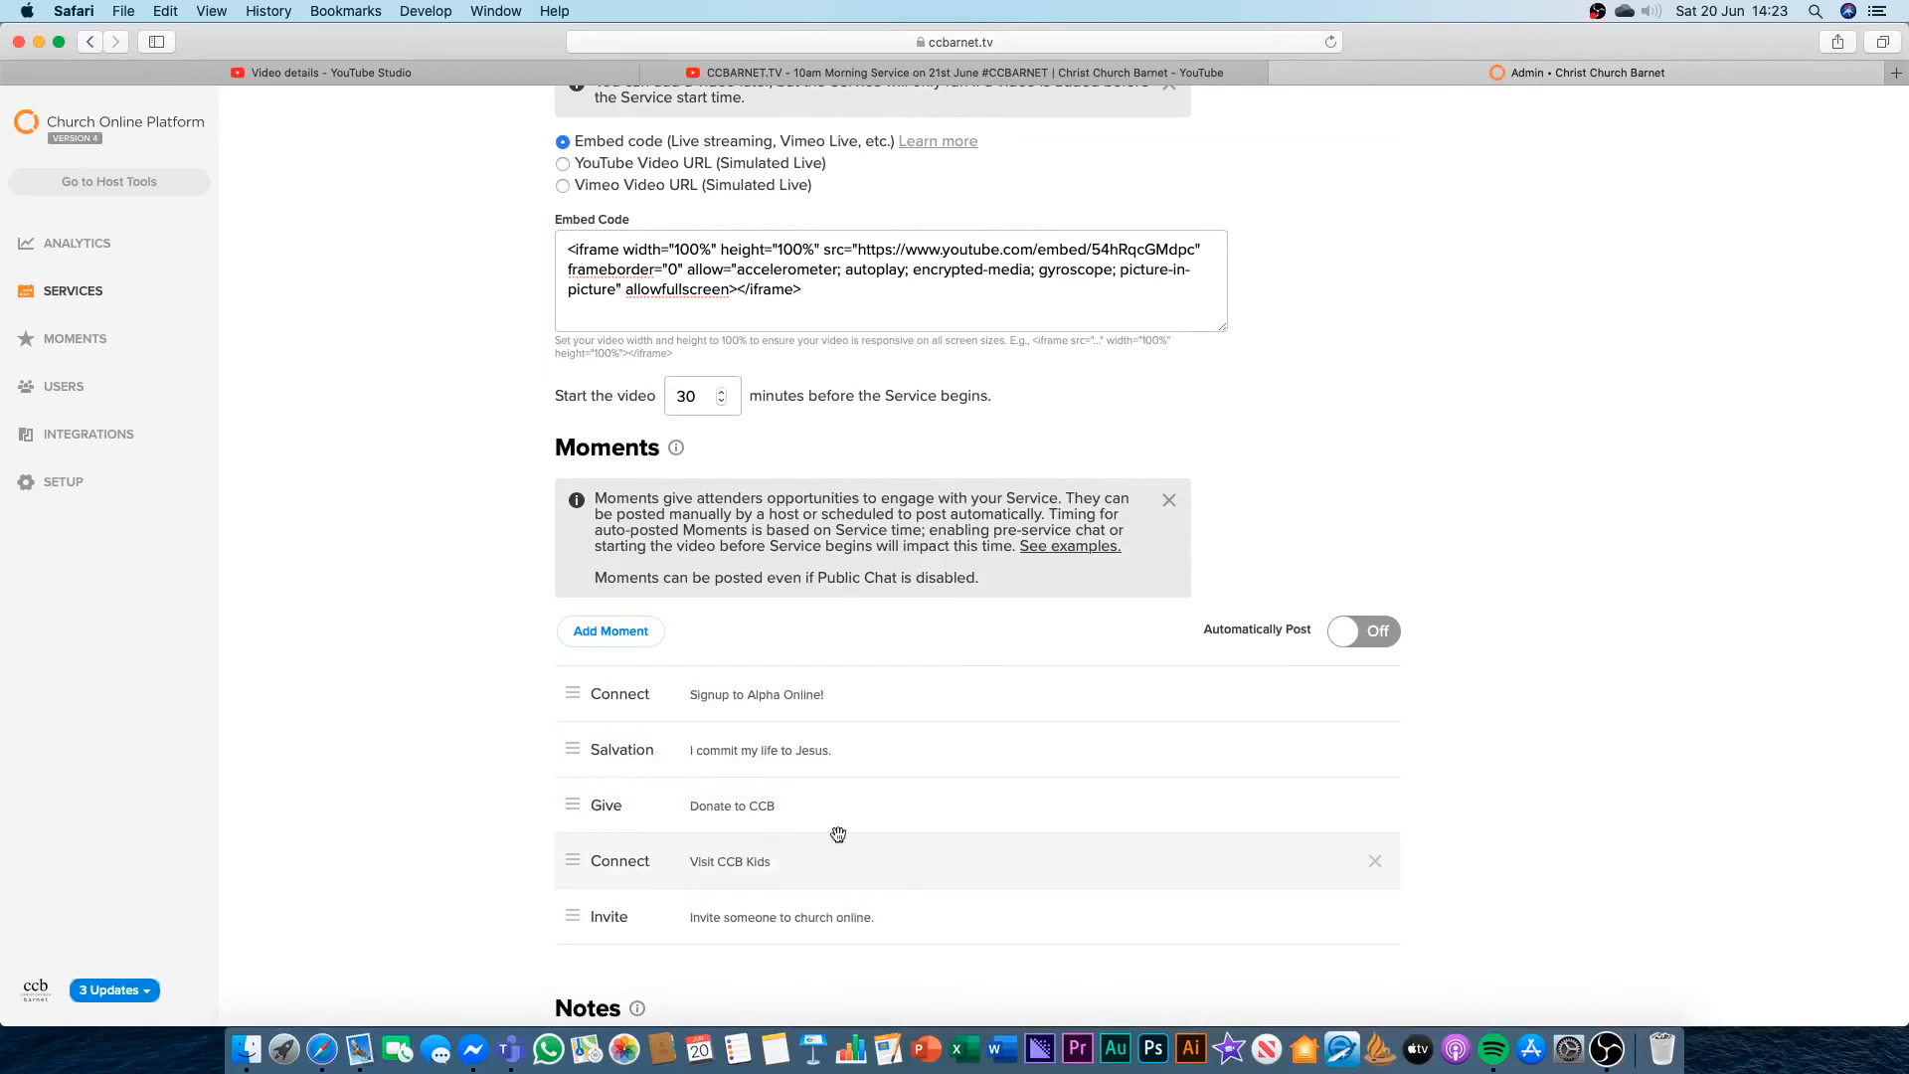
scroll(down, 3)
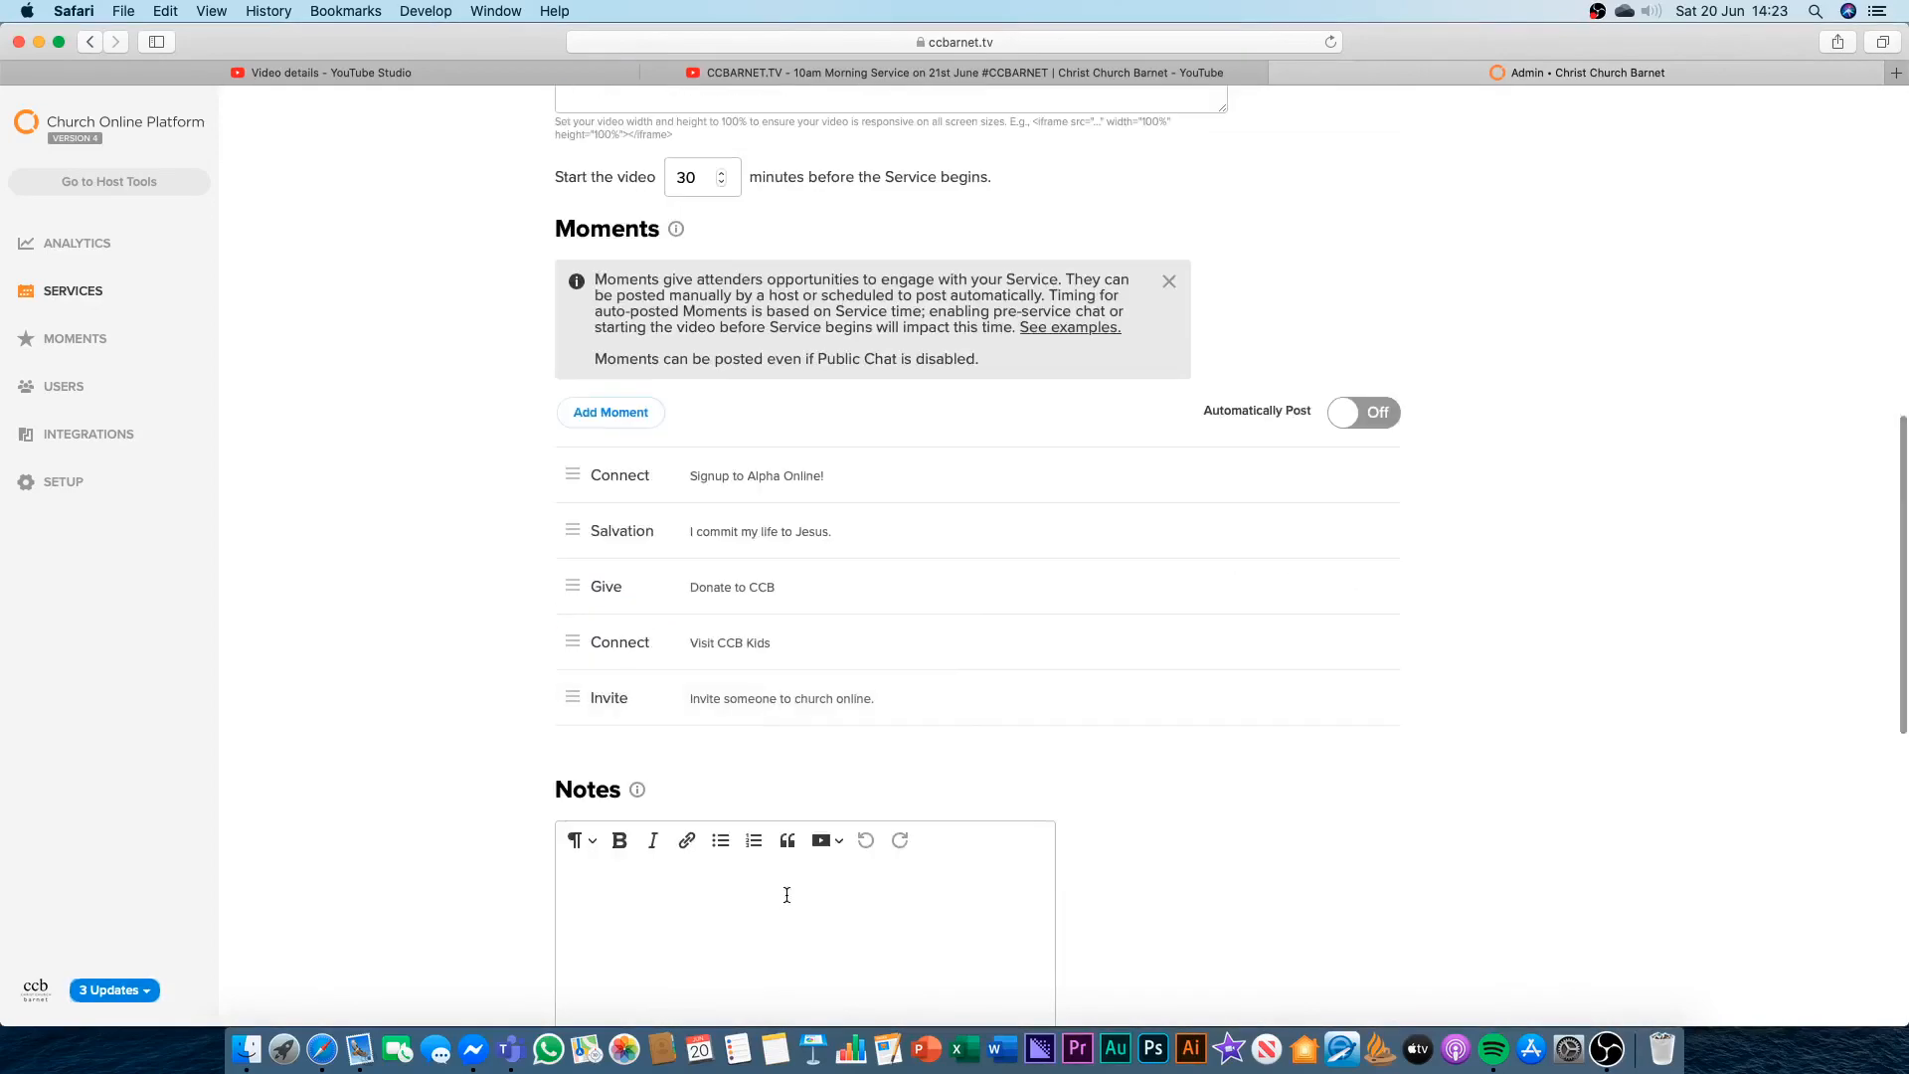
scroll(down, 3)
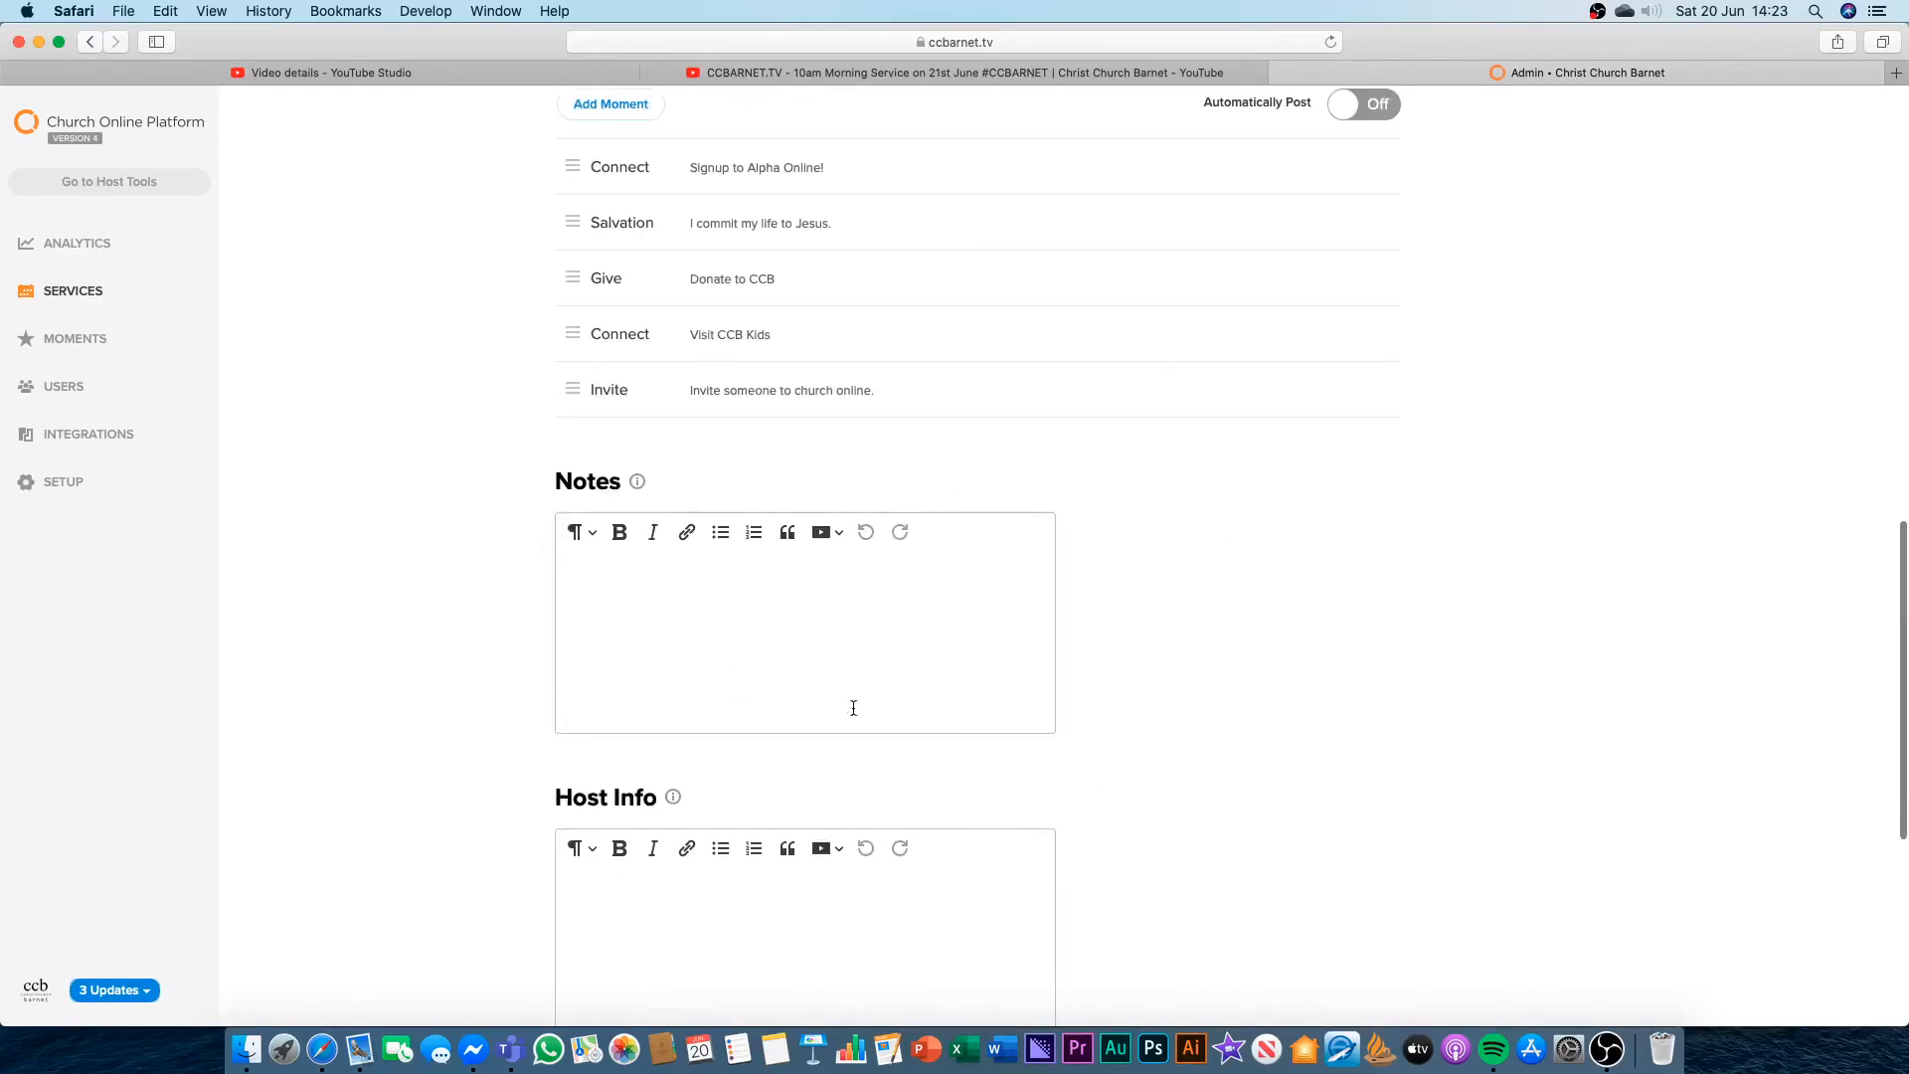
scroll(down, 3)
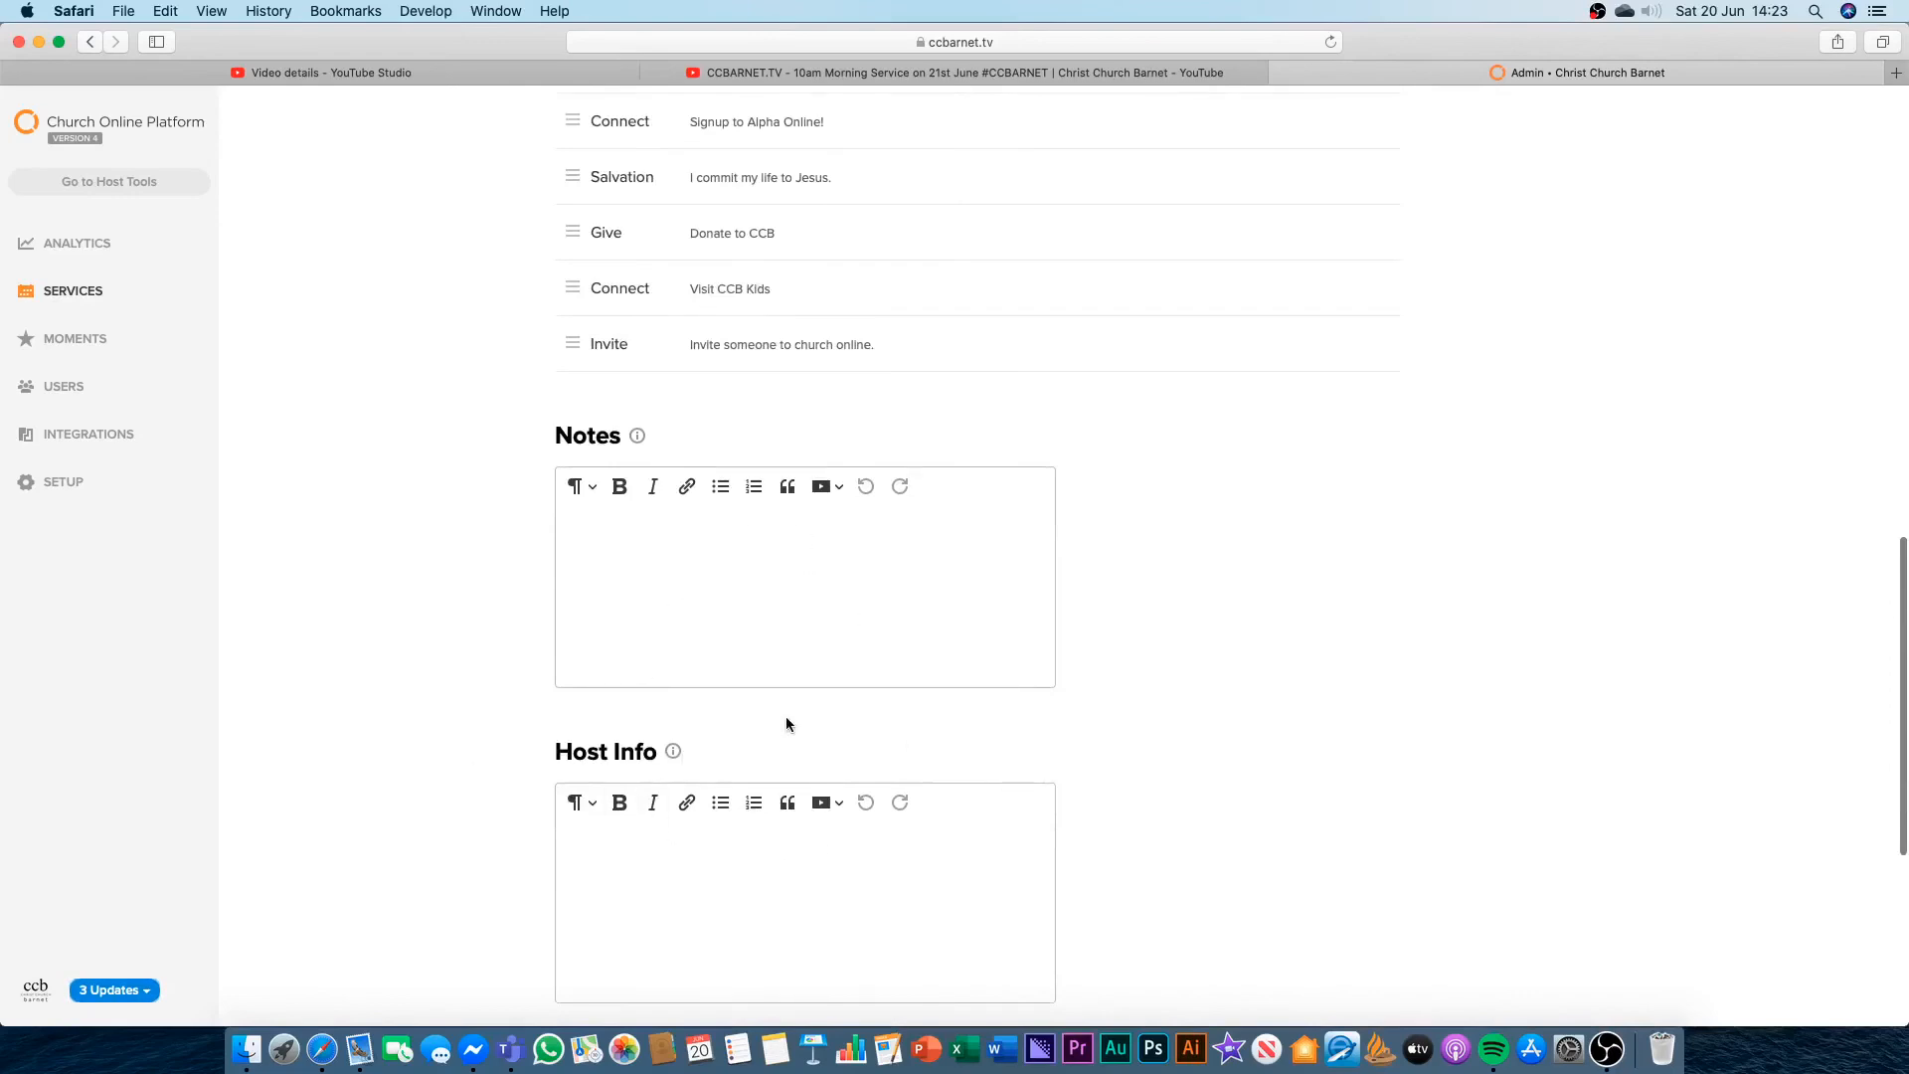
scroll(down, 3)
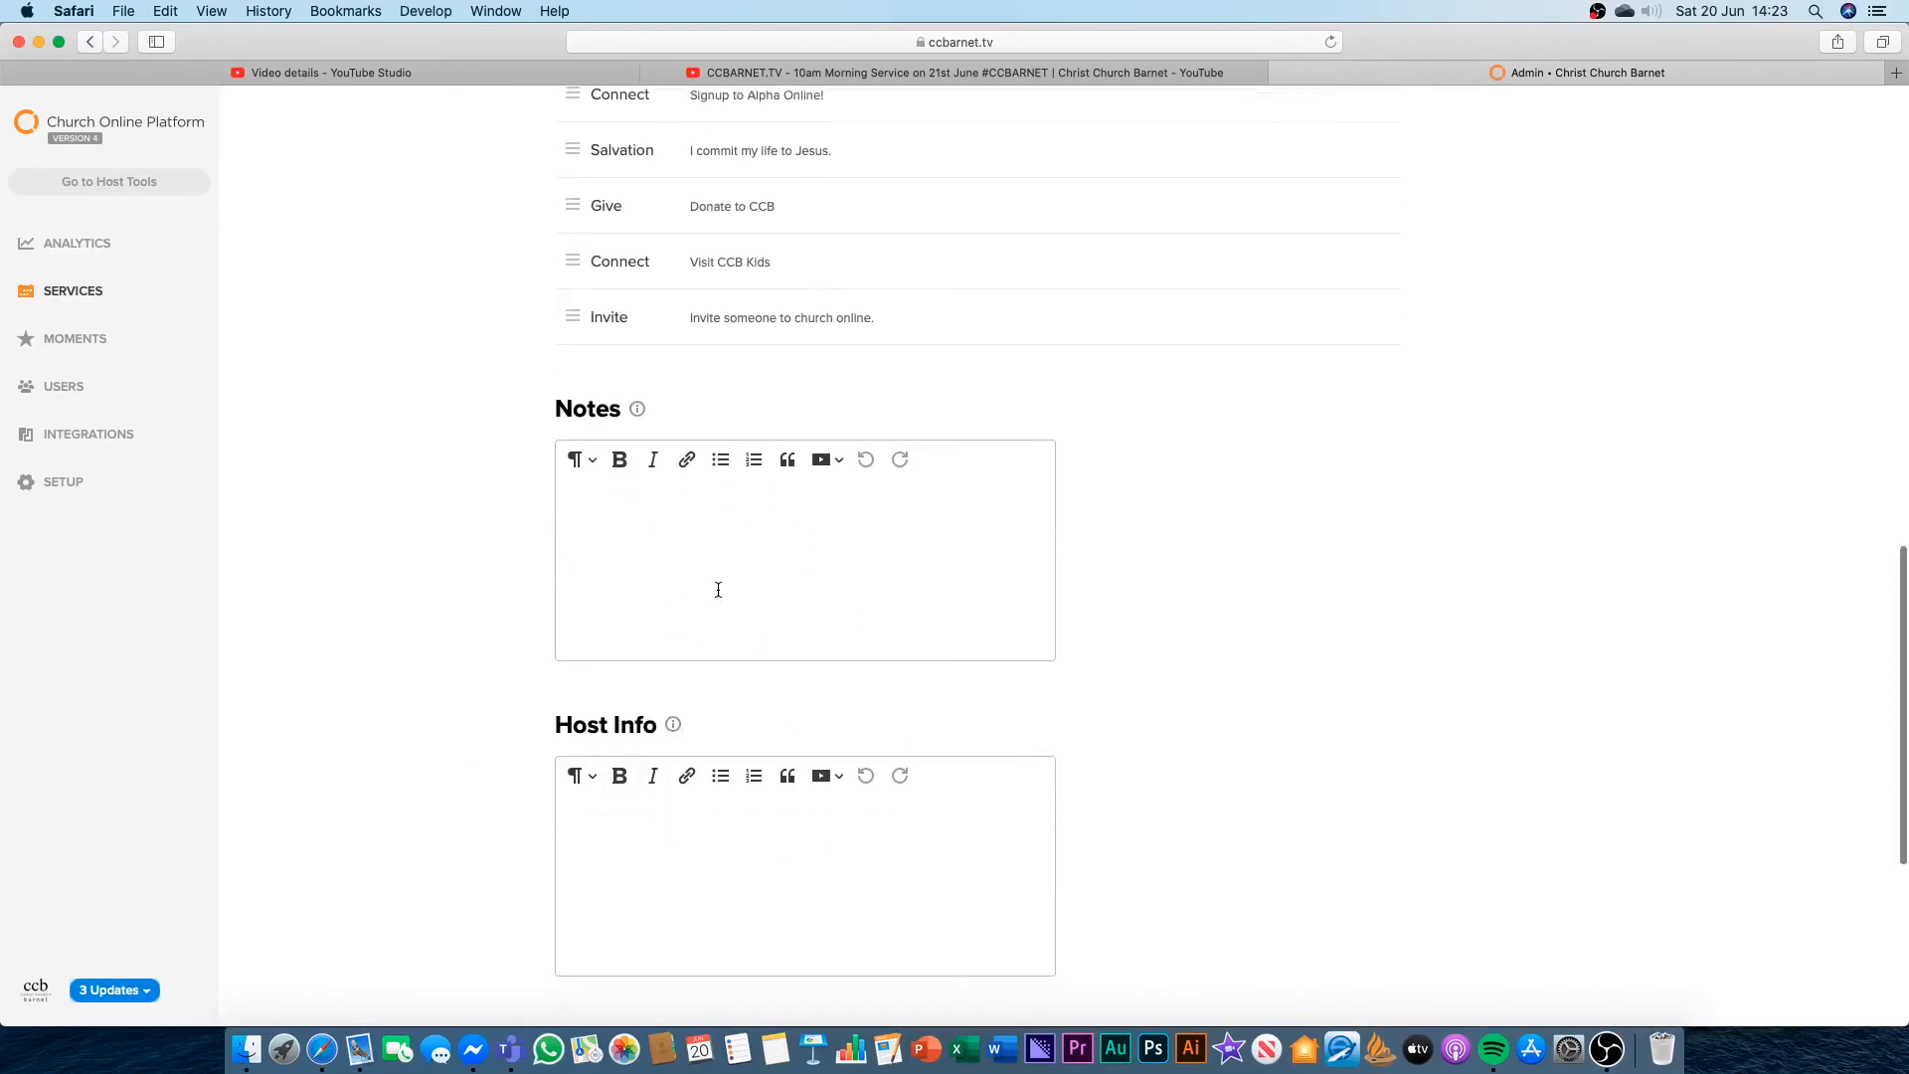
scroll(down, 3)
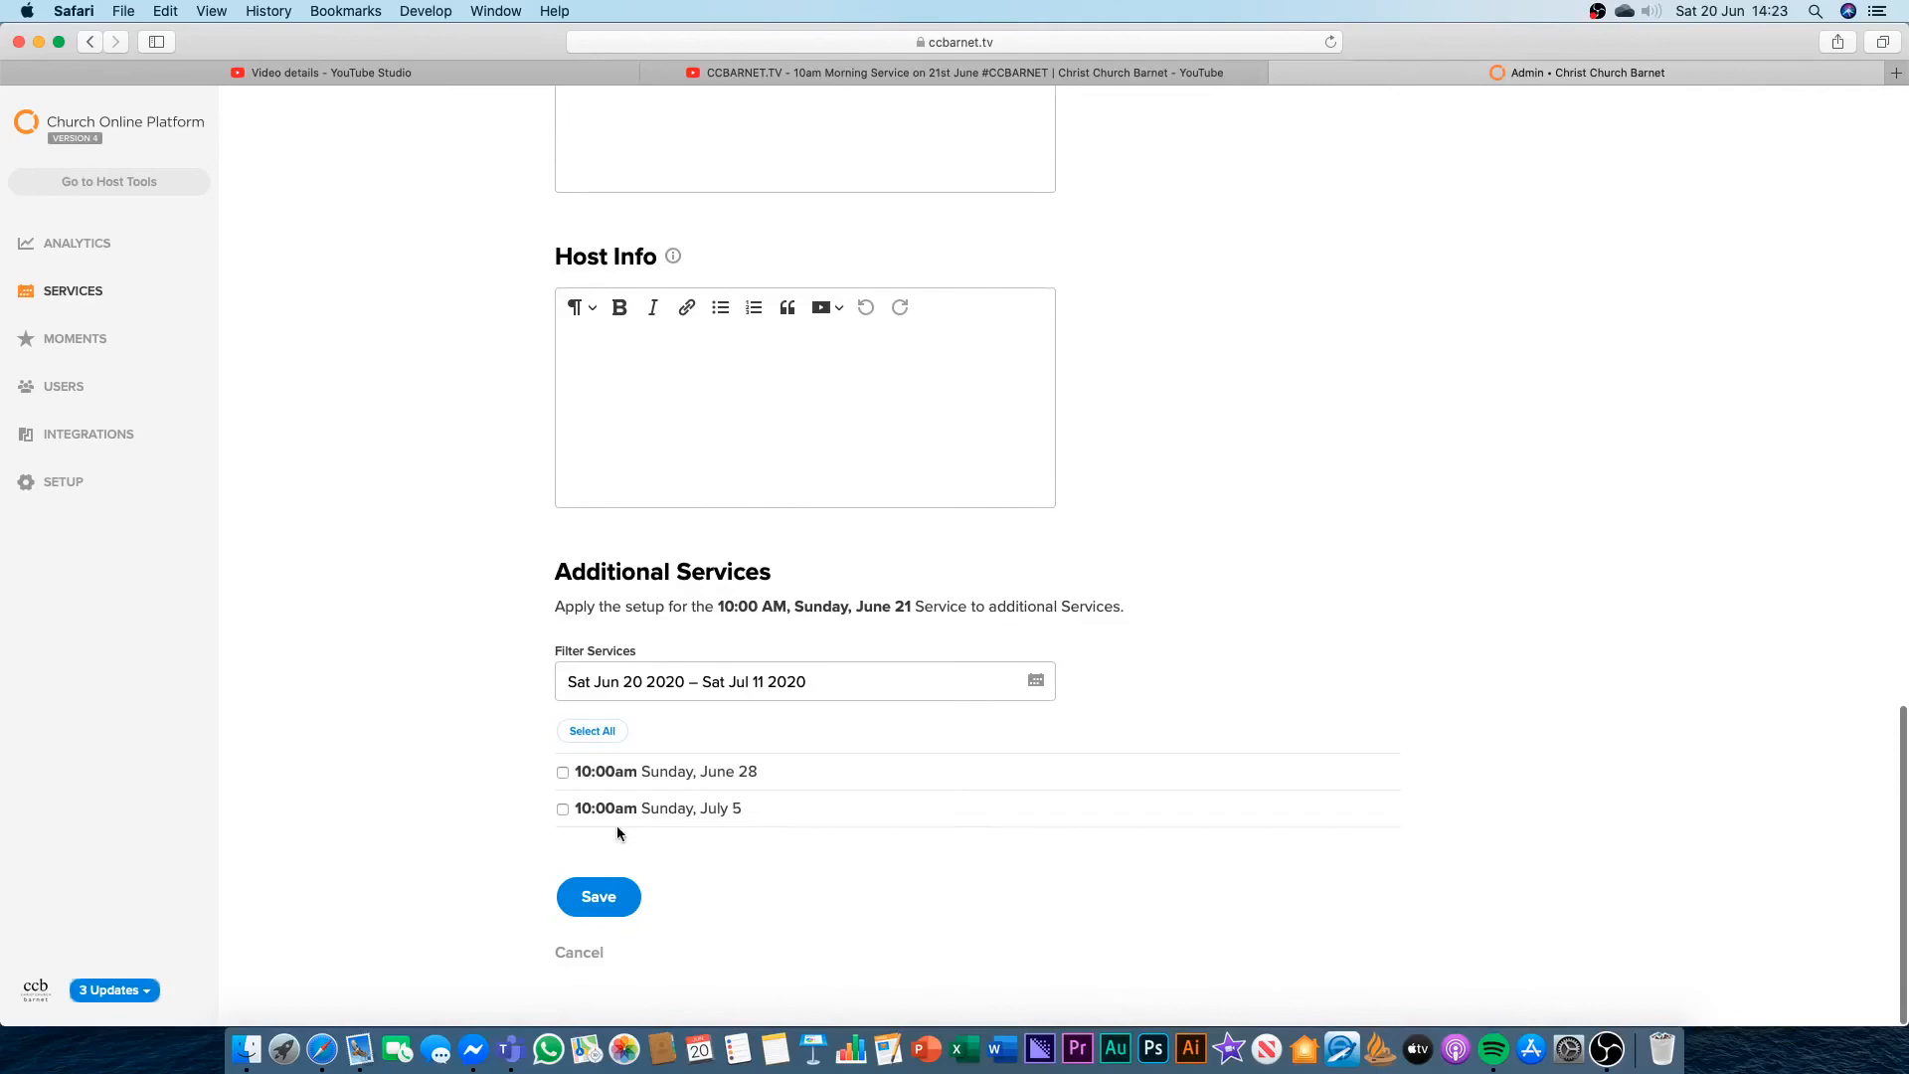
mouse_move(572, 795)
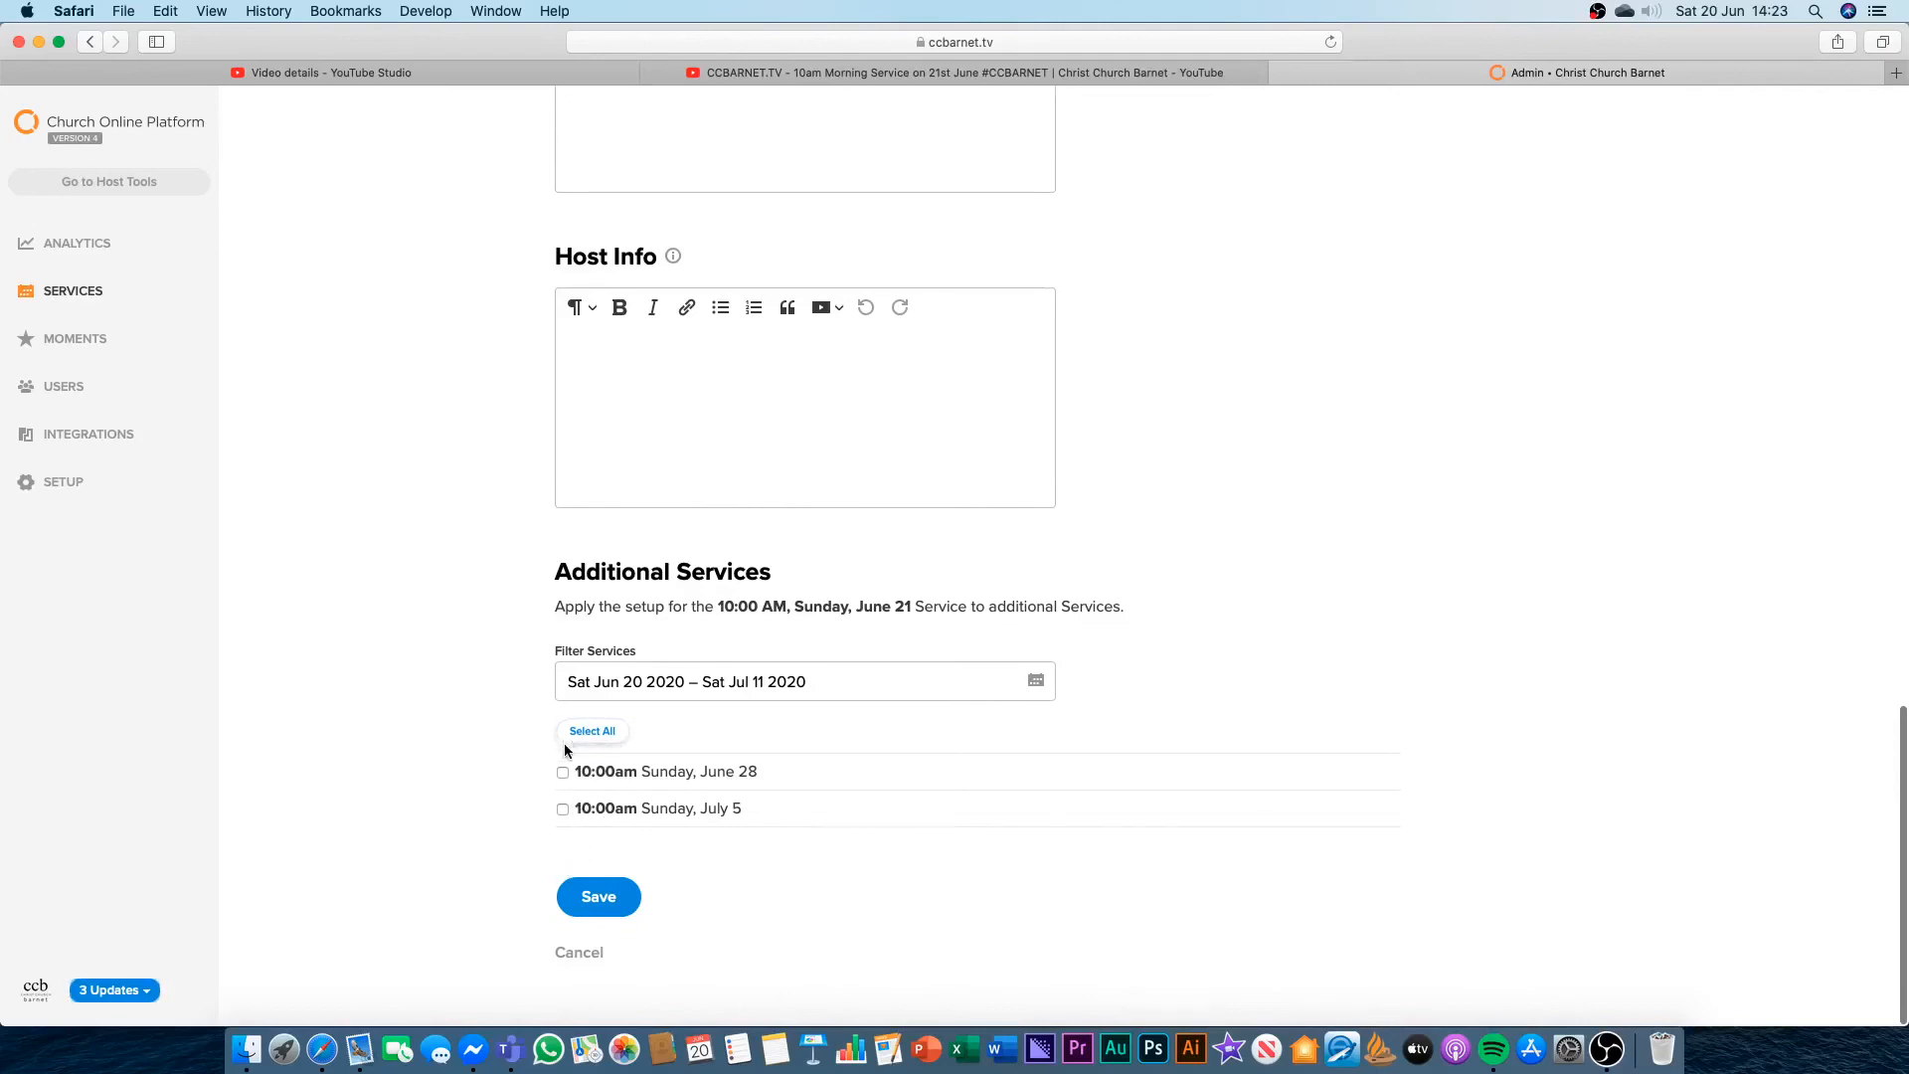
mouse_move(436, 708)
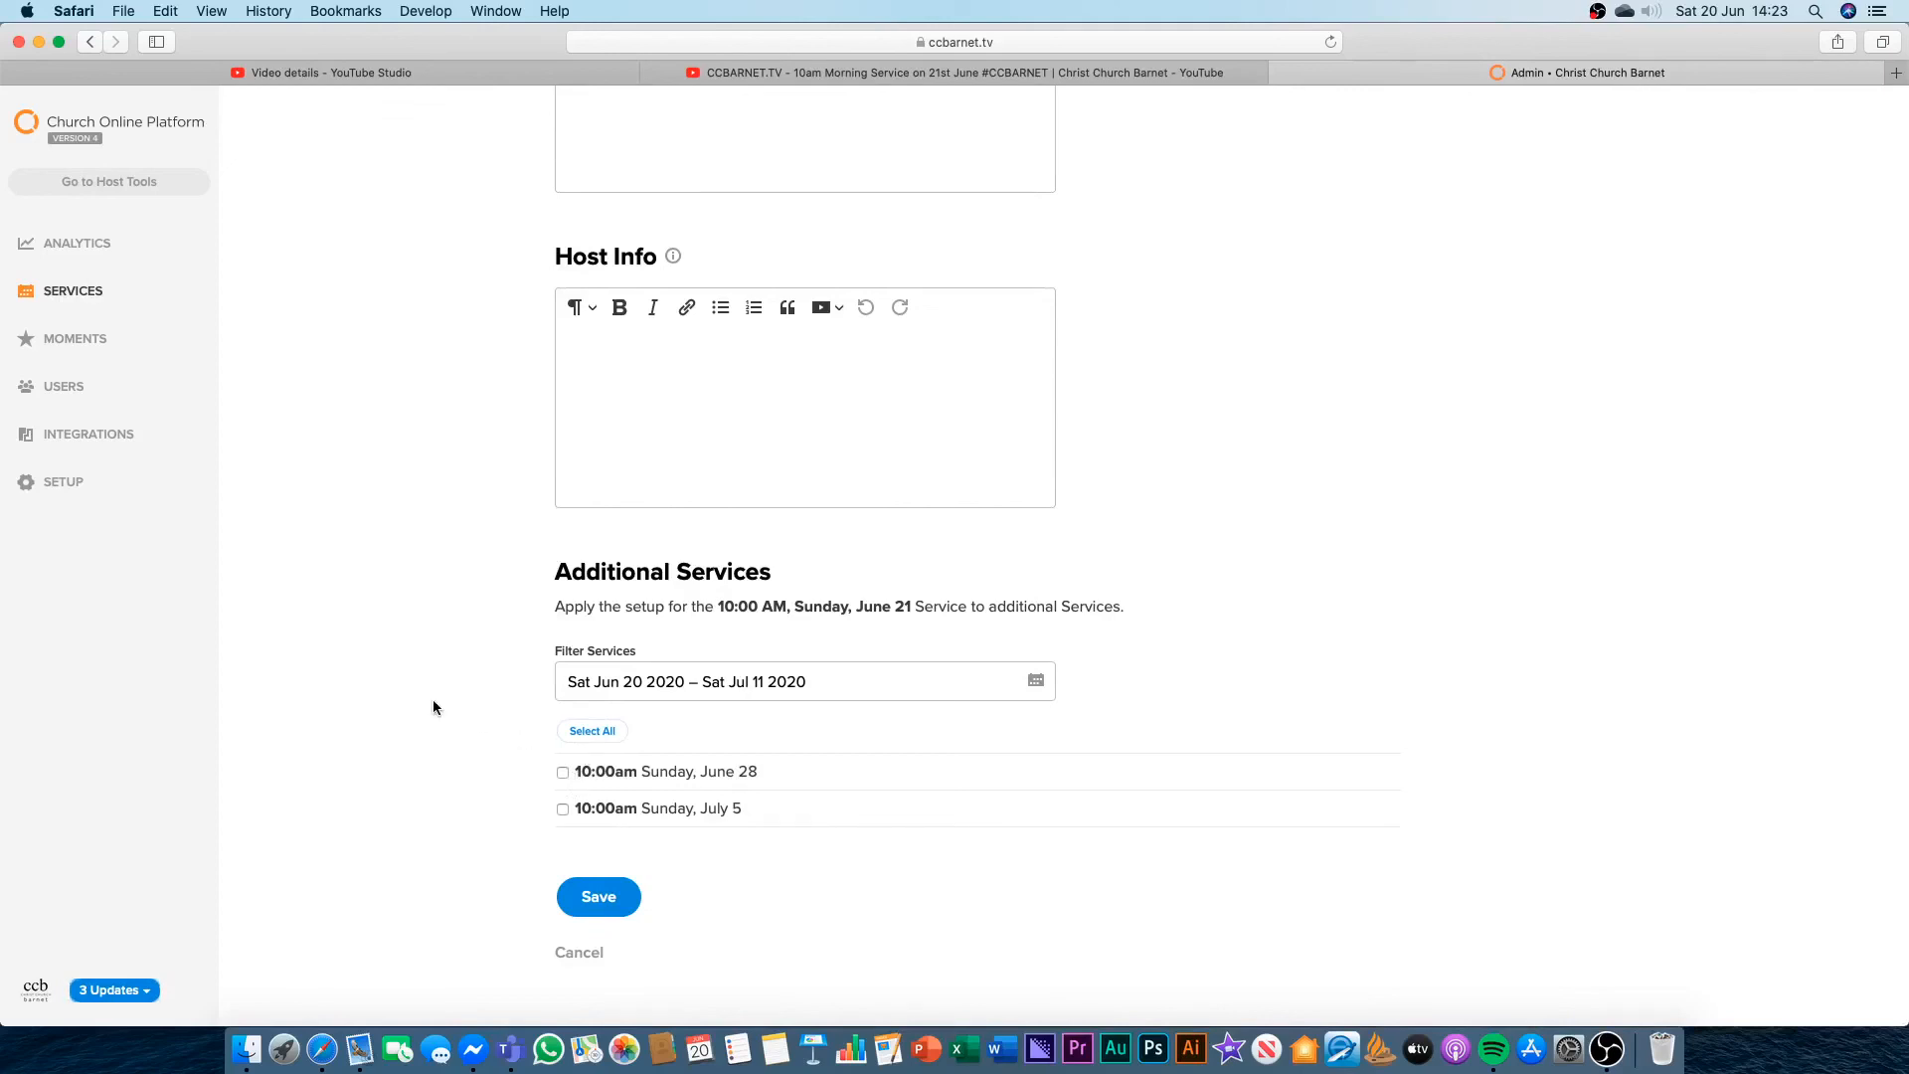
mouse_move(618, 845)
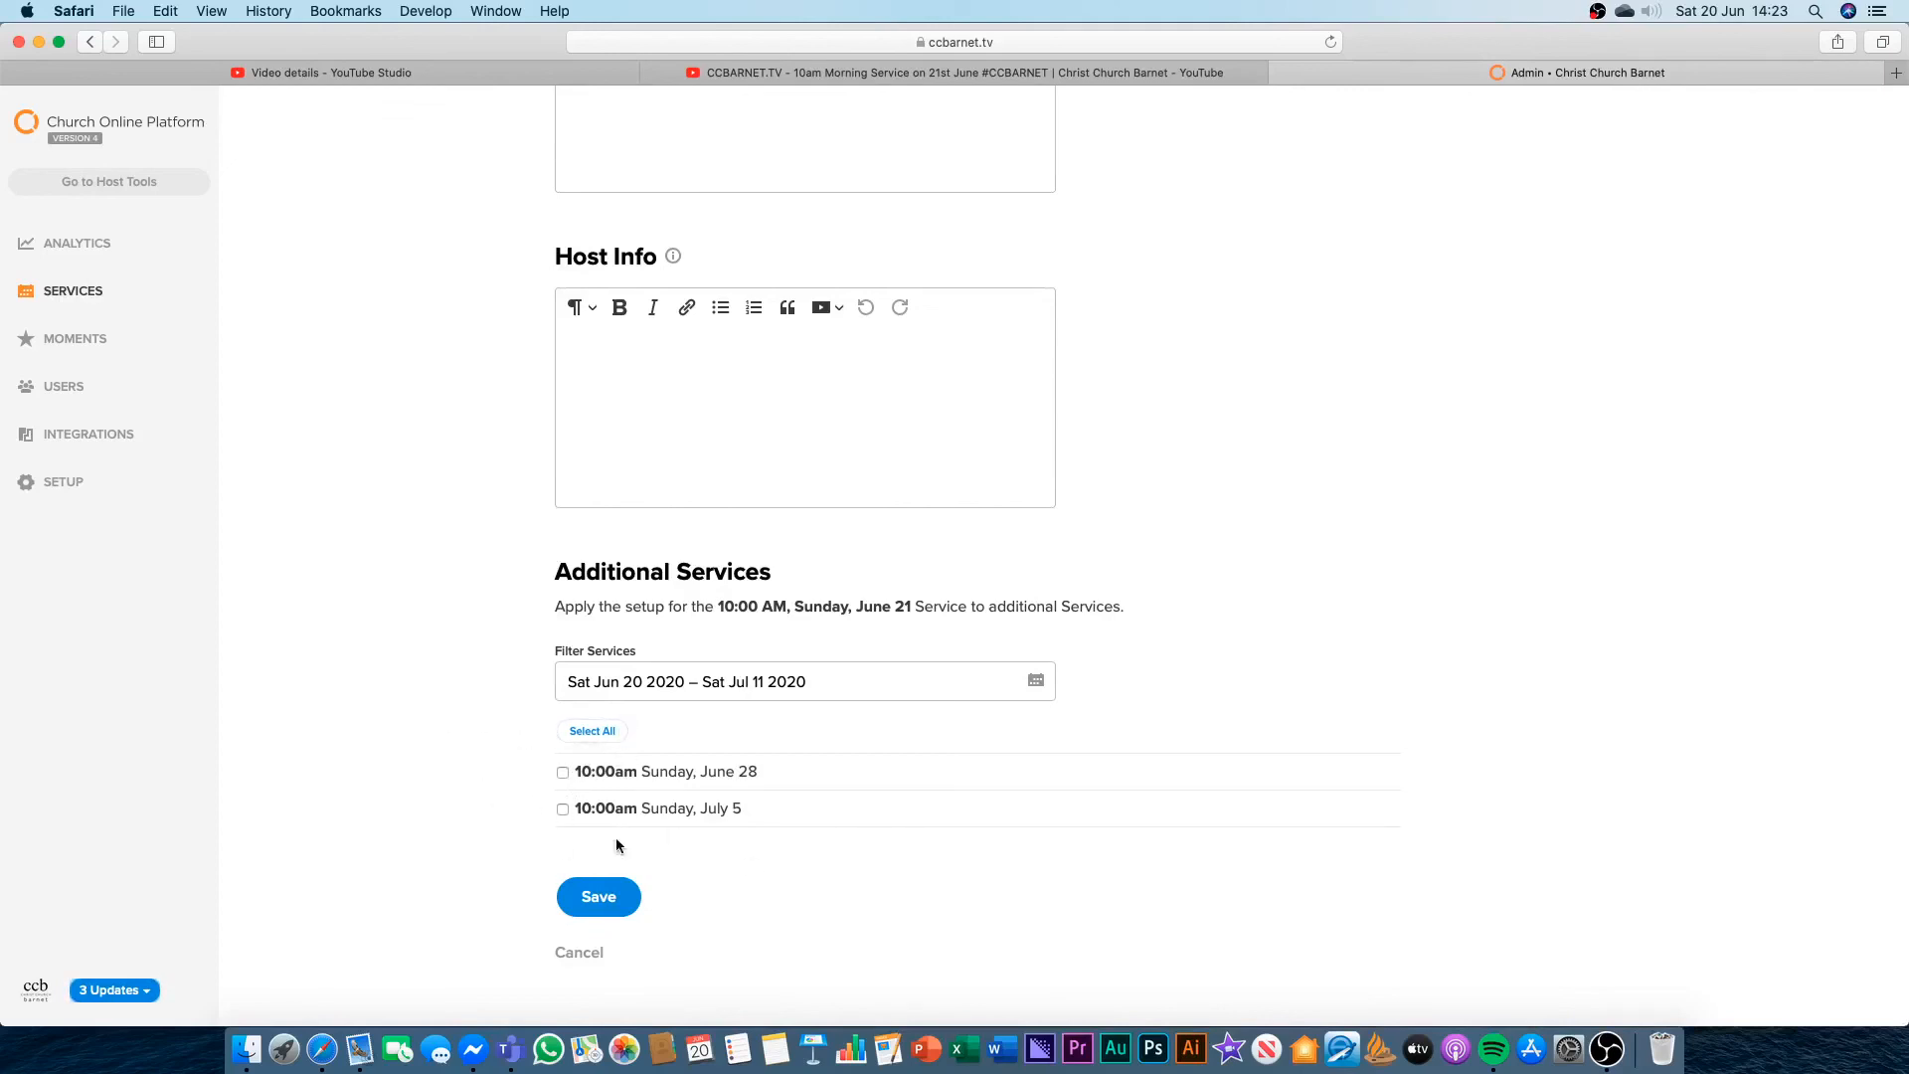
mouse_move(576, 799)
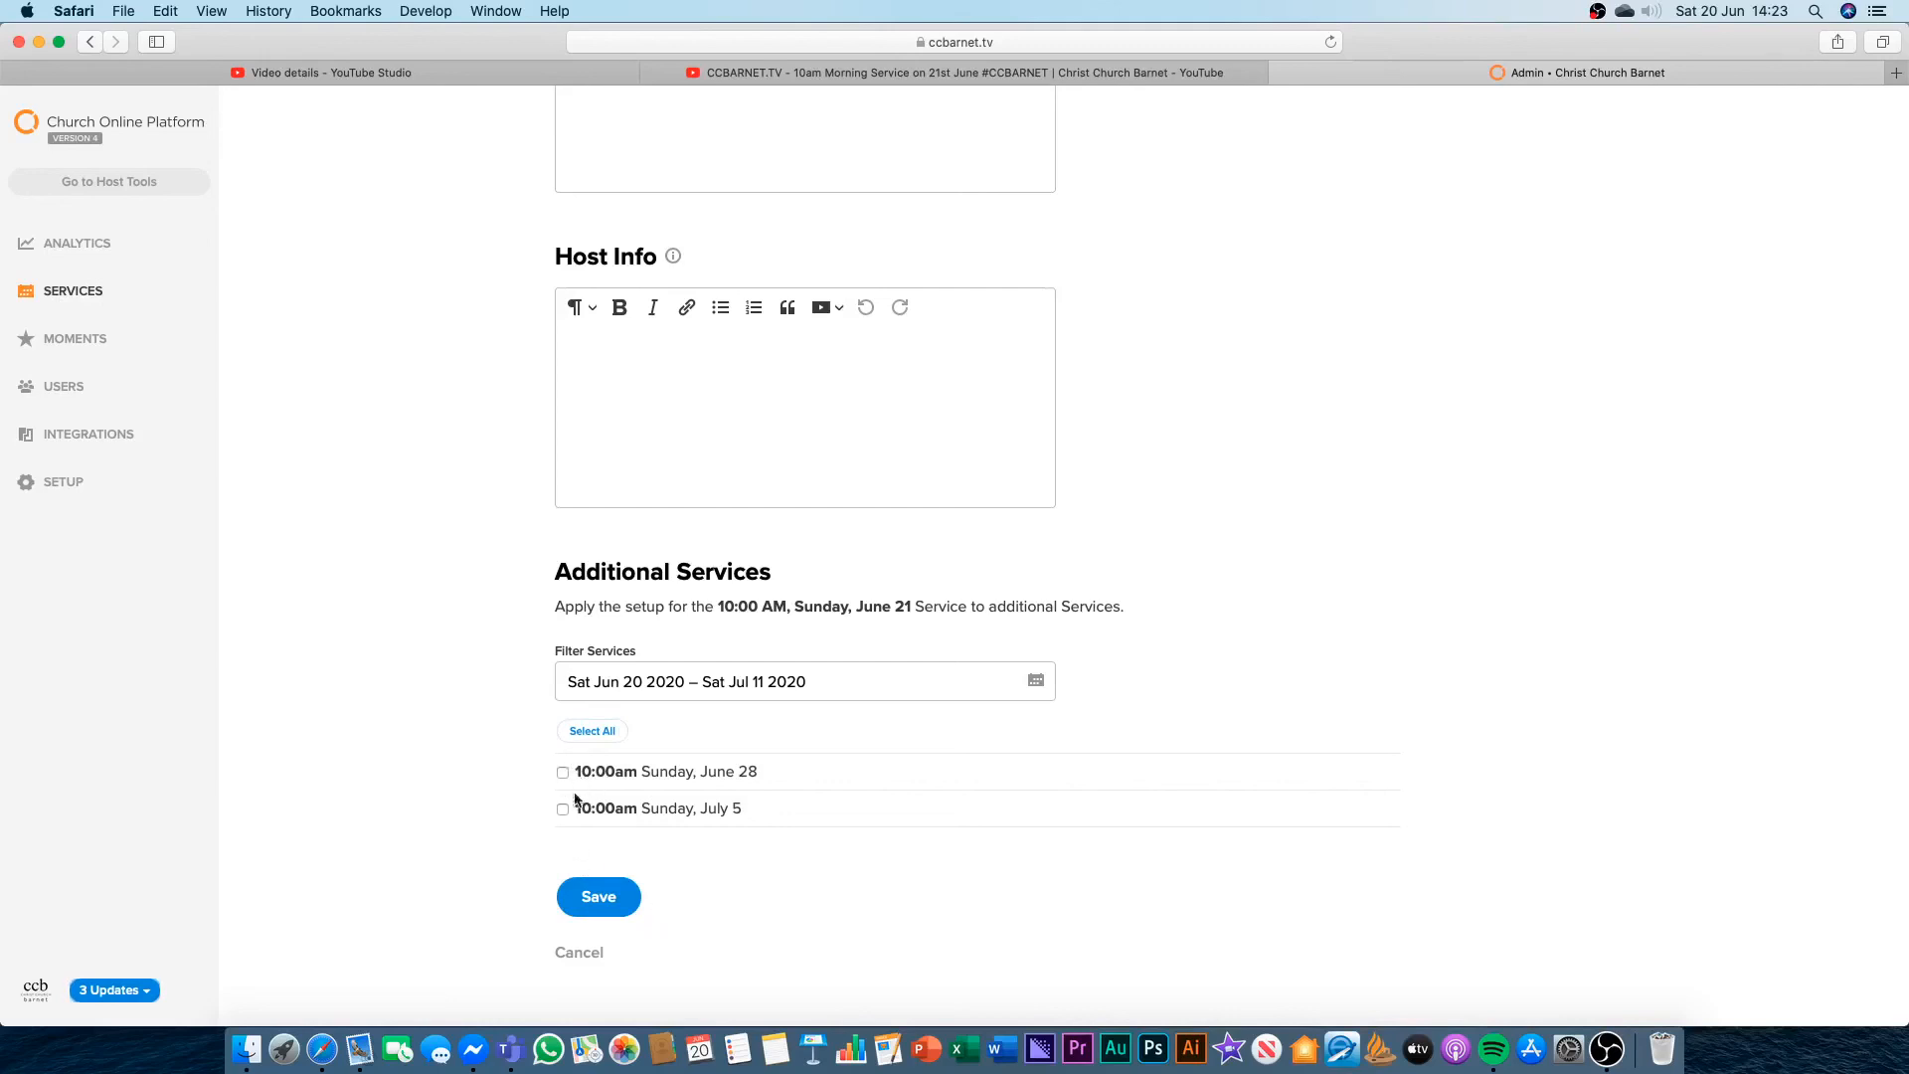
Save the June 21 content and open the host view showing 10am Morning Service.
click(597, 897)
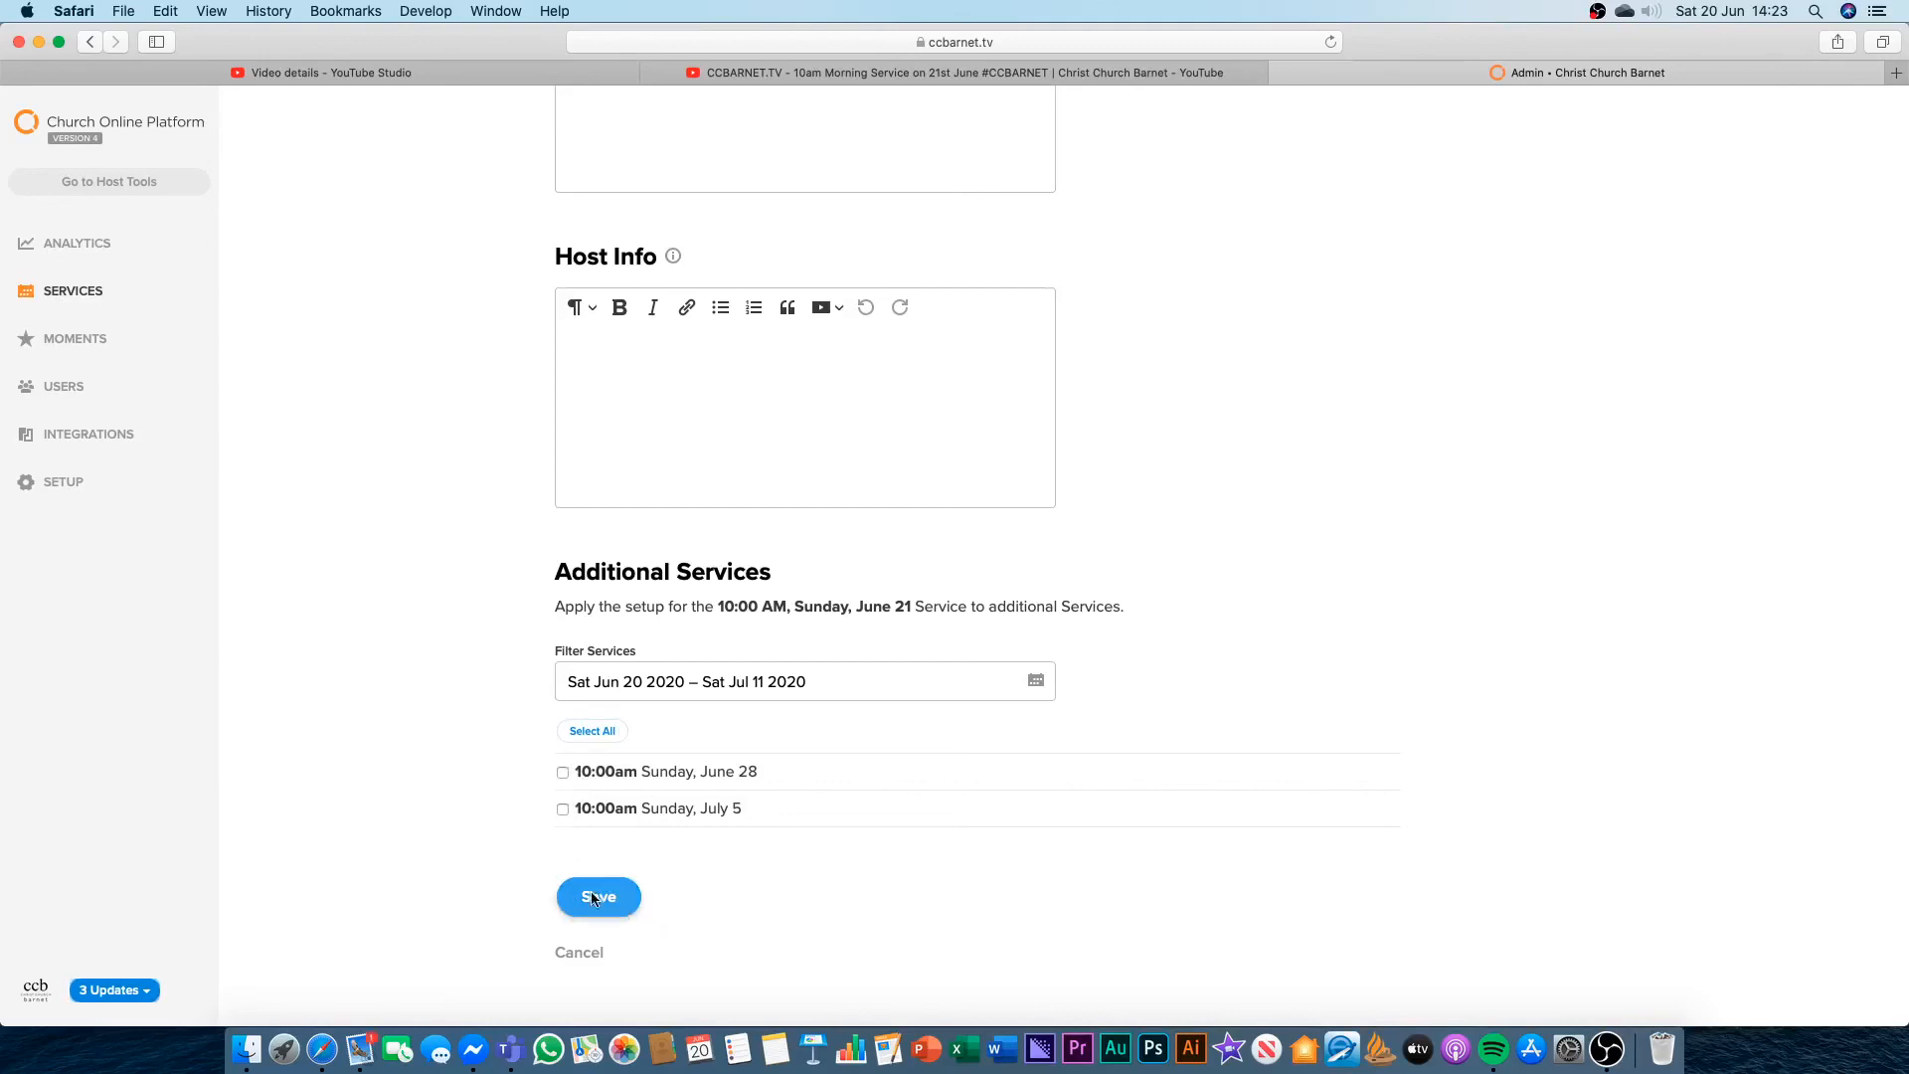
click(599, 897)
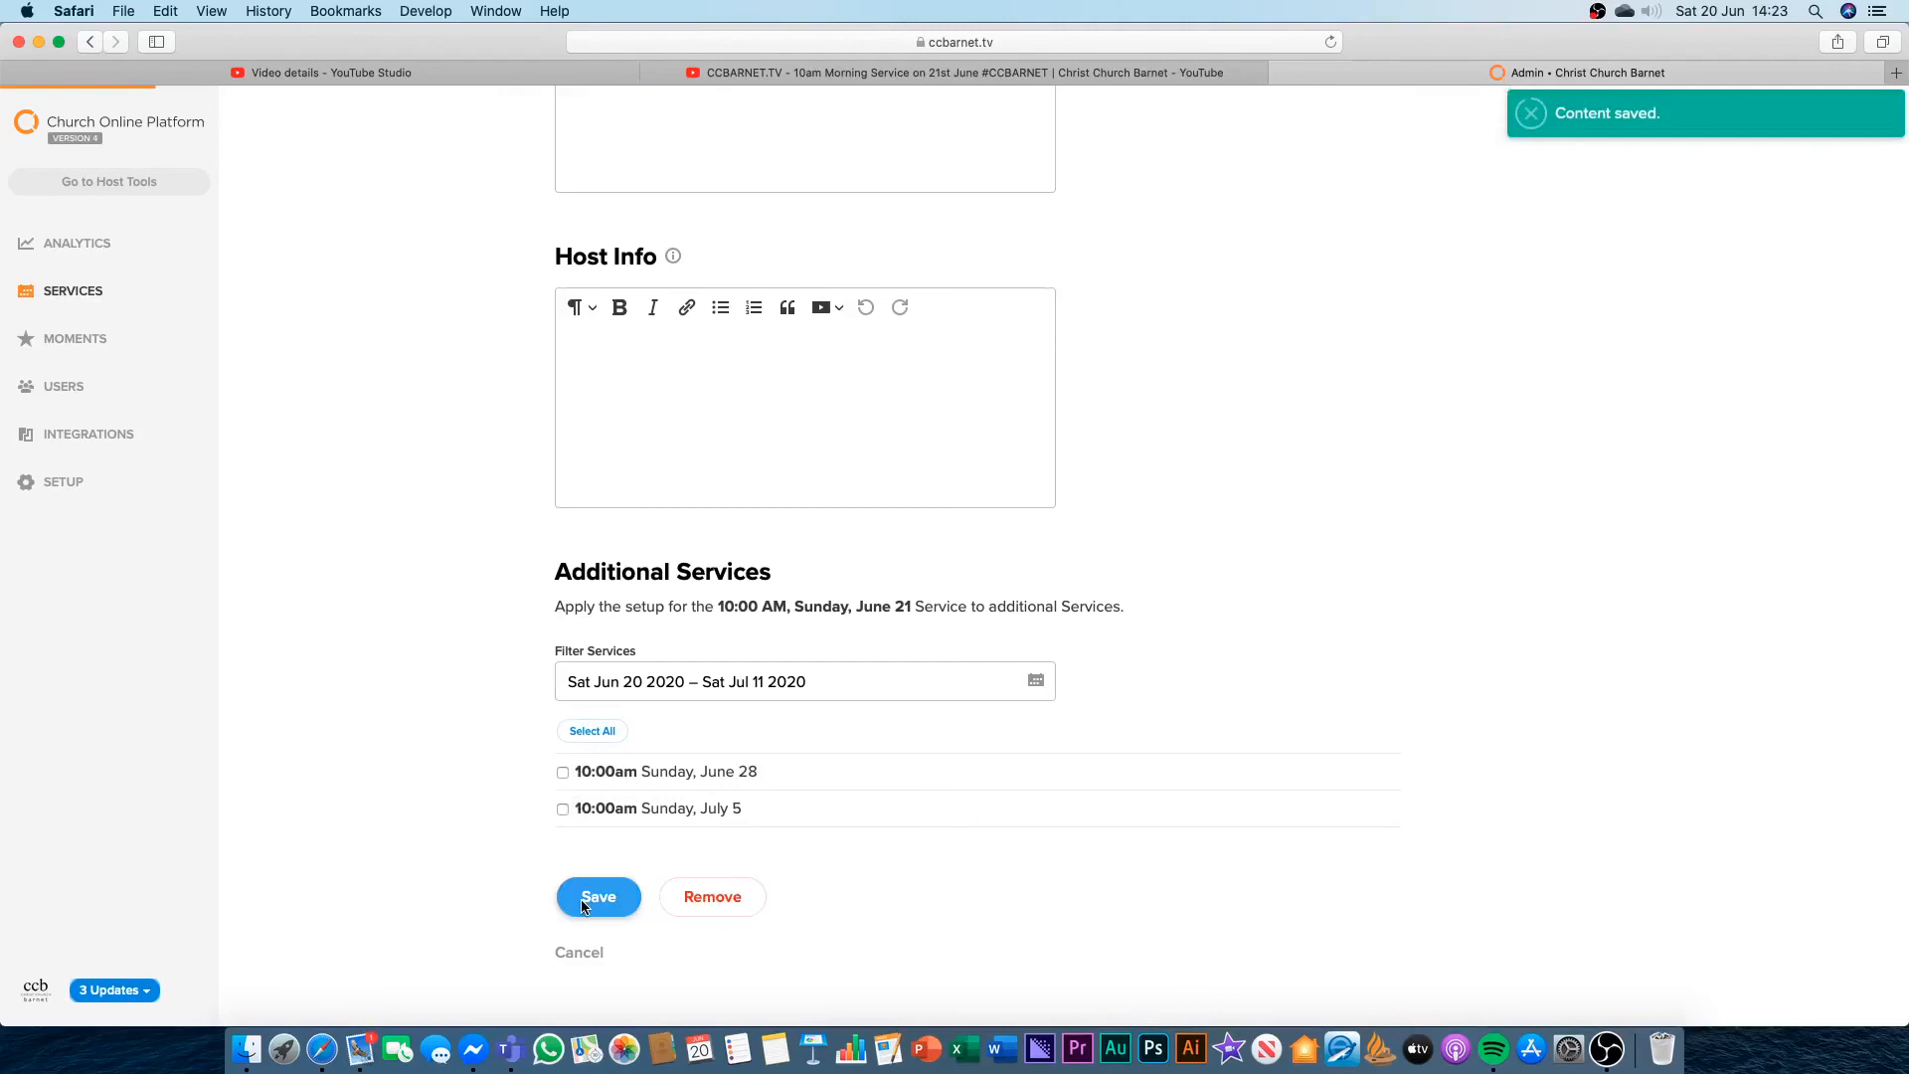
click(598, 897)
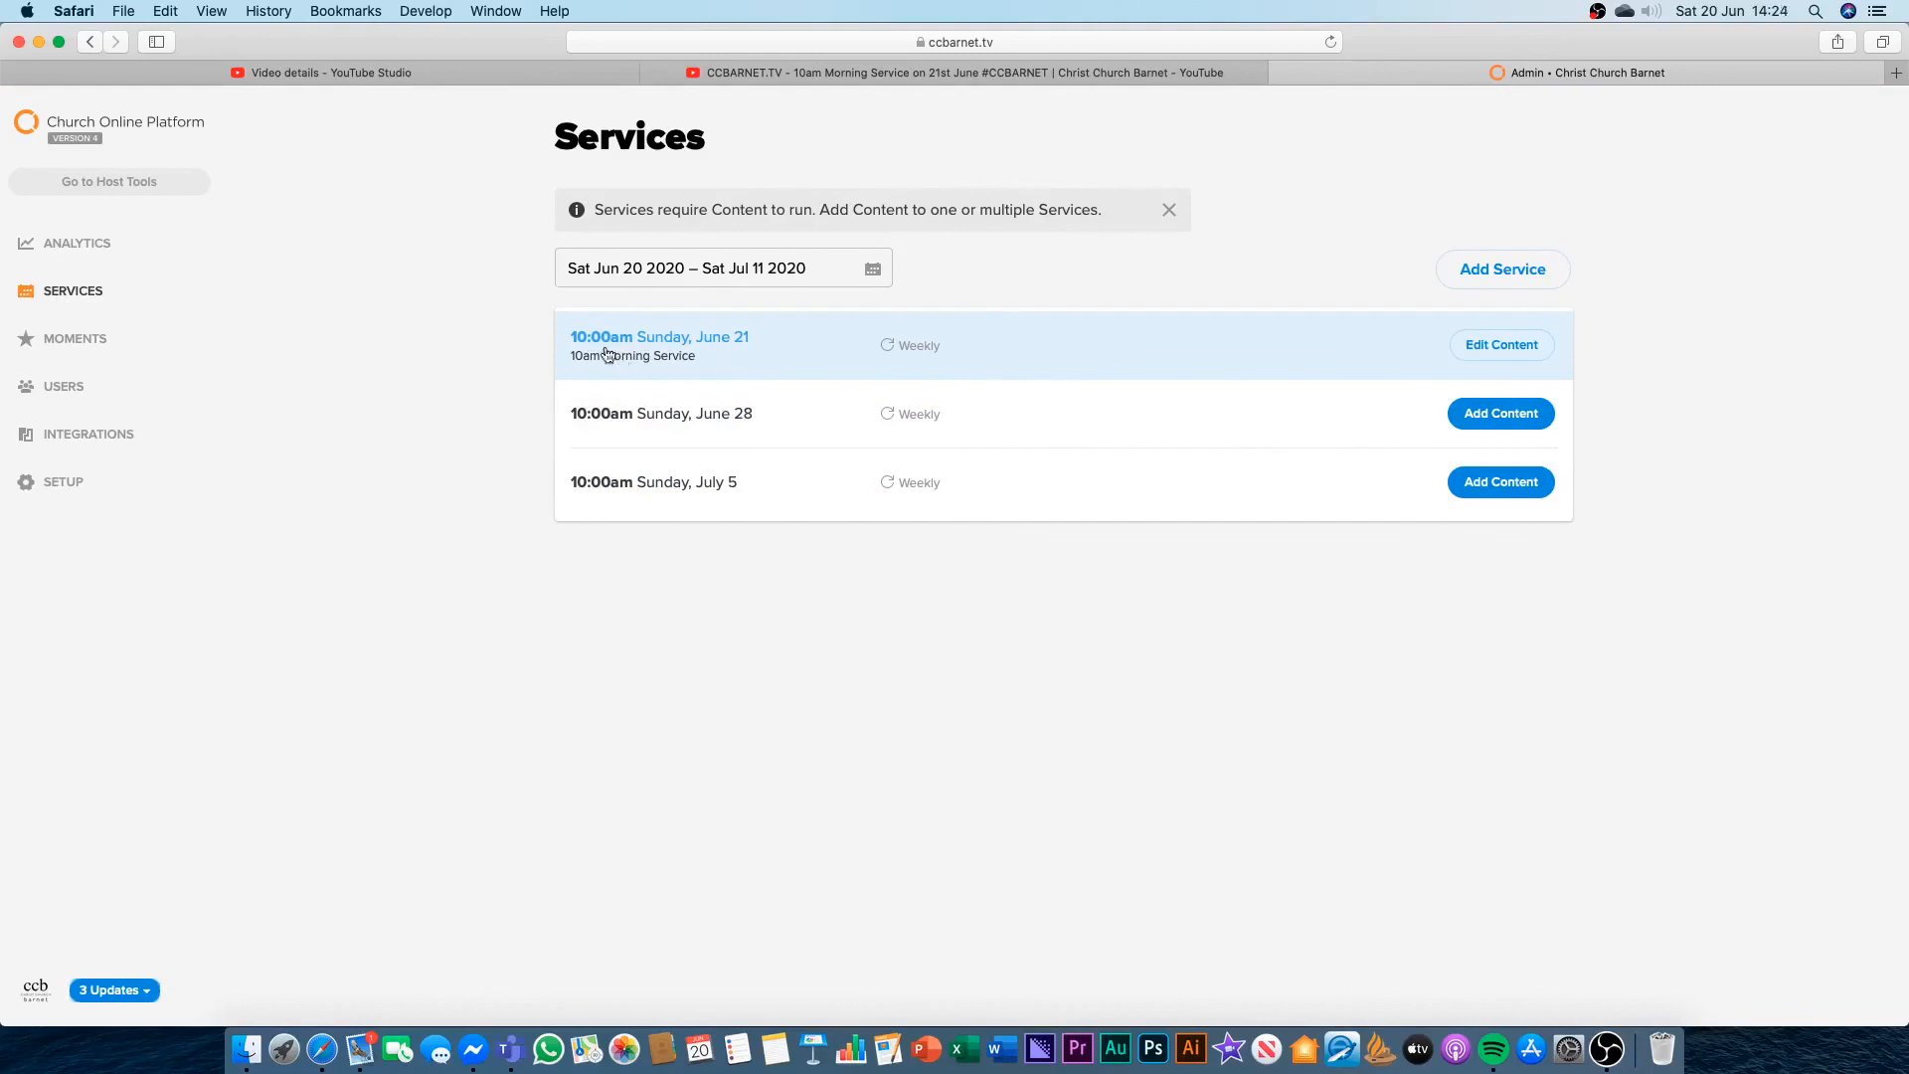
click(658, 337)
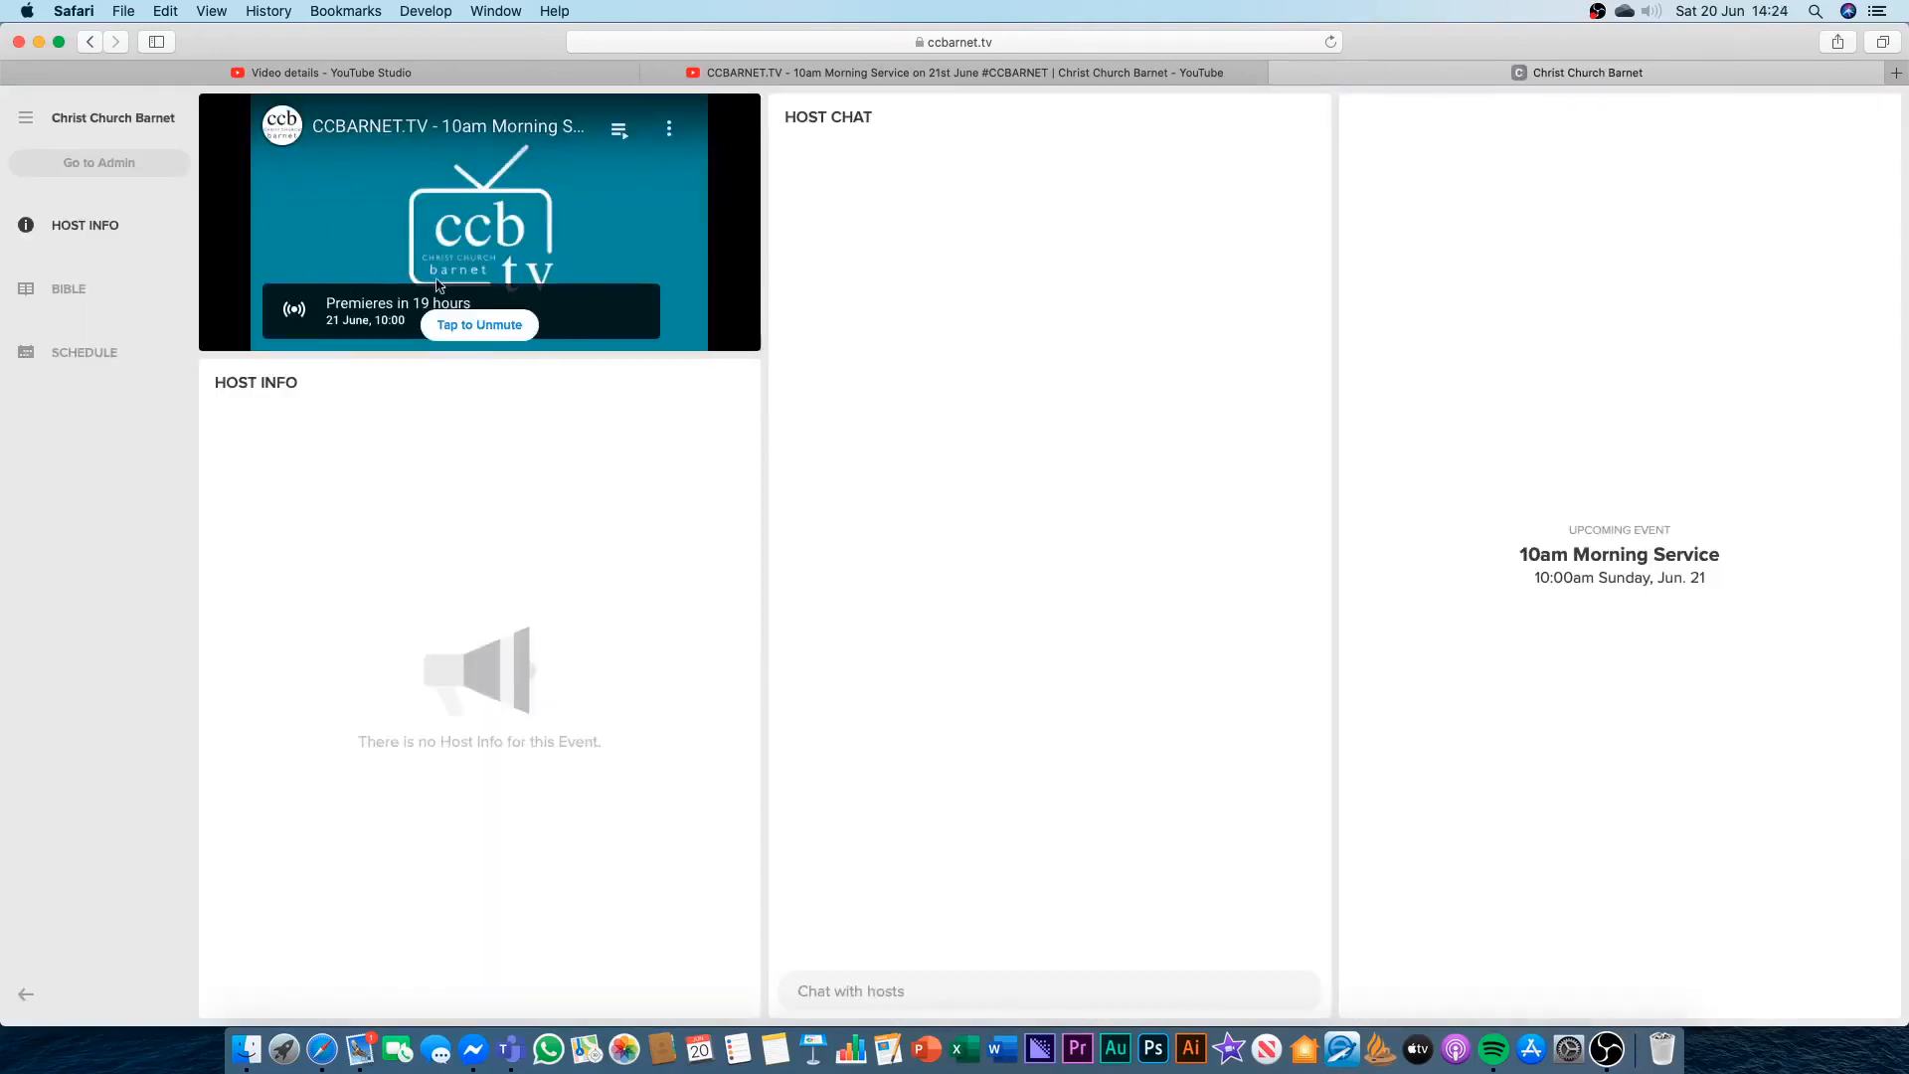
Display the host schedule and highlight the June 21 10am Morning Service entry.
click(85, 352)
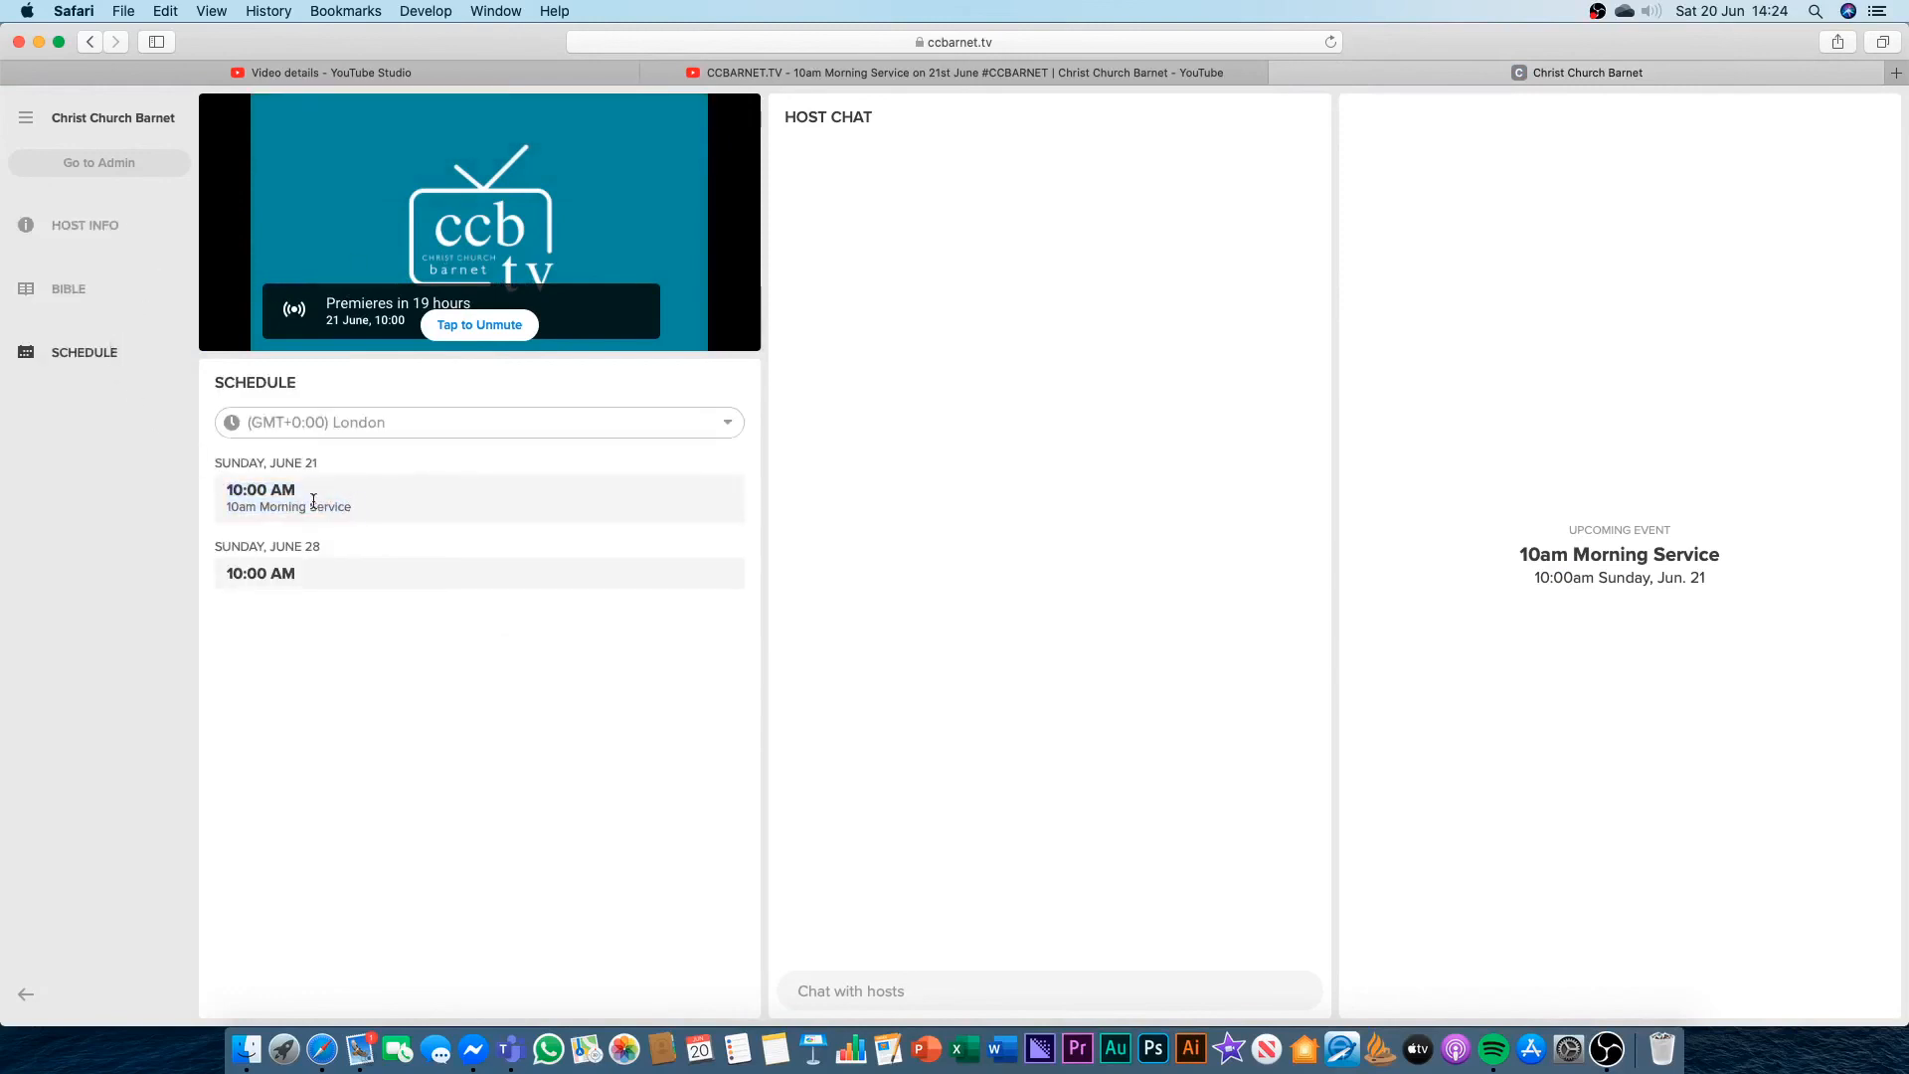
double_click(296, 463)
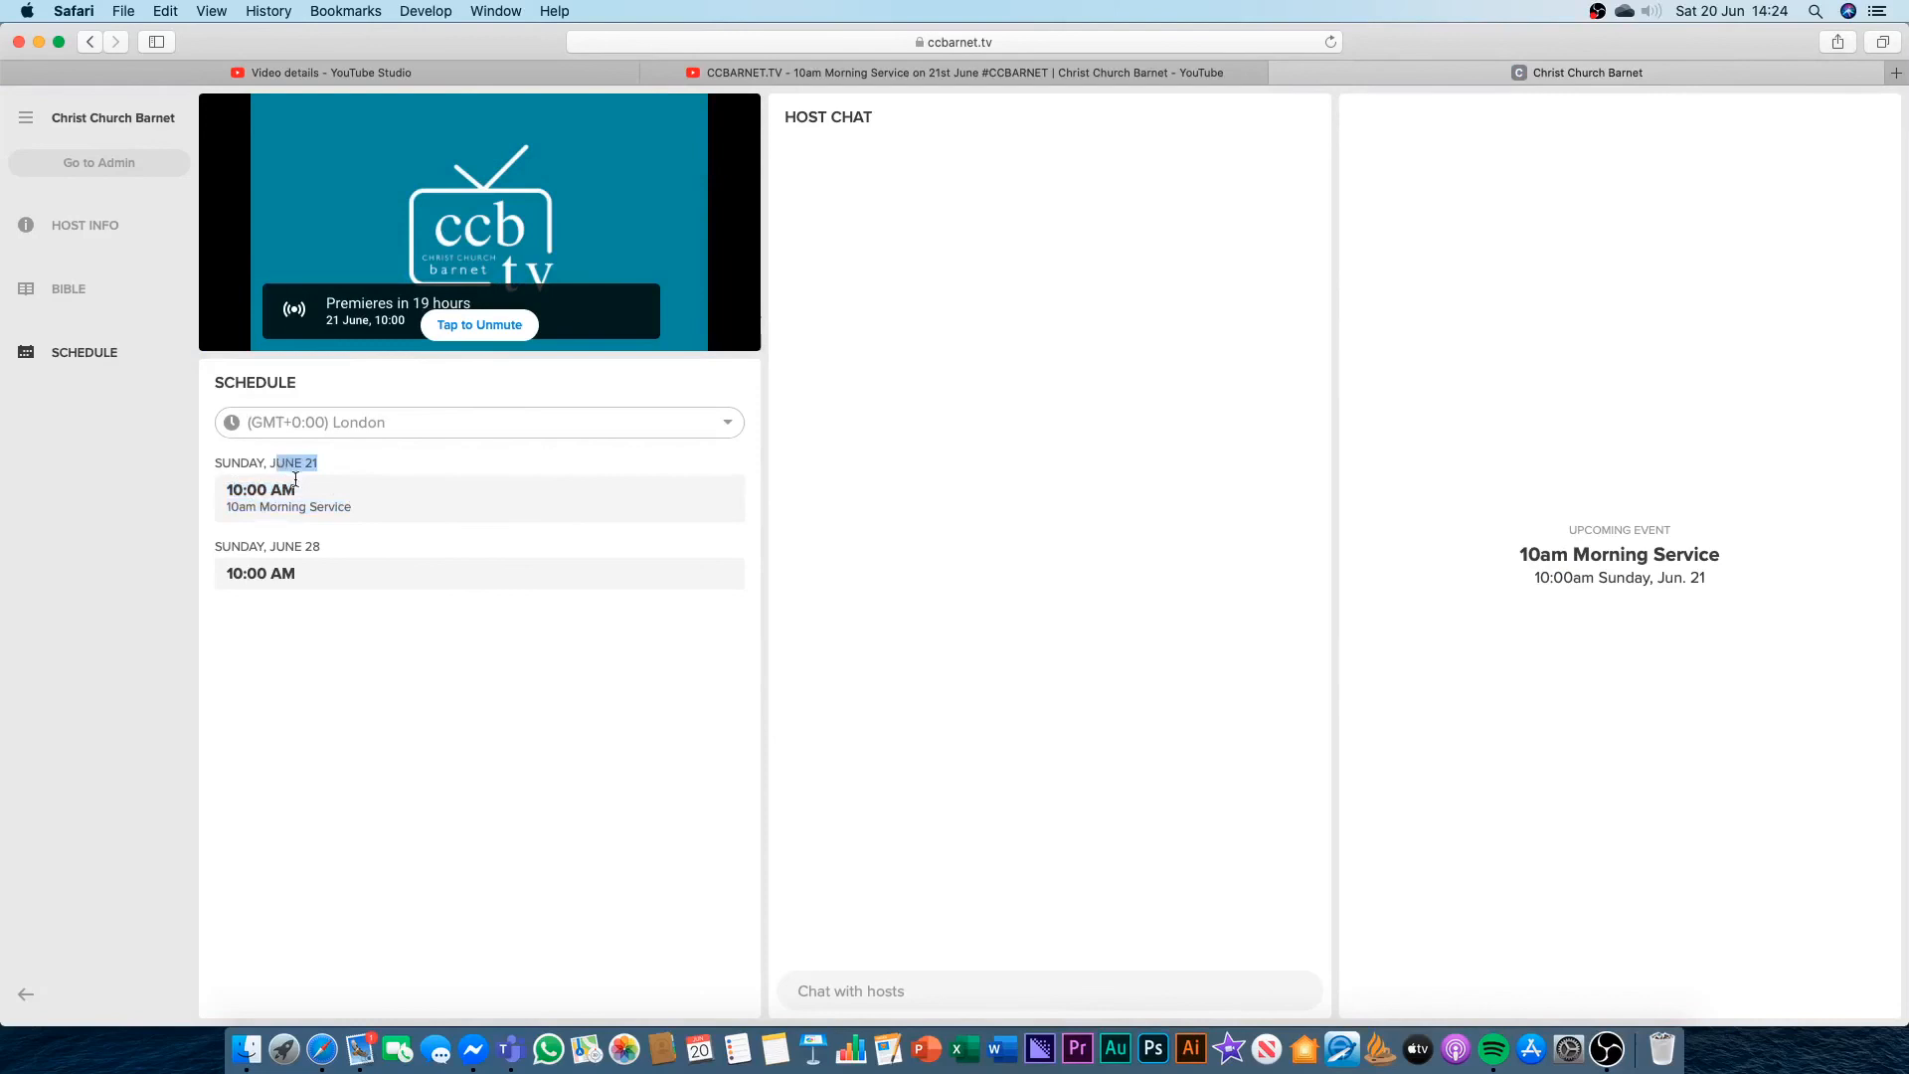
mouse_move(451, 490)
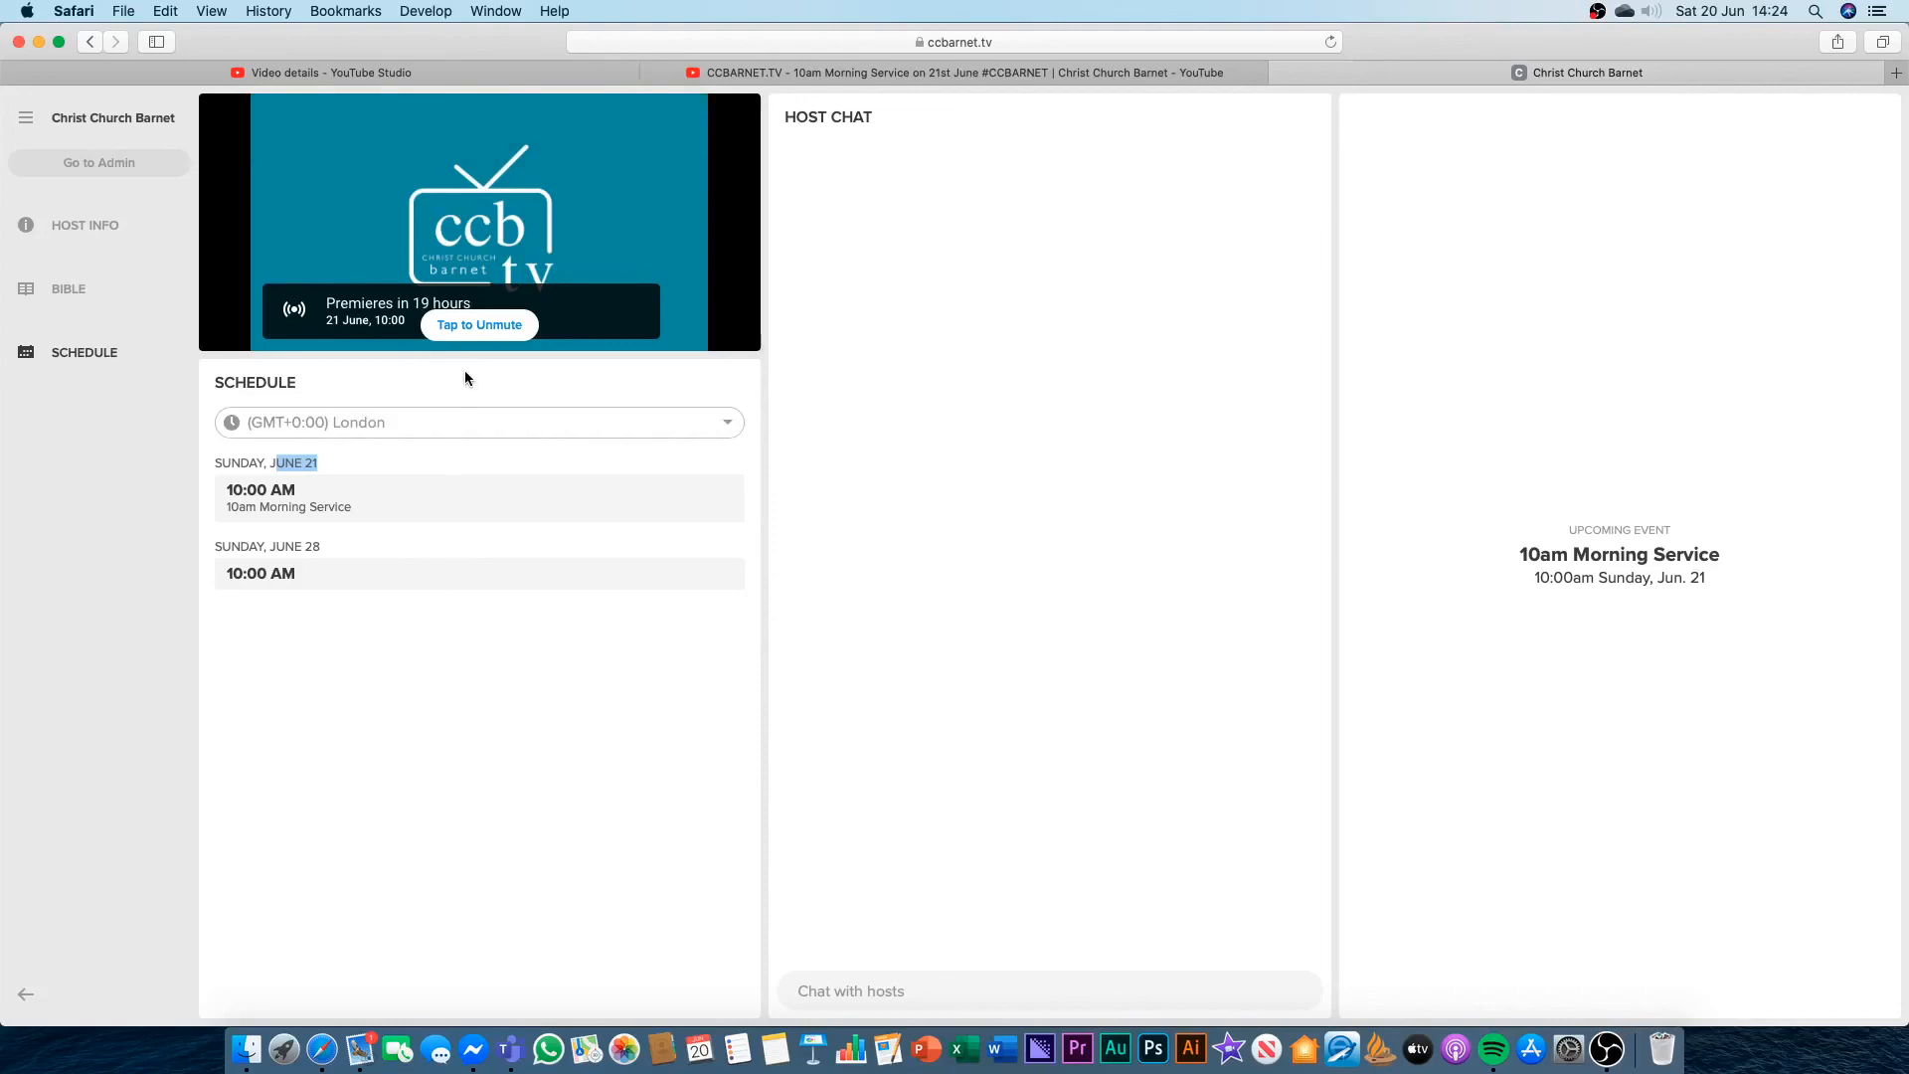
mouse_move(492, 399)
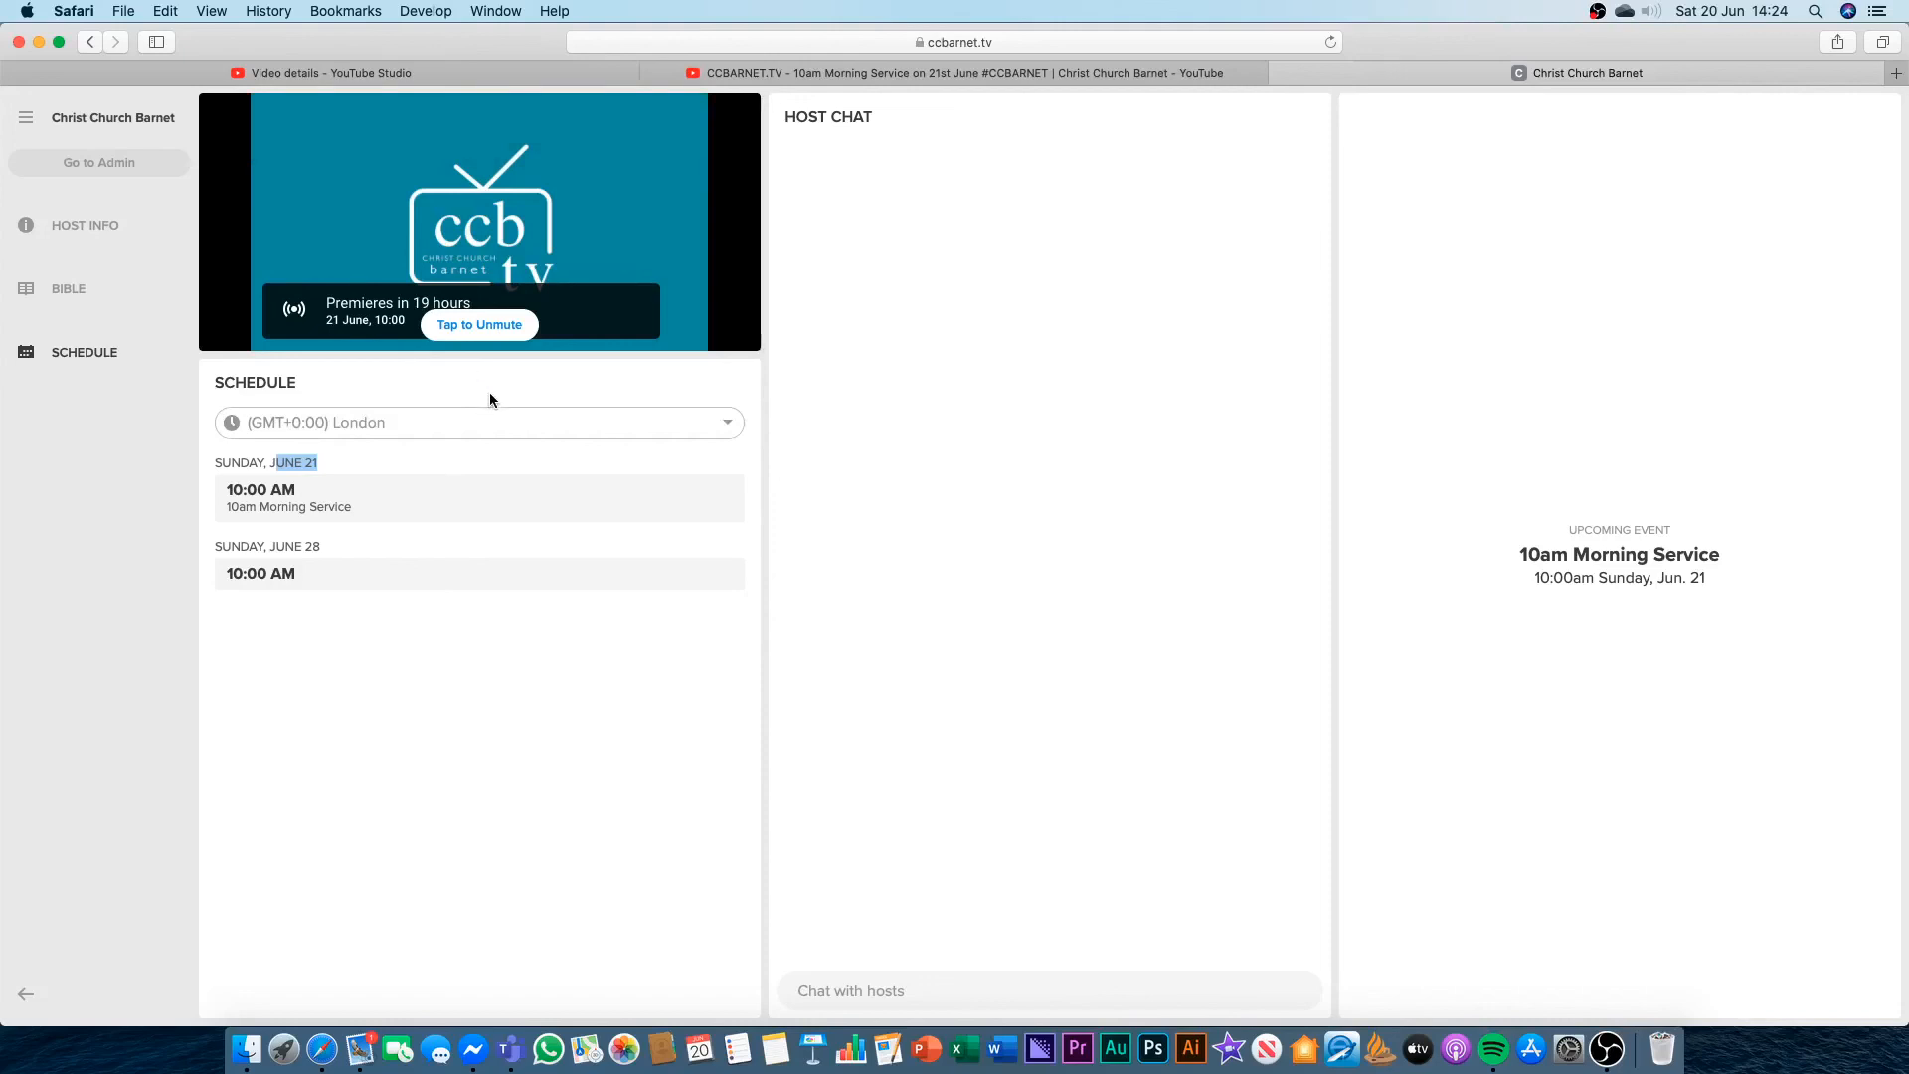